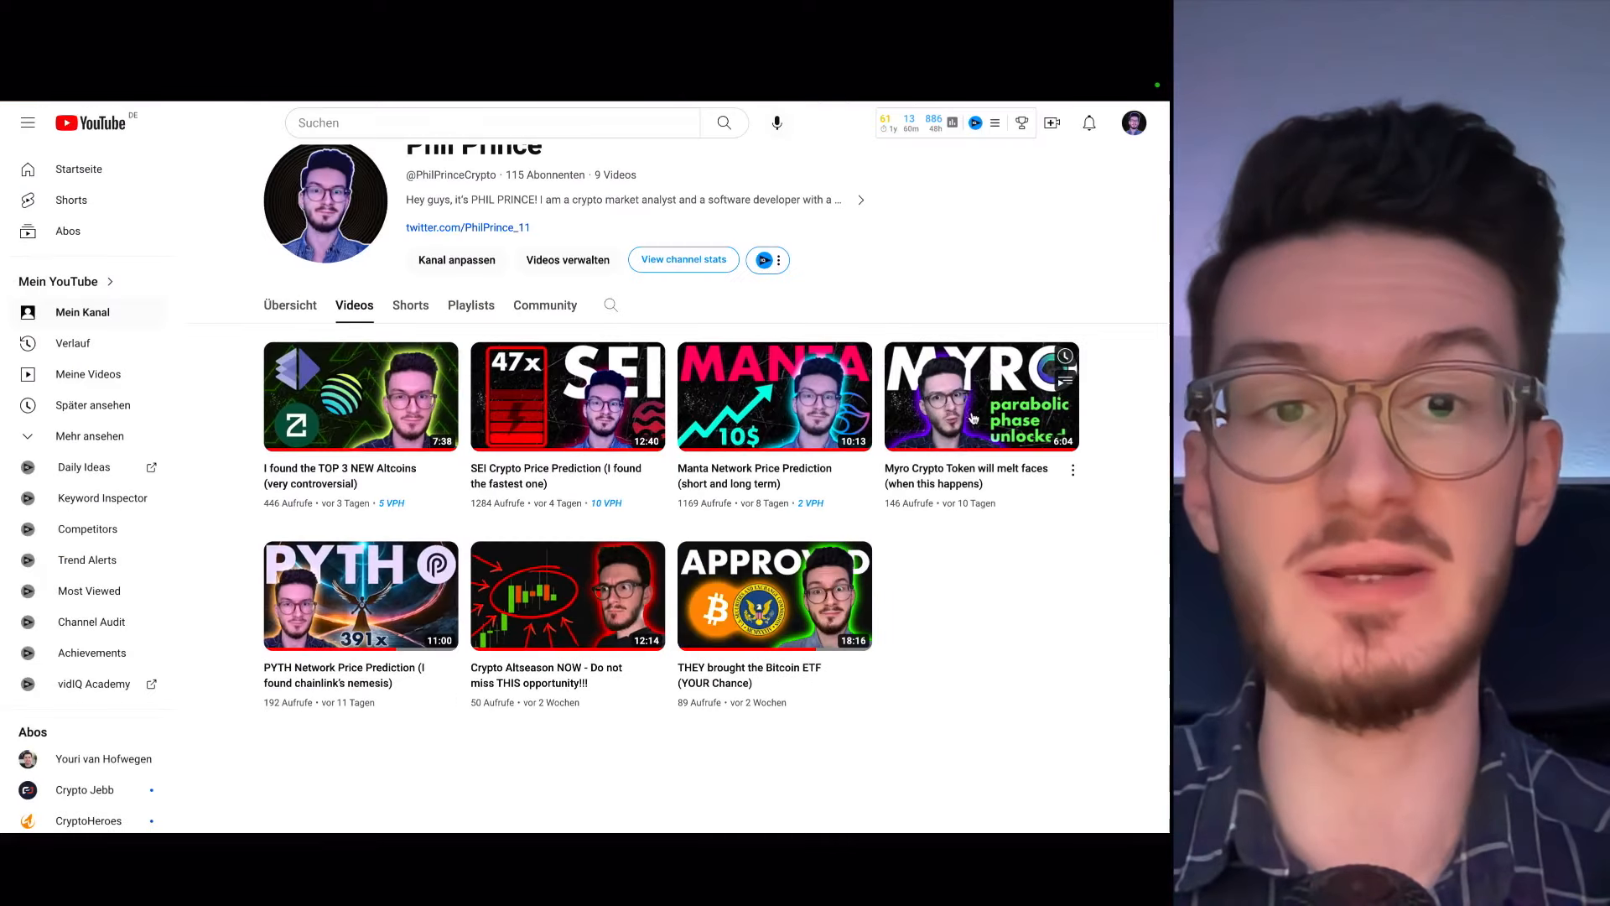
Scroll the TradingView ICPUSD 4-hour chart to view its green support zone
scroll("up", 3)
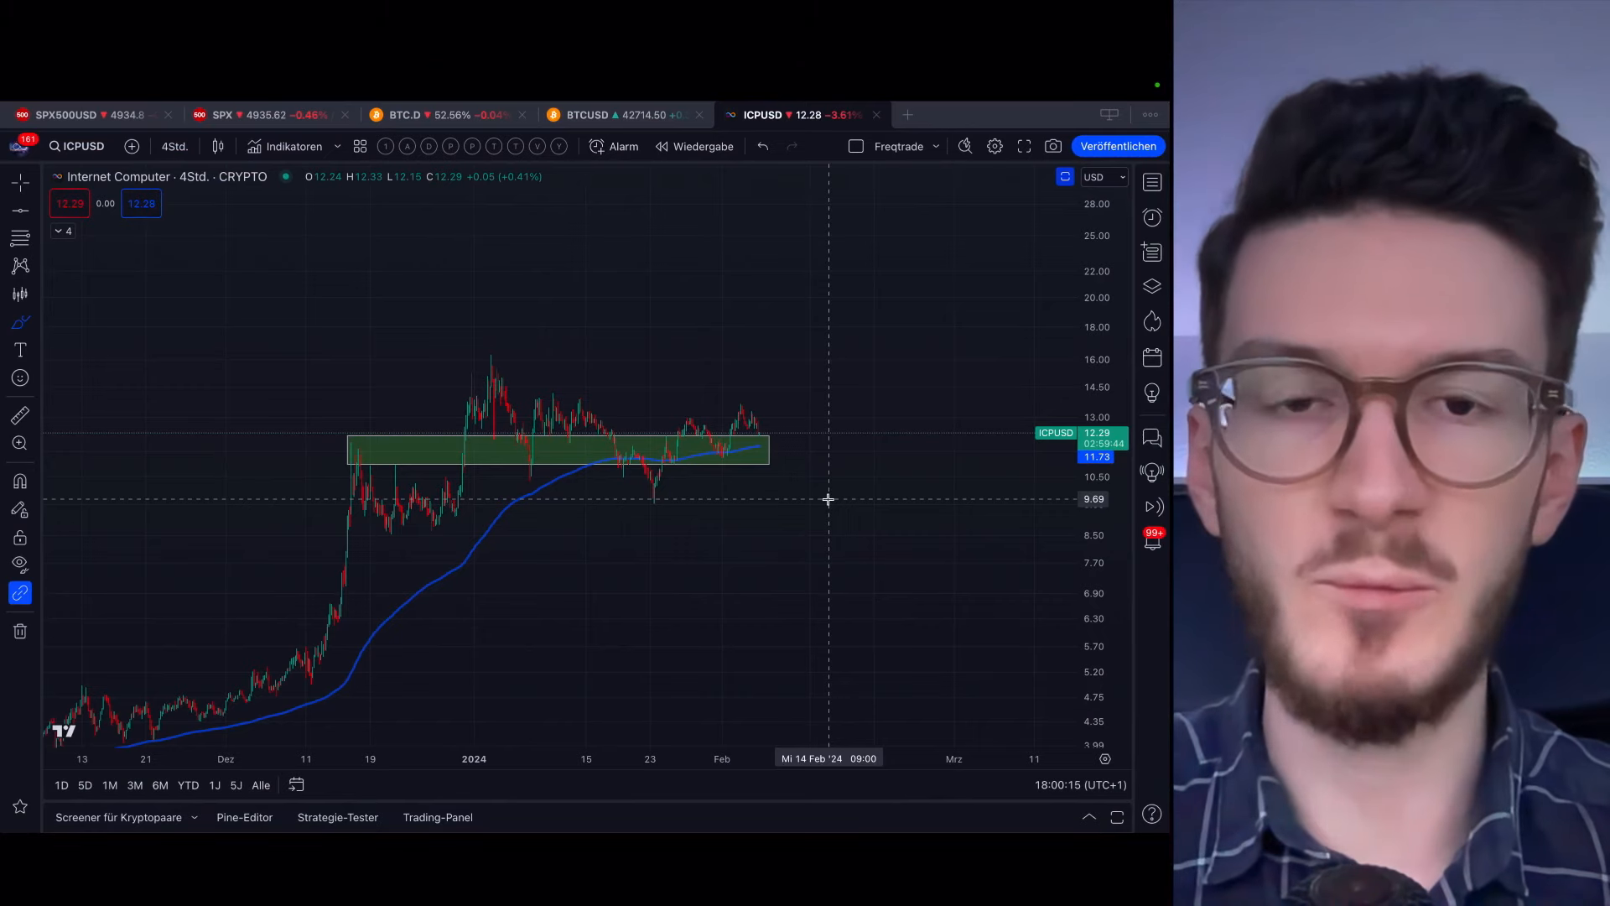
mouse_move(788, 502)
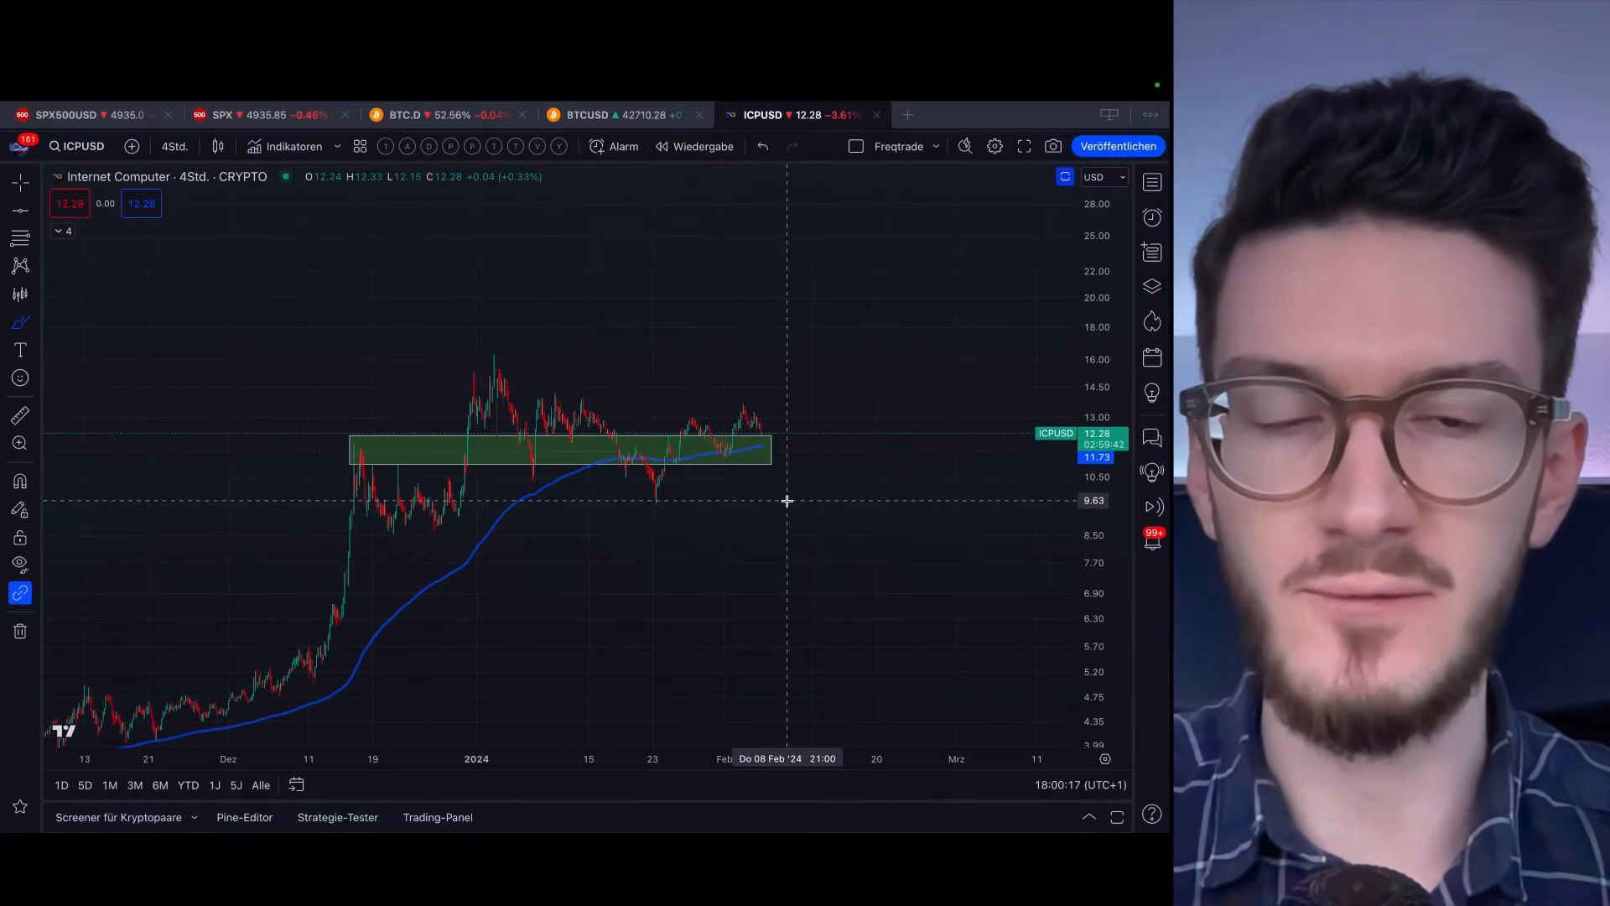
mouse_move(806, 503)
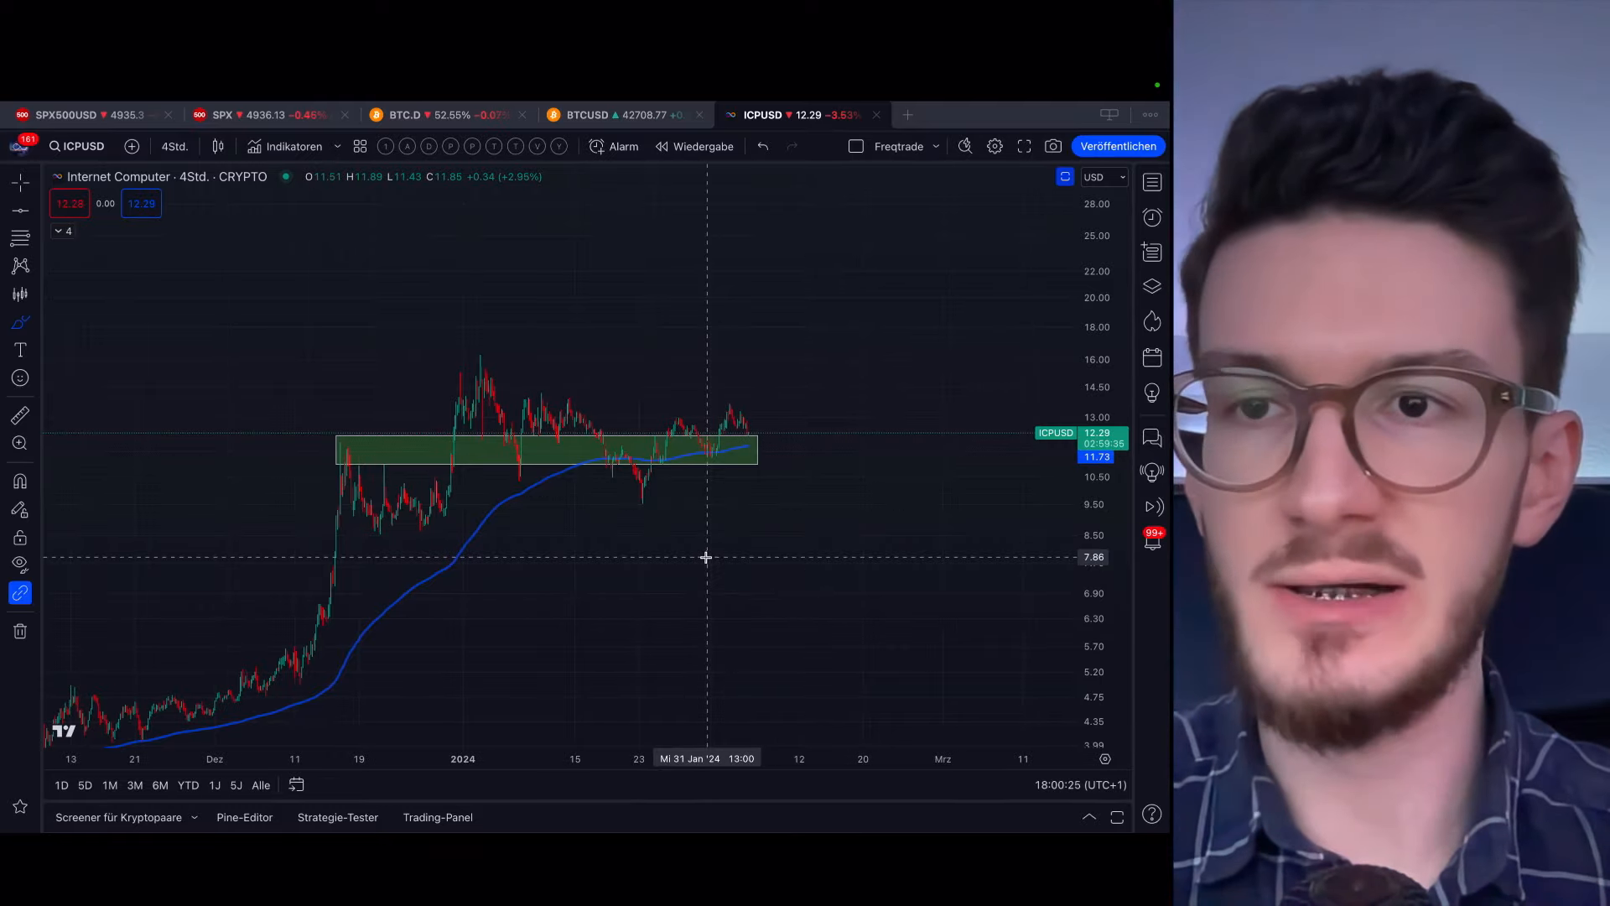
mouse_move(559, 502)
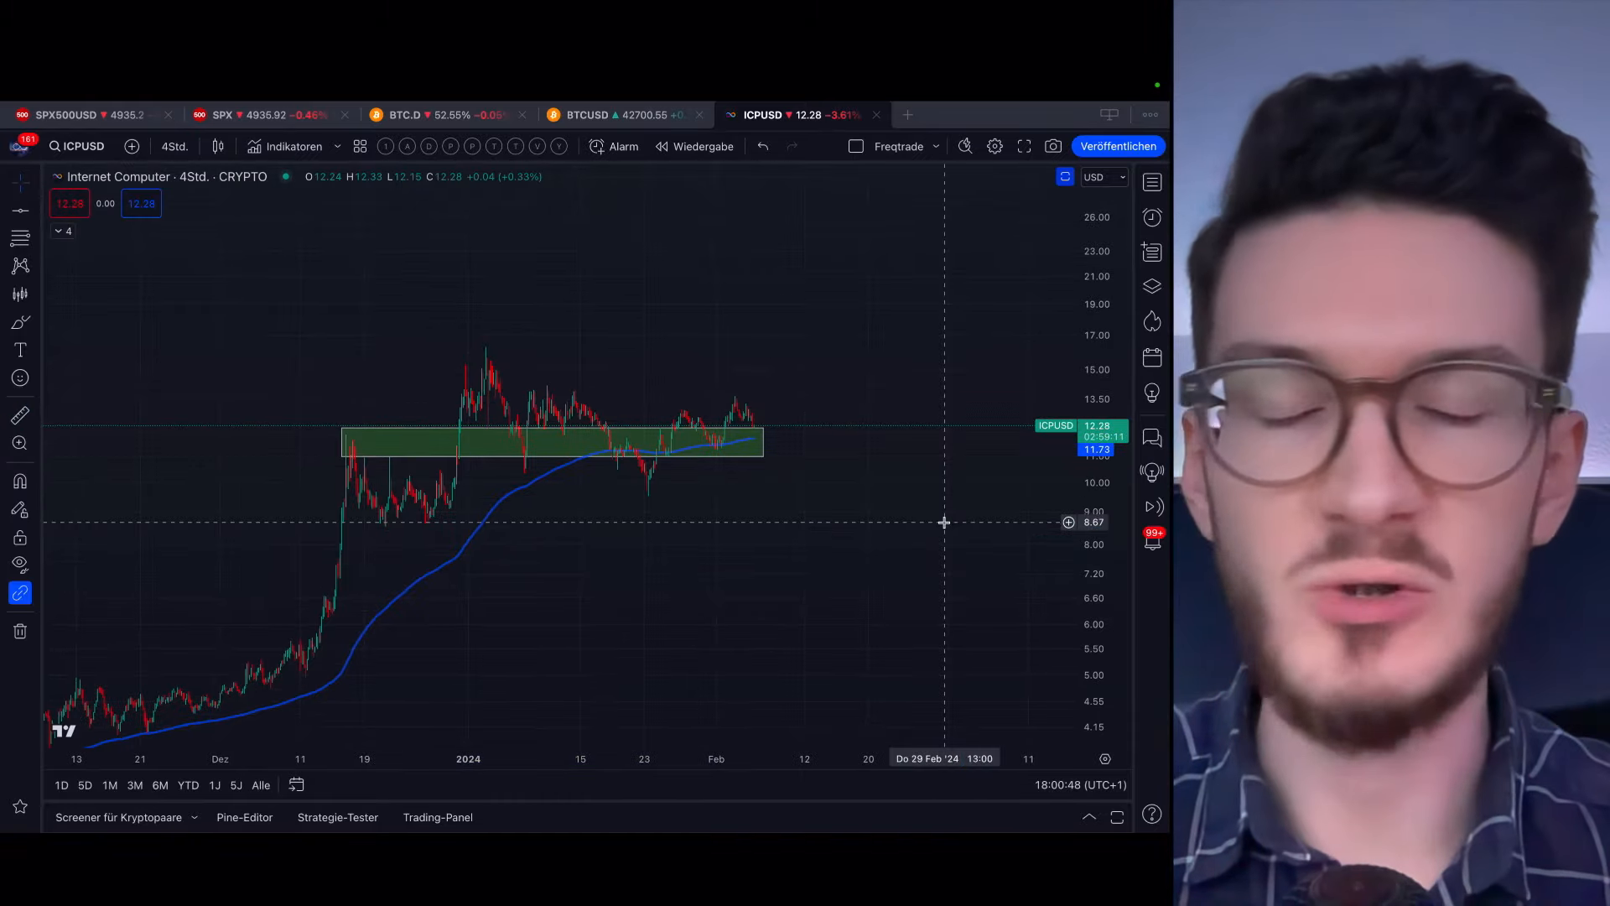
mouse_move(599, 508)
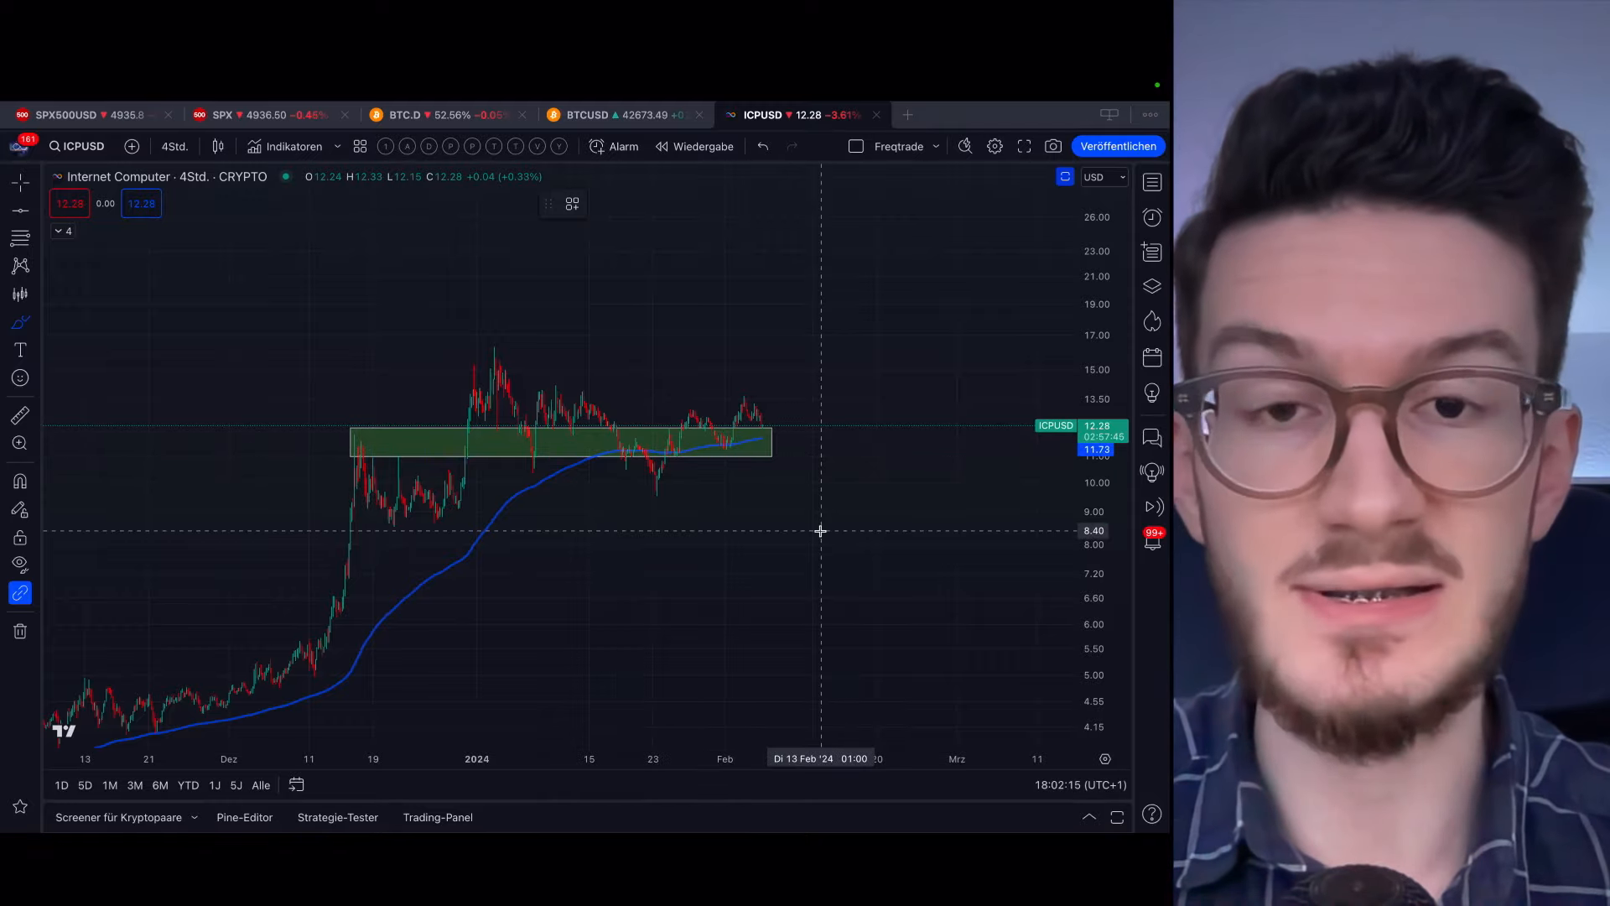
mouse_move(751, 509)
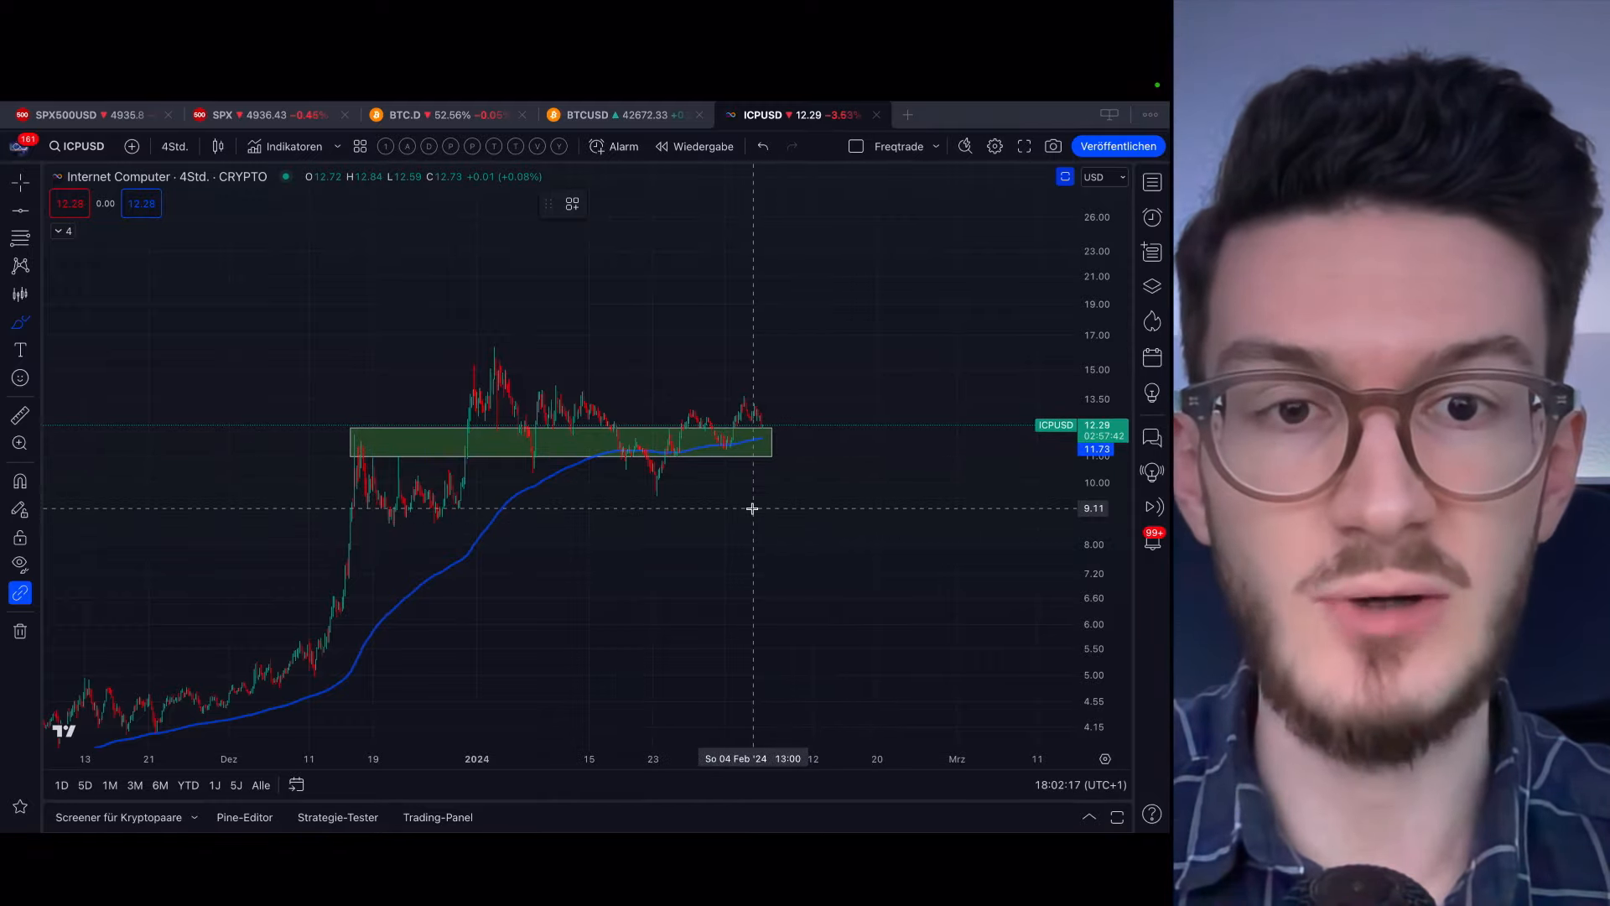
mouse_move(650, 513)
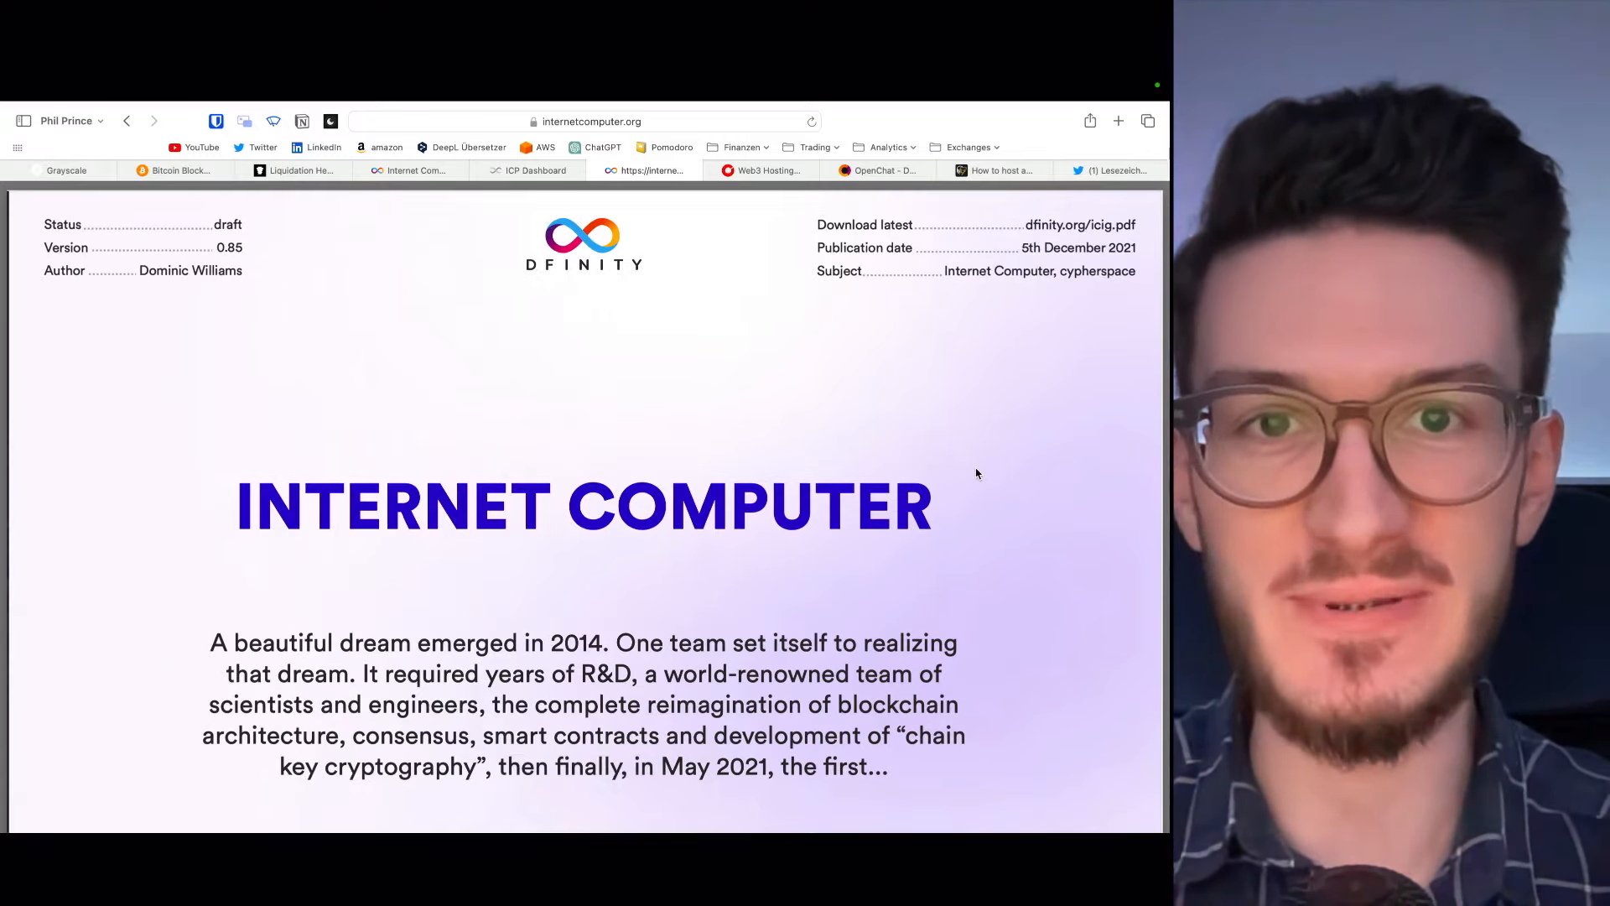
scroll("down", 3)
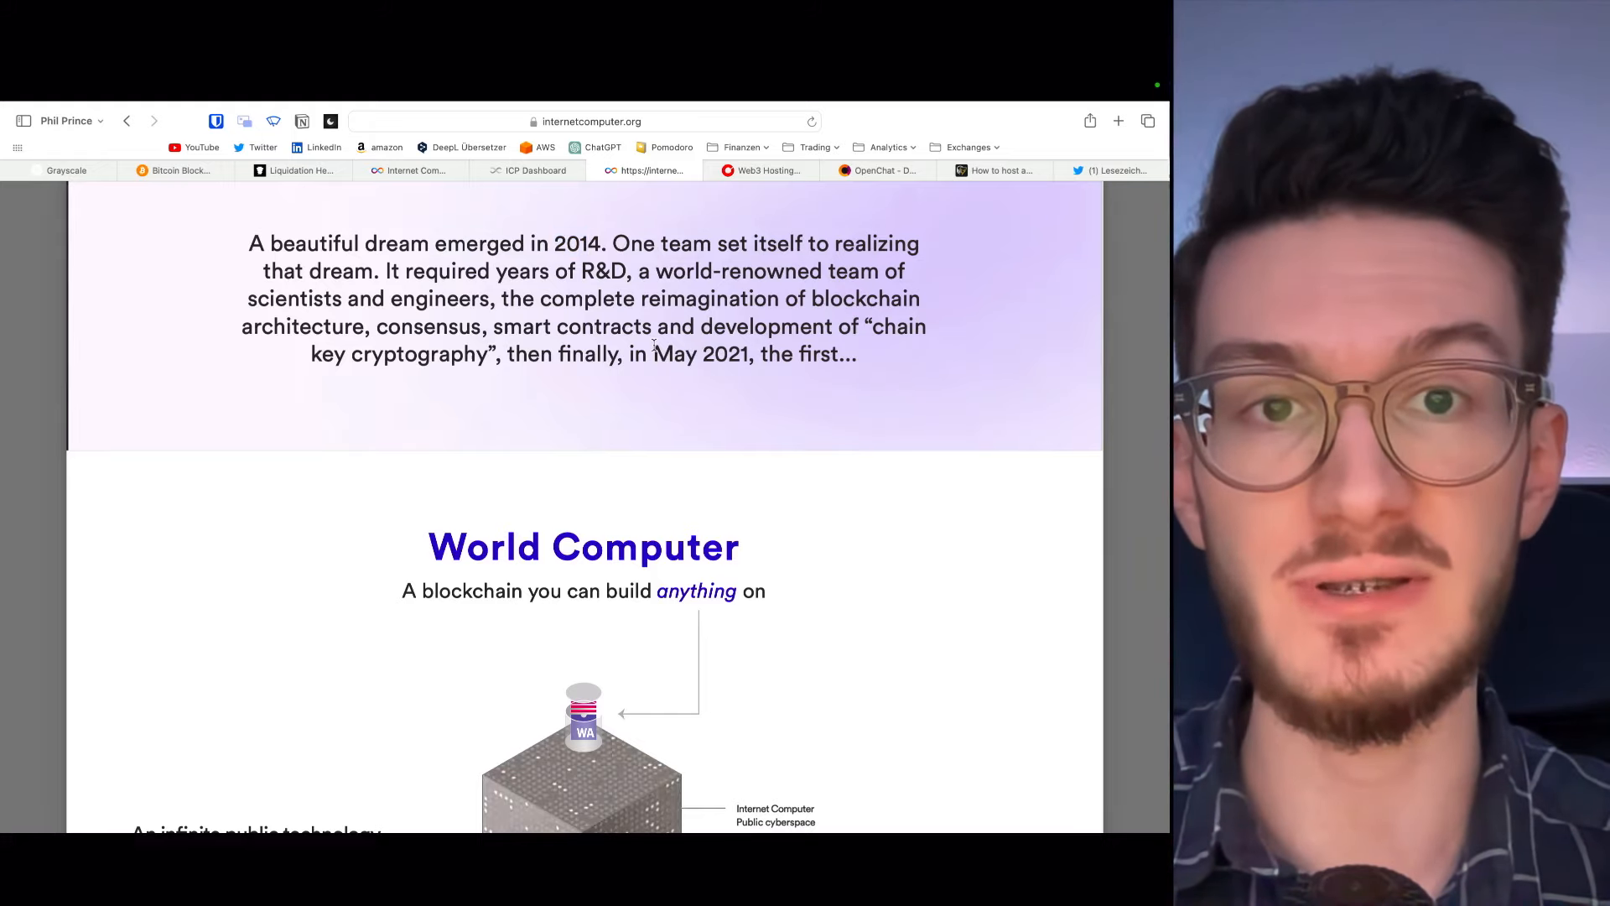
scroll("down", 3)
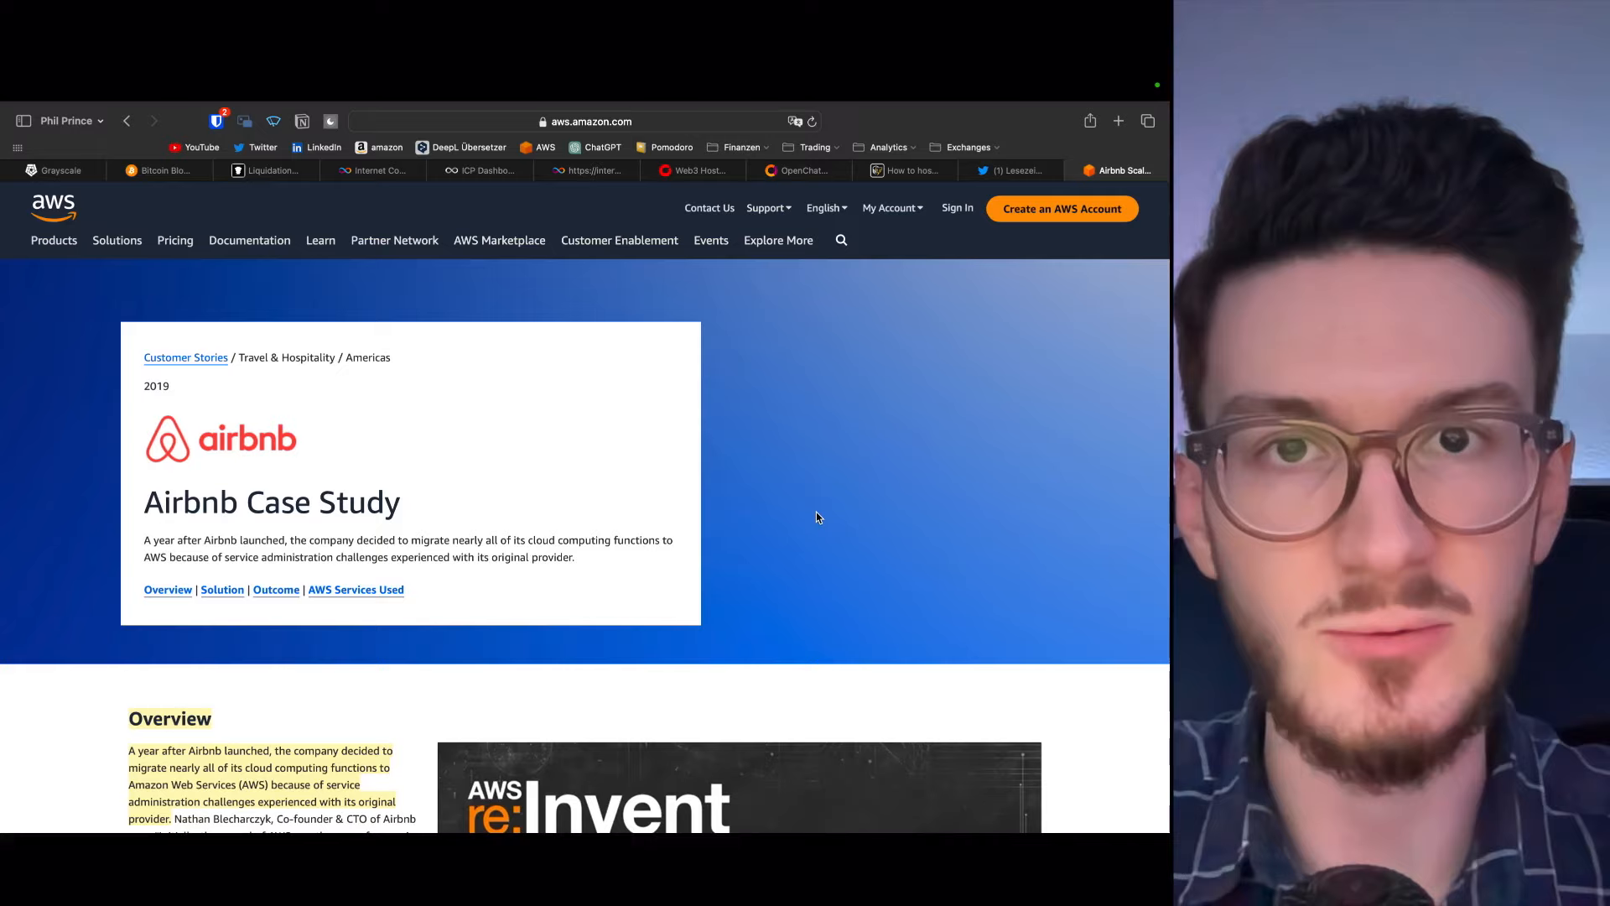
Skim the AWS Airbnb case study, then switch to the Cointelegraph 'How to host' article
scroll("down", 3)
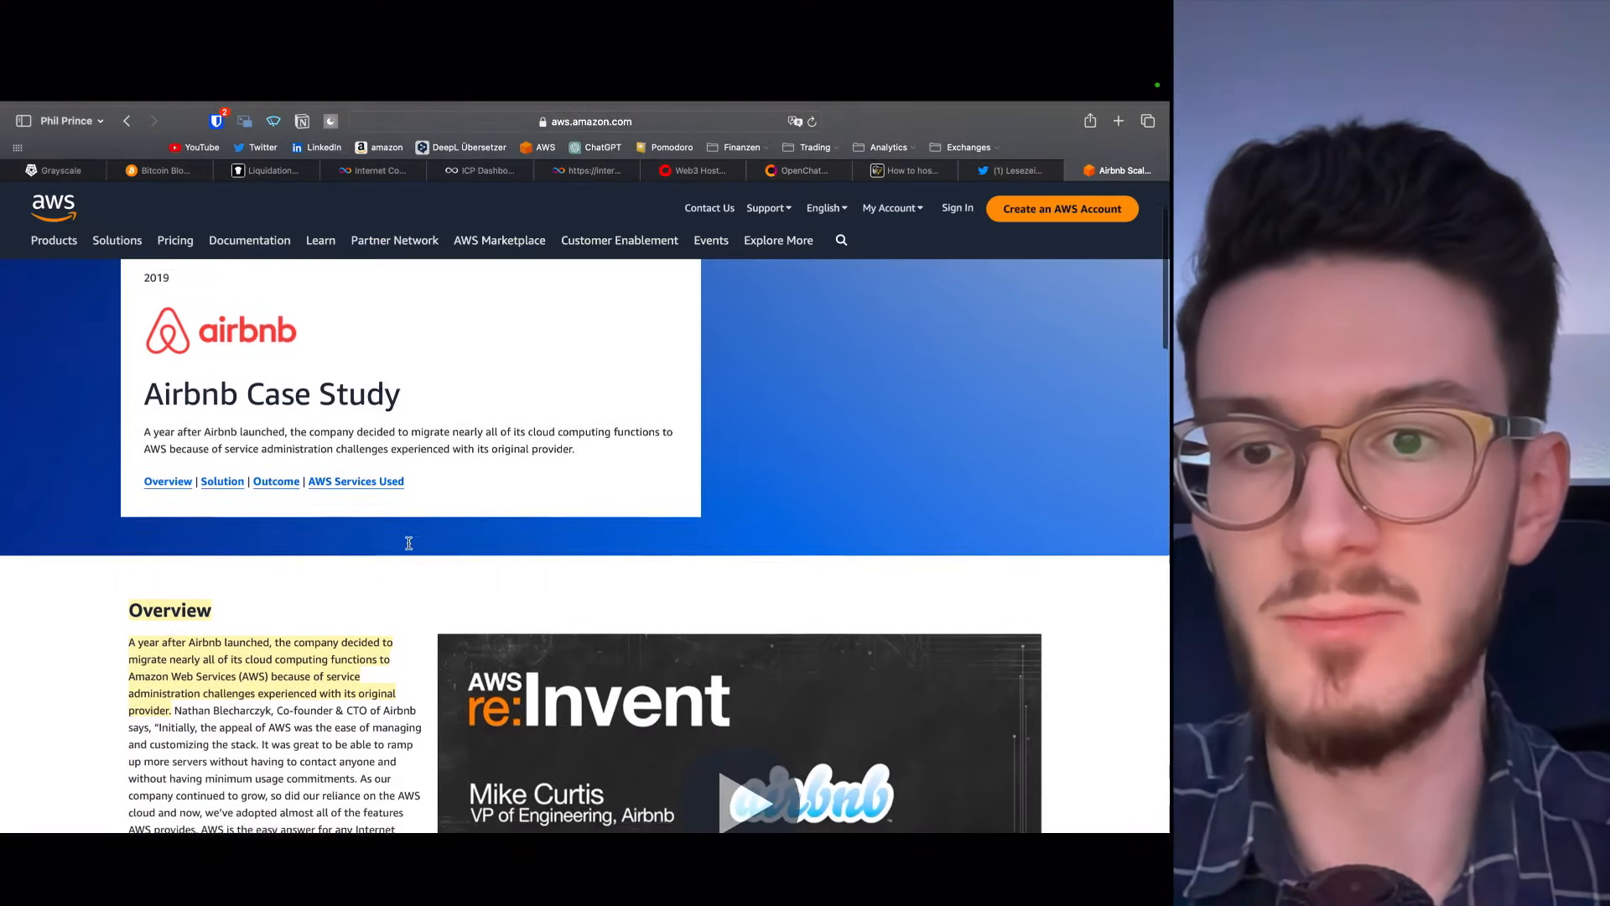
scroll("down", 3)
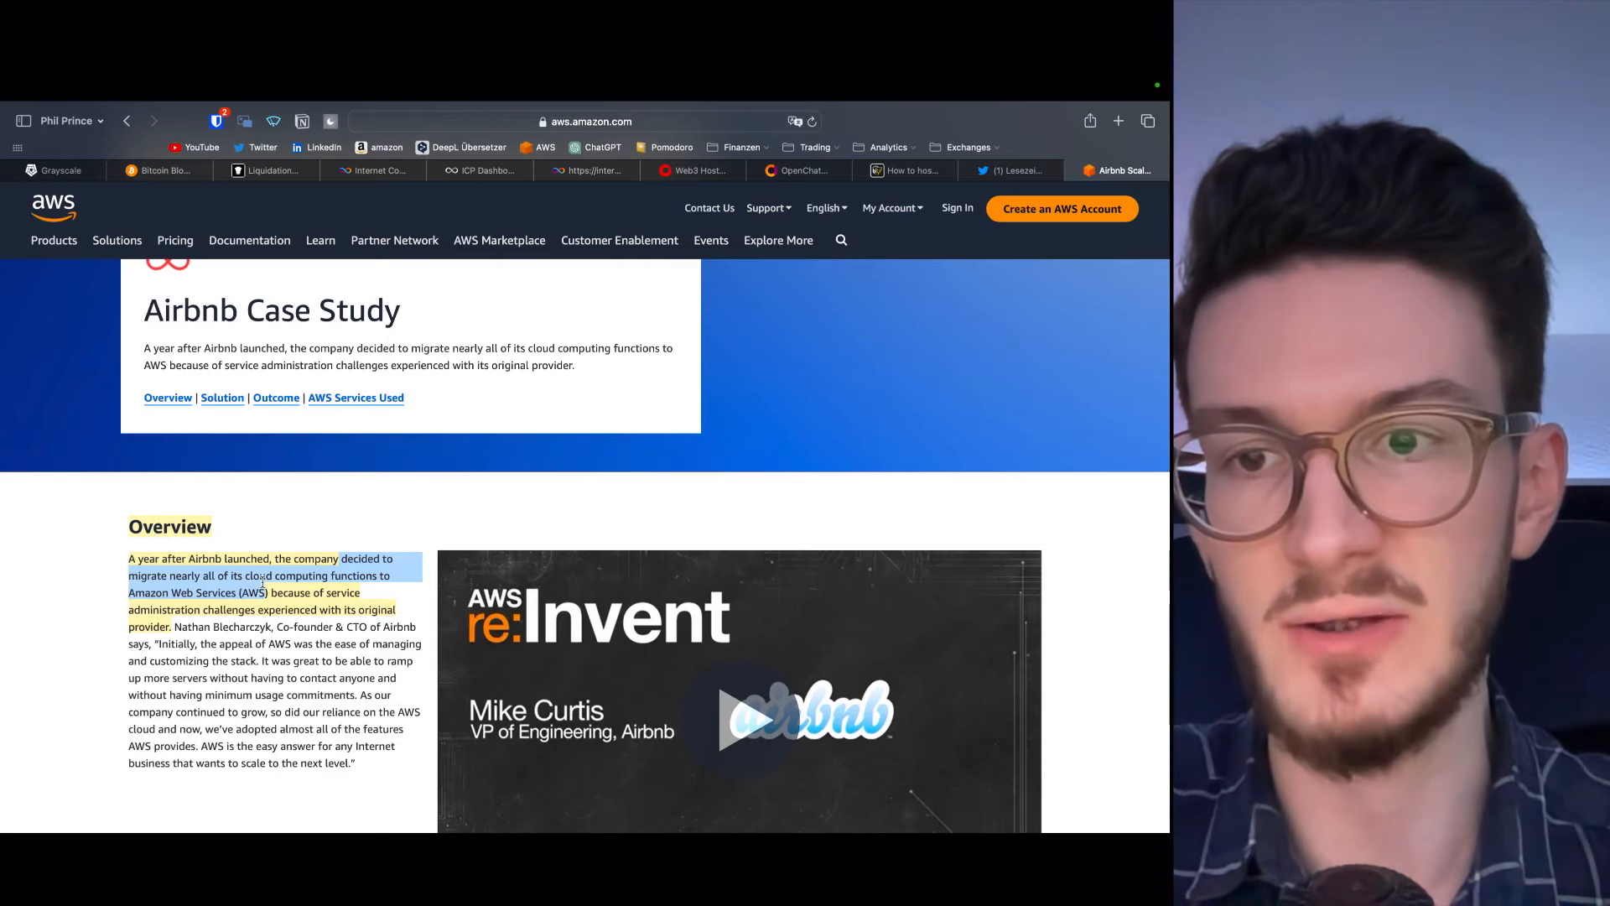
scroll("up", 3)
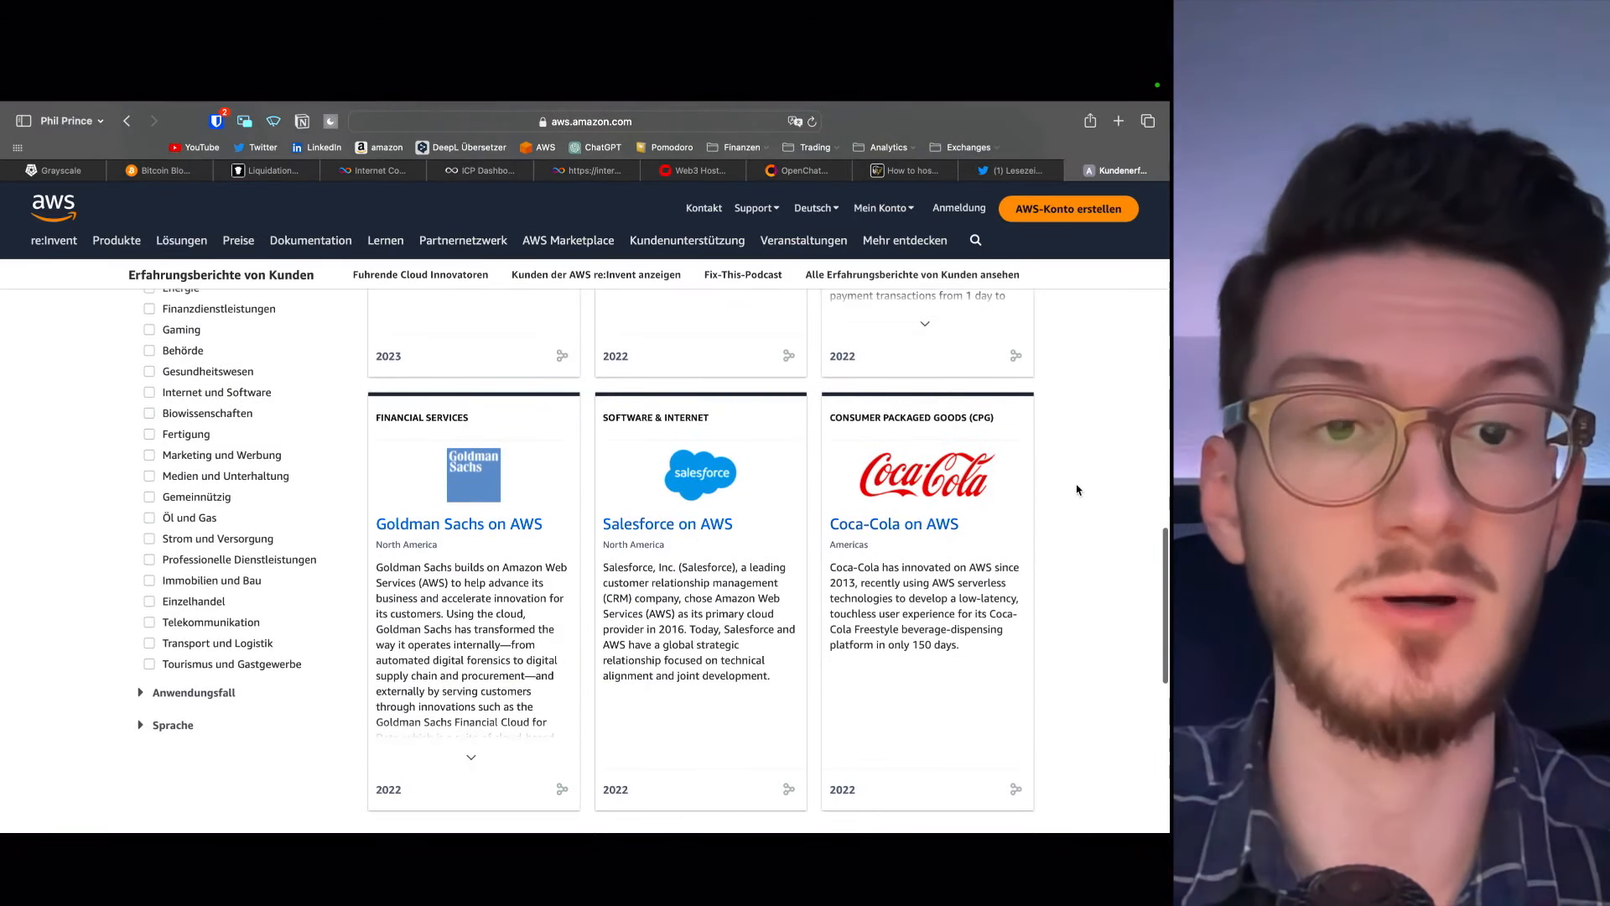
left_click(911, 170)
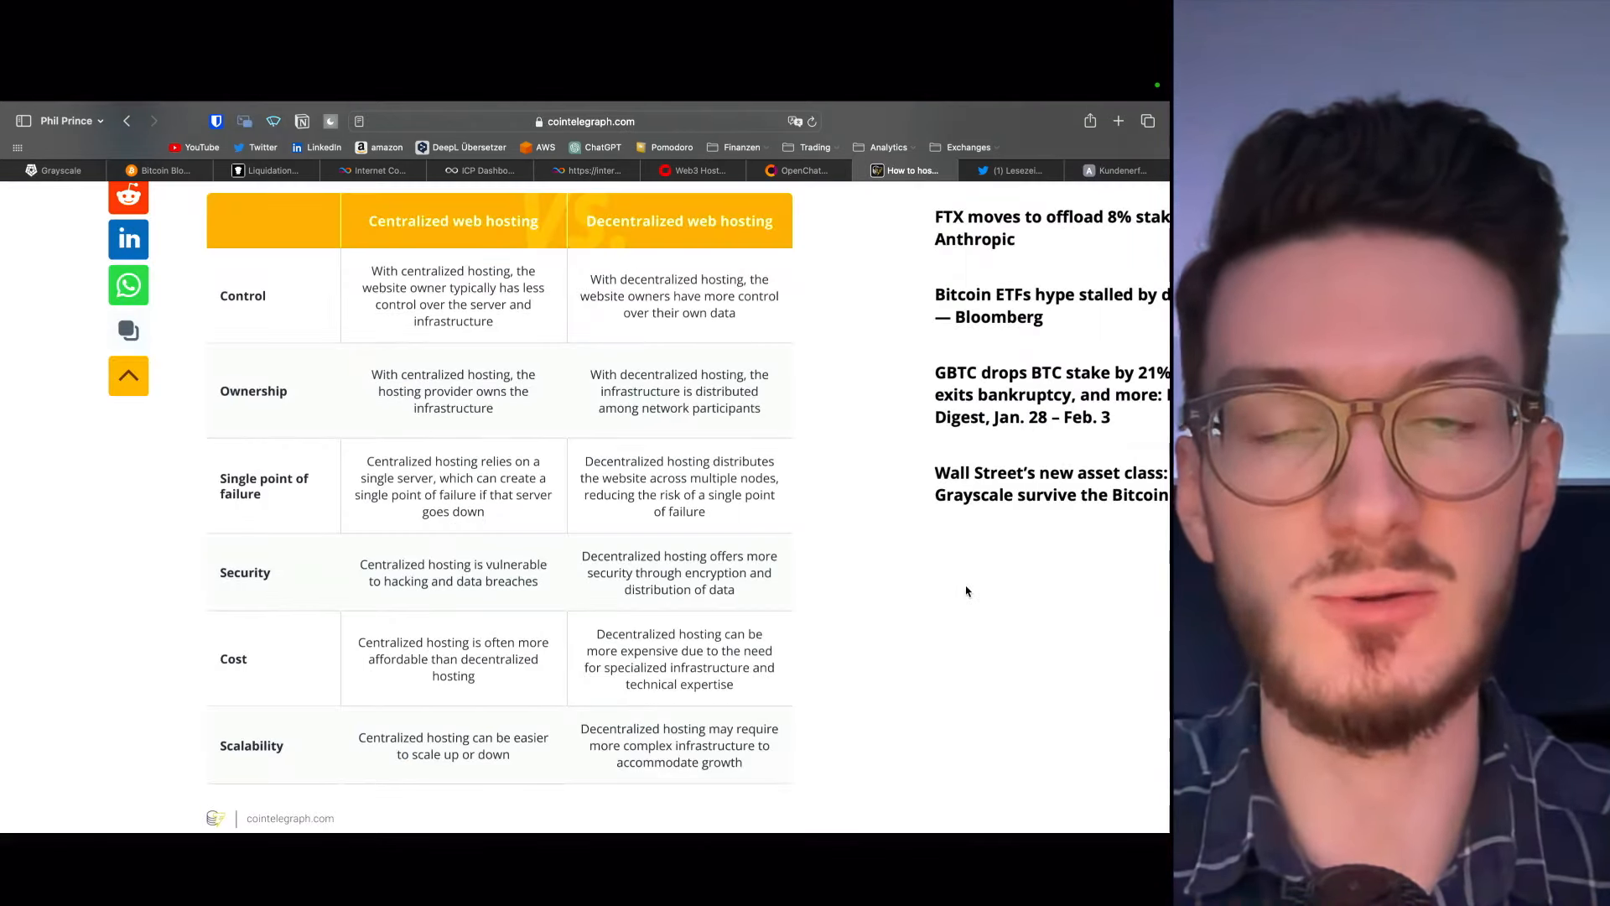
mouse_move(173, 504)
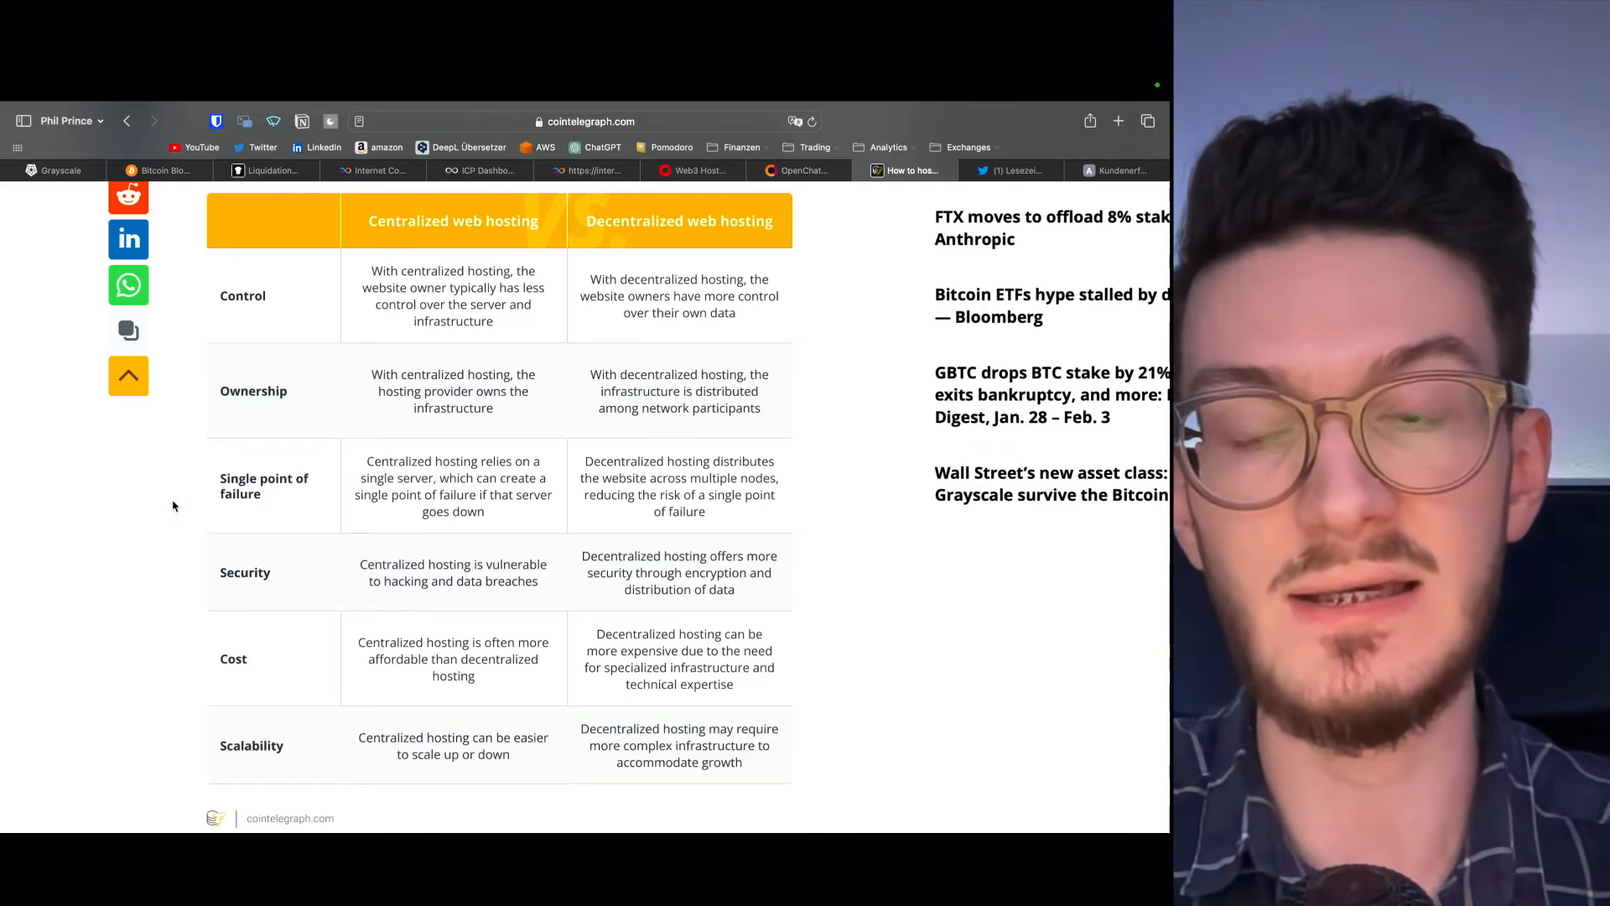
mouse_move(889, 535)
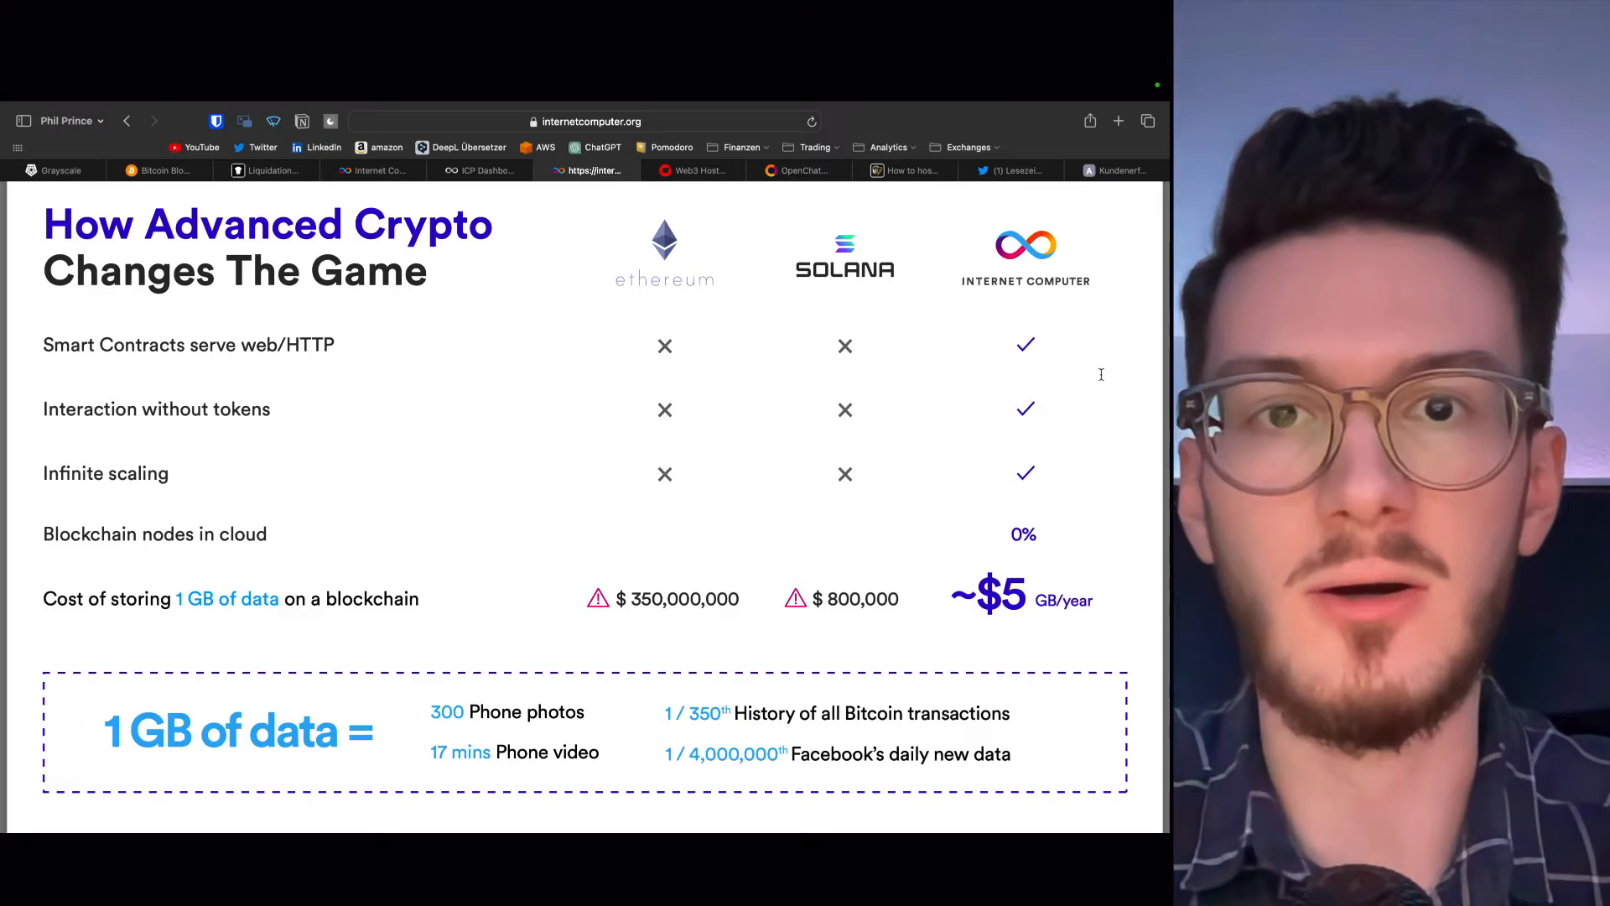
mouse_move(1148, 272)
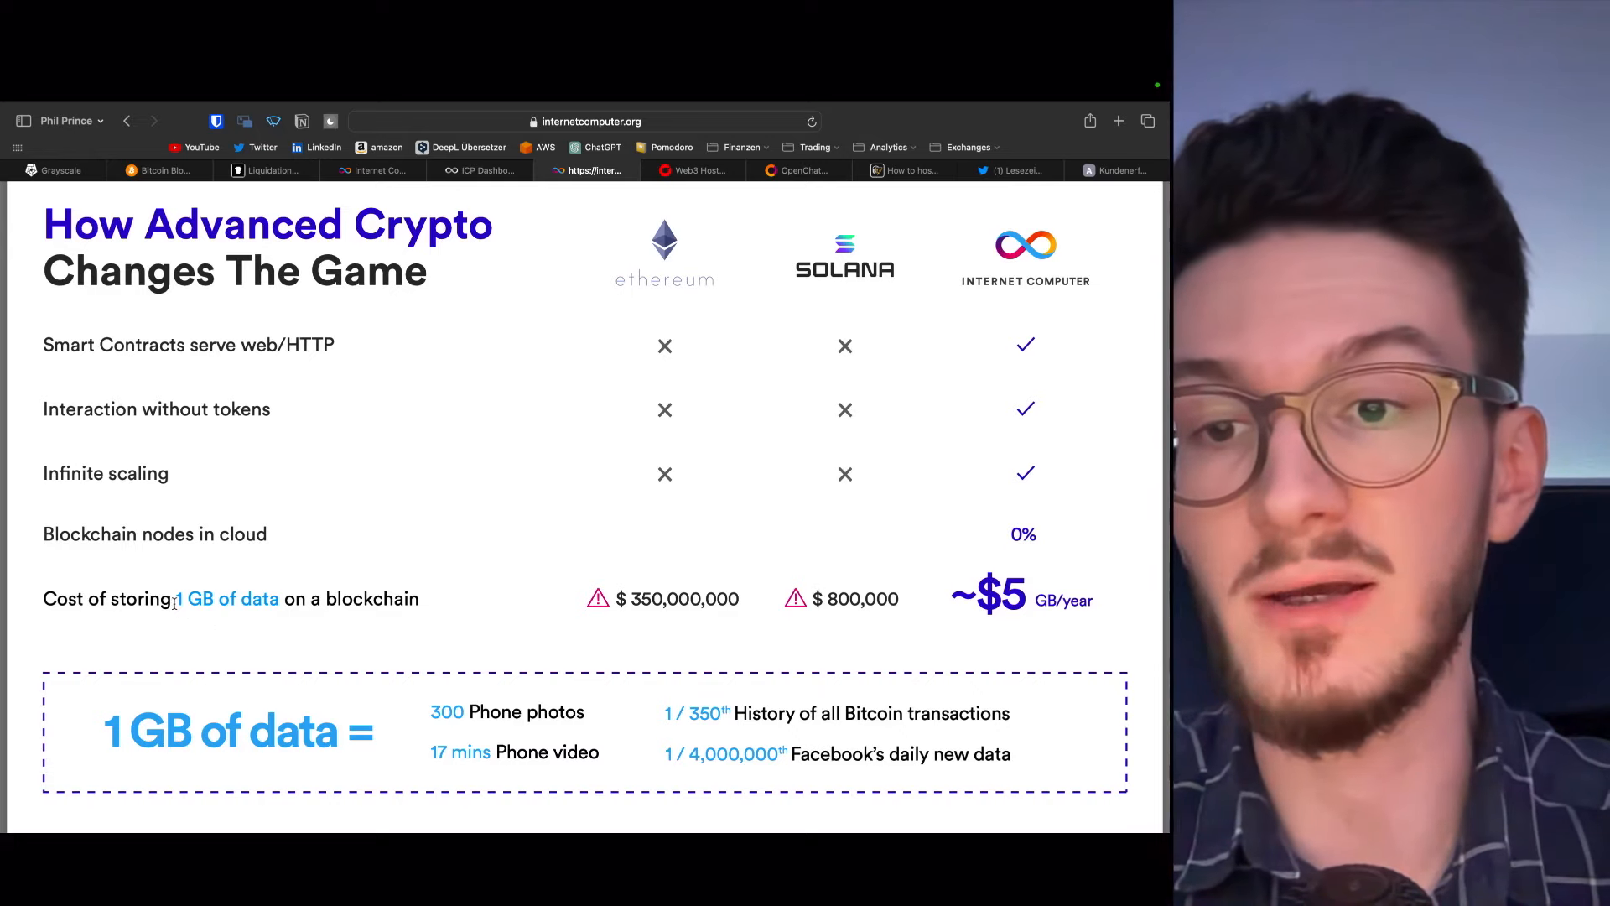
Highlight the ~$5 GB/year storage cost, then switch to the Cherry Servers Web3 hosting guide
double_click(232, 599)
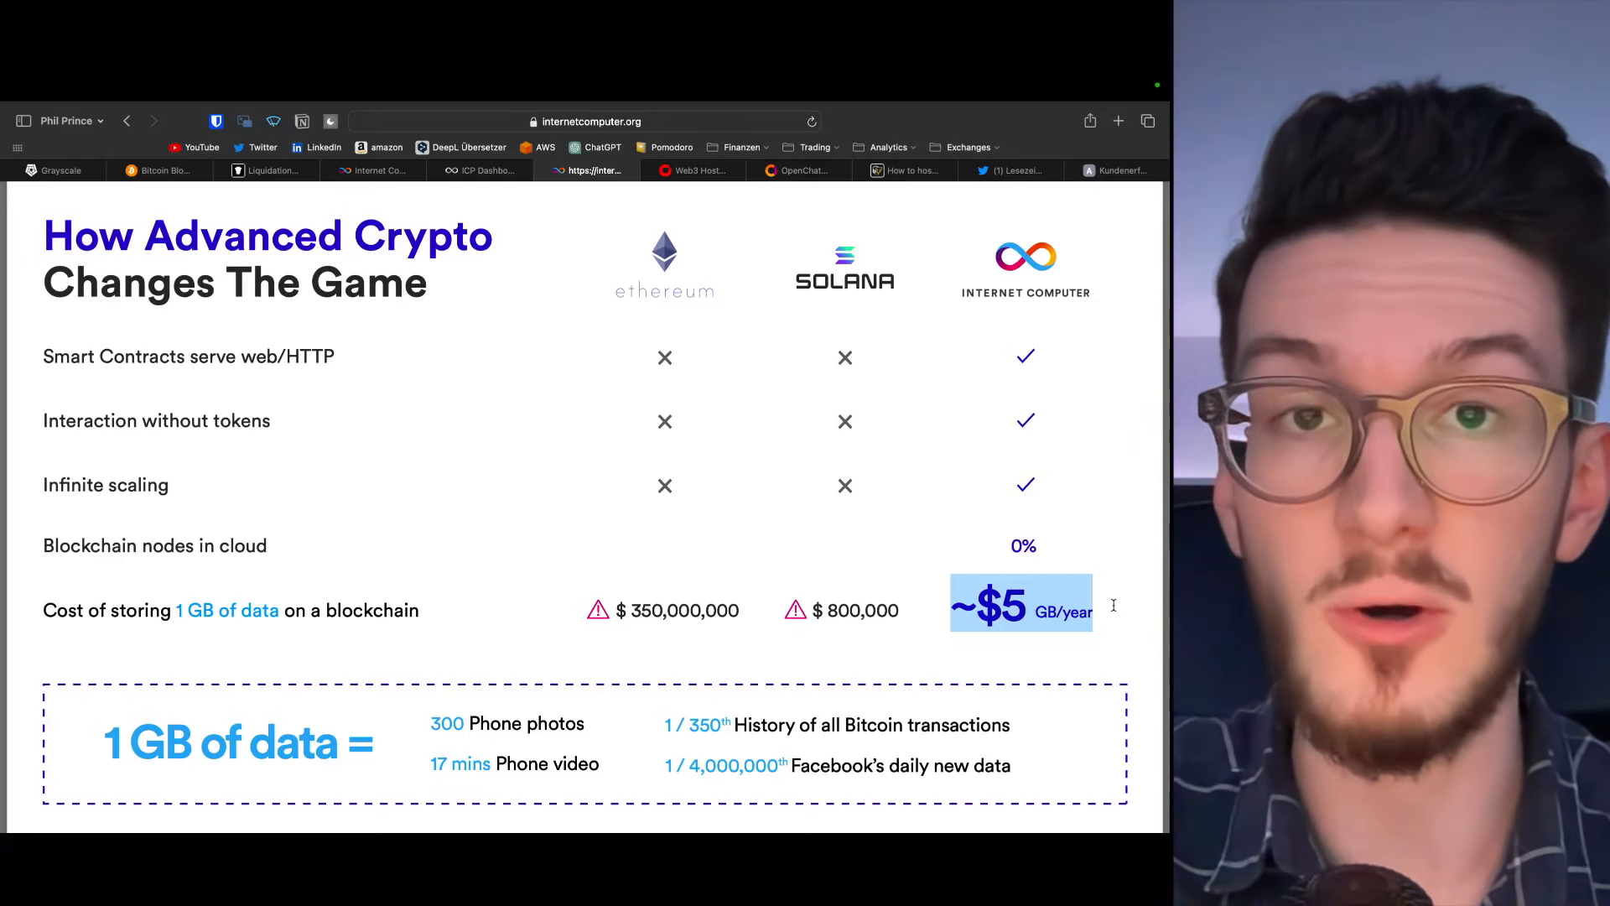
left_click(694, 169)
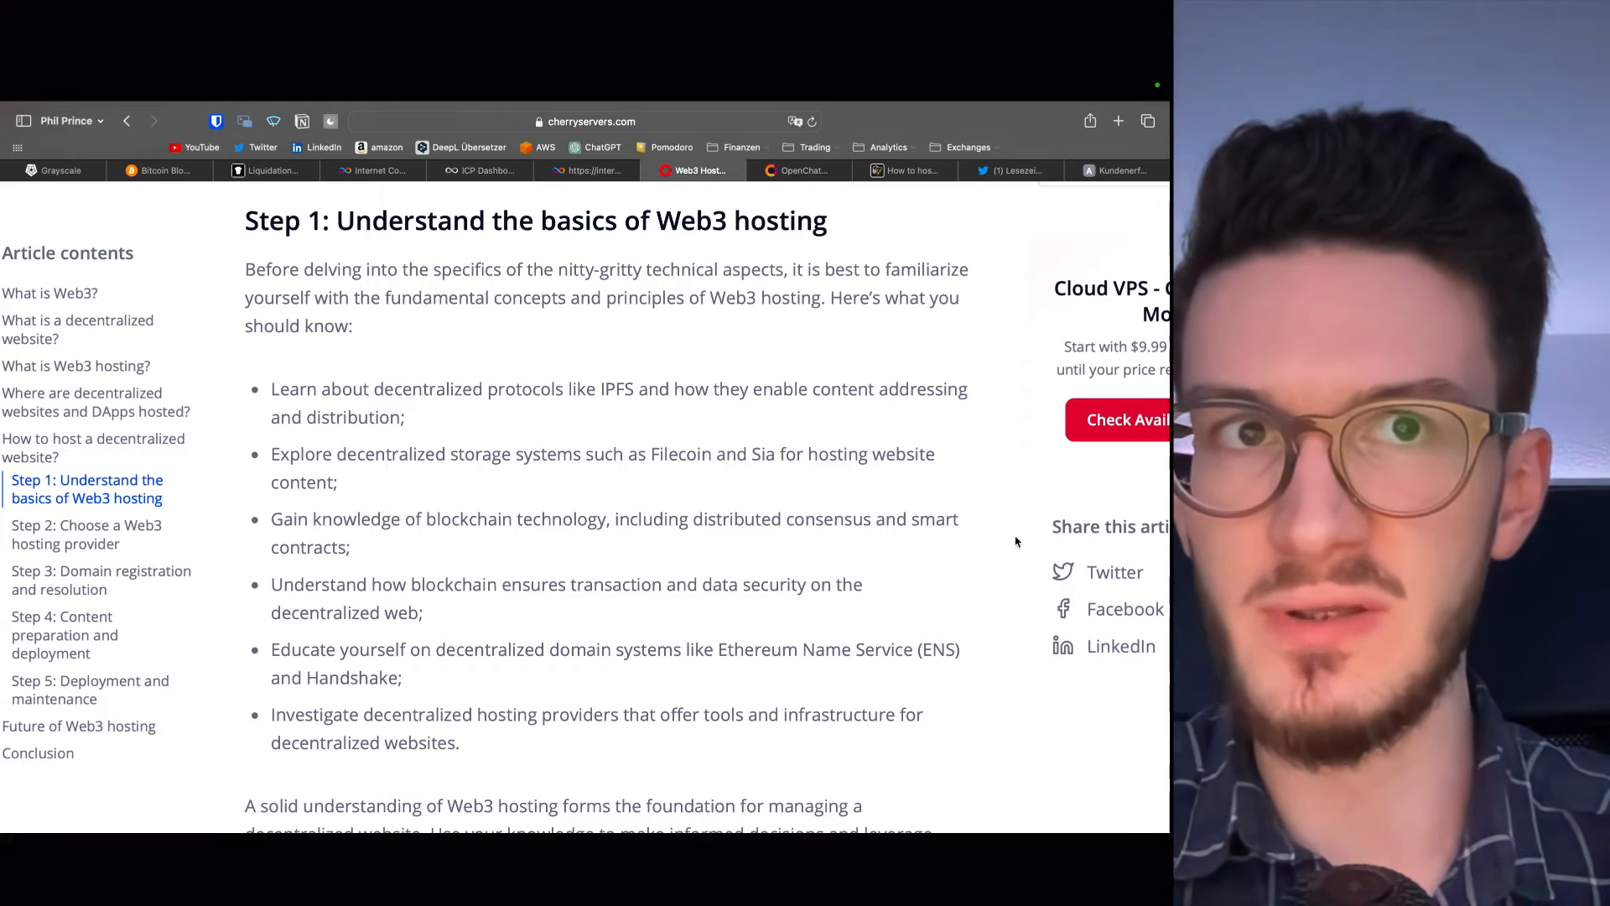
mouse_move(621, 493)
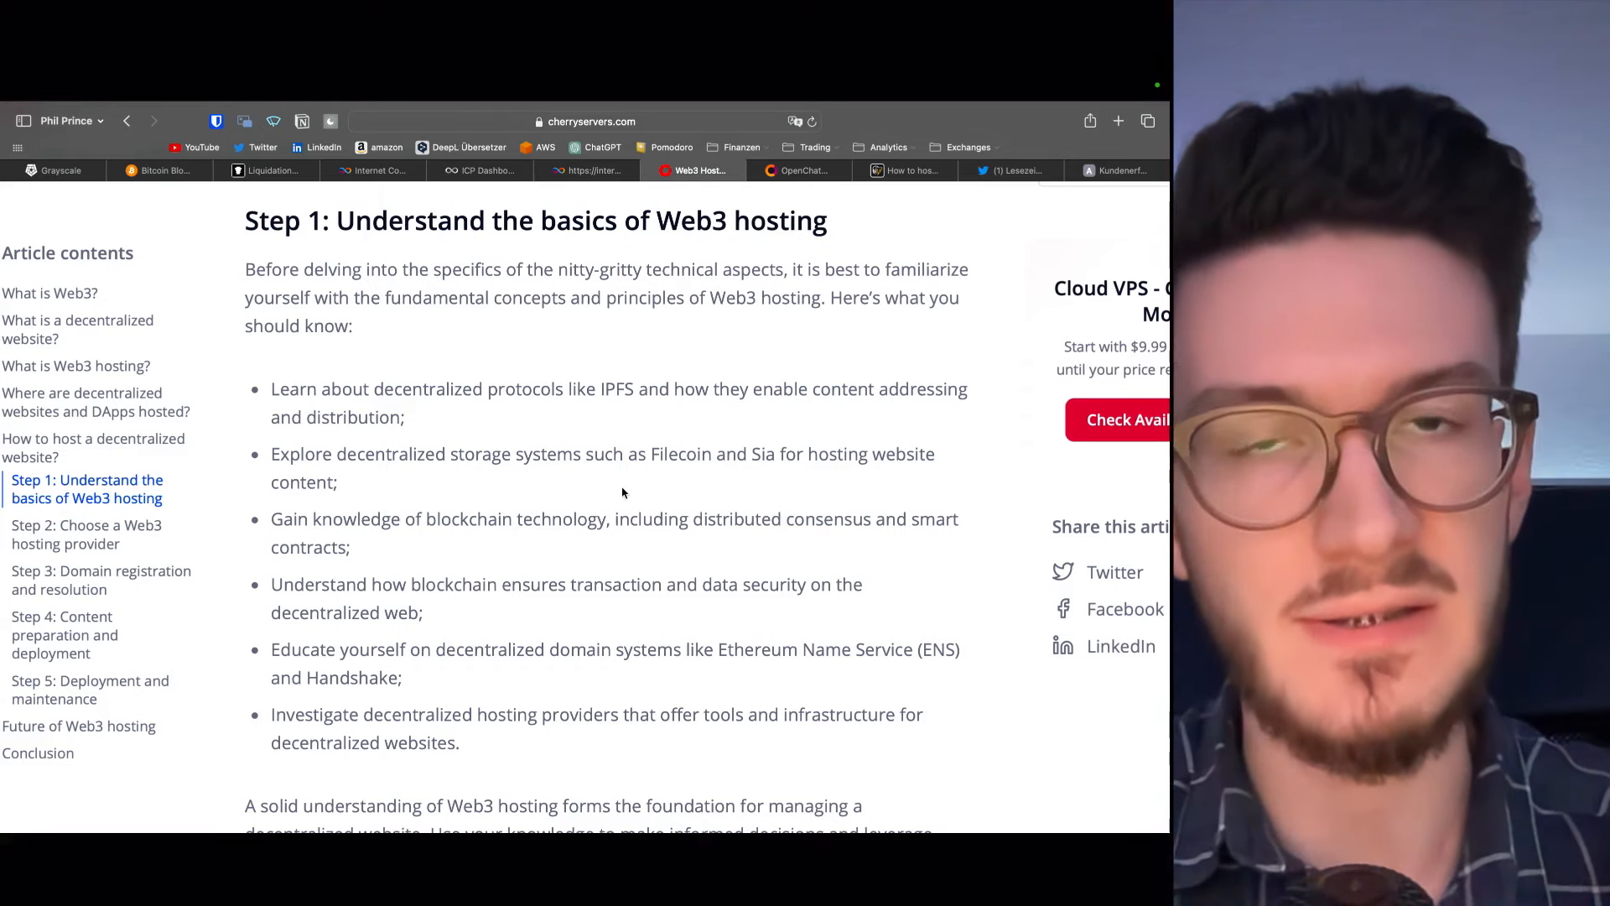
double_click(615, 389)
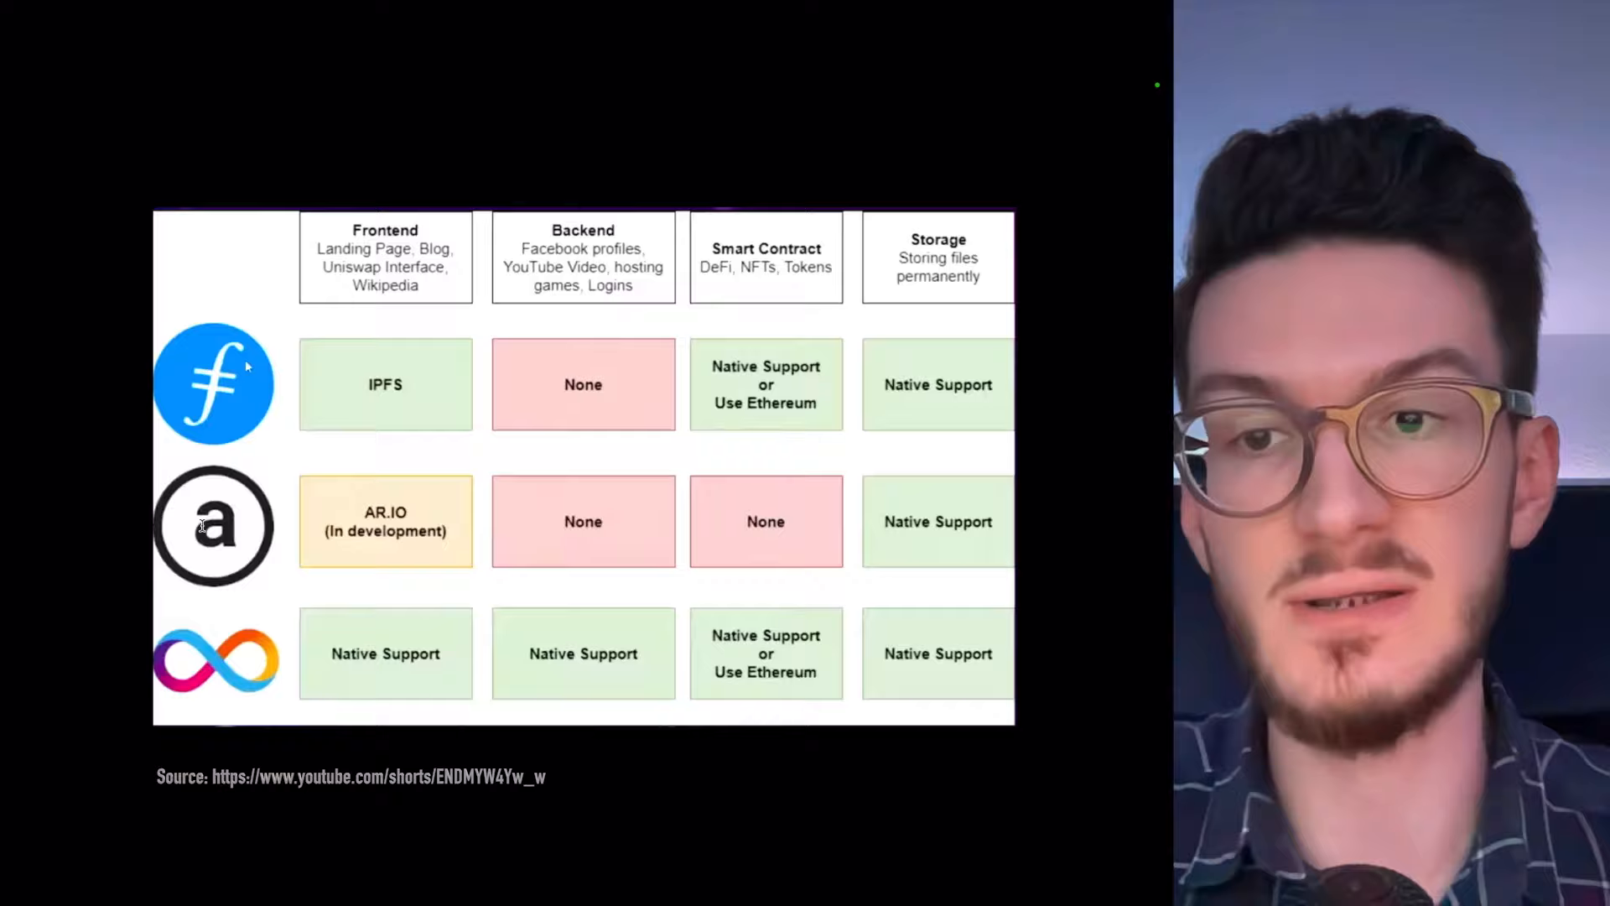
mouse_move(281, 627)
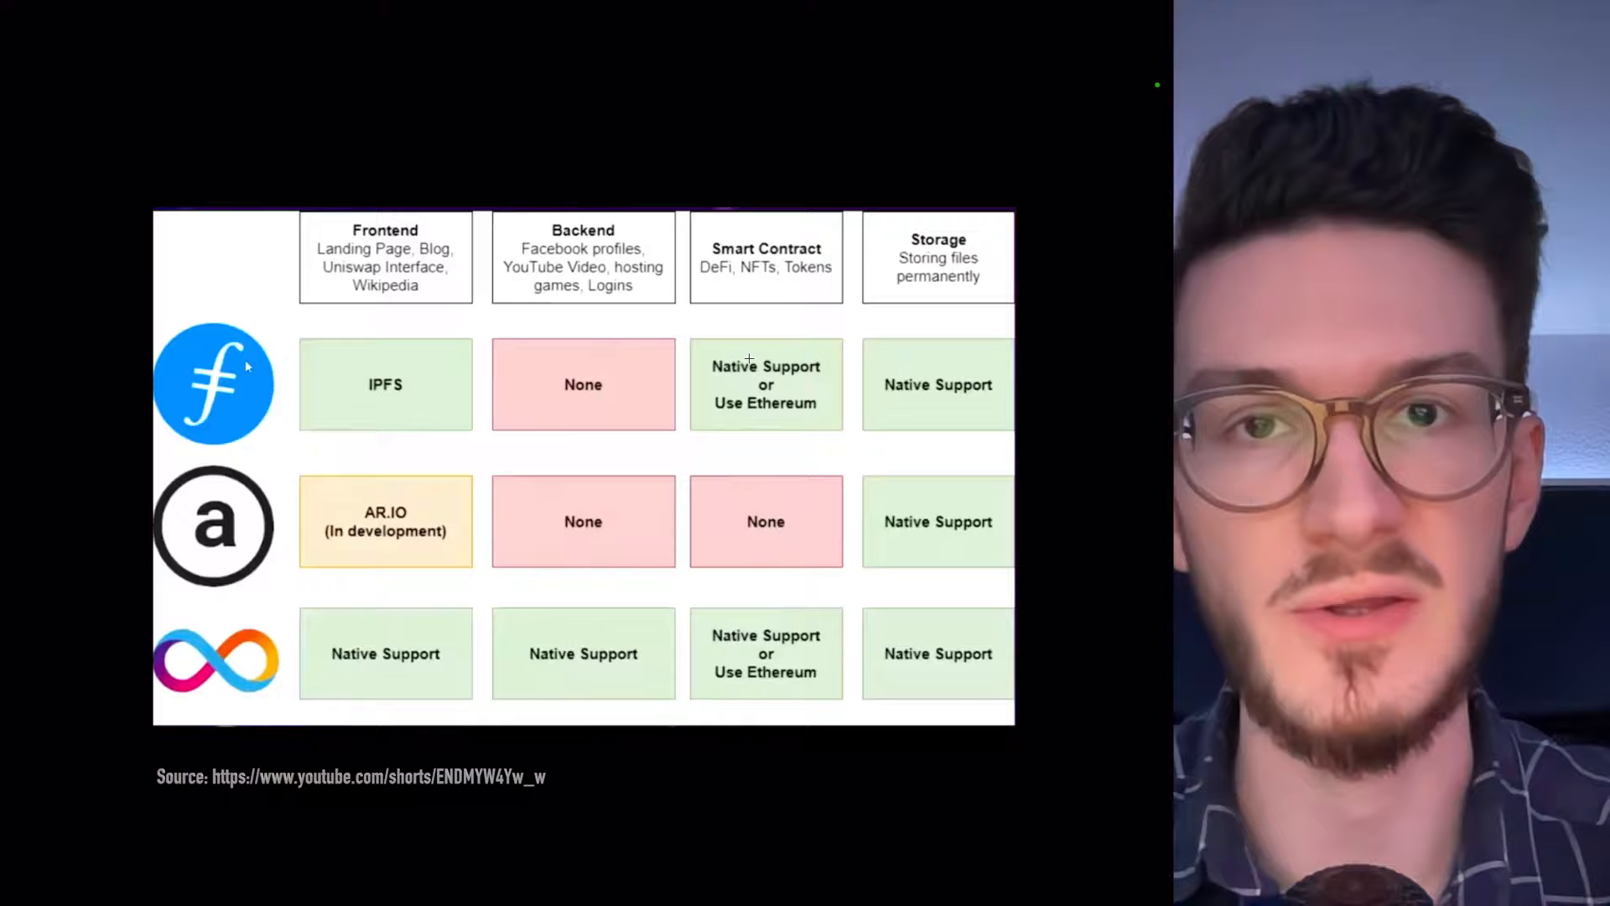
mouse_move(1052, 507)
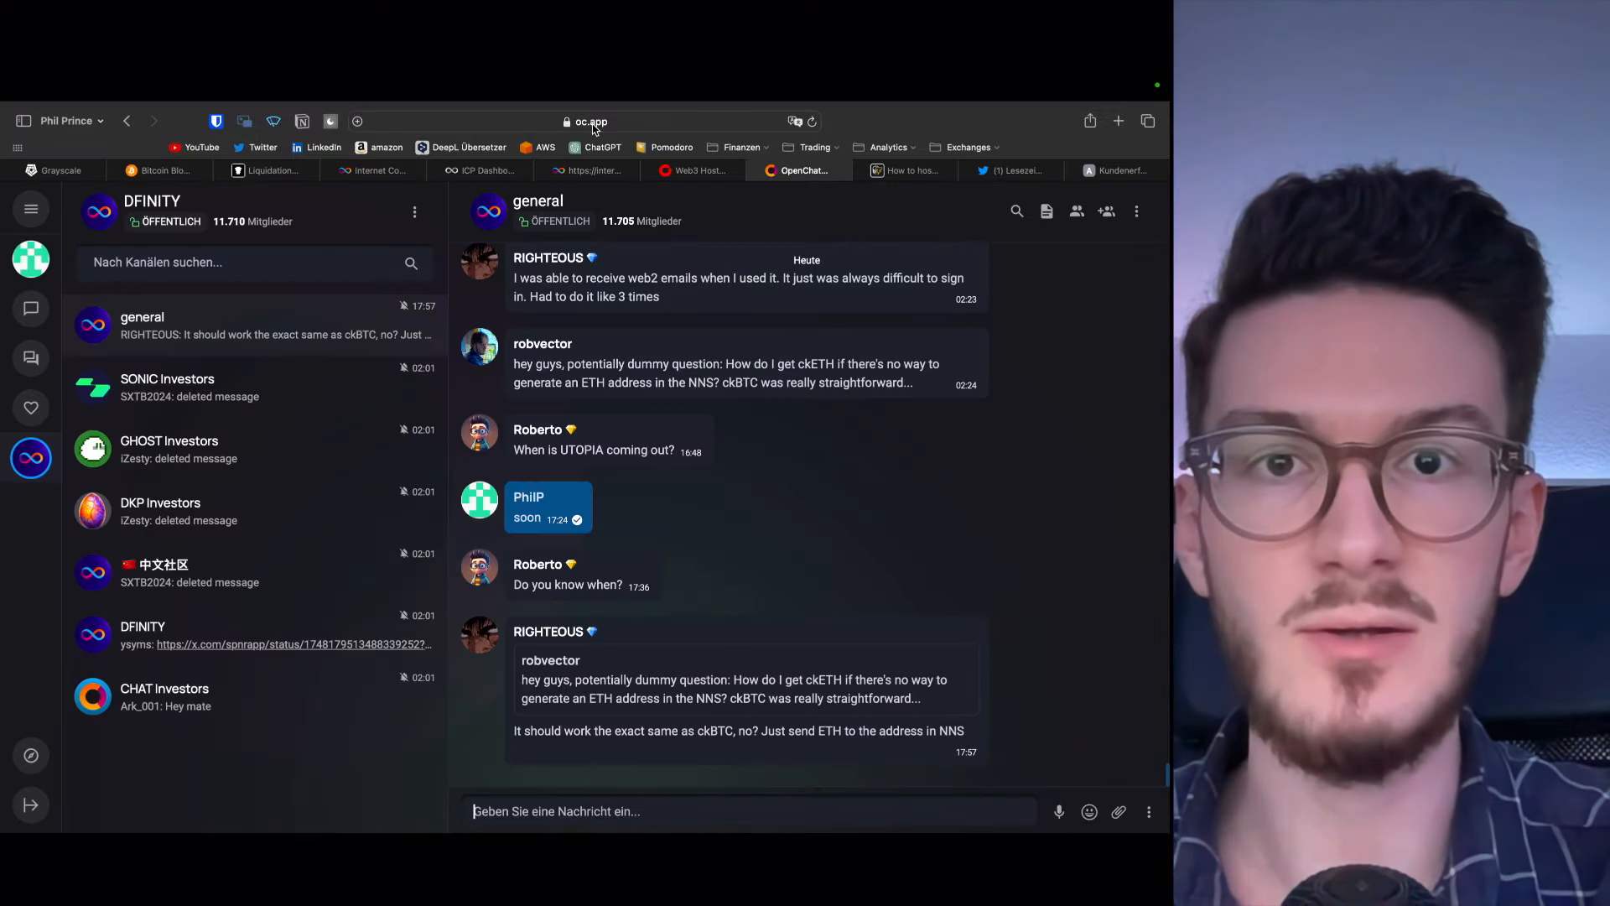
mouse_move(888, 499)
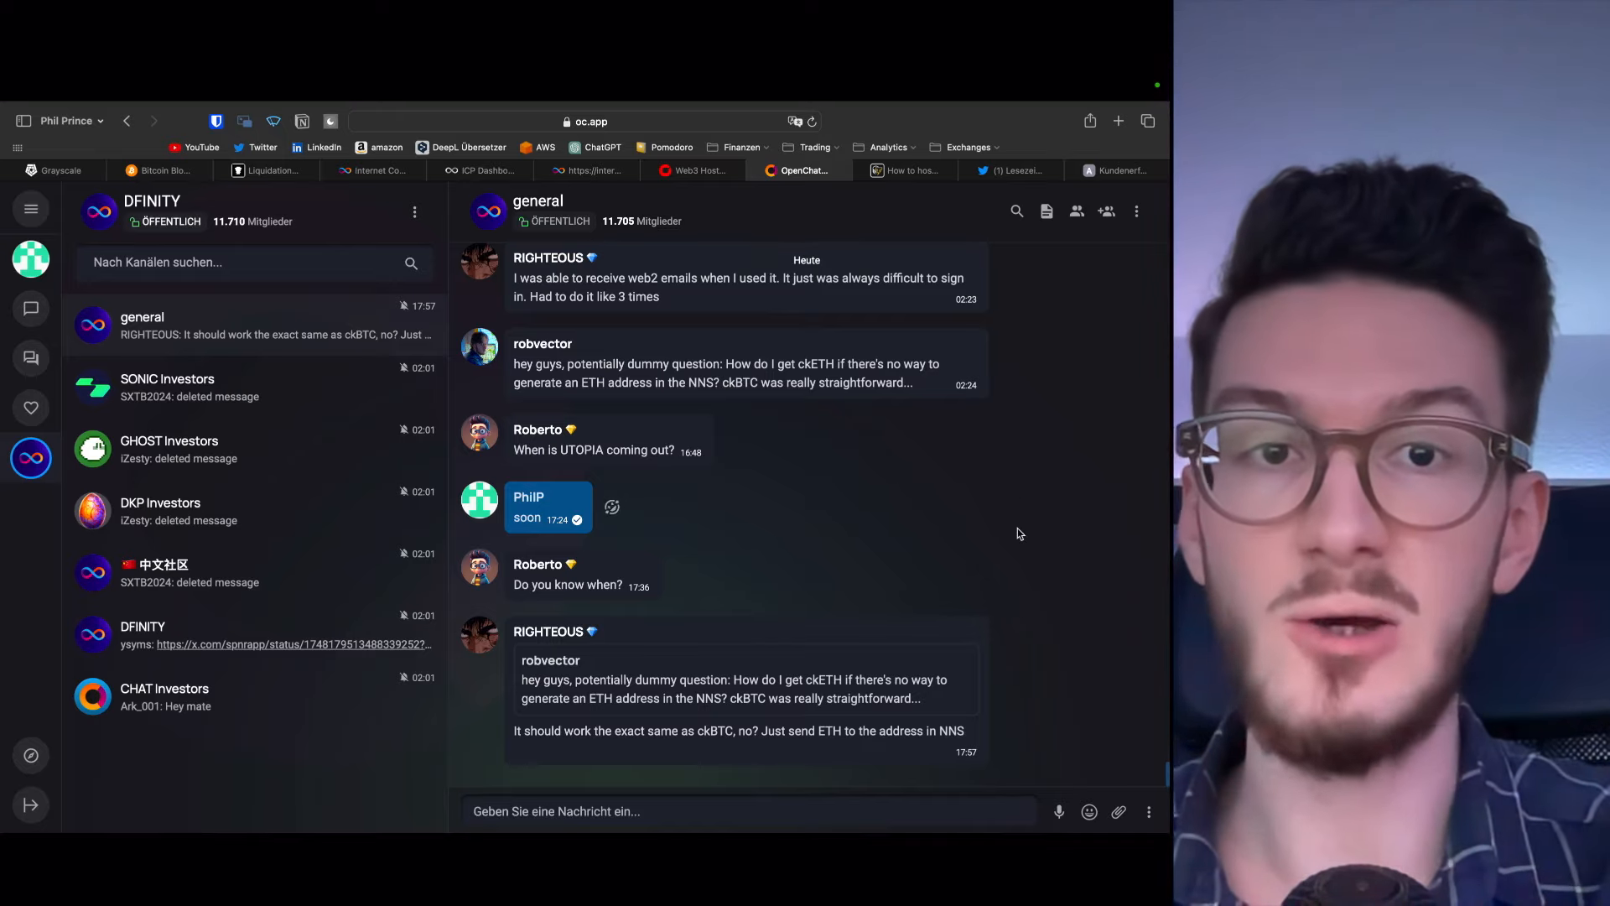
Scroll the DFINITY general channel and send the message 'hi'
scroll("up", 3)
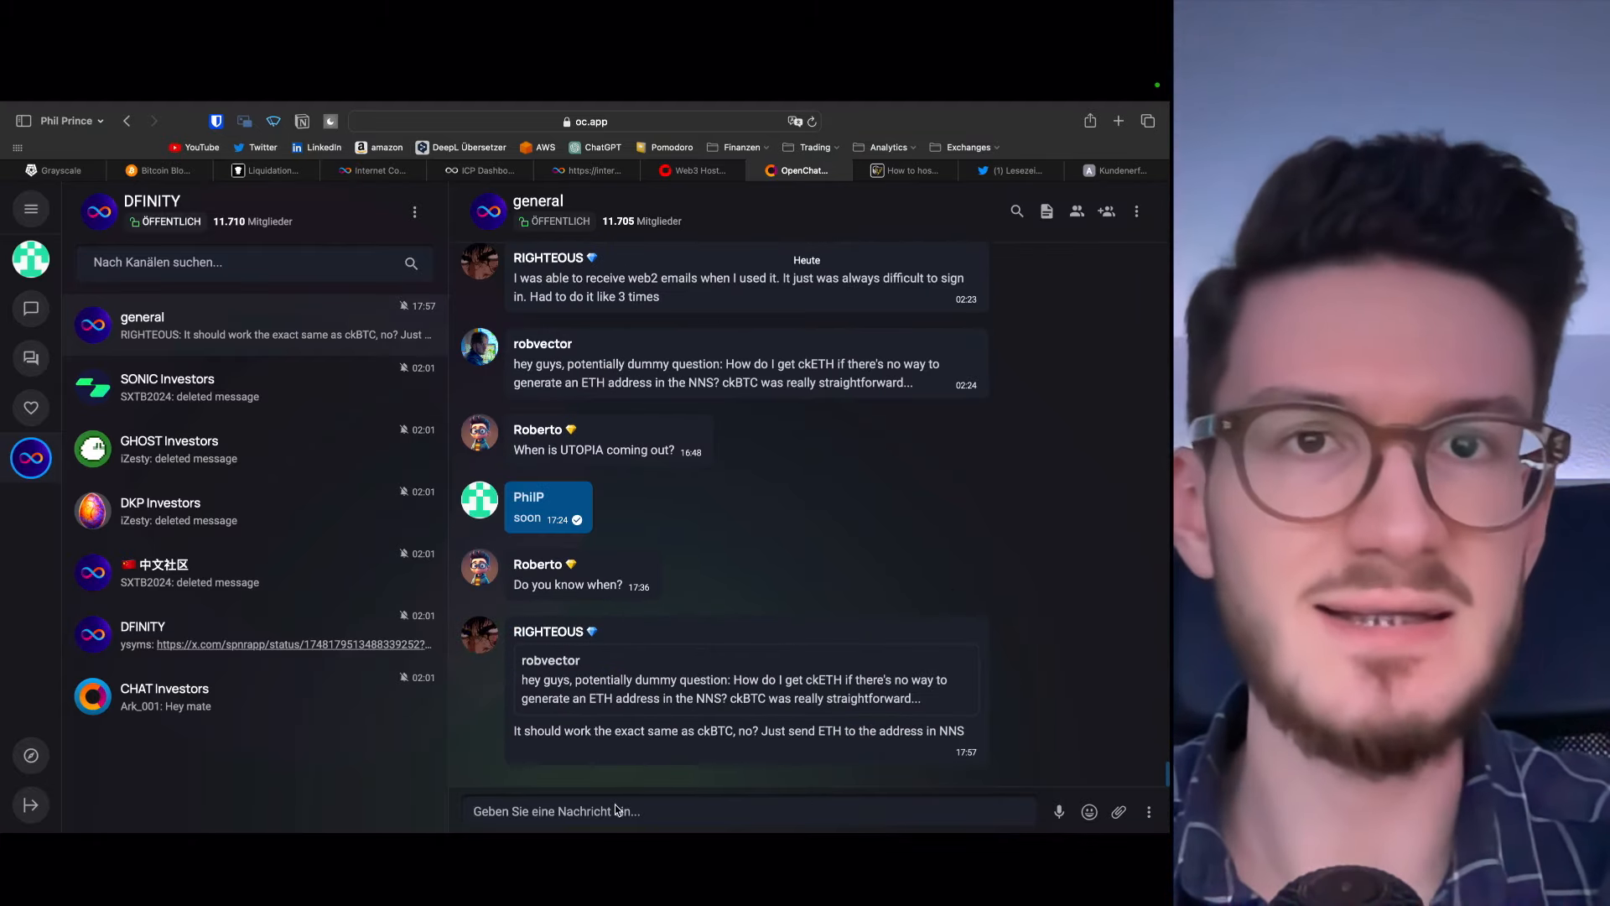
type("hi")
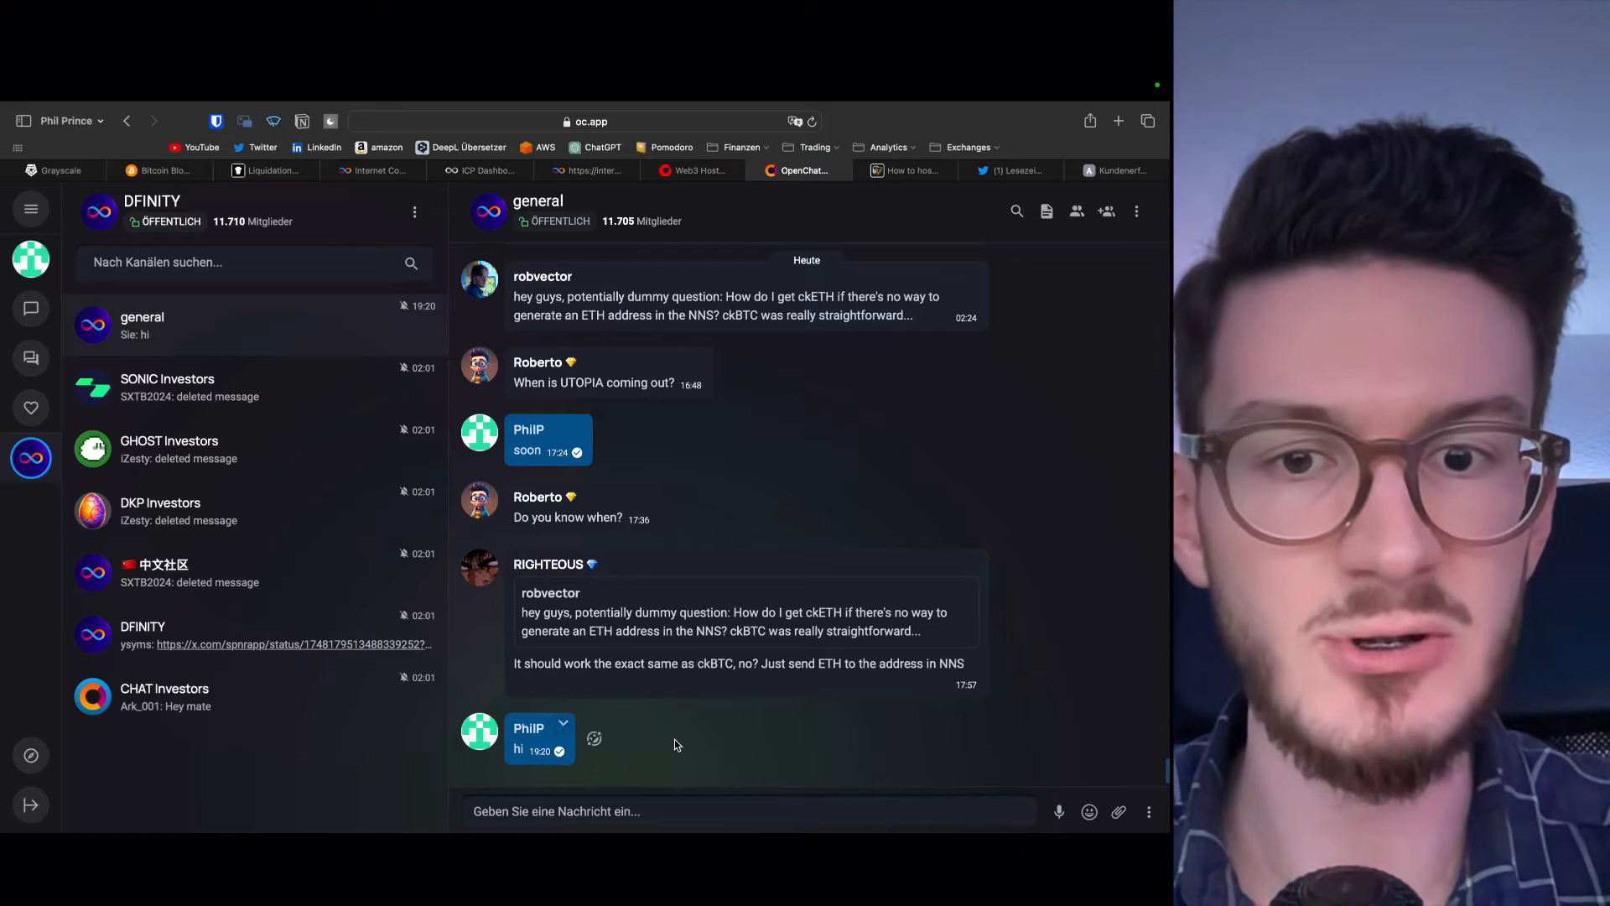
mouse_move(788, 750)
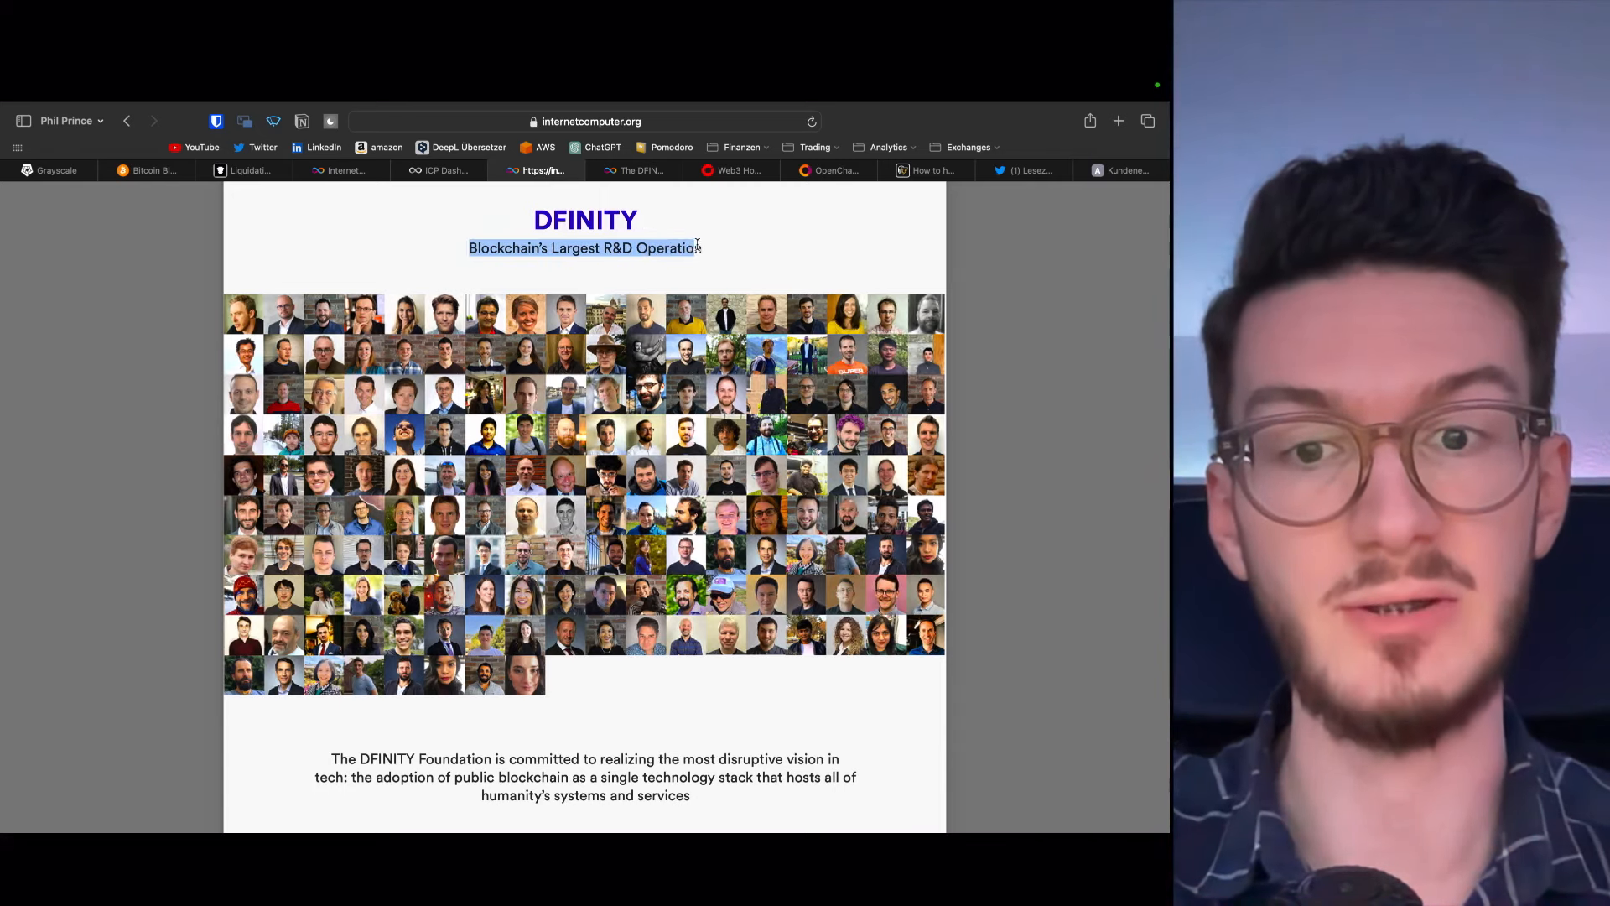
Switch to the dfinity.org tab and scroll through the DFINITY Foundation about page
left_click(634, 170)
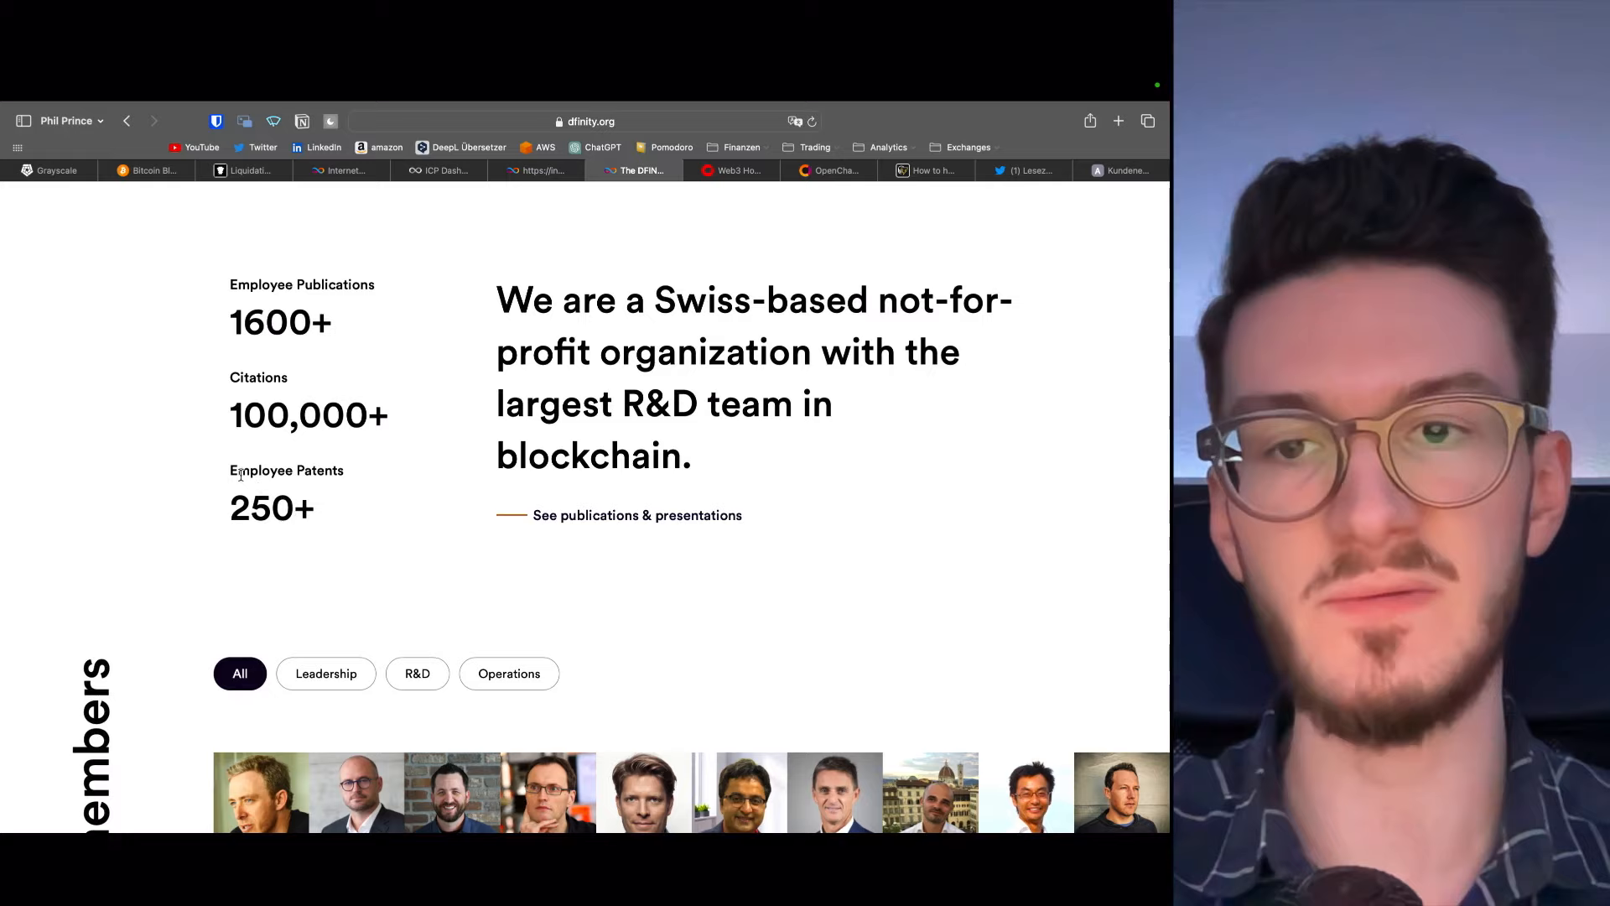
scroll("down", 3)
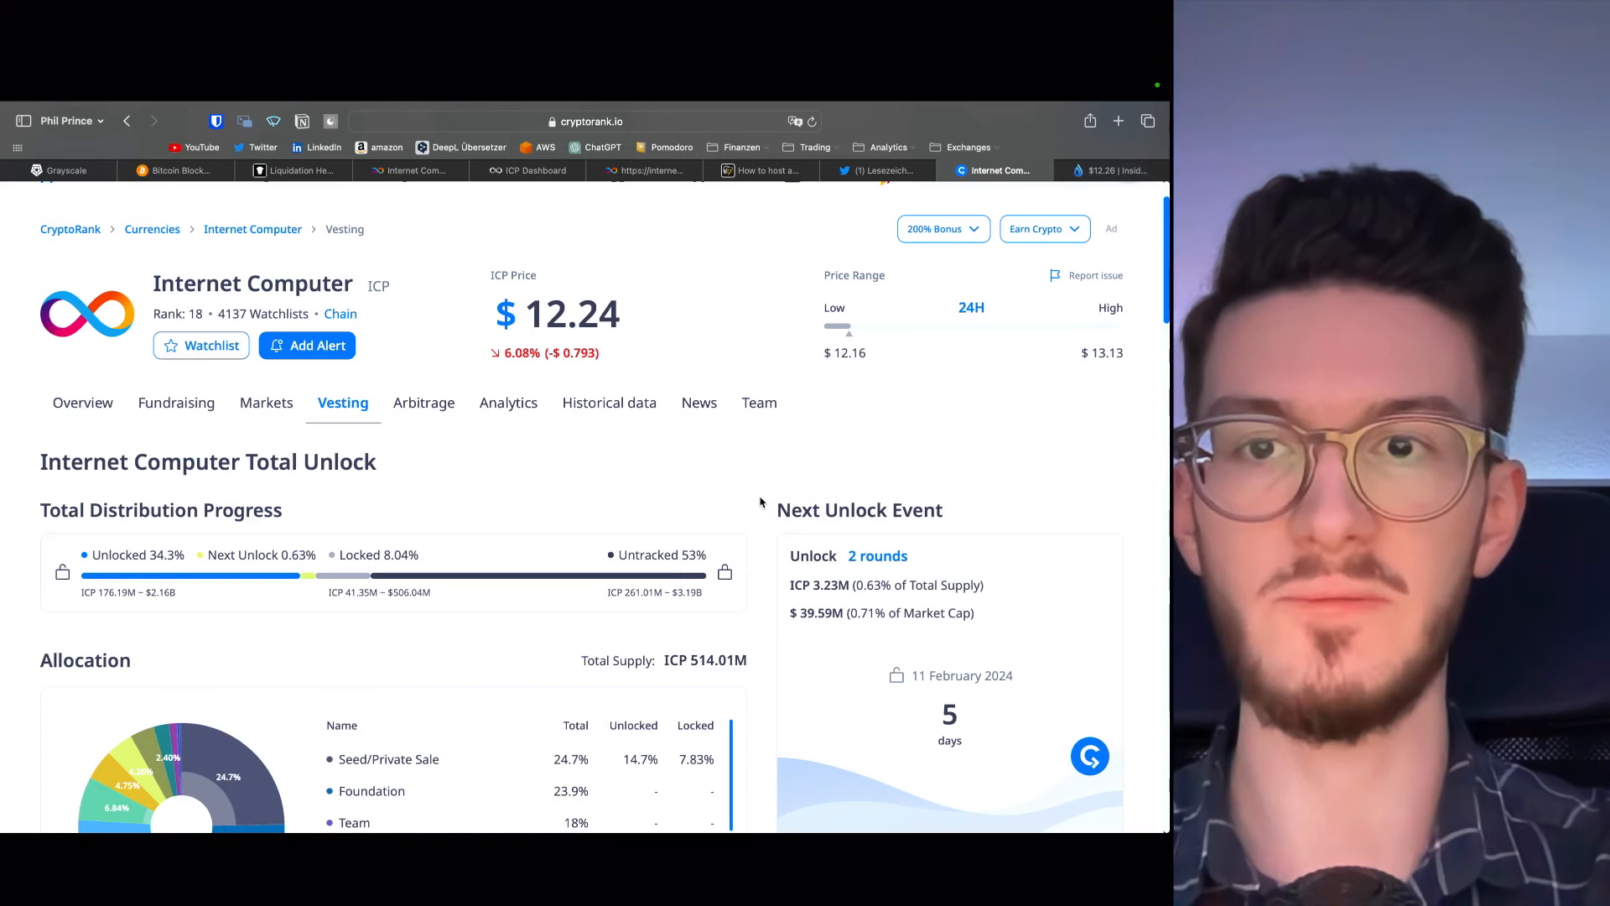
Scroll CryptoRank's Internet Computer allocation breakdown down to the Vesting Schedule chart
scroll("down", 3)
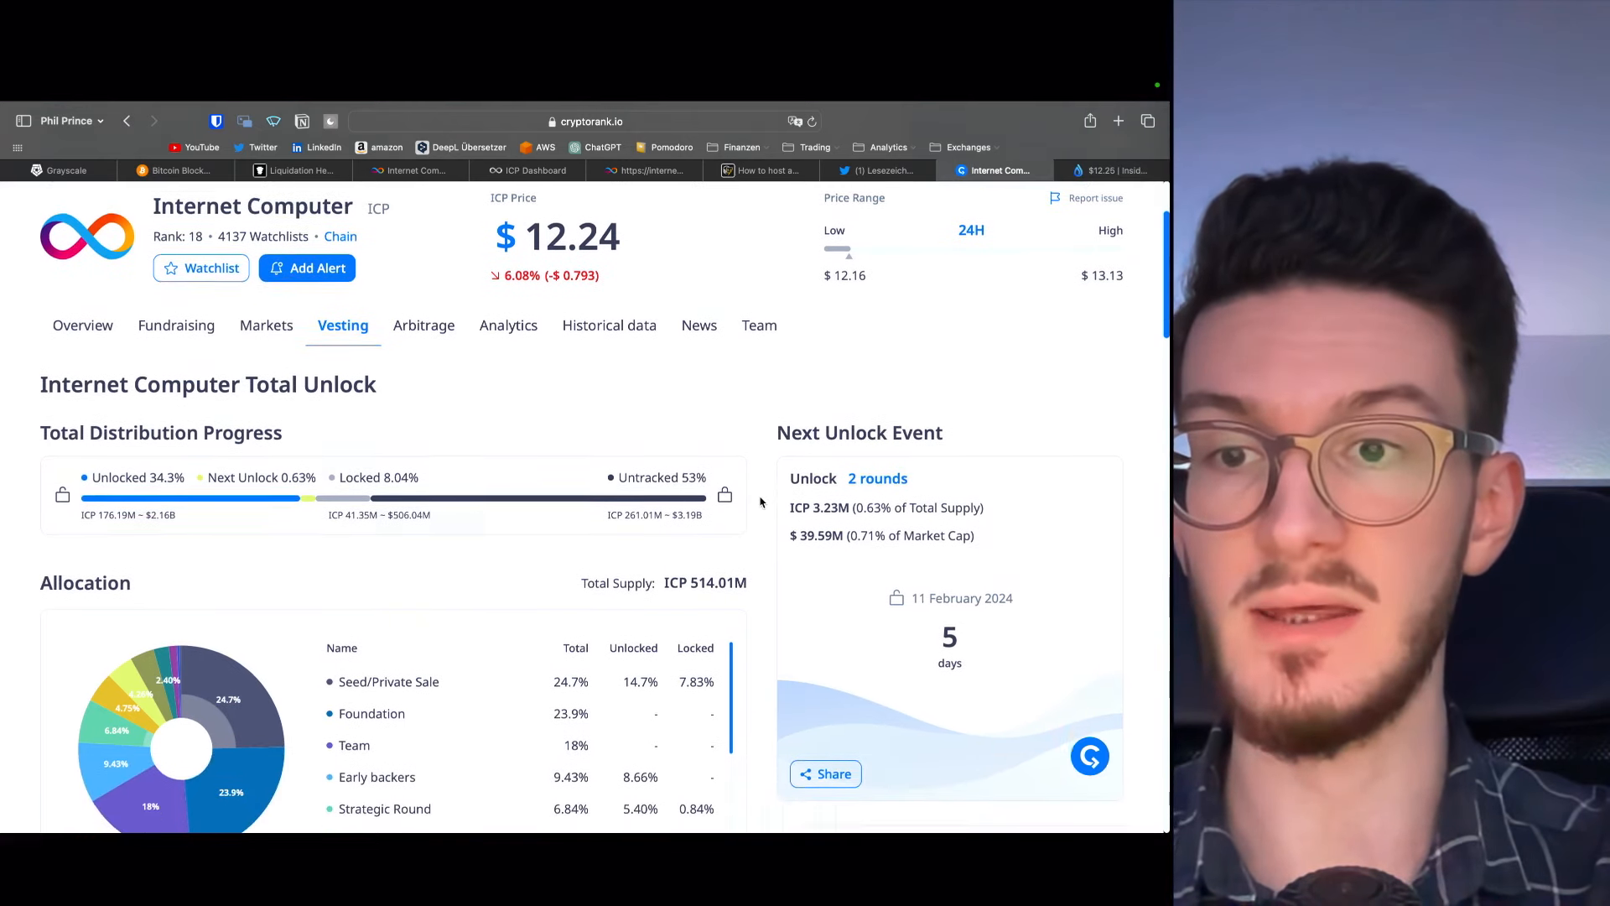
scroll("down", 3)
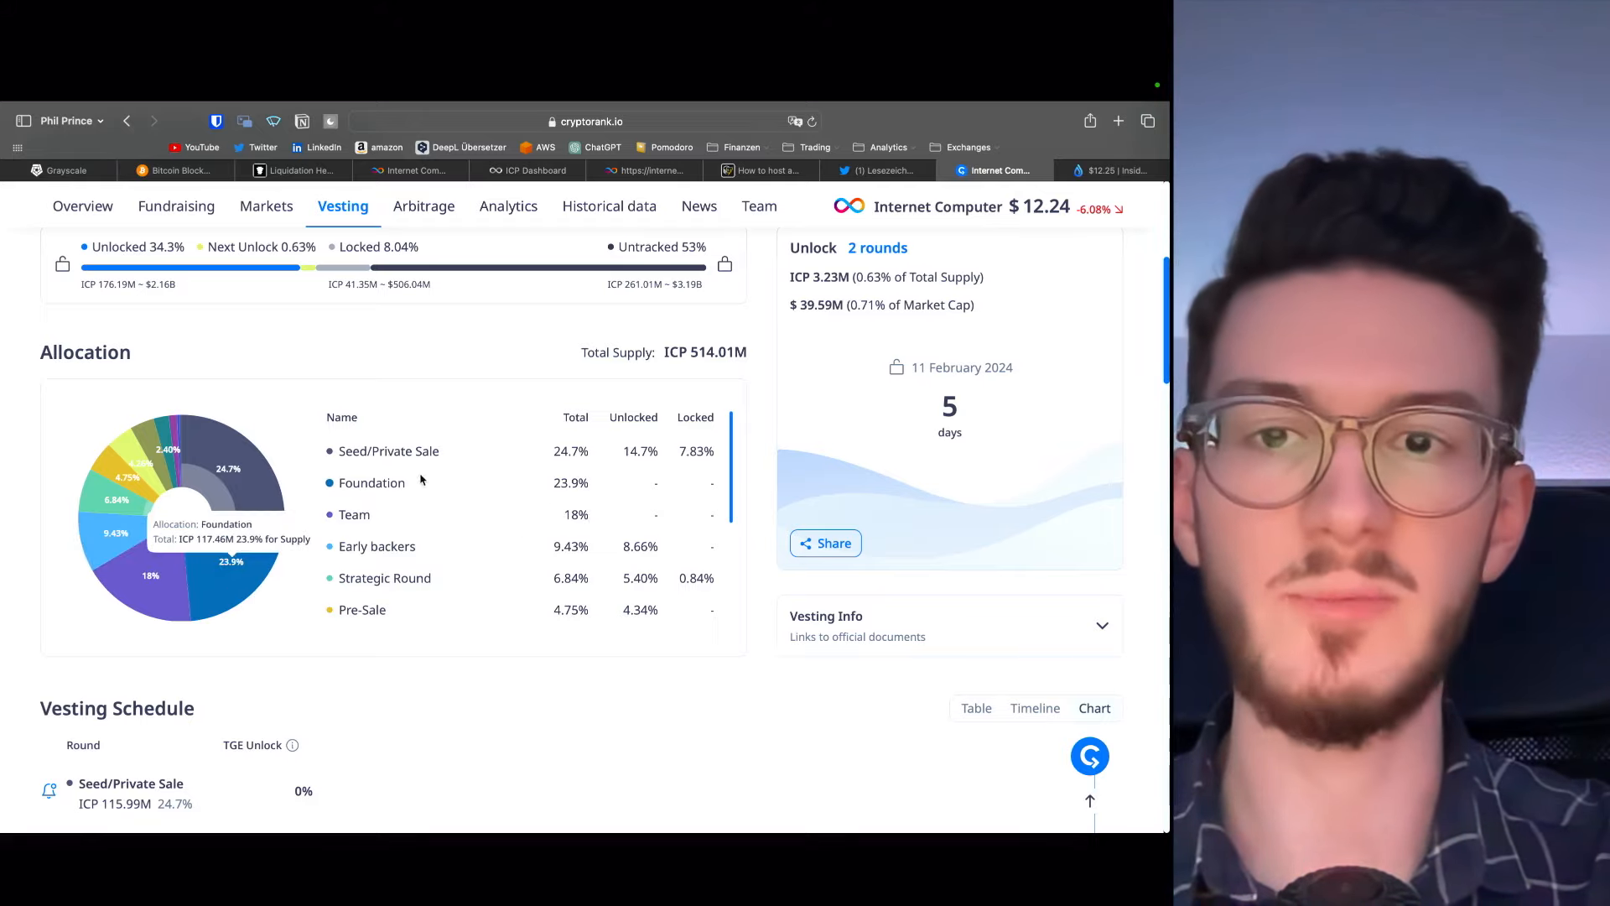
mouse_move(133, 503)
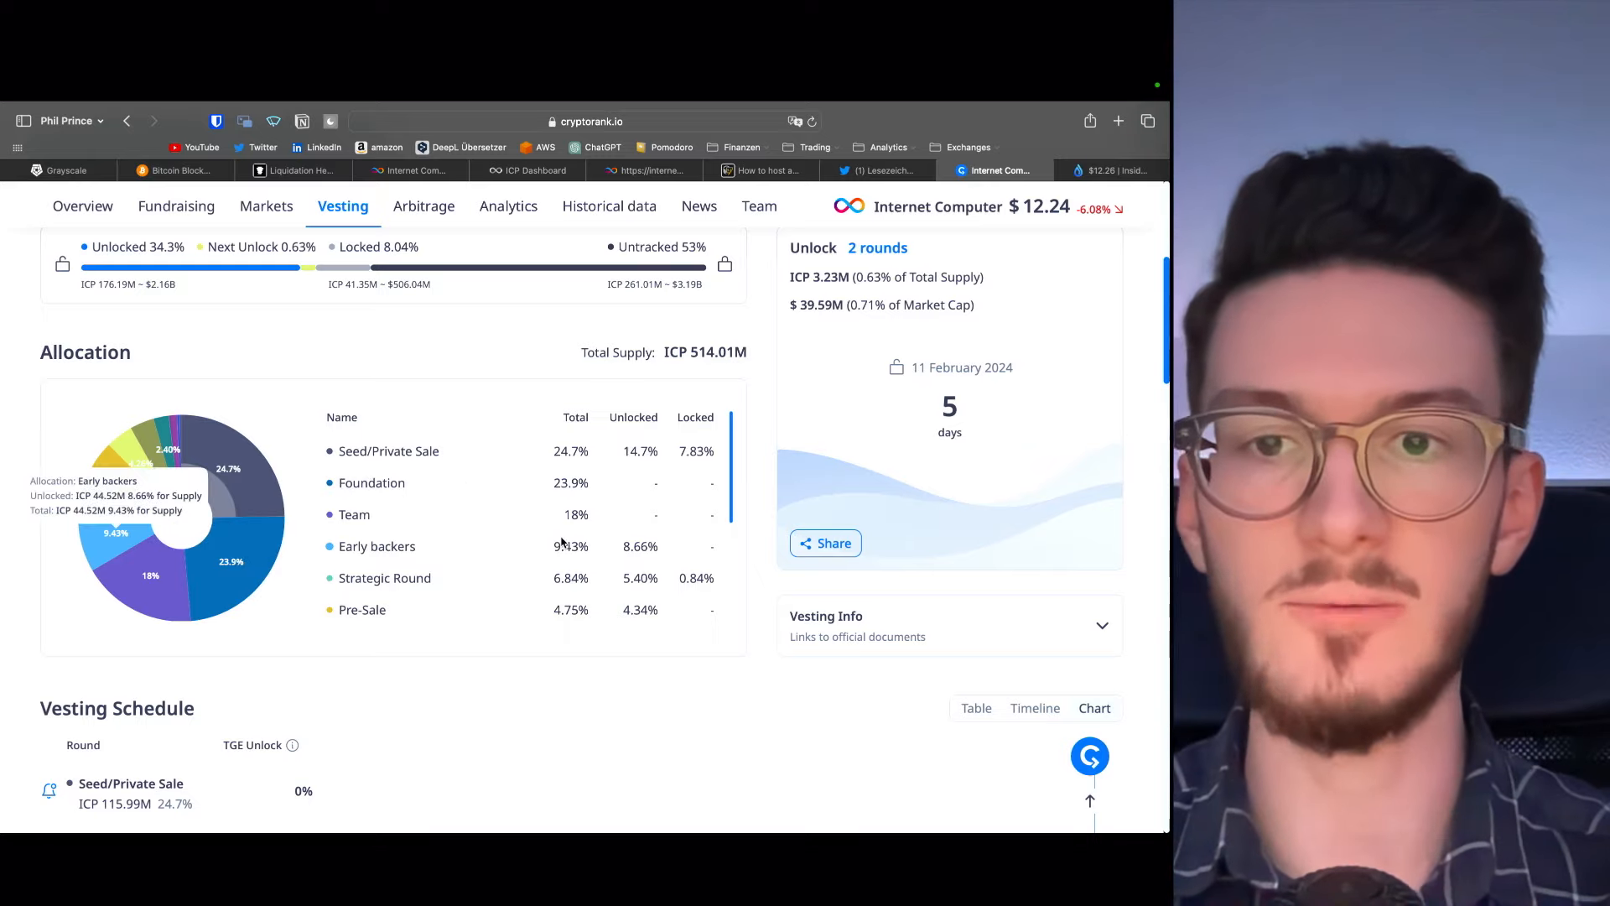
mouse_move(123, 475)
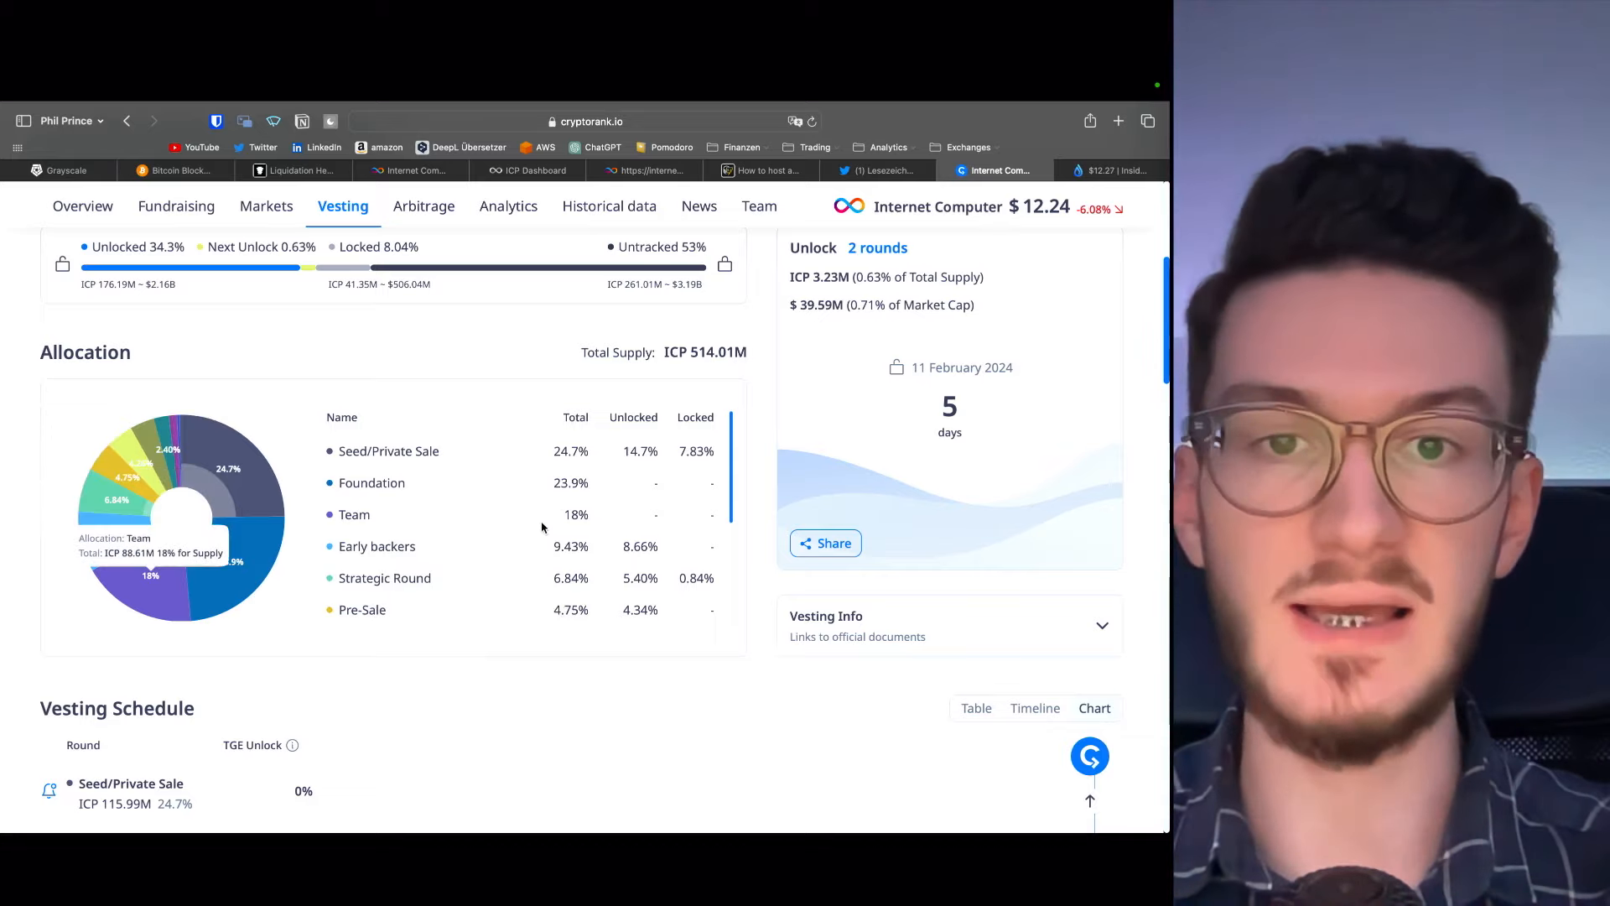
mouse_move(231, 468)
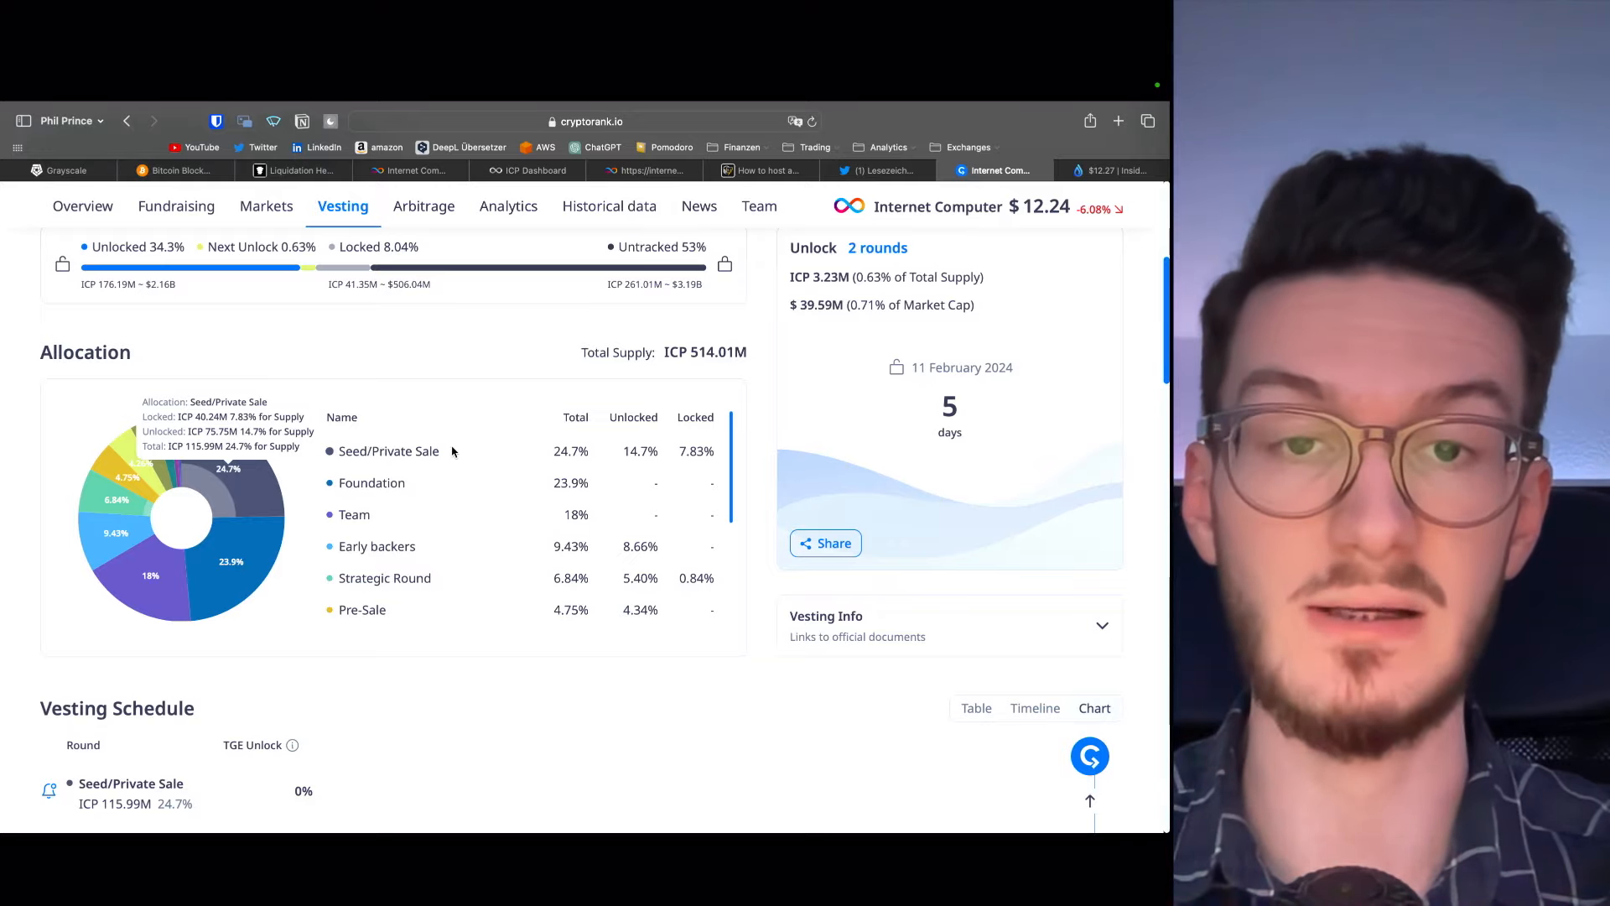
scroll("down", 3)
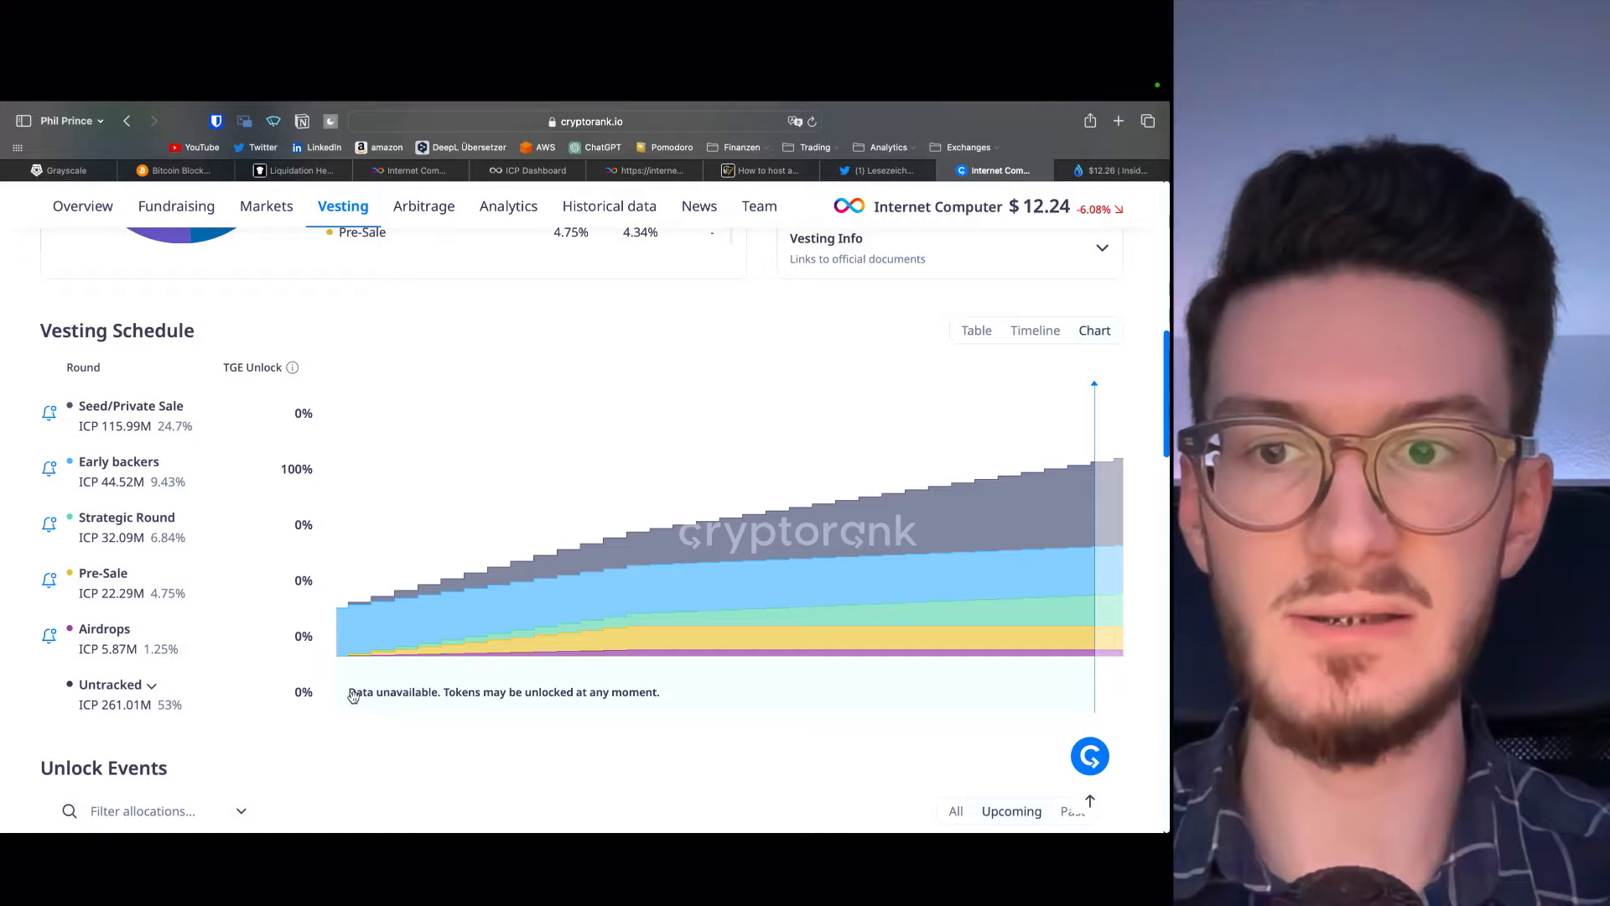
scroll("up", 3)
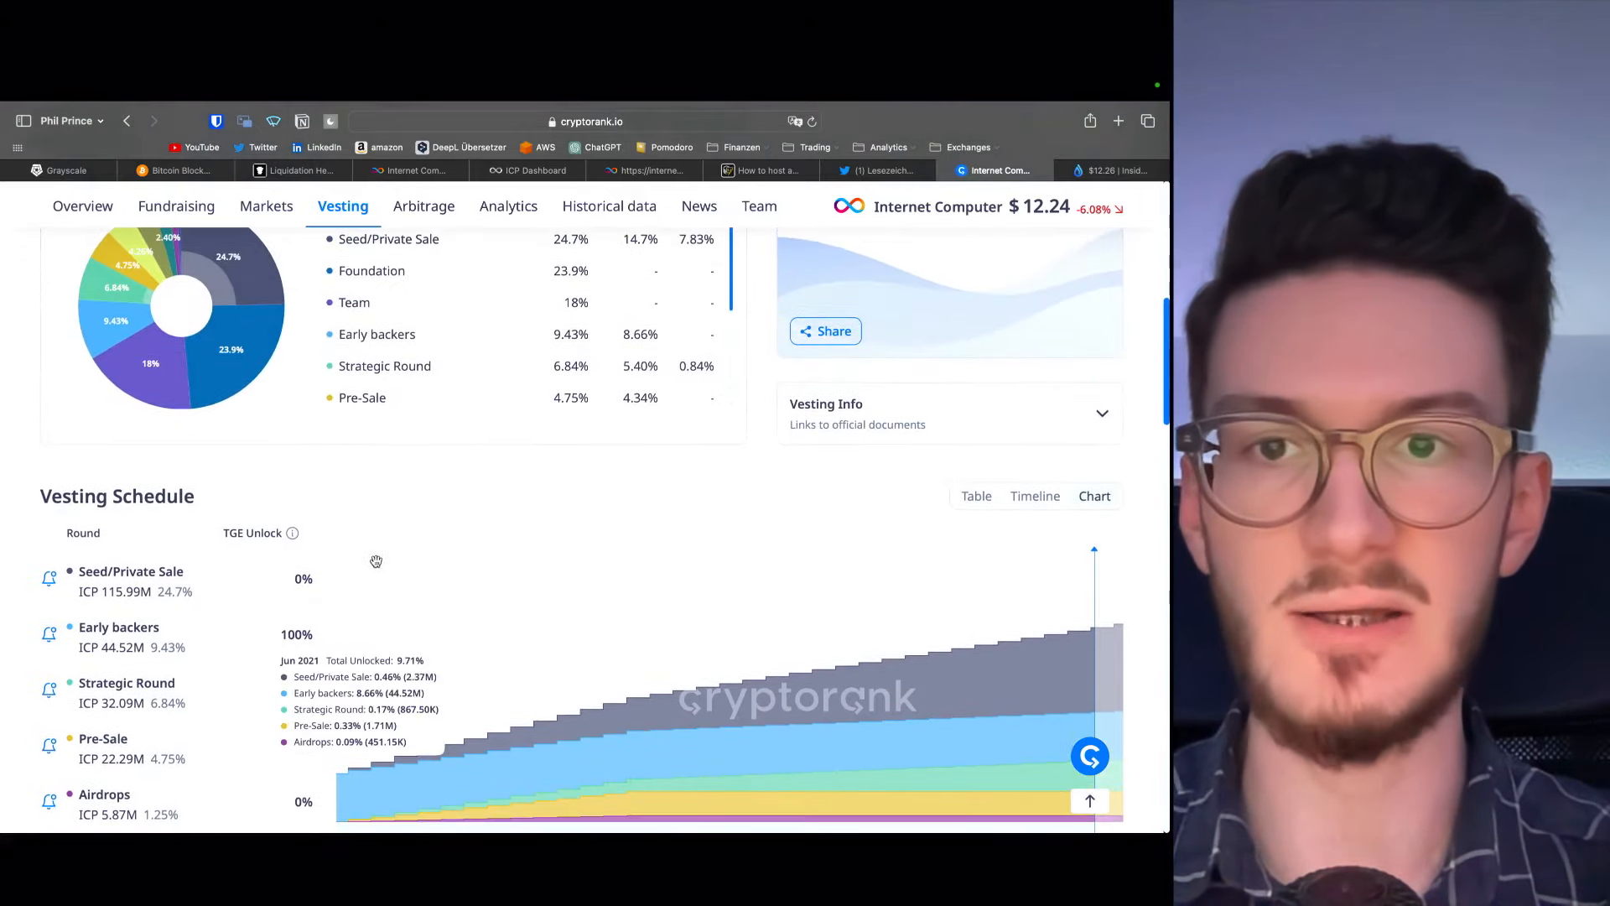
scroll("down", 3)
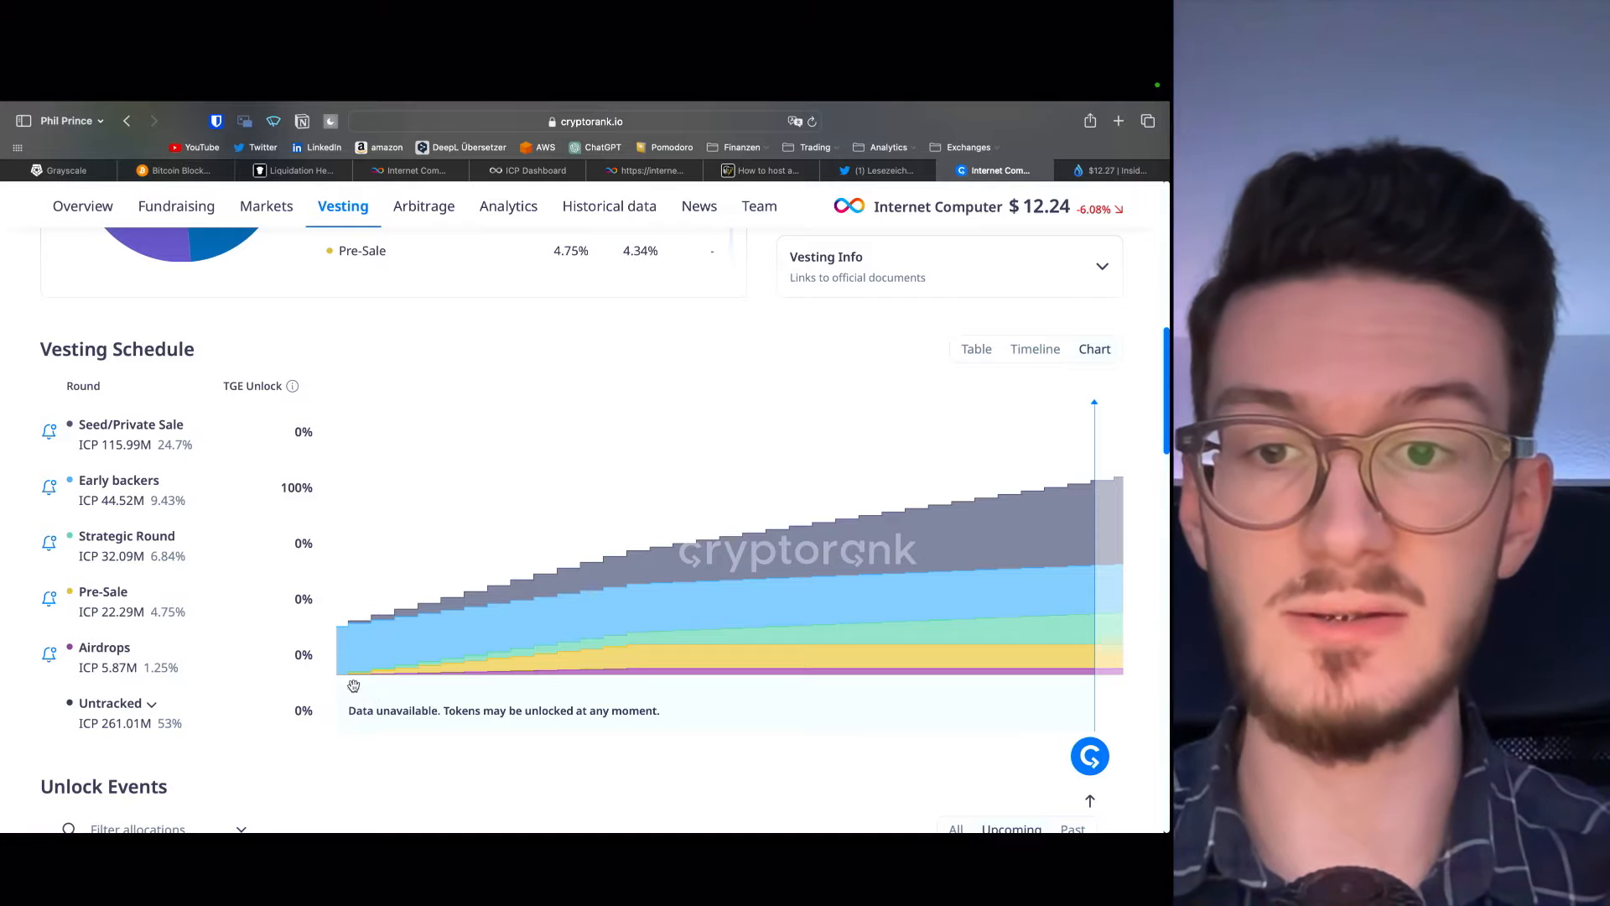
mouse_move(397, 710)
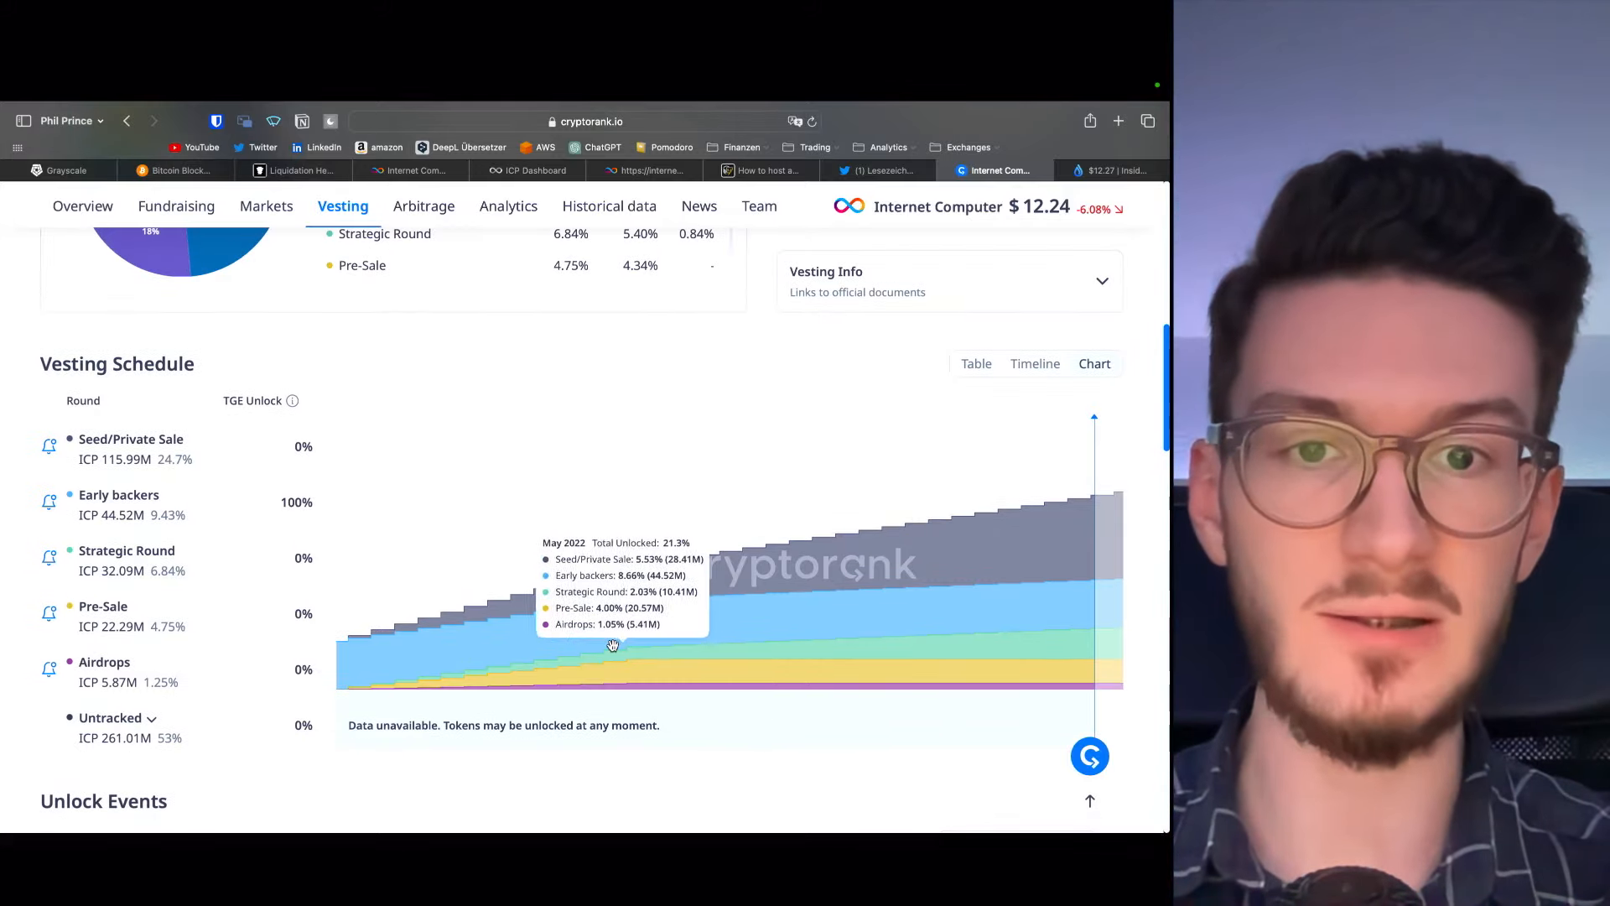
mouse_move(360, 595)
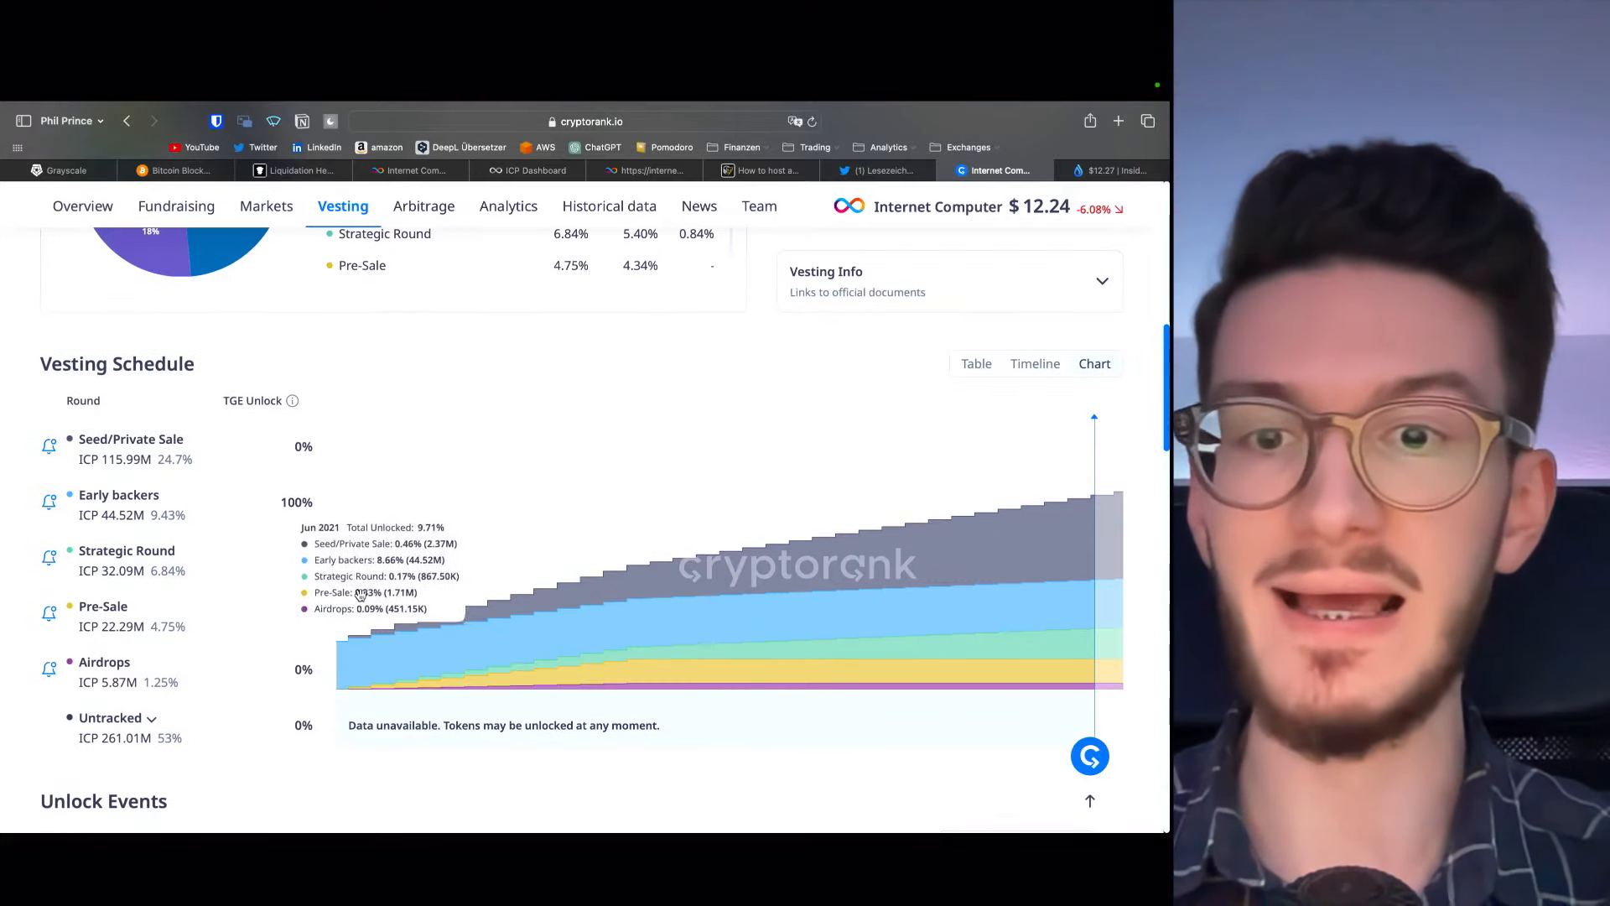
mouse_move(731, 561)
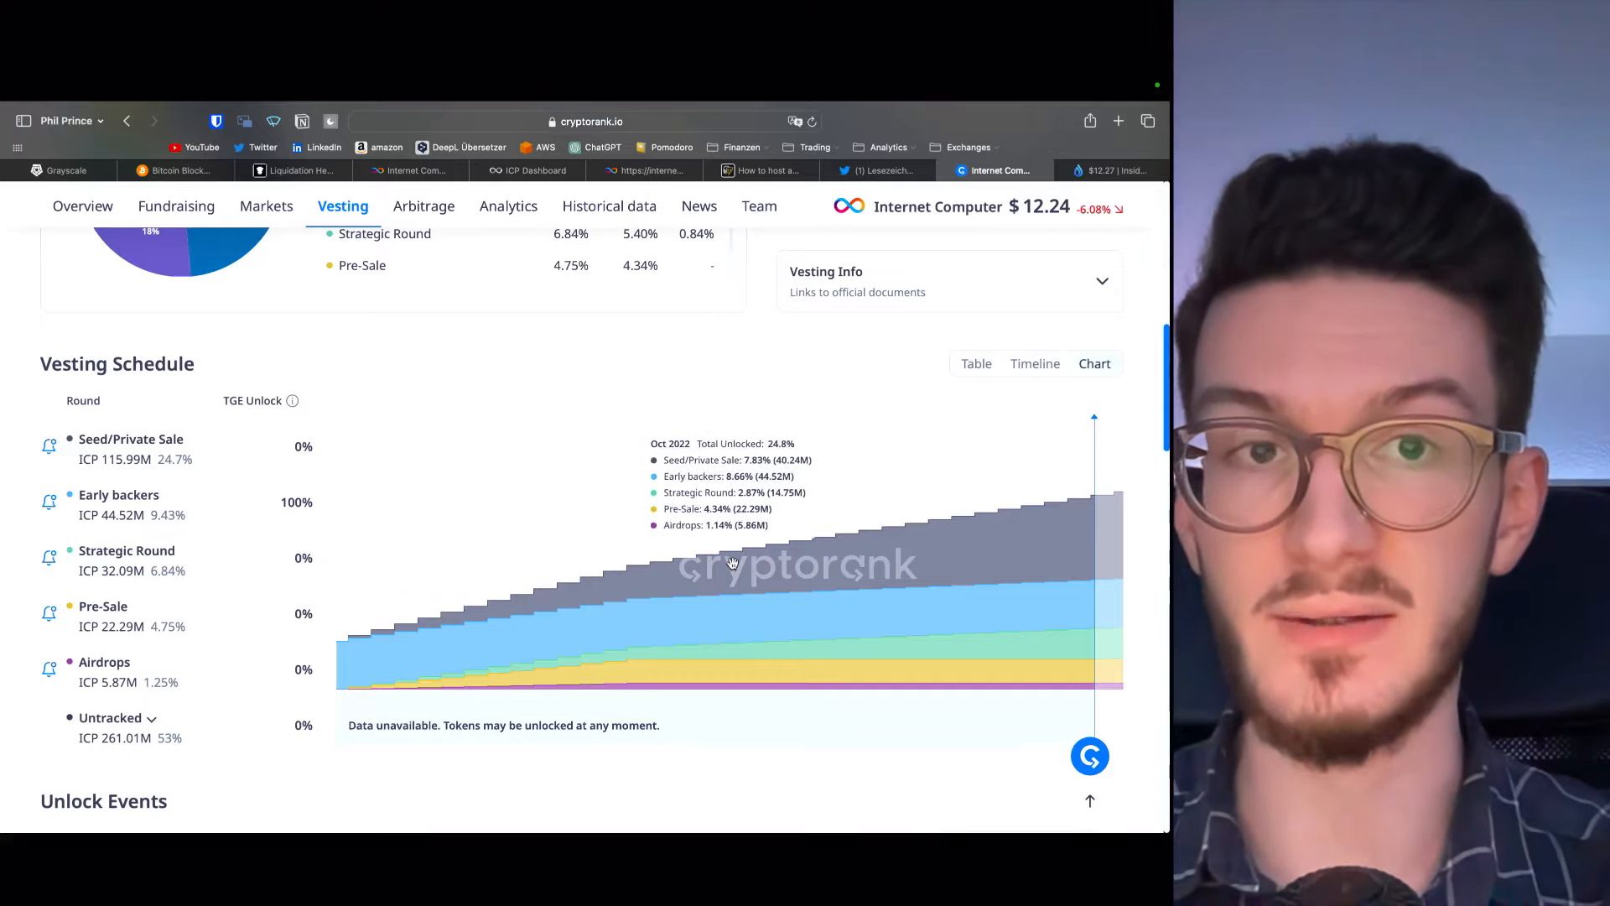
mouse_move(729, 734)
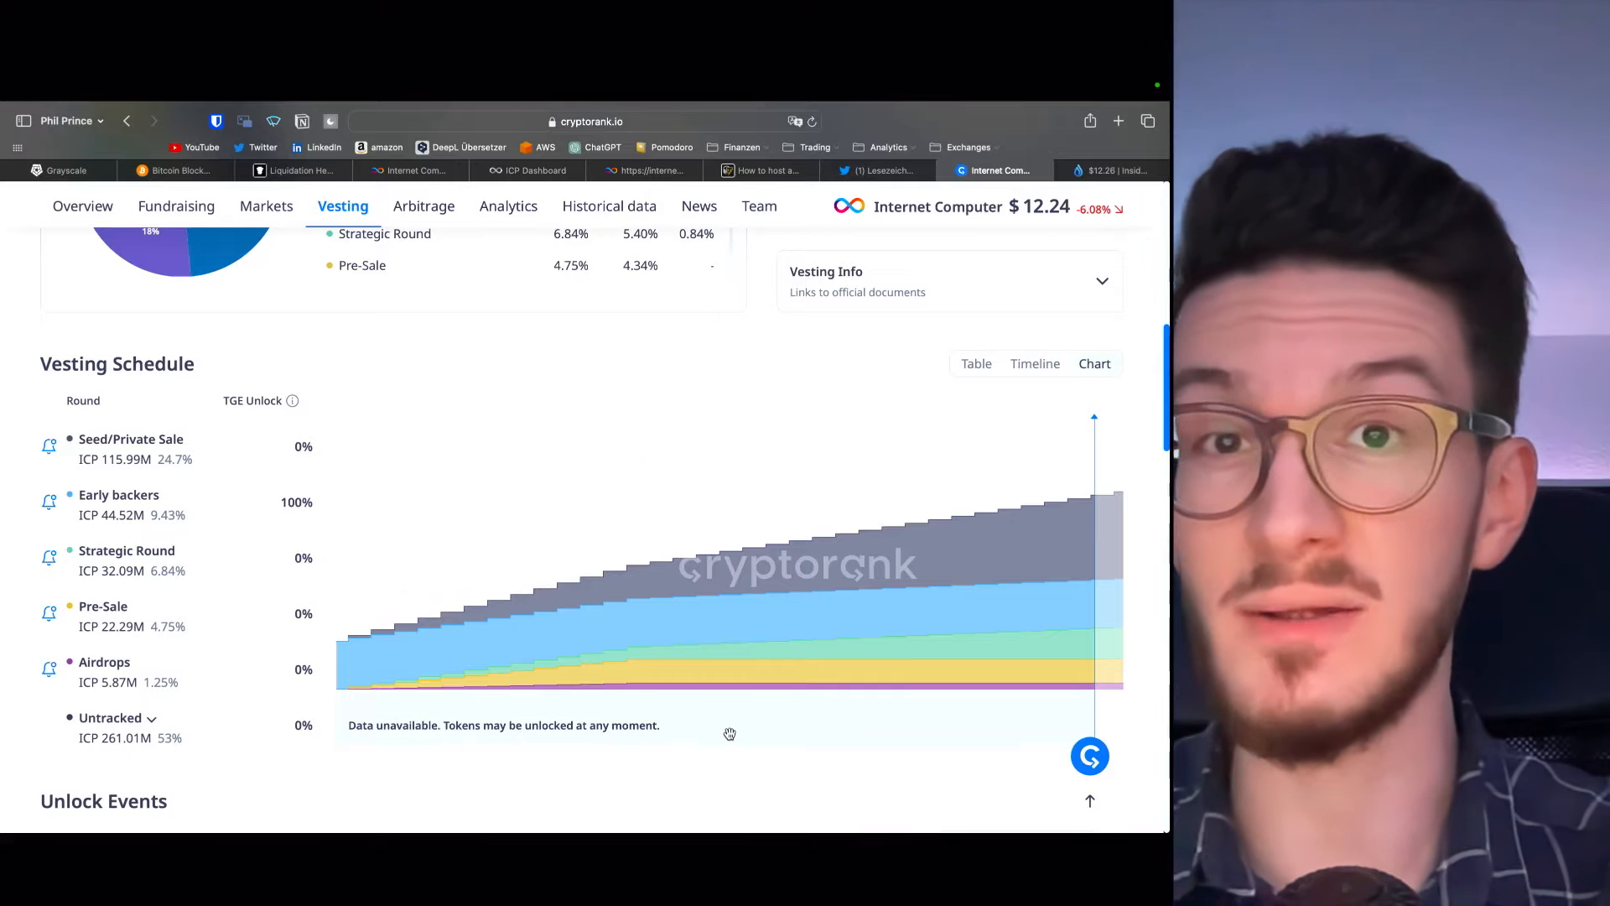
mouse_move(360, 653)
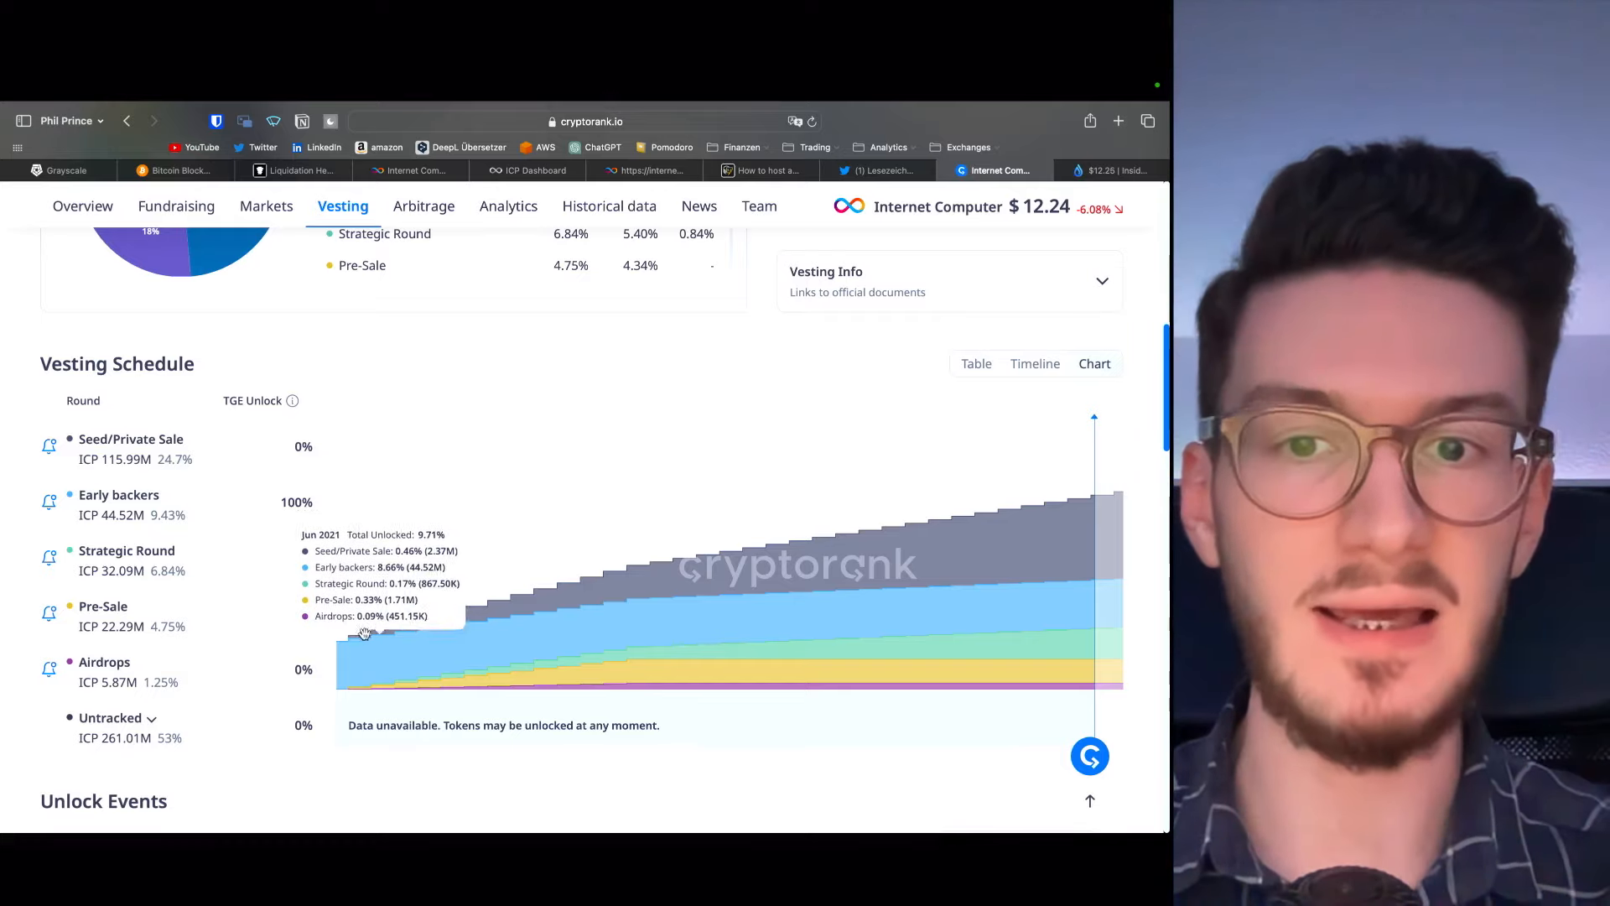
mouse_move(347, 631)
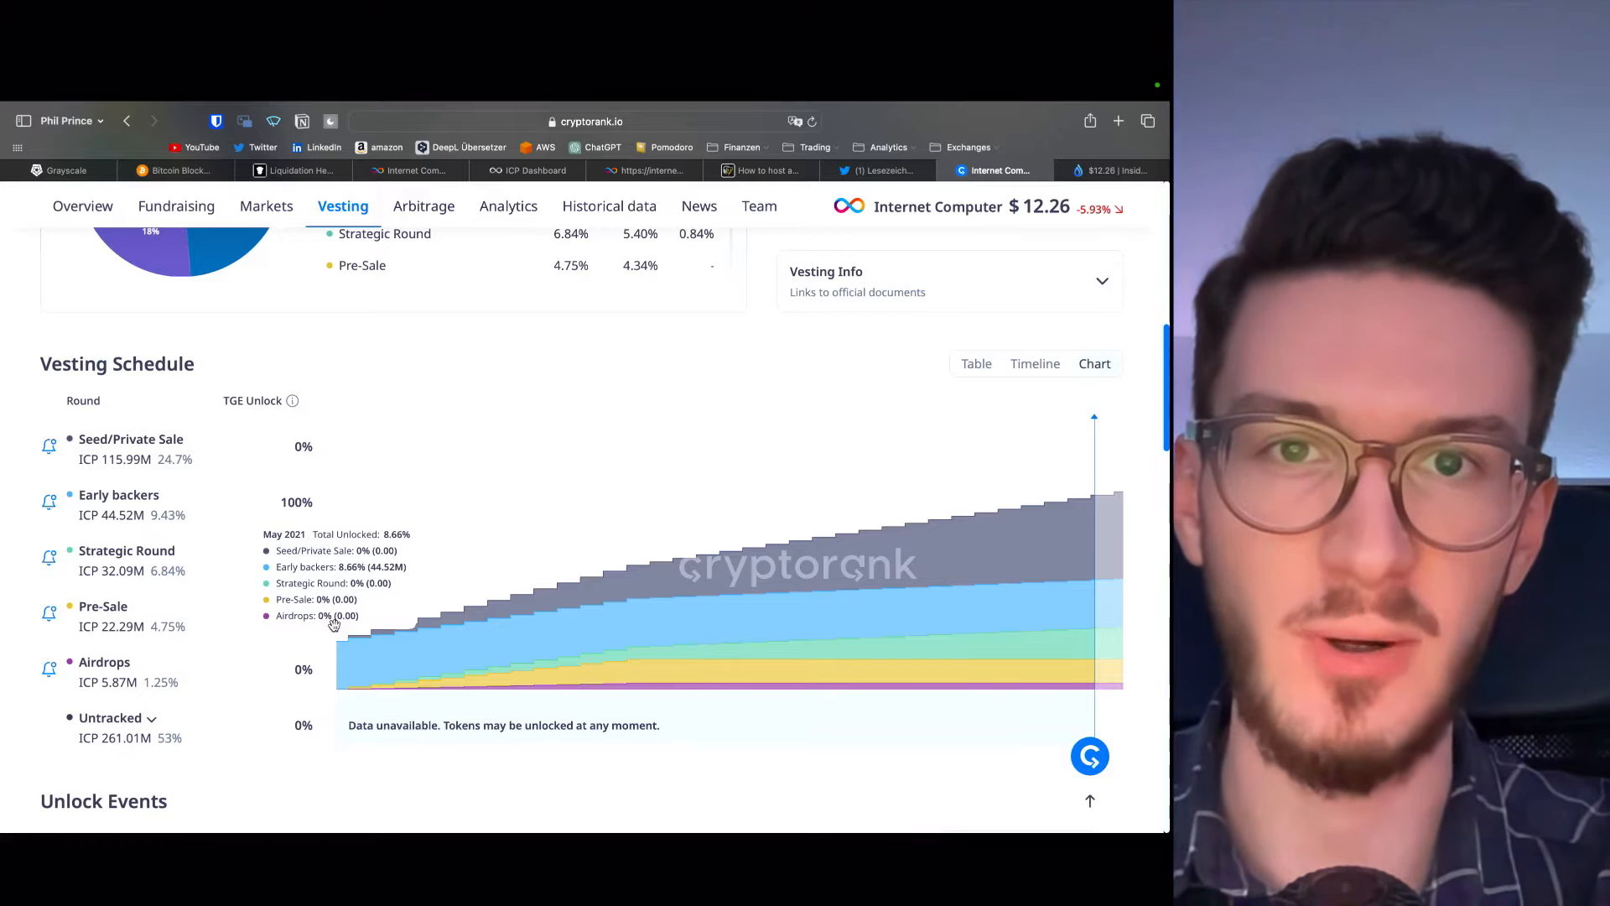
mouse_move(976, 637)
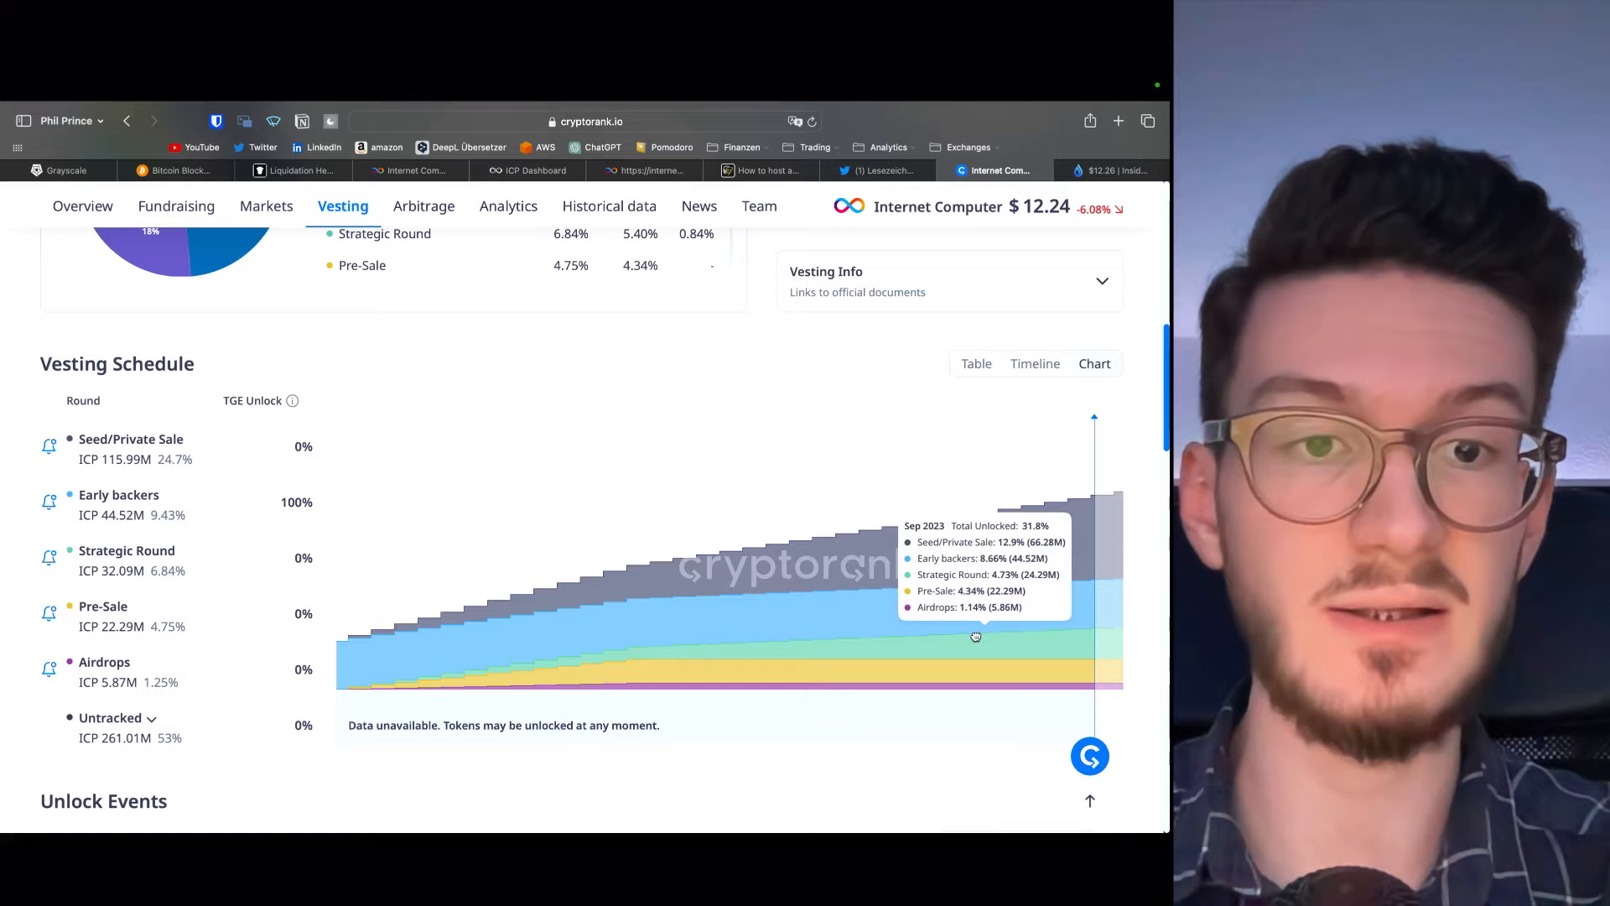
mouse_move(735, 504)
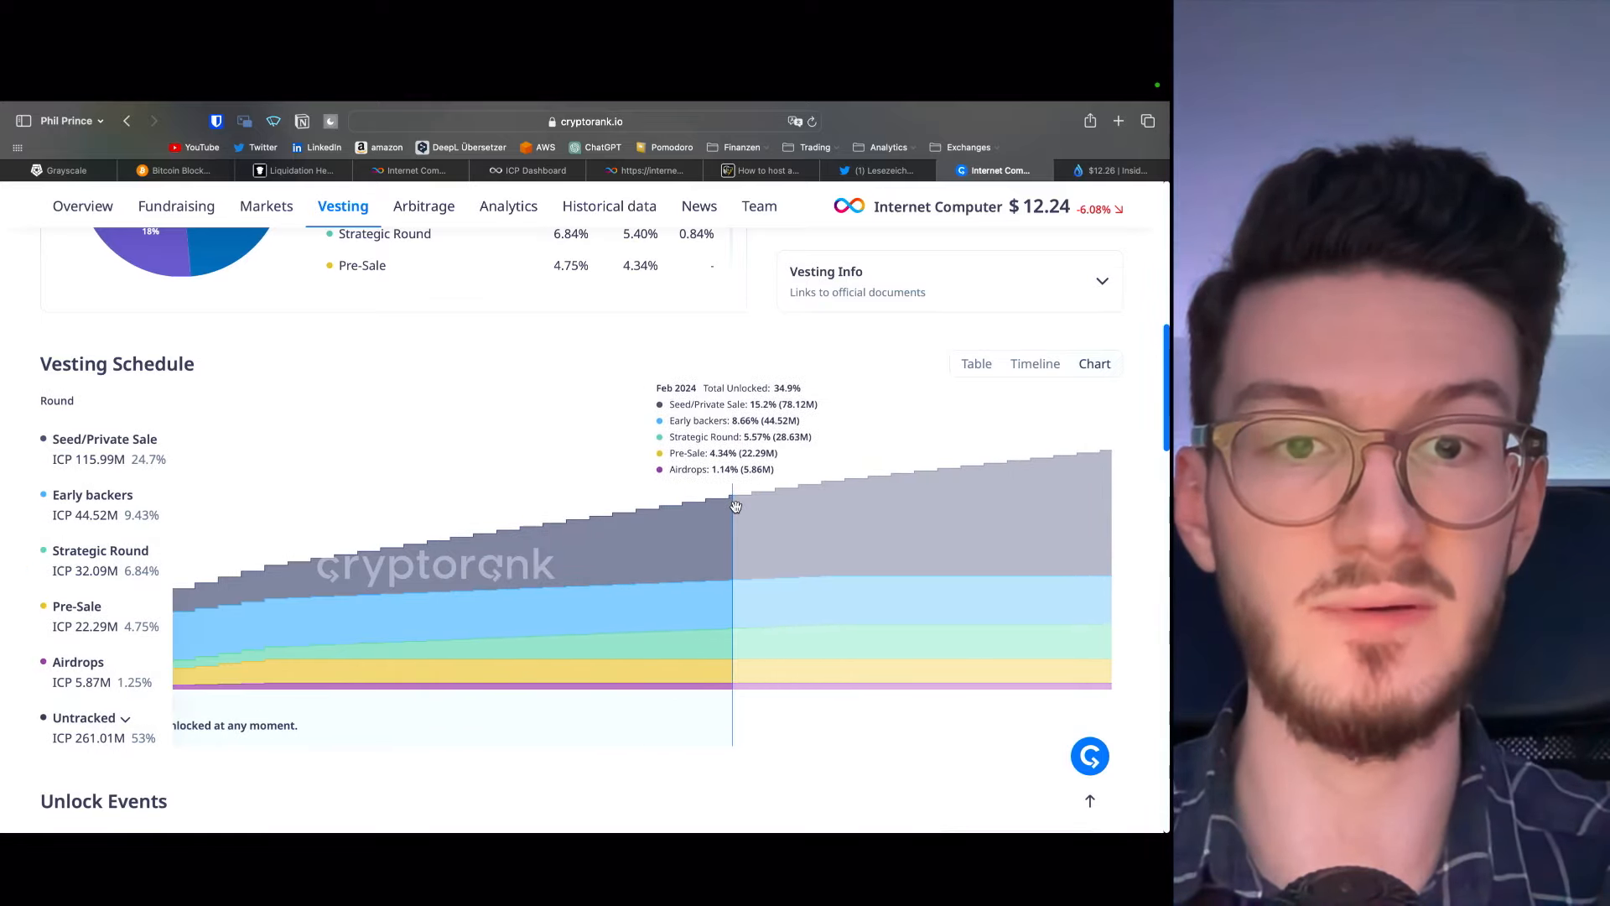
mouse_move(1093, 454)
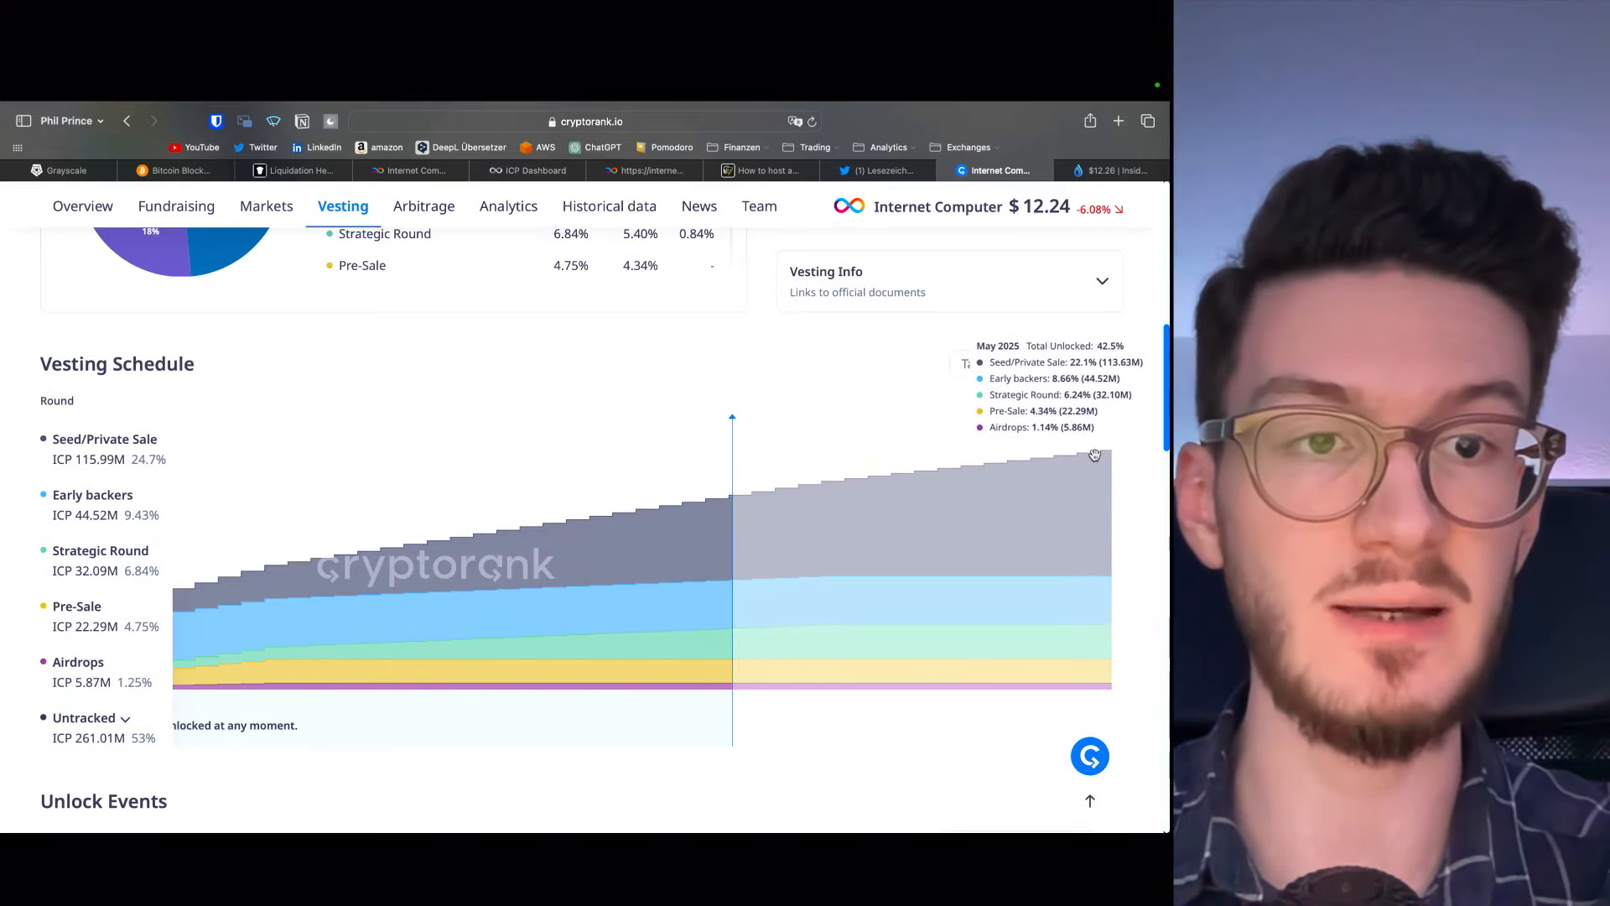
mouse_move(1118, 448)
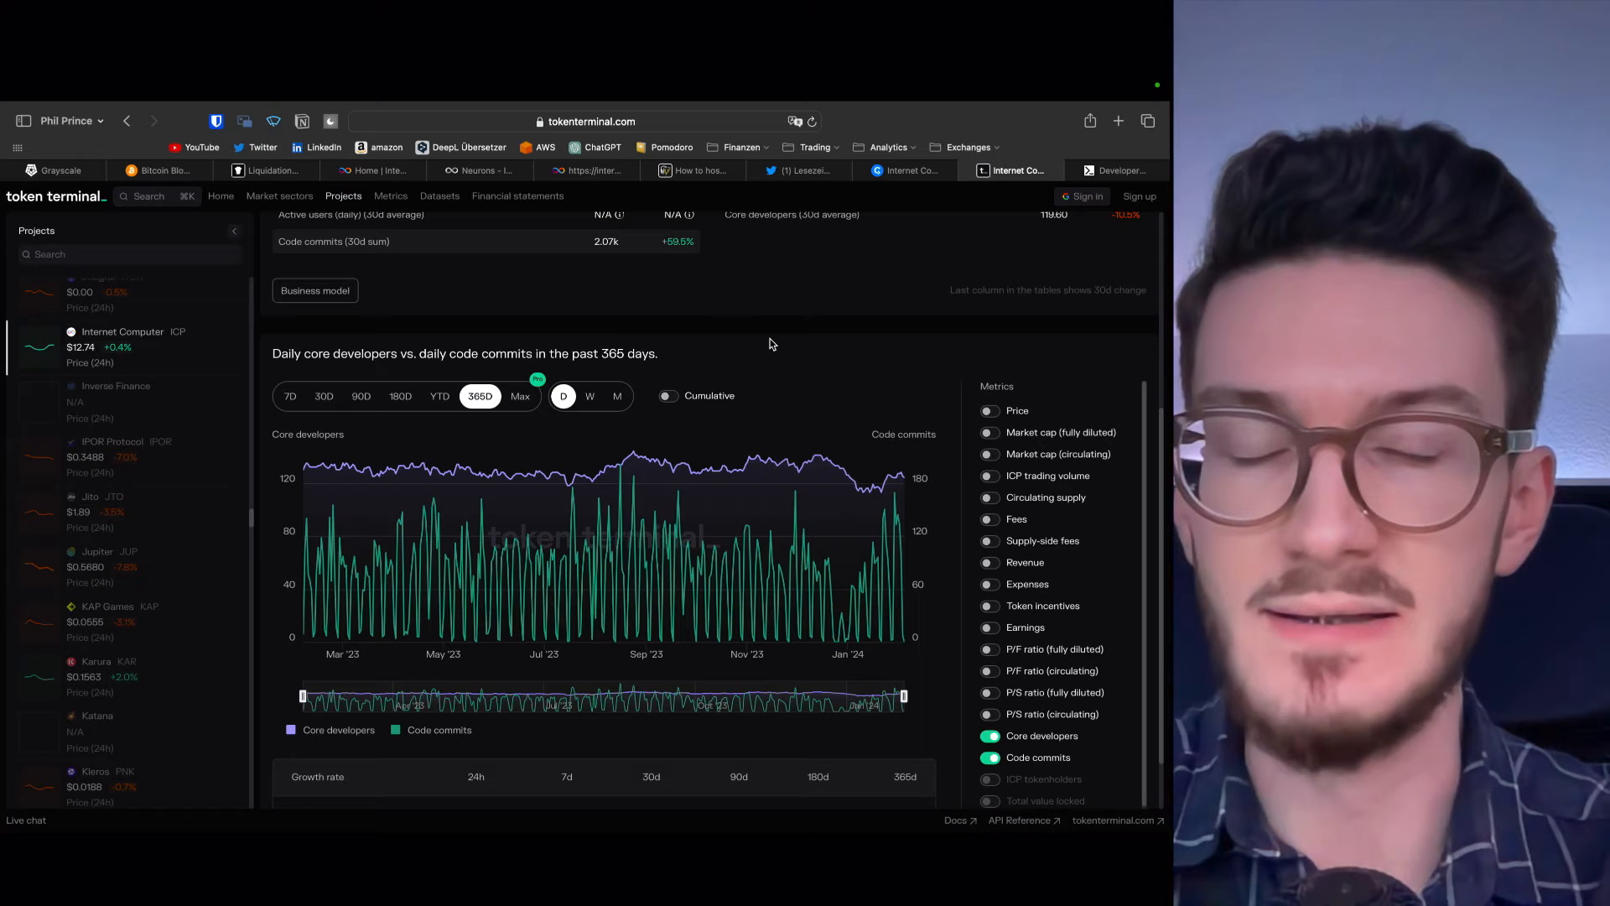
mouse_move(306, 462)
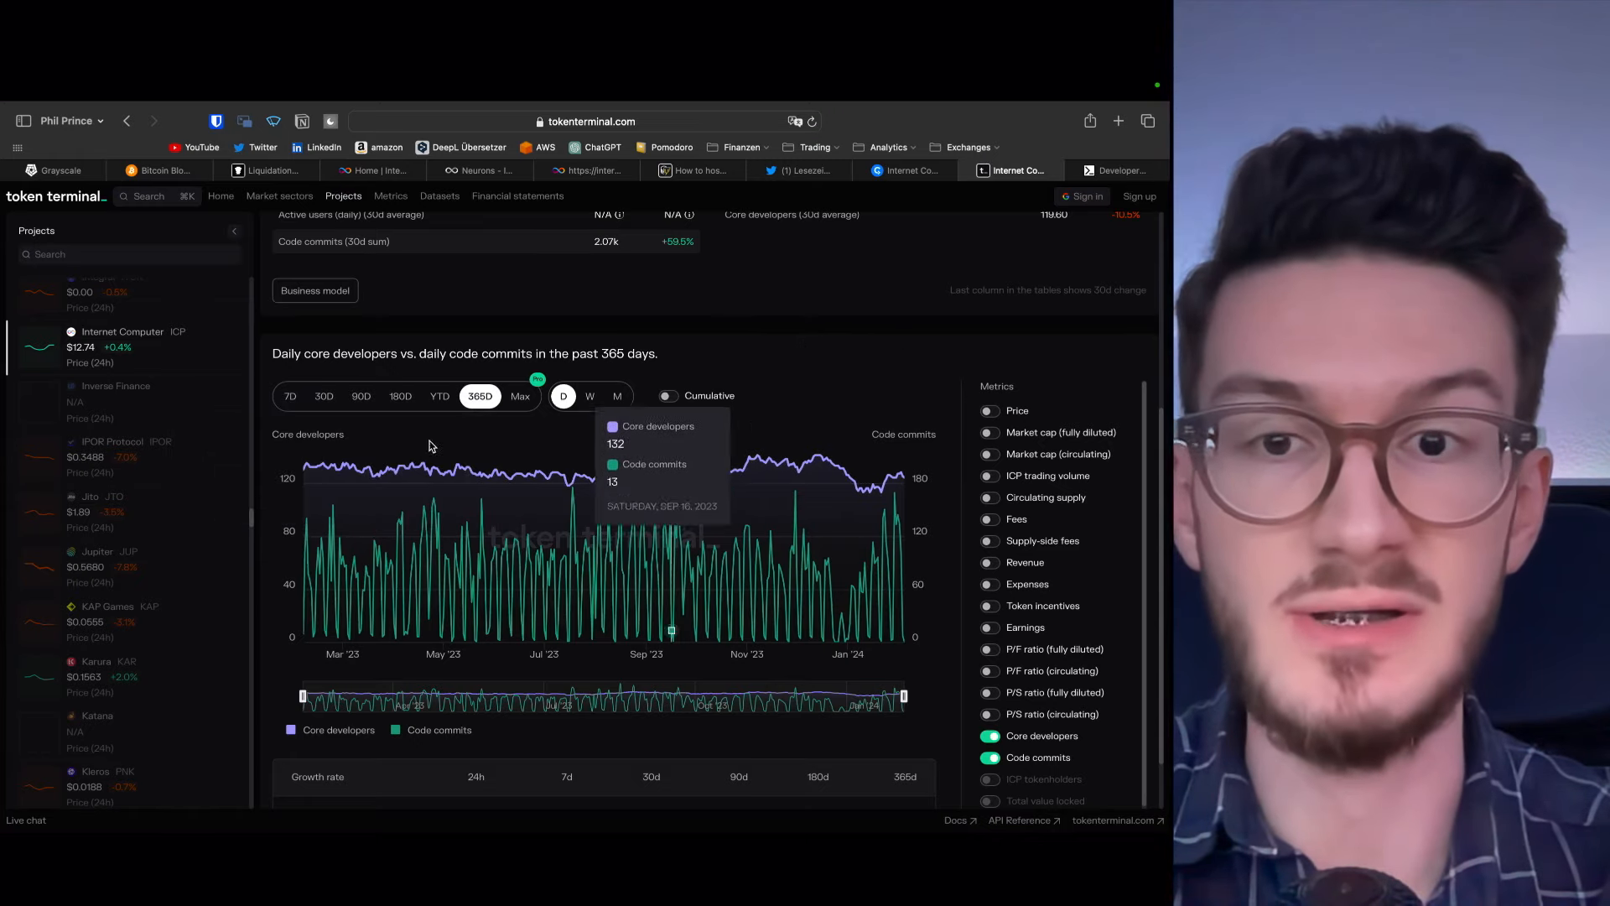
mouse_move(304, 468)
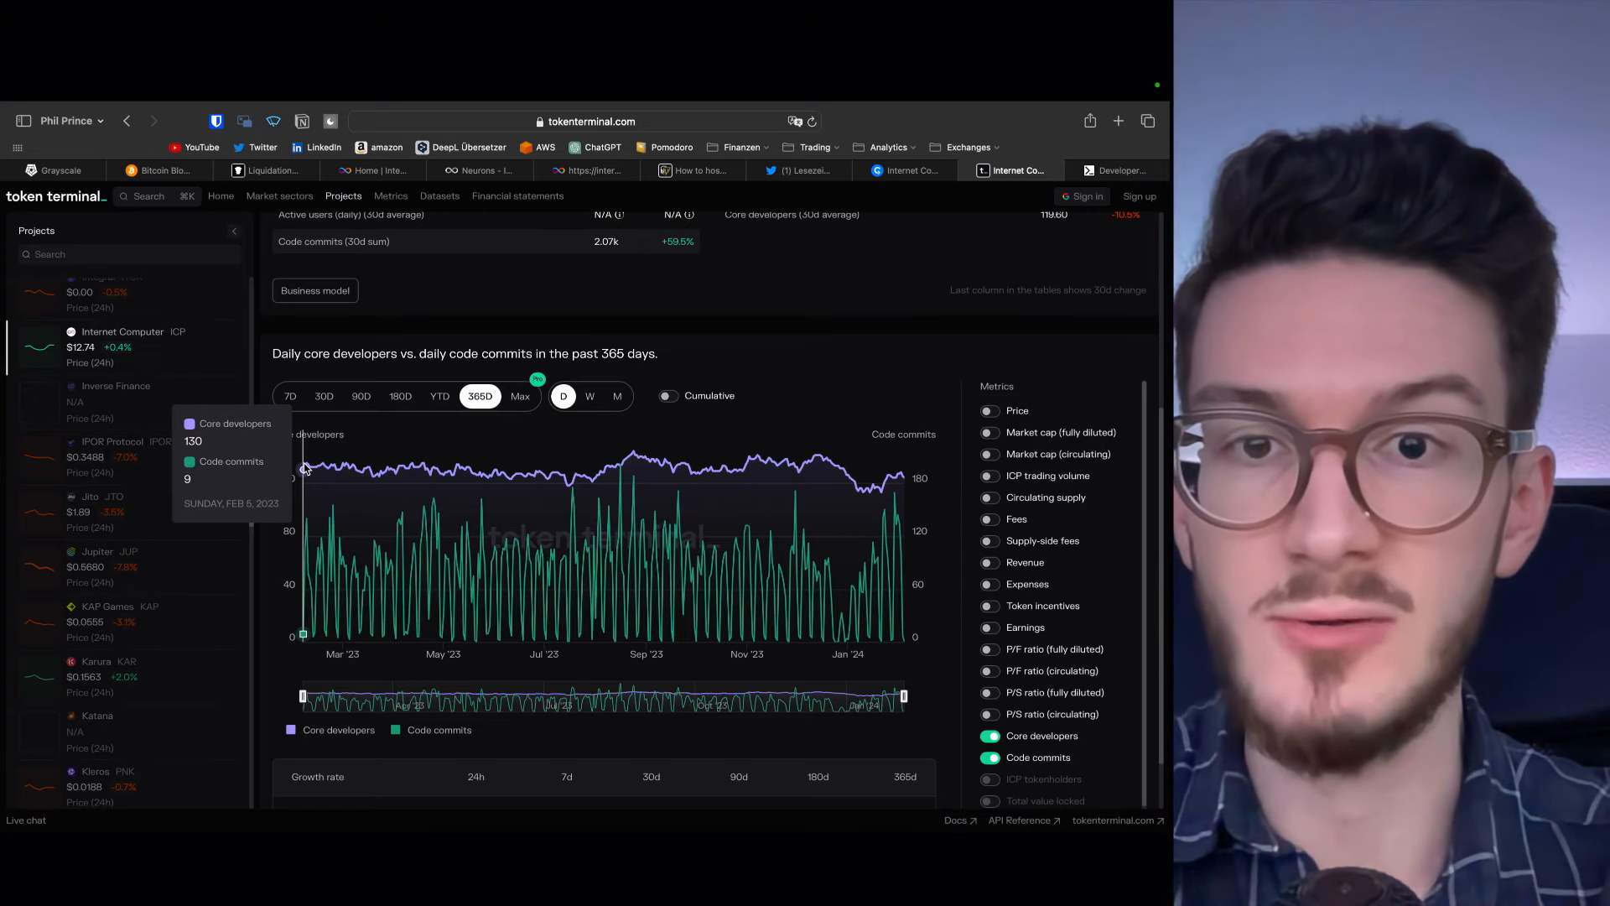
mouse_move(905, 479)
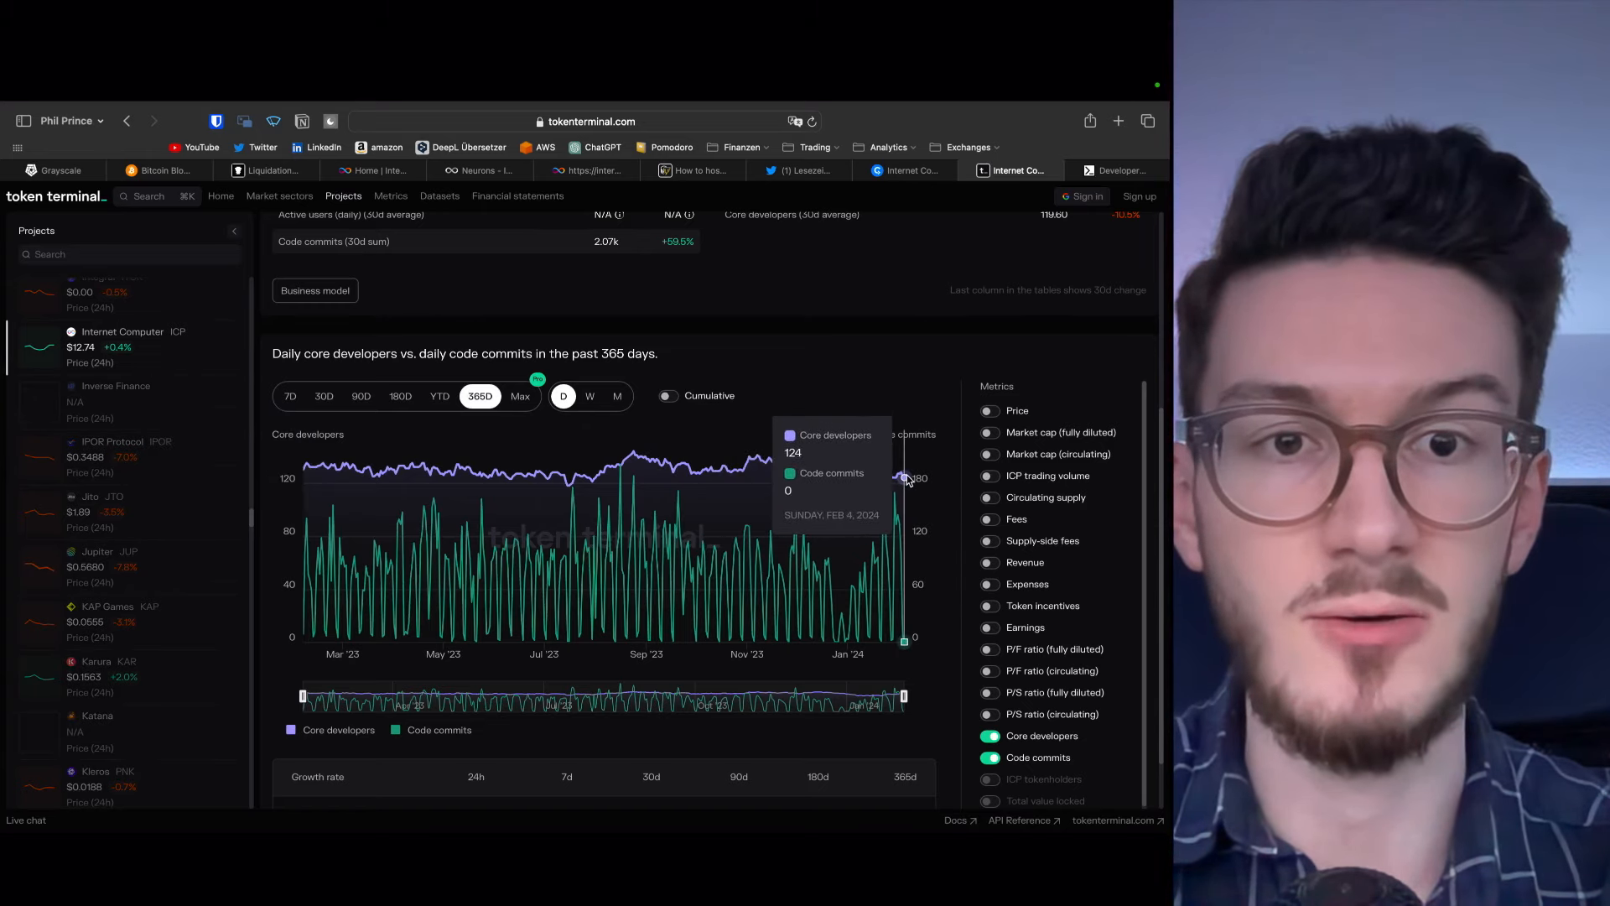
mouse_move(934, 472)
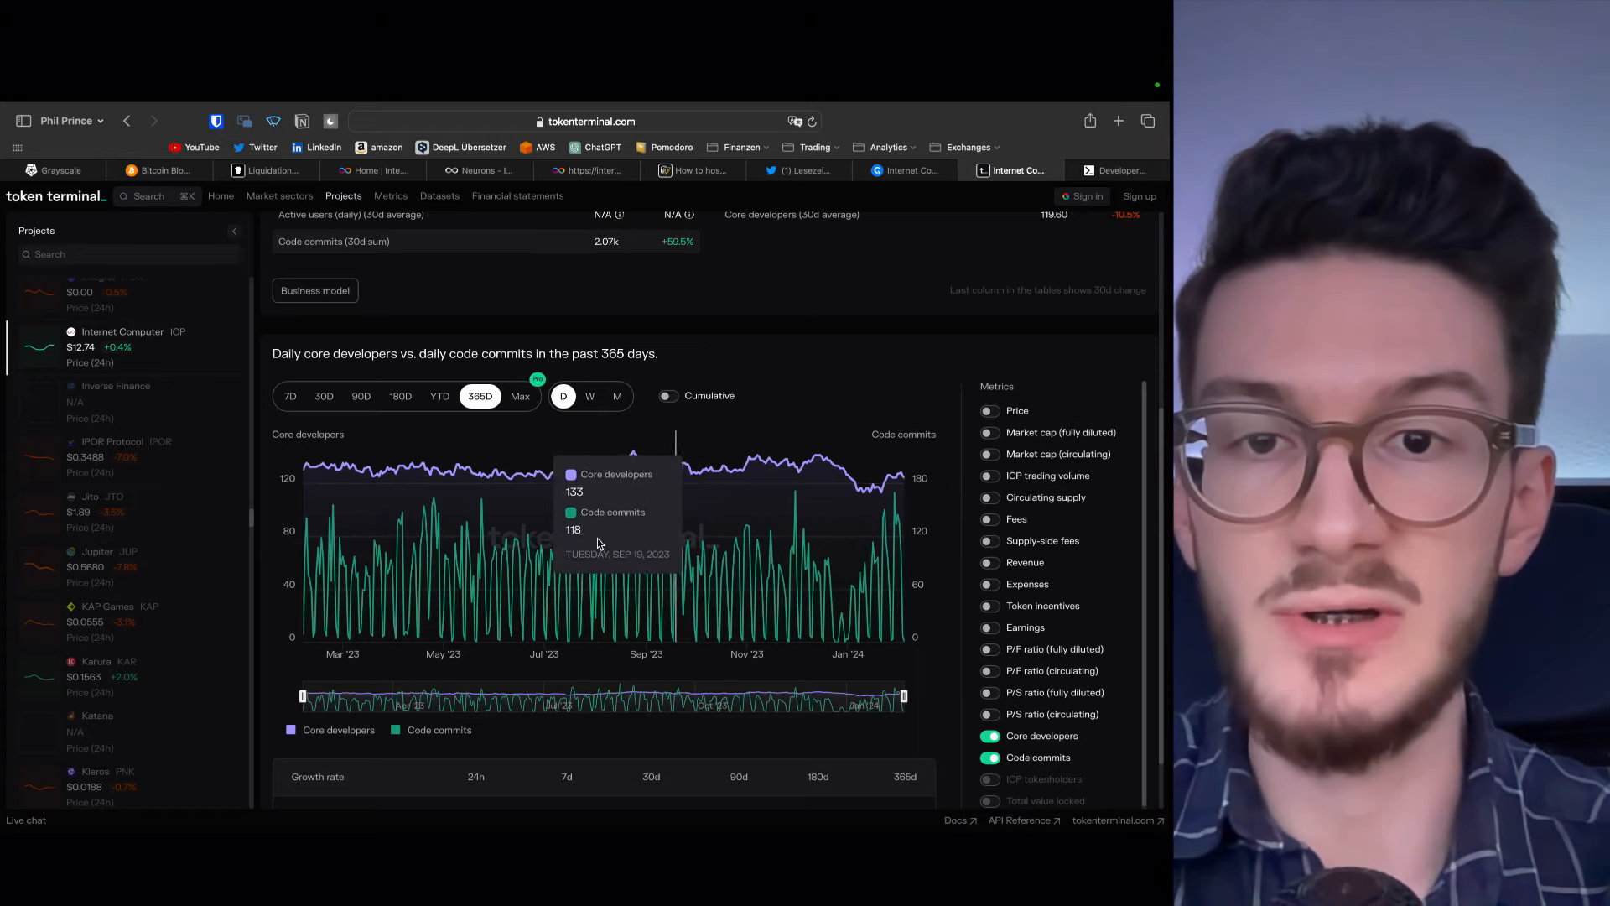
mouse_move(306, 554)
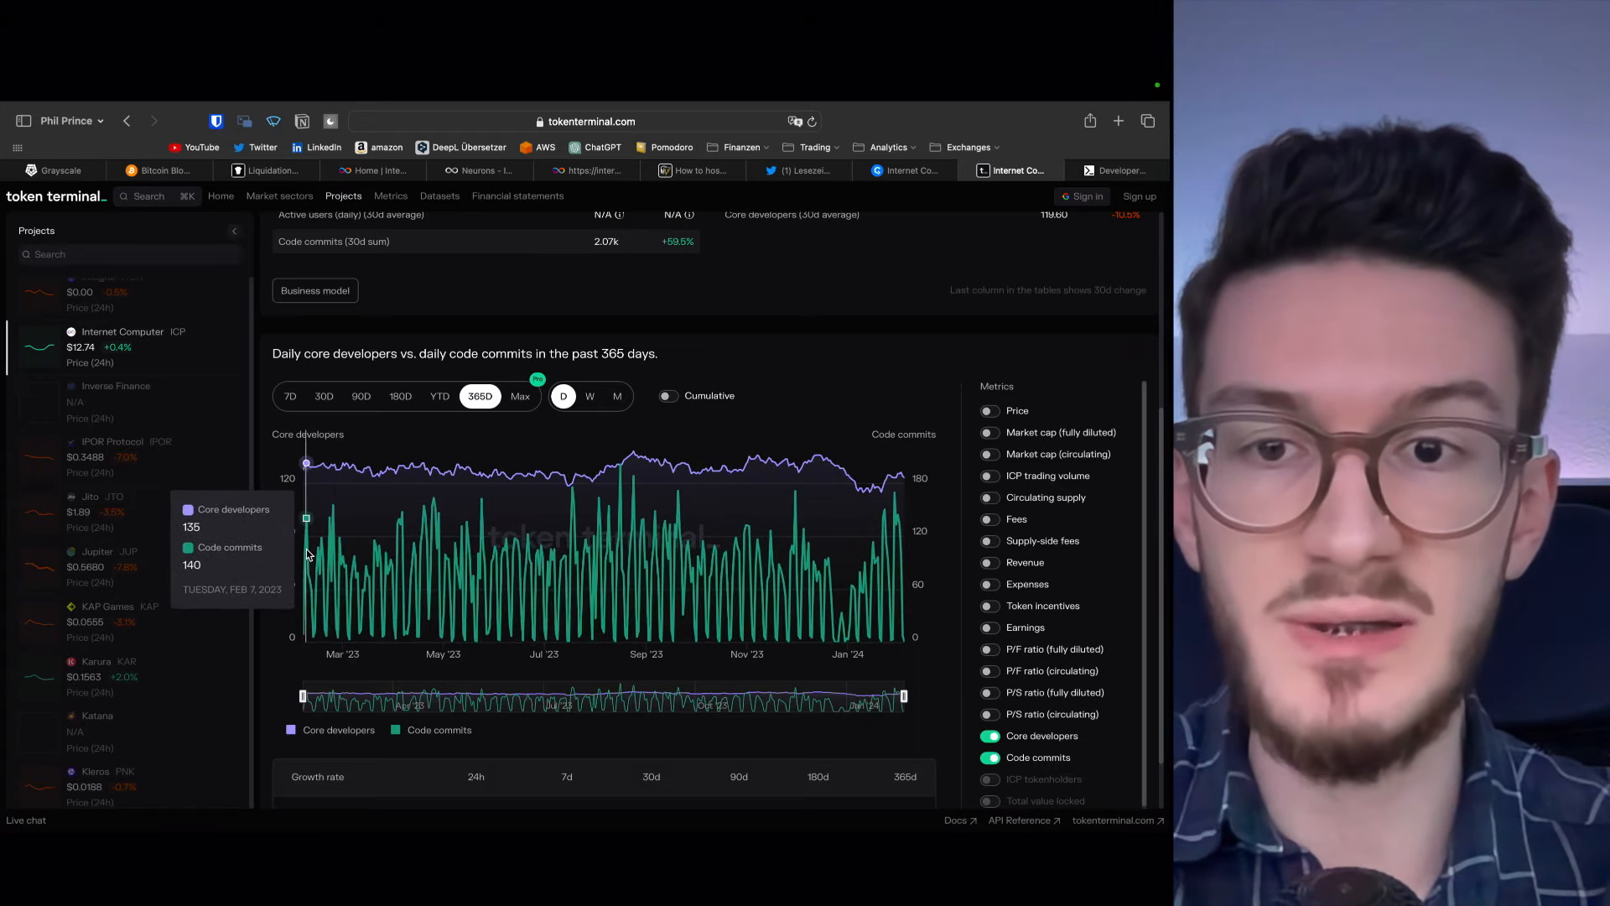
mouse_move(349, 548)
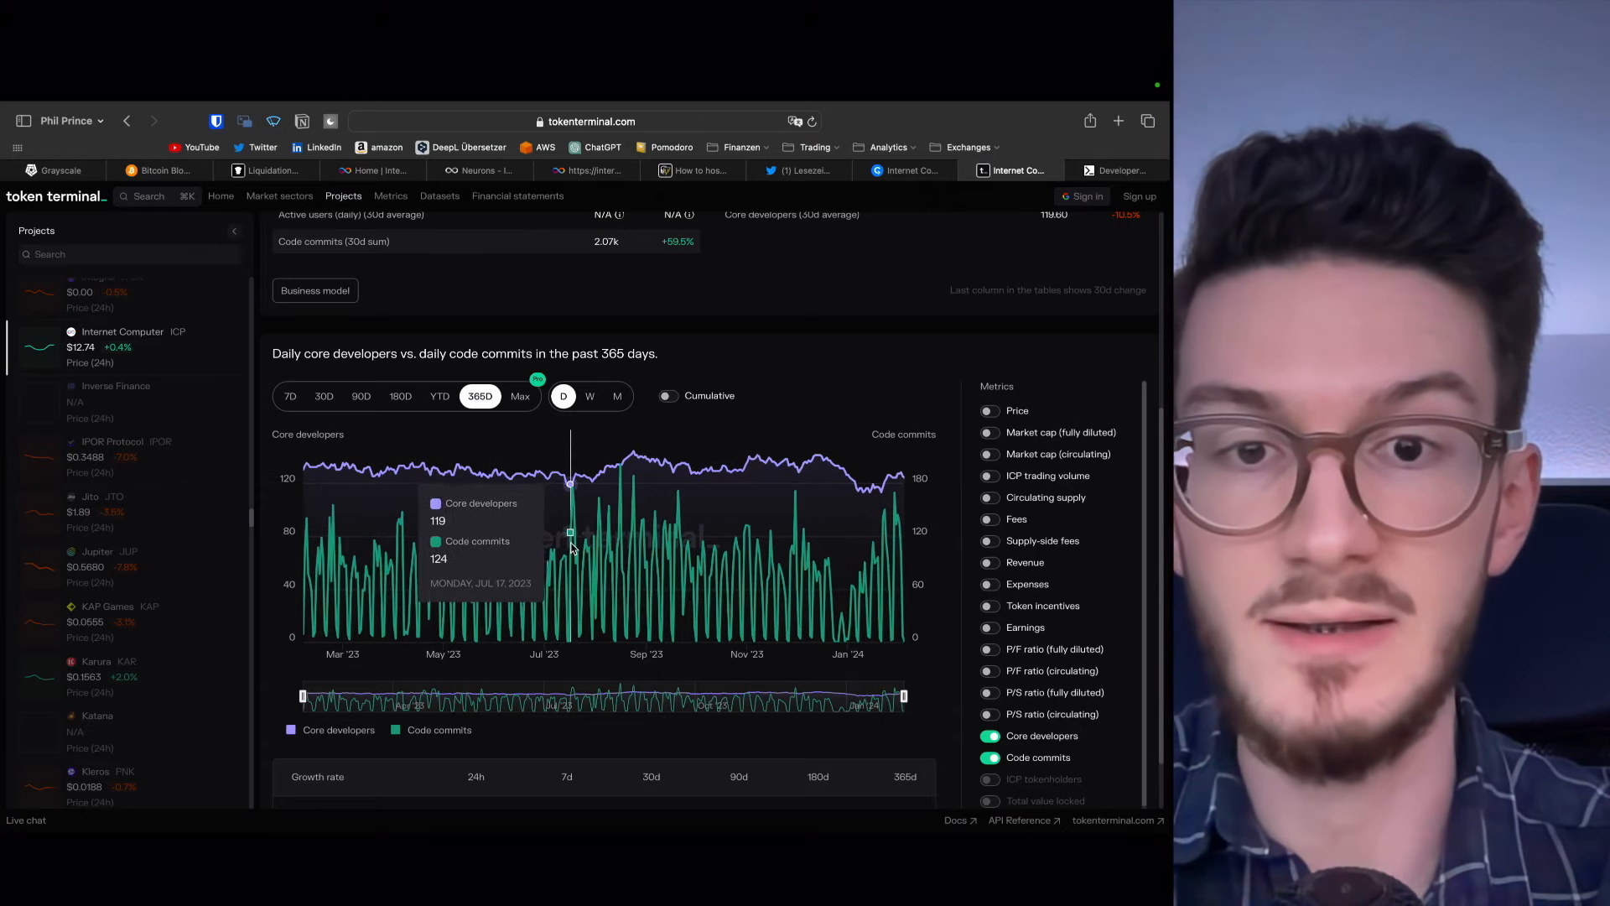
mouse_move(892, 488)
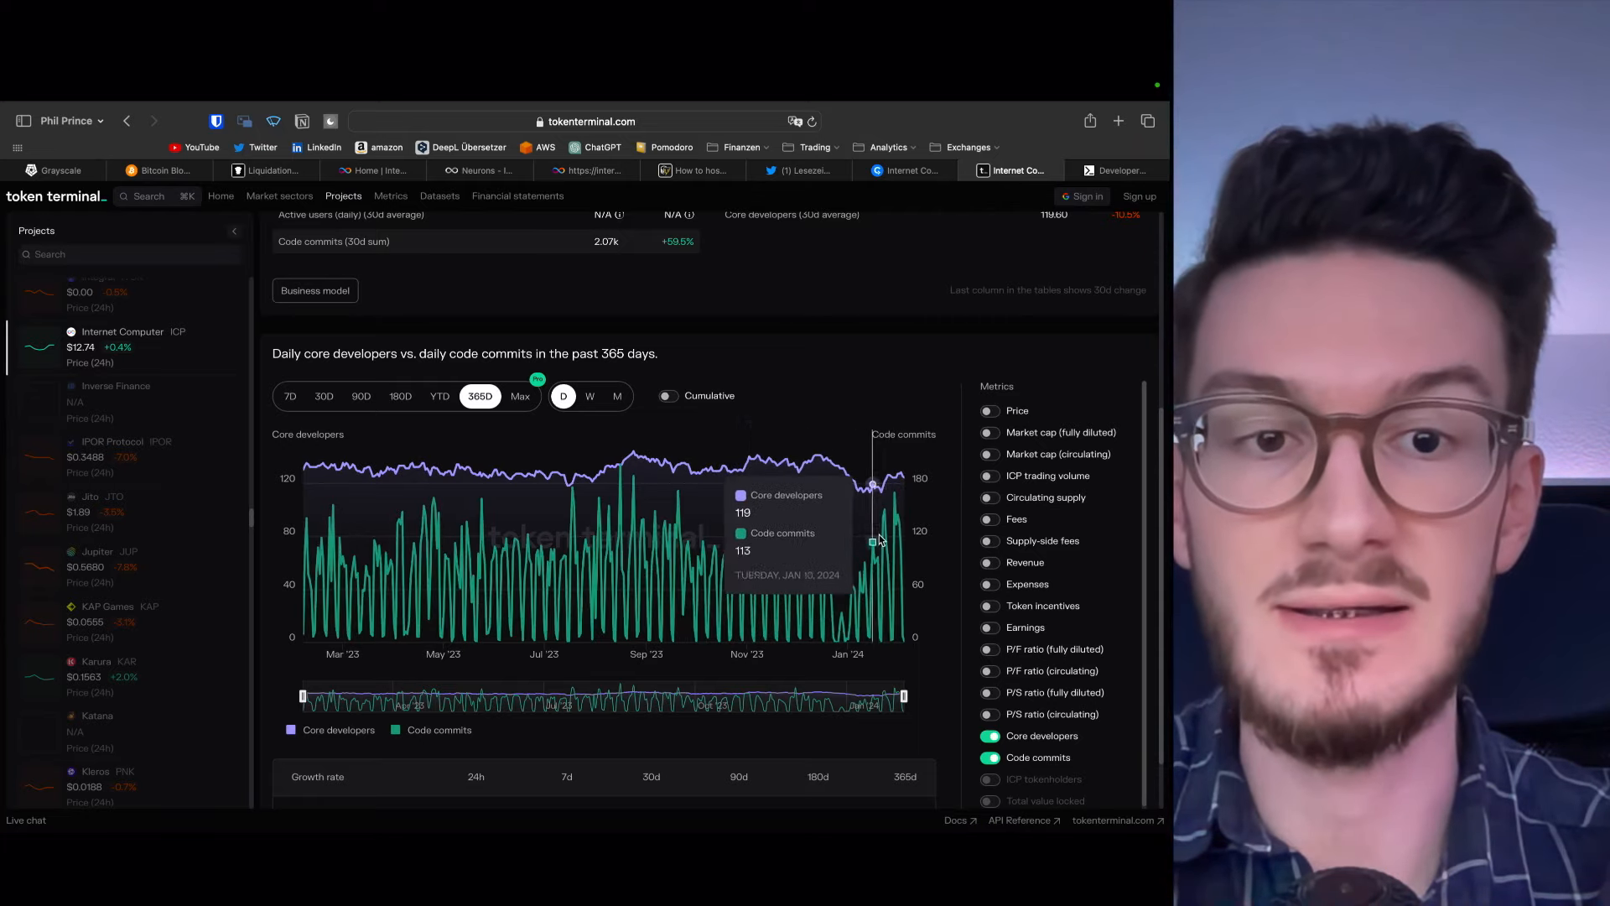
mouse_move(941, 618)
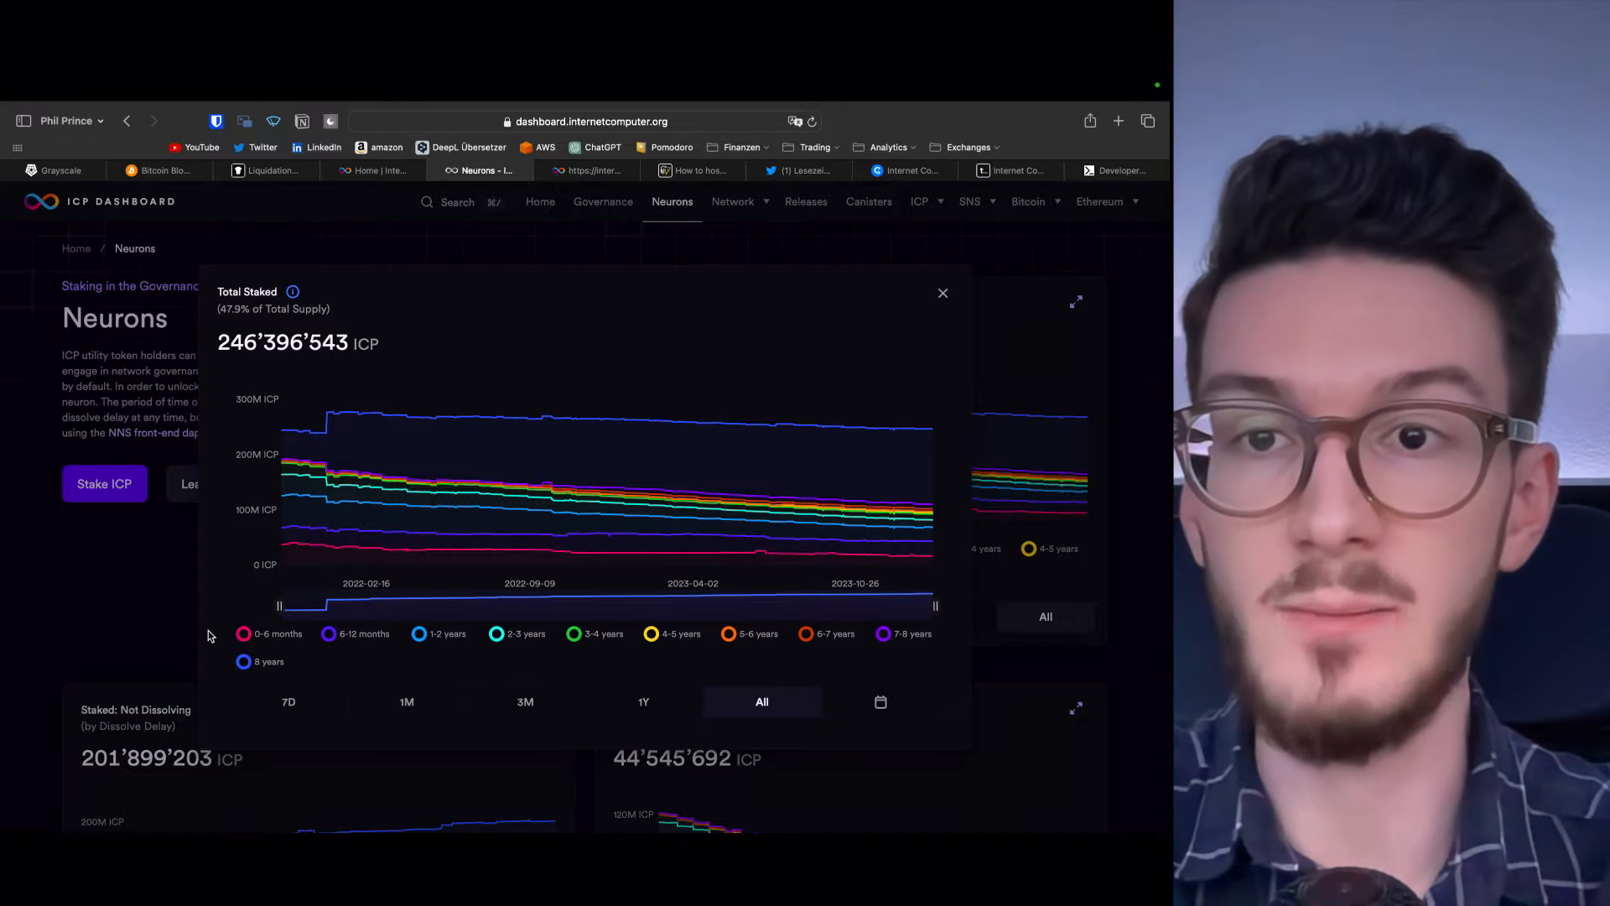
mouse_move(202, 553)
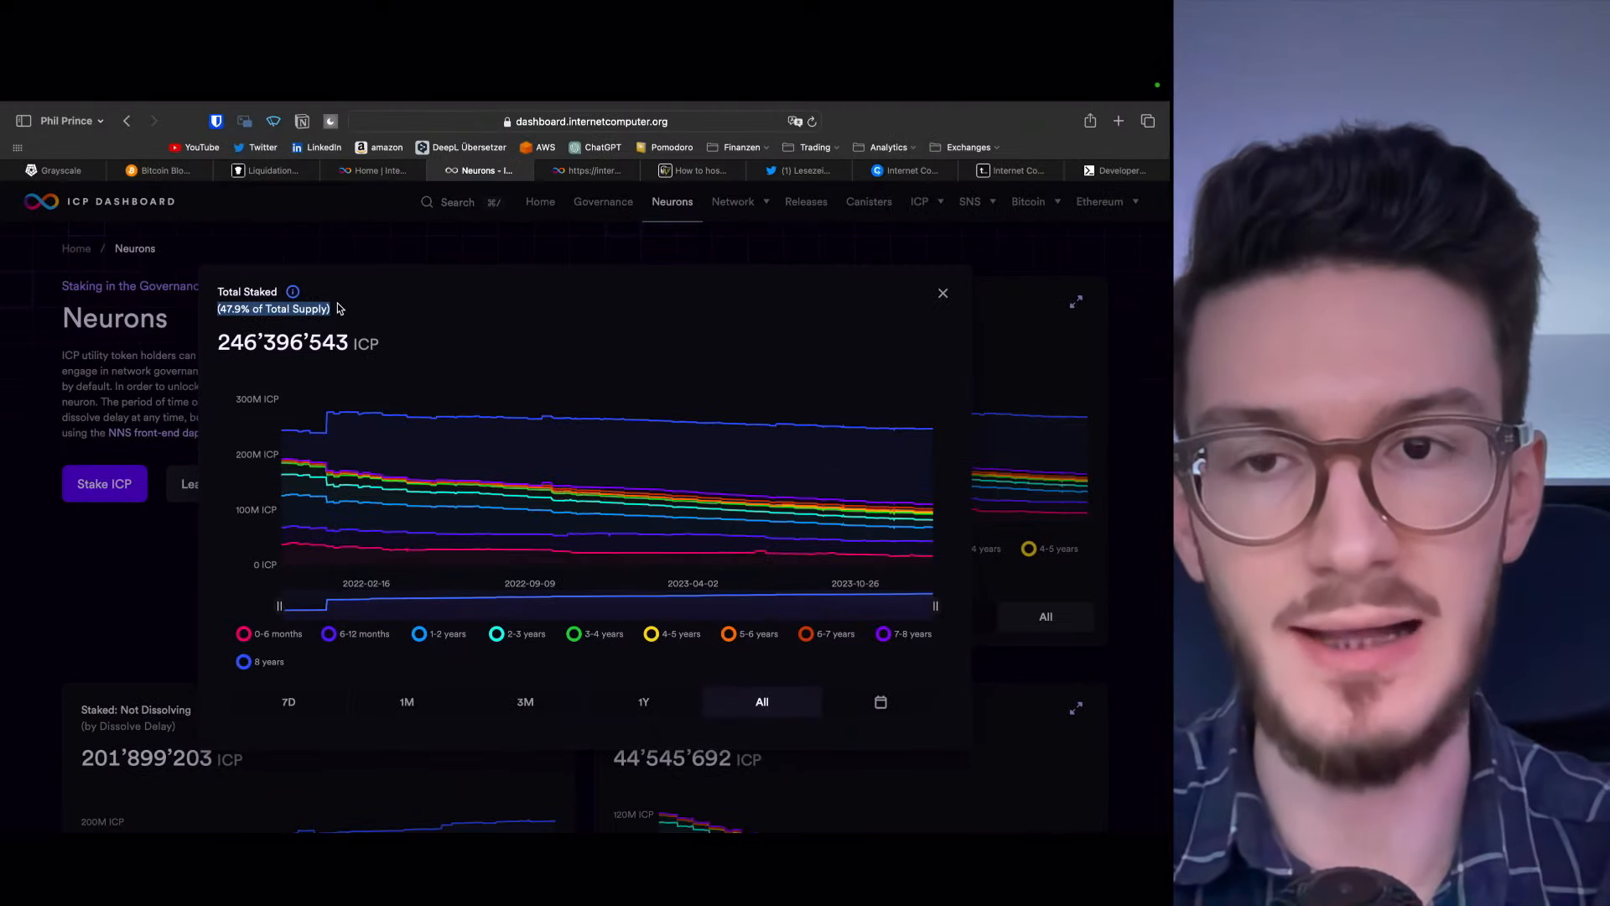
mouse_move(457, 330)
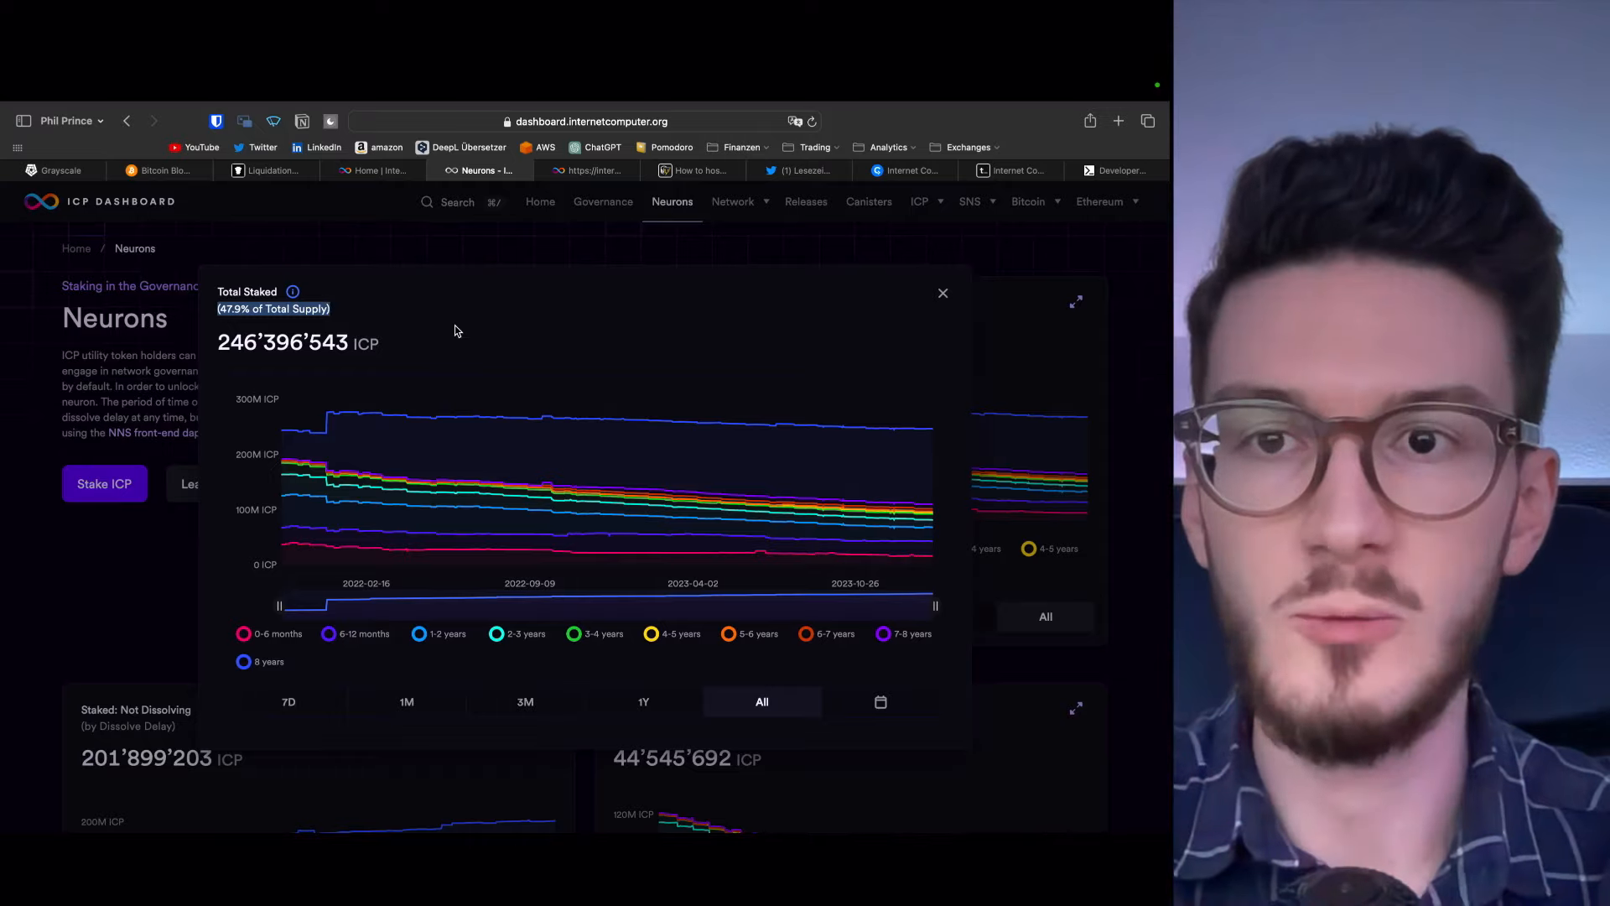
mouse_move(464, 330)
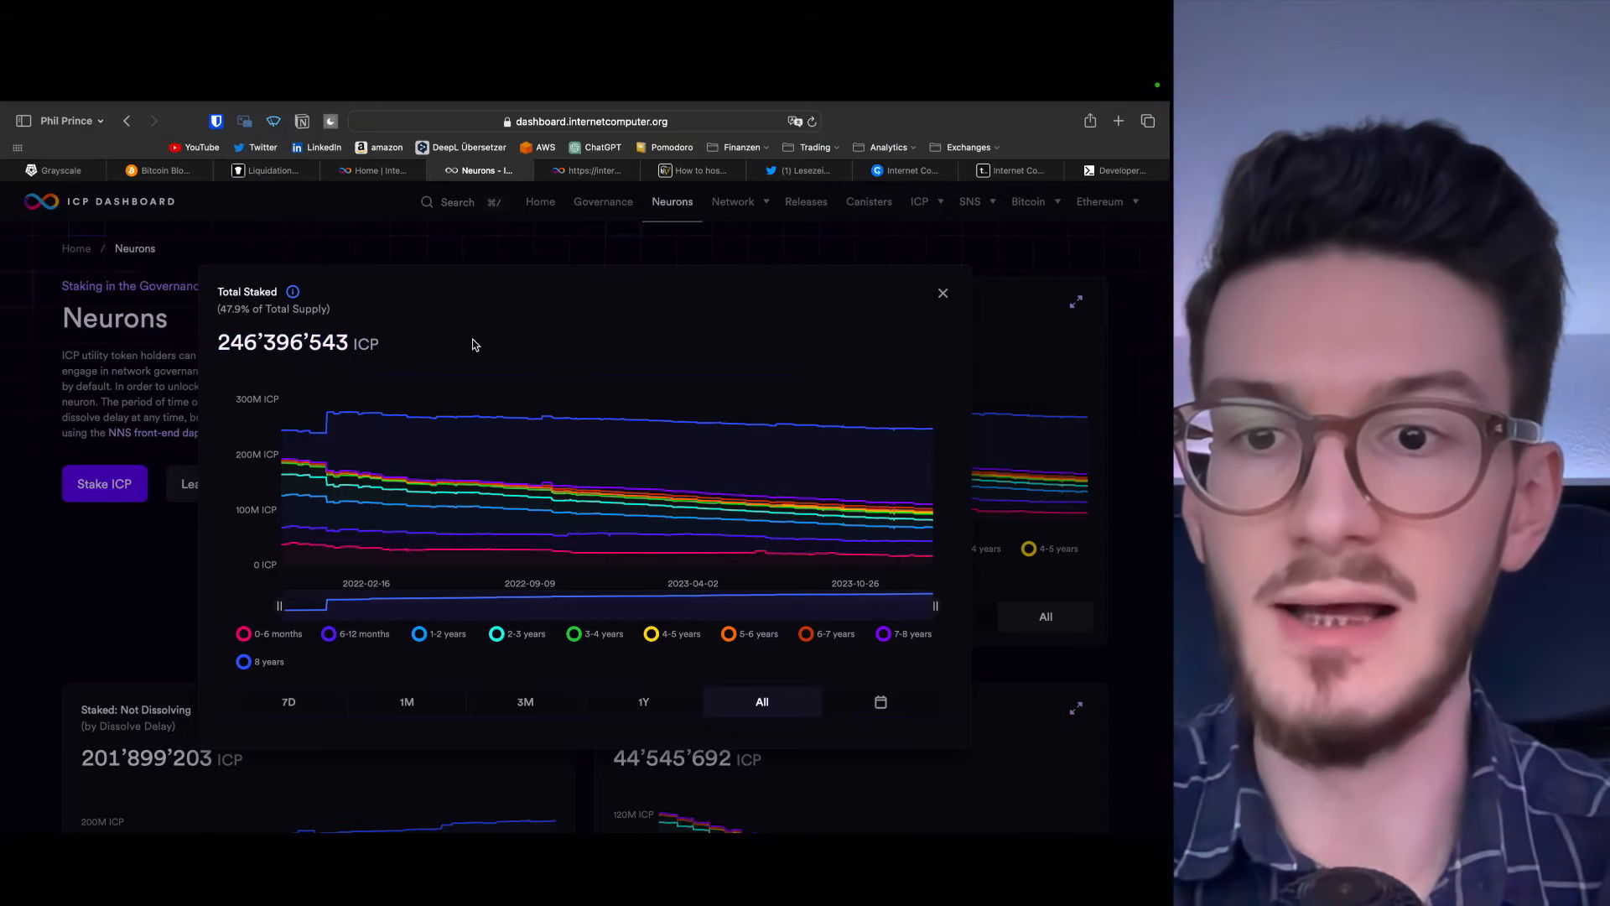
mouse_move(772, 313)
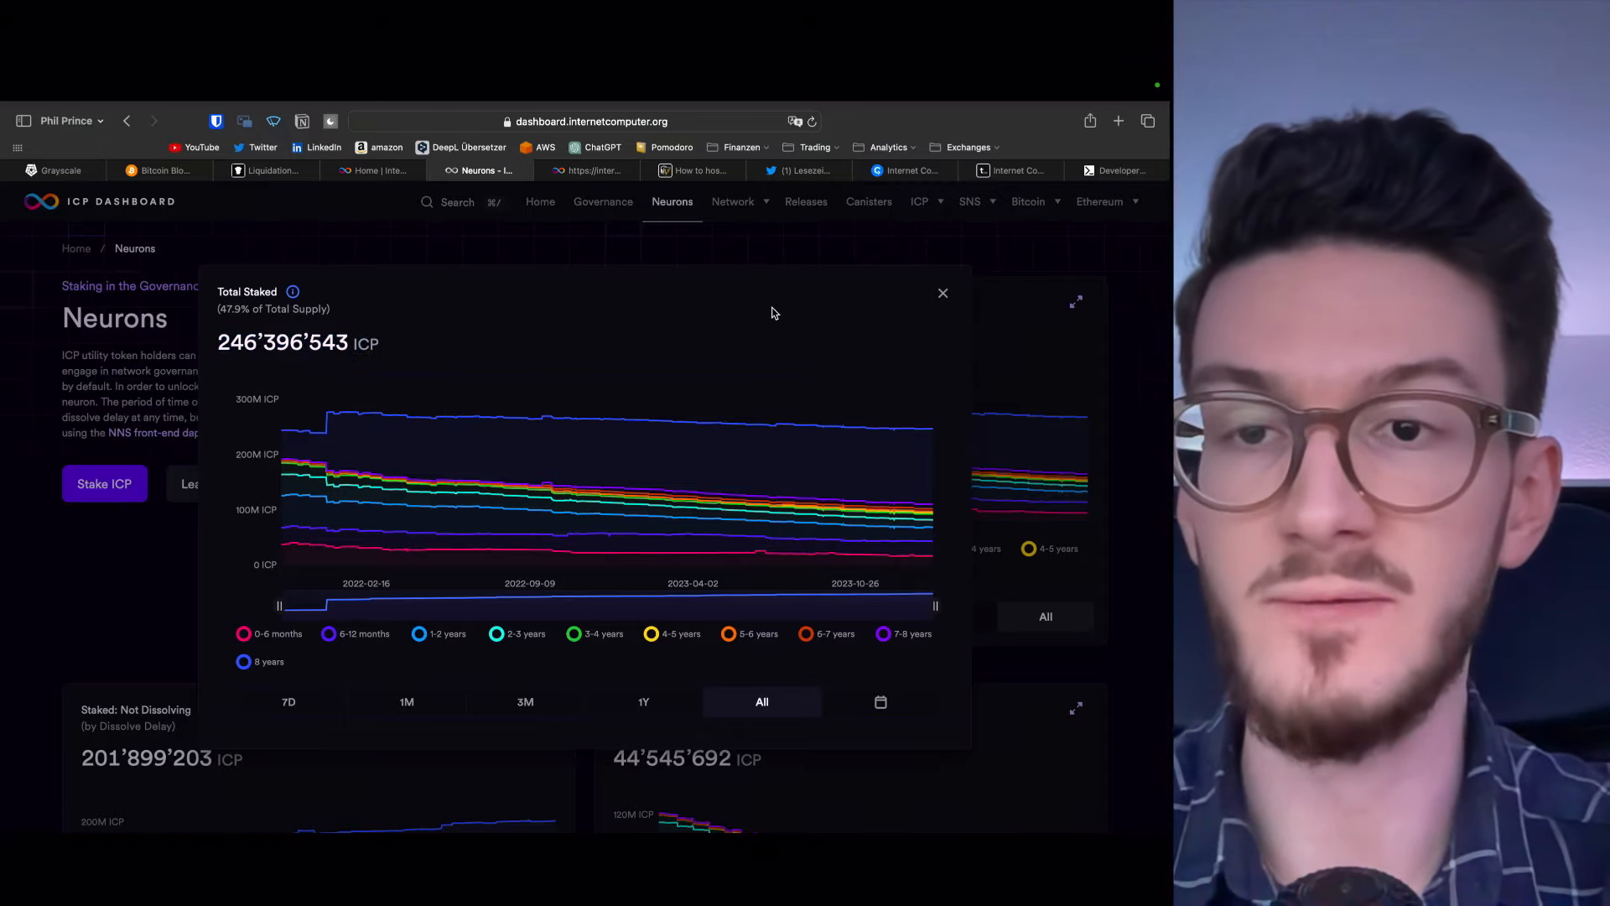
mouse_move(398, 367)
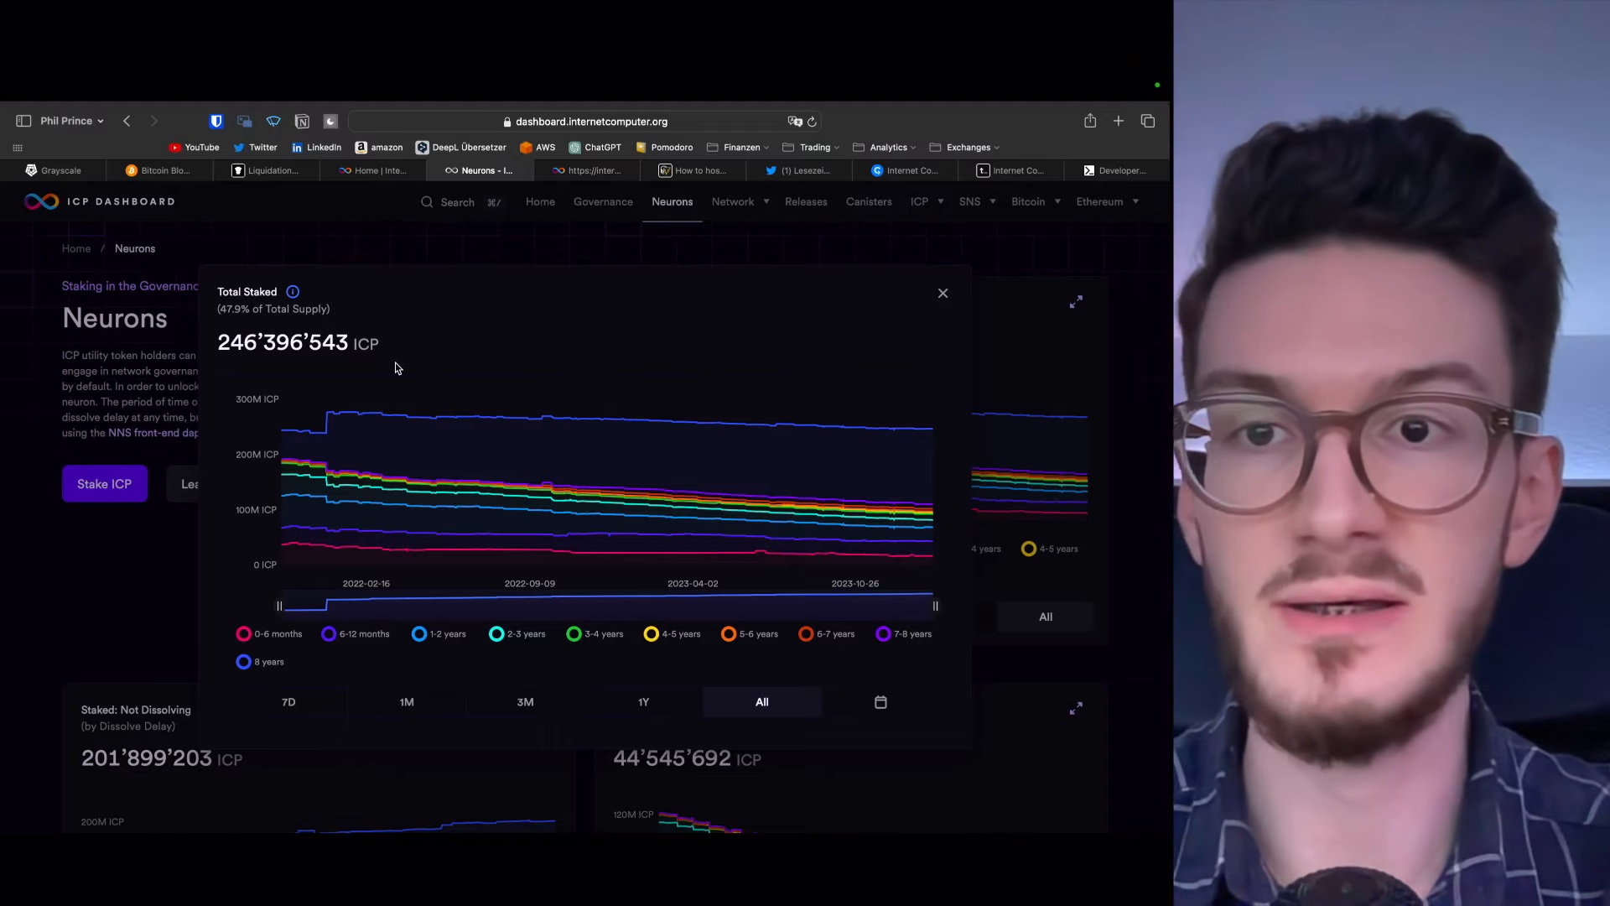
mouse_move(638, 338)
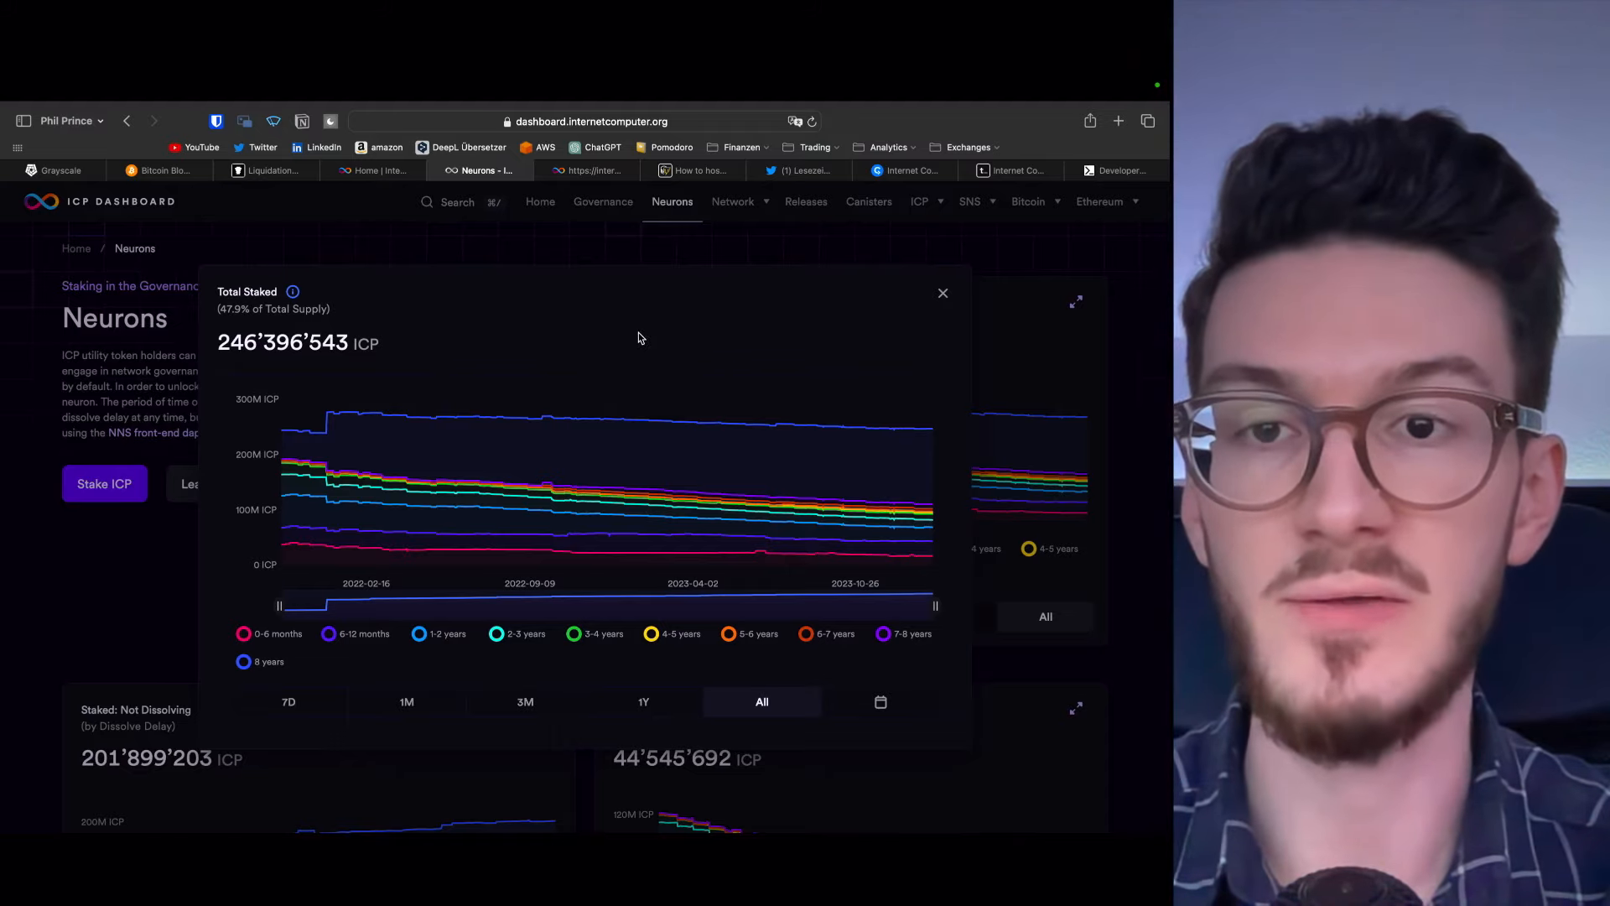
mouse_move(760, 335)
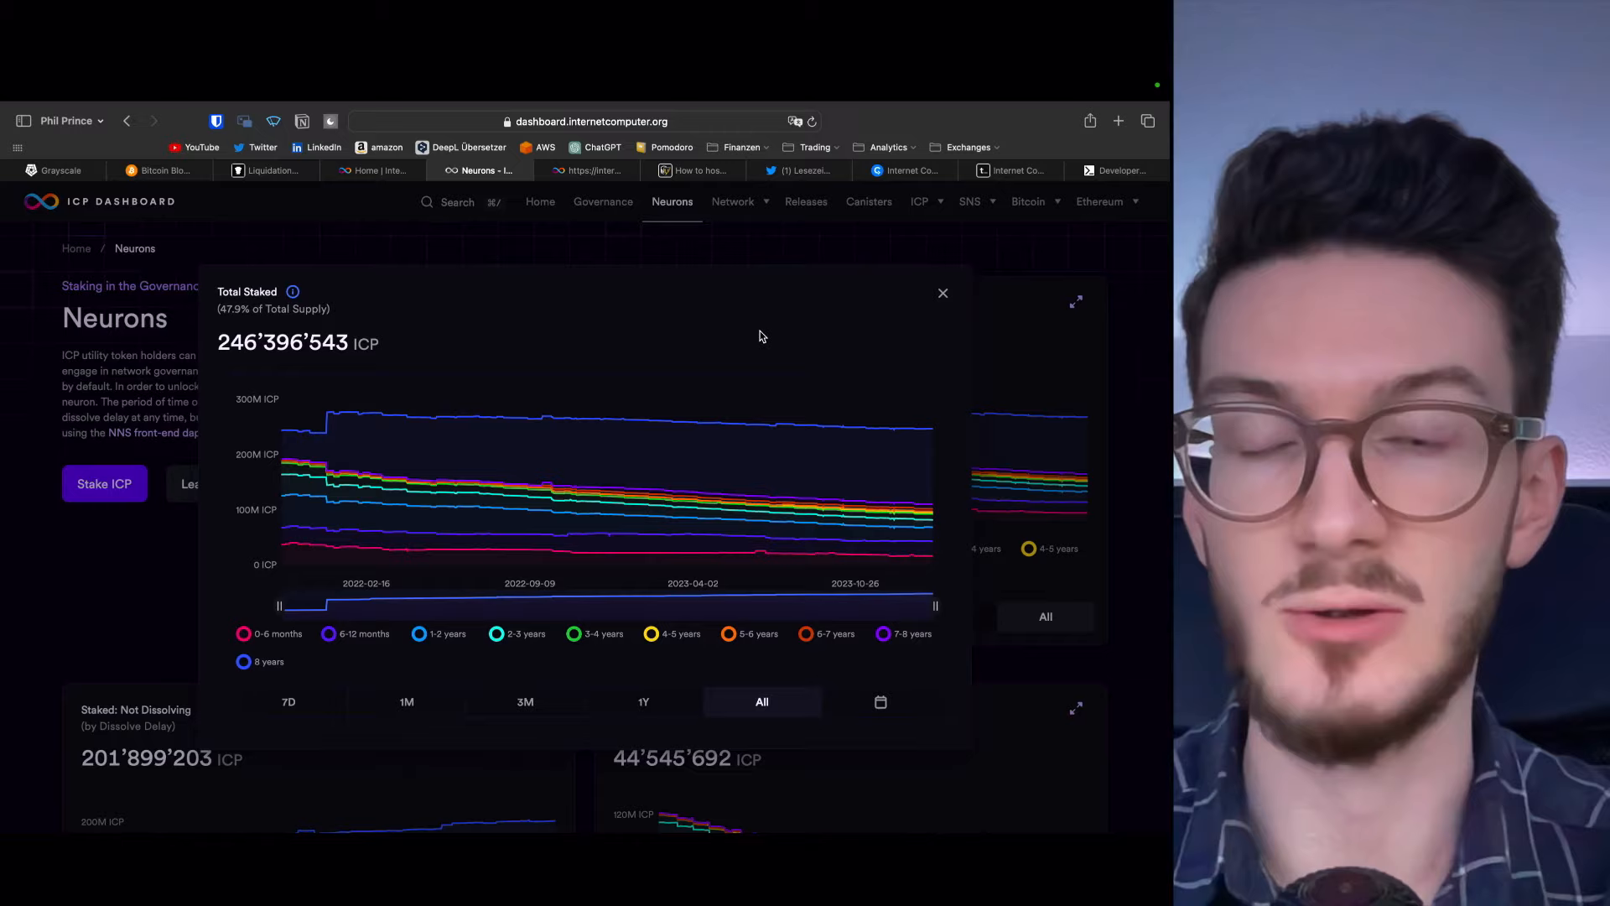
mouse_move(589, 330)
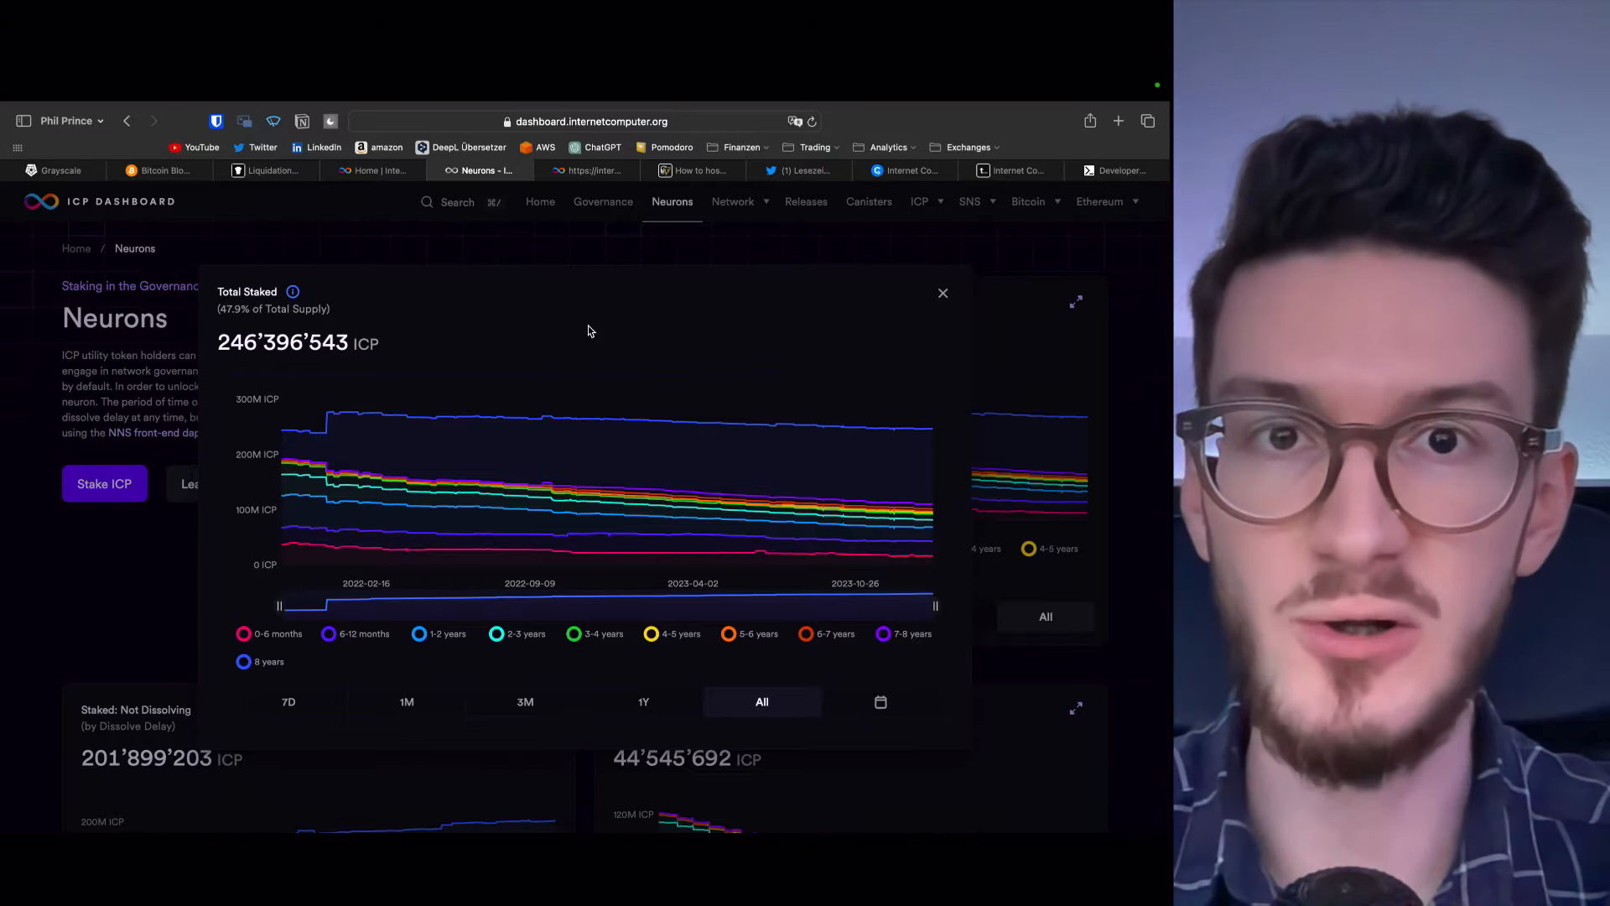
mouse_move(359, 416)
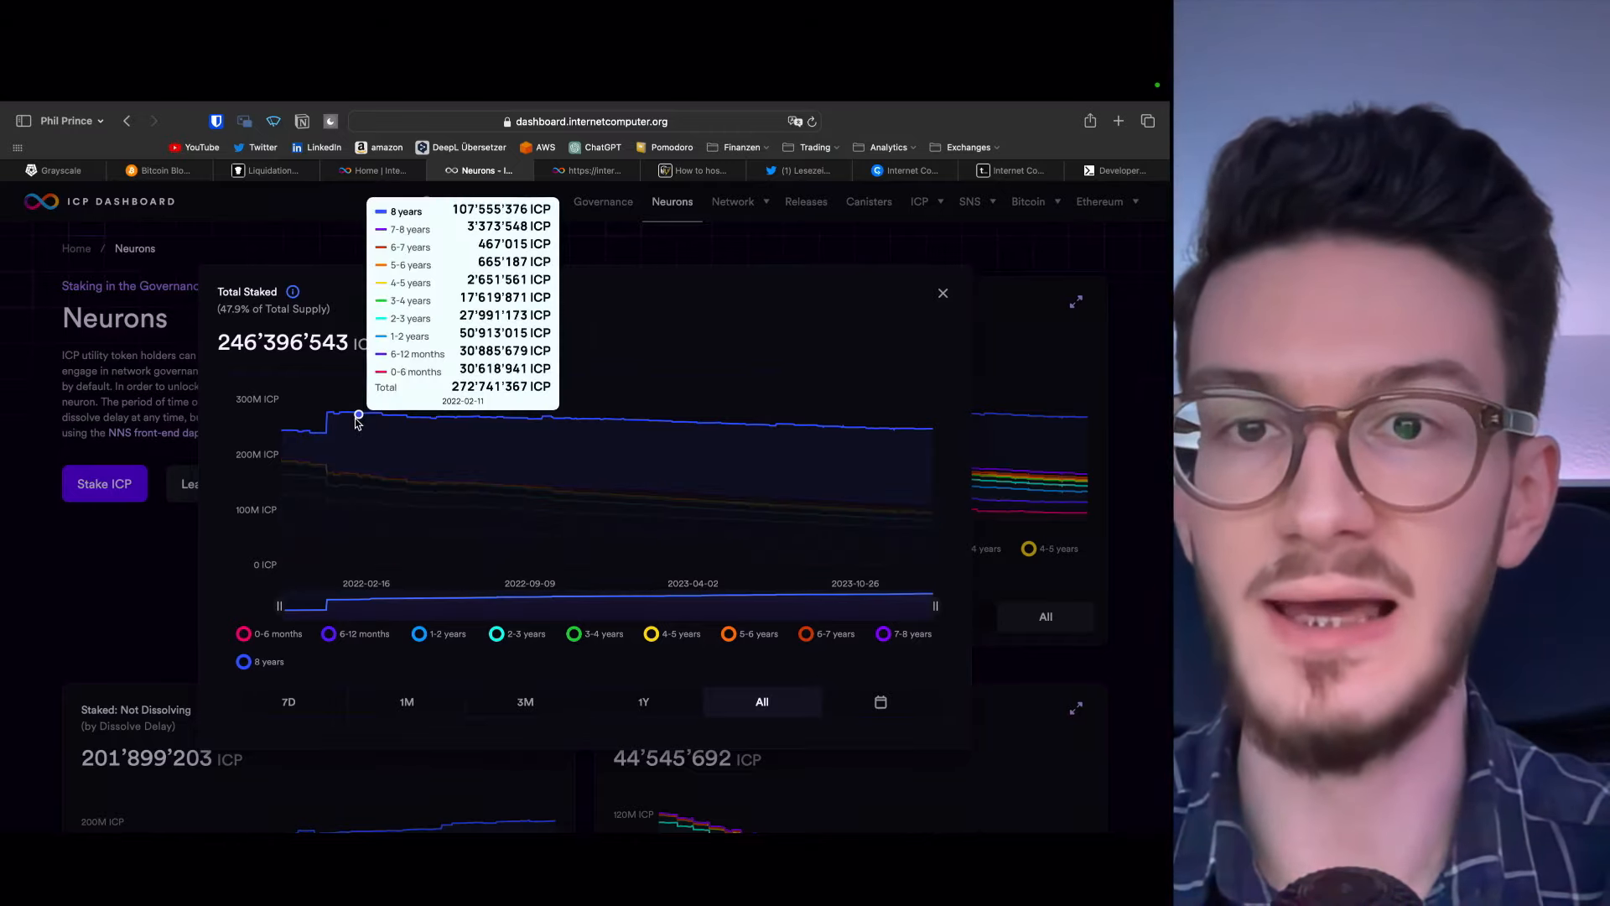
mouse_move(383, 416)
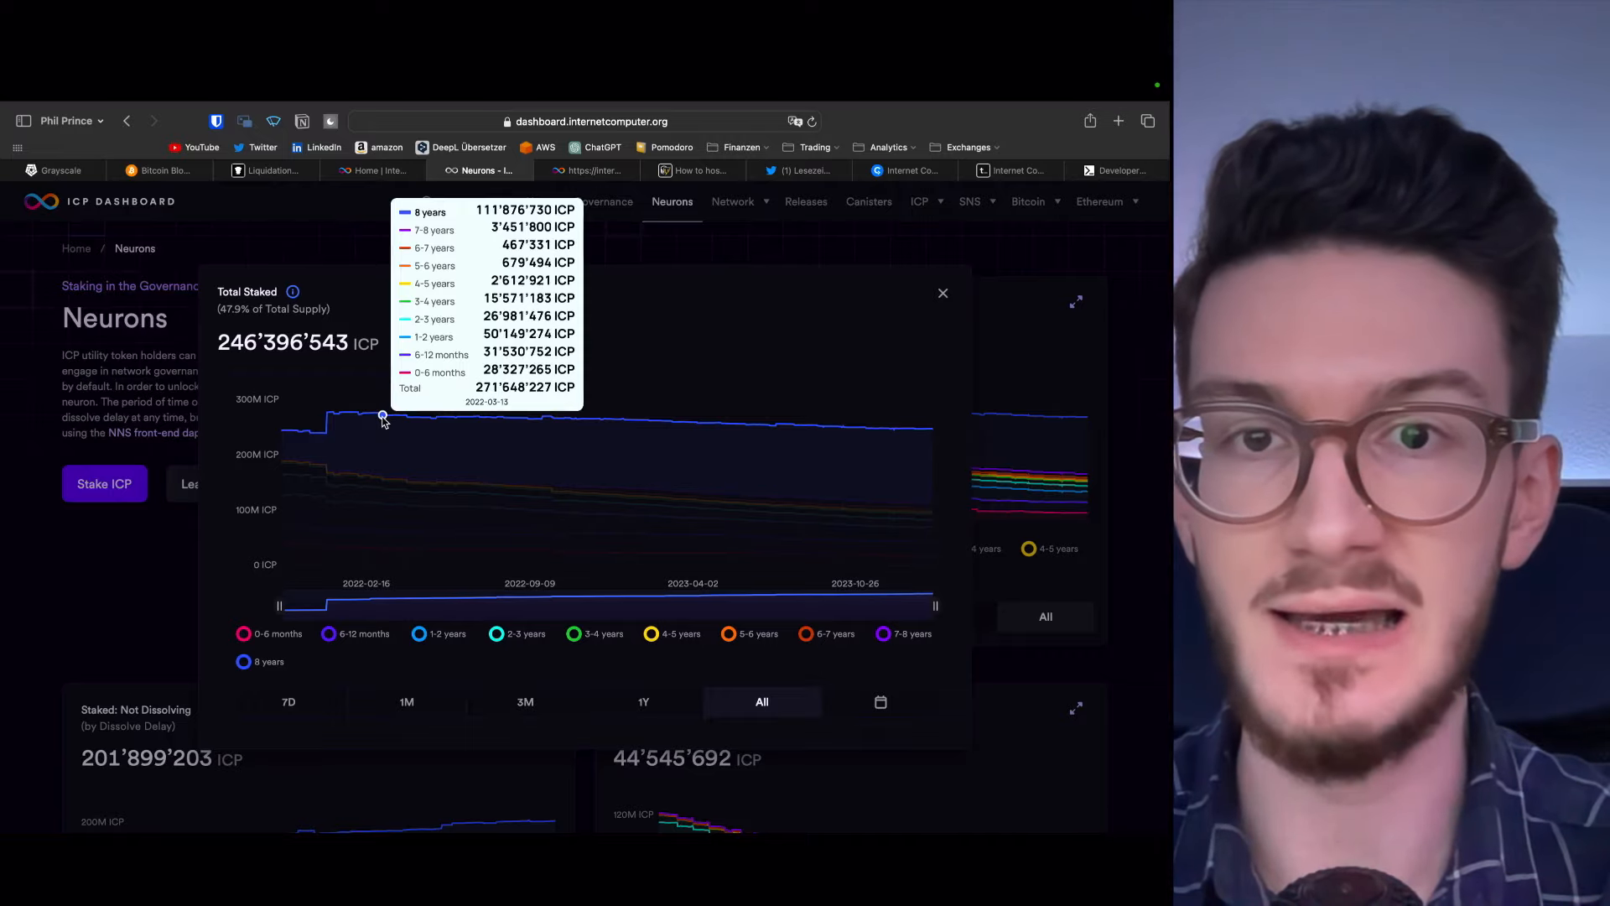
mouse_move(372, 413)
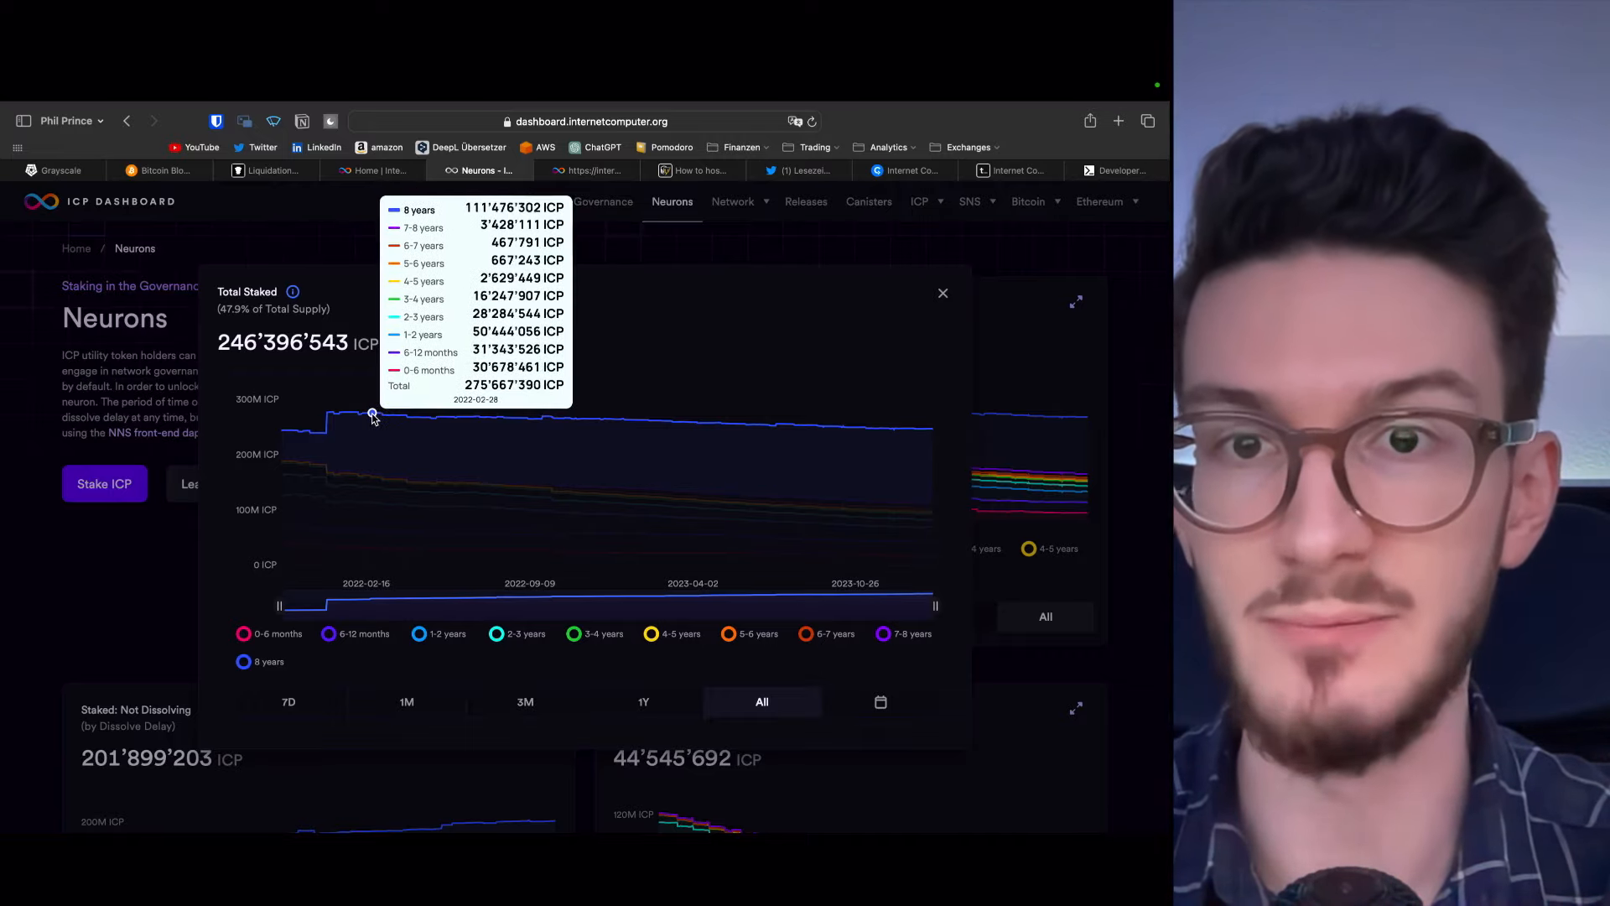
mouse_move(470, 338)
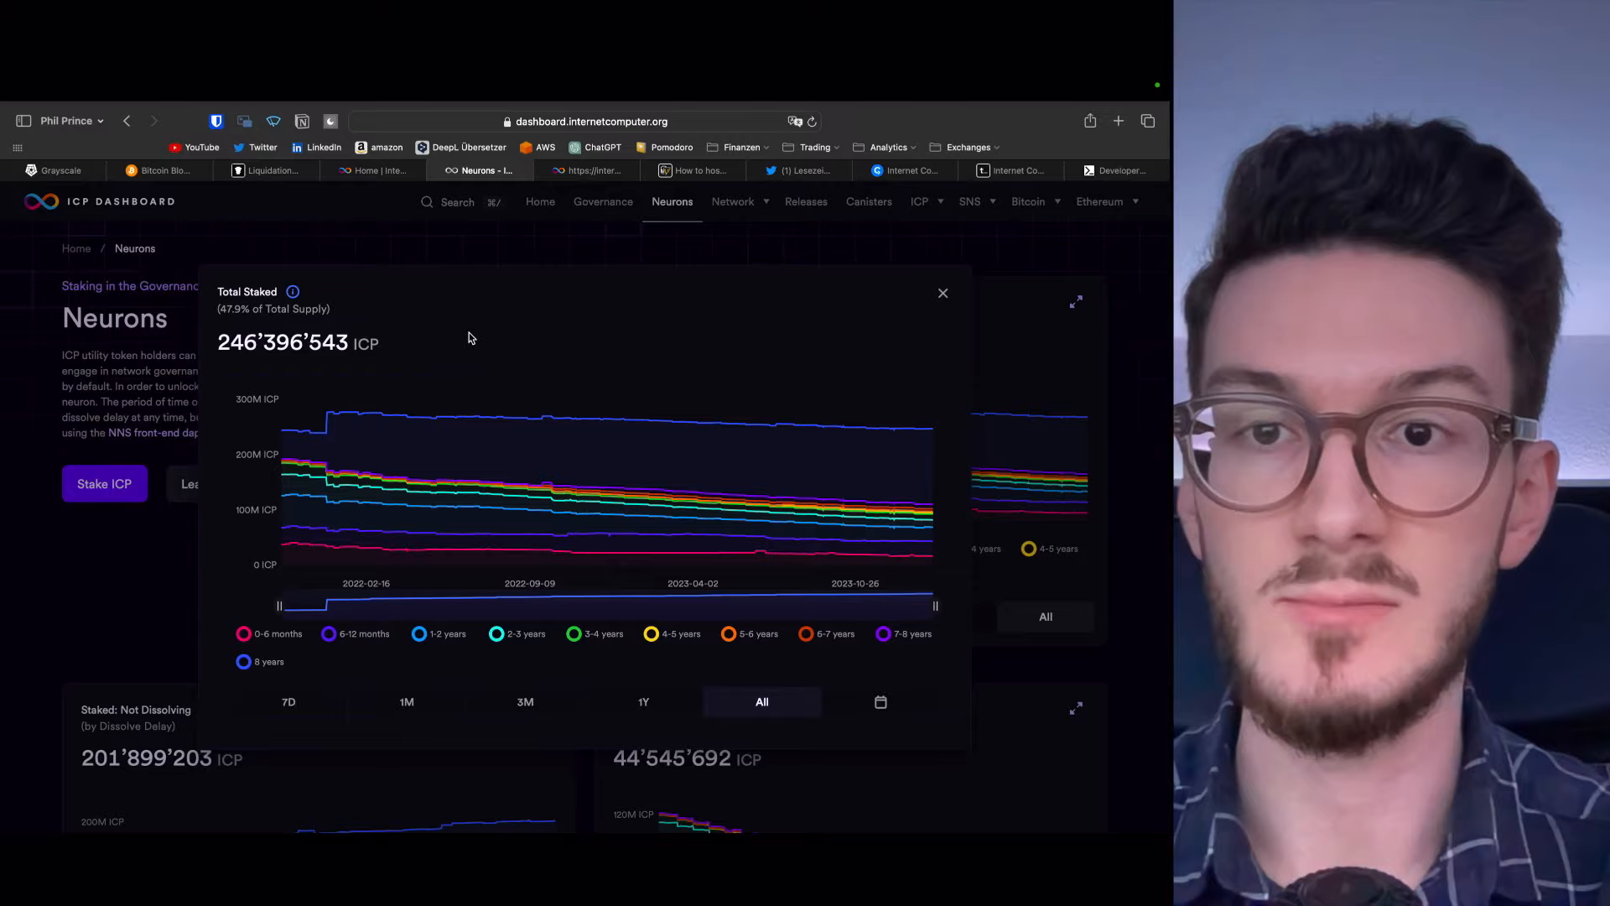
mouse_move(431, 395)
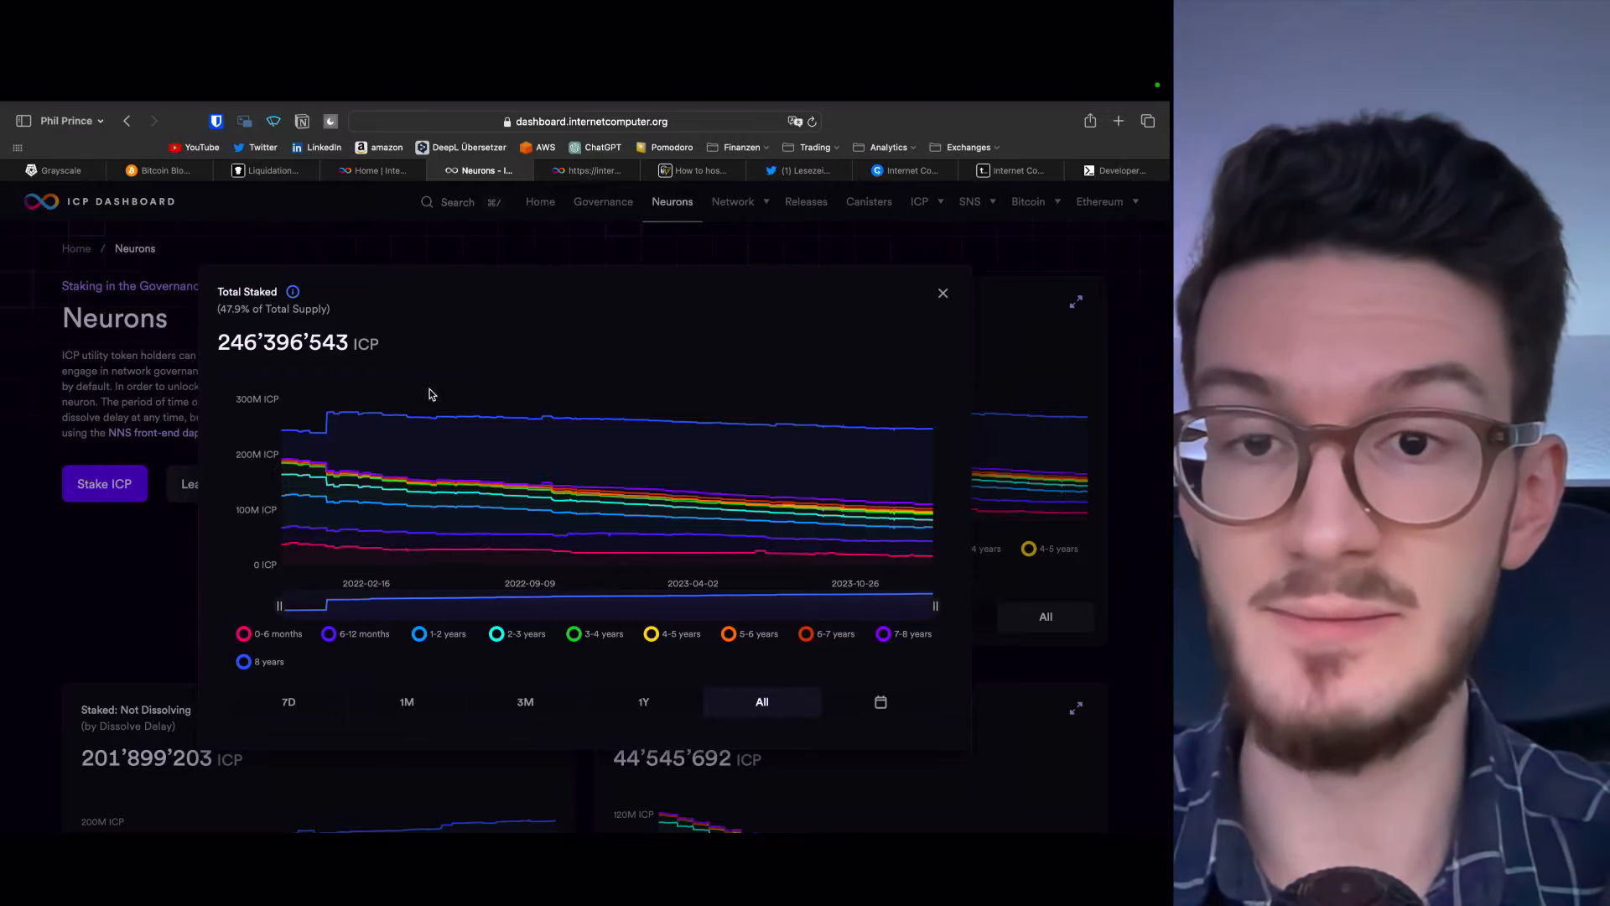
mouse_move(447, 416)
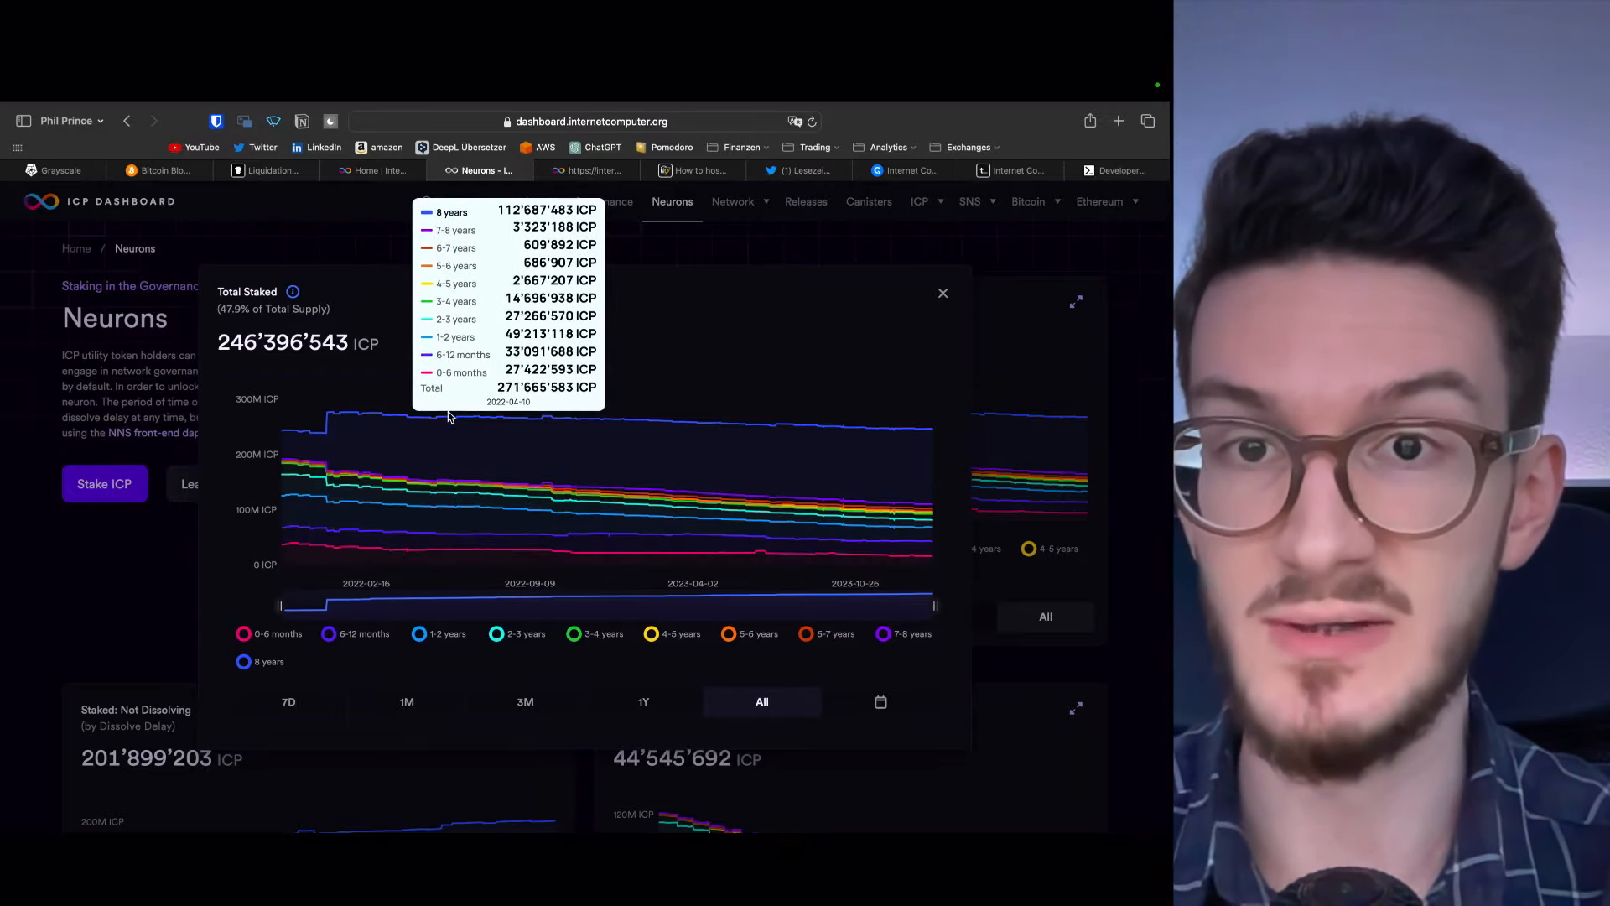
Go to the ICP Dashboard Governance voting rewards page
left_click(603, 202)
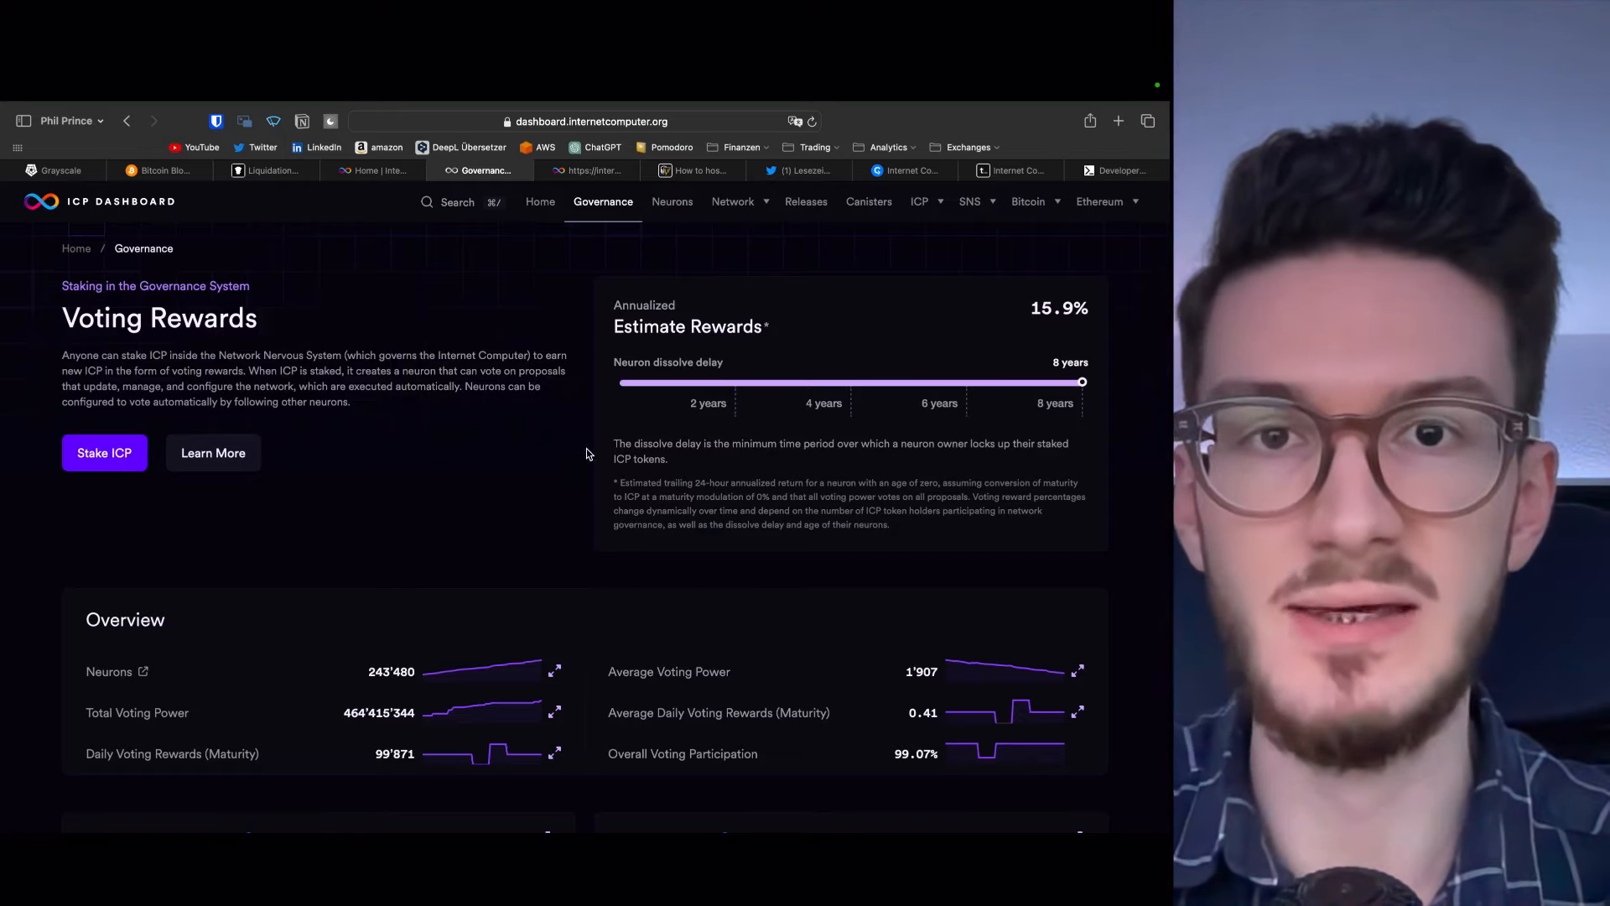
mouse_move(601, 336)
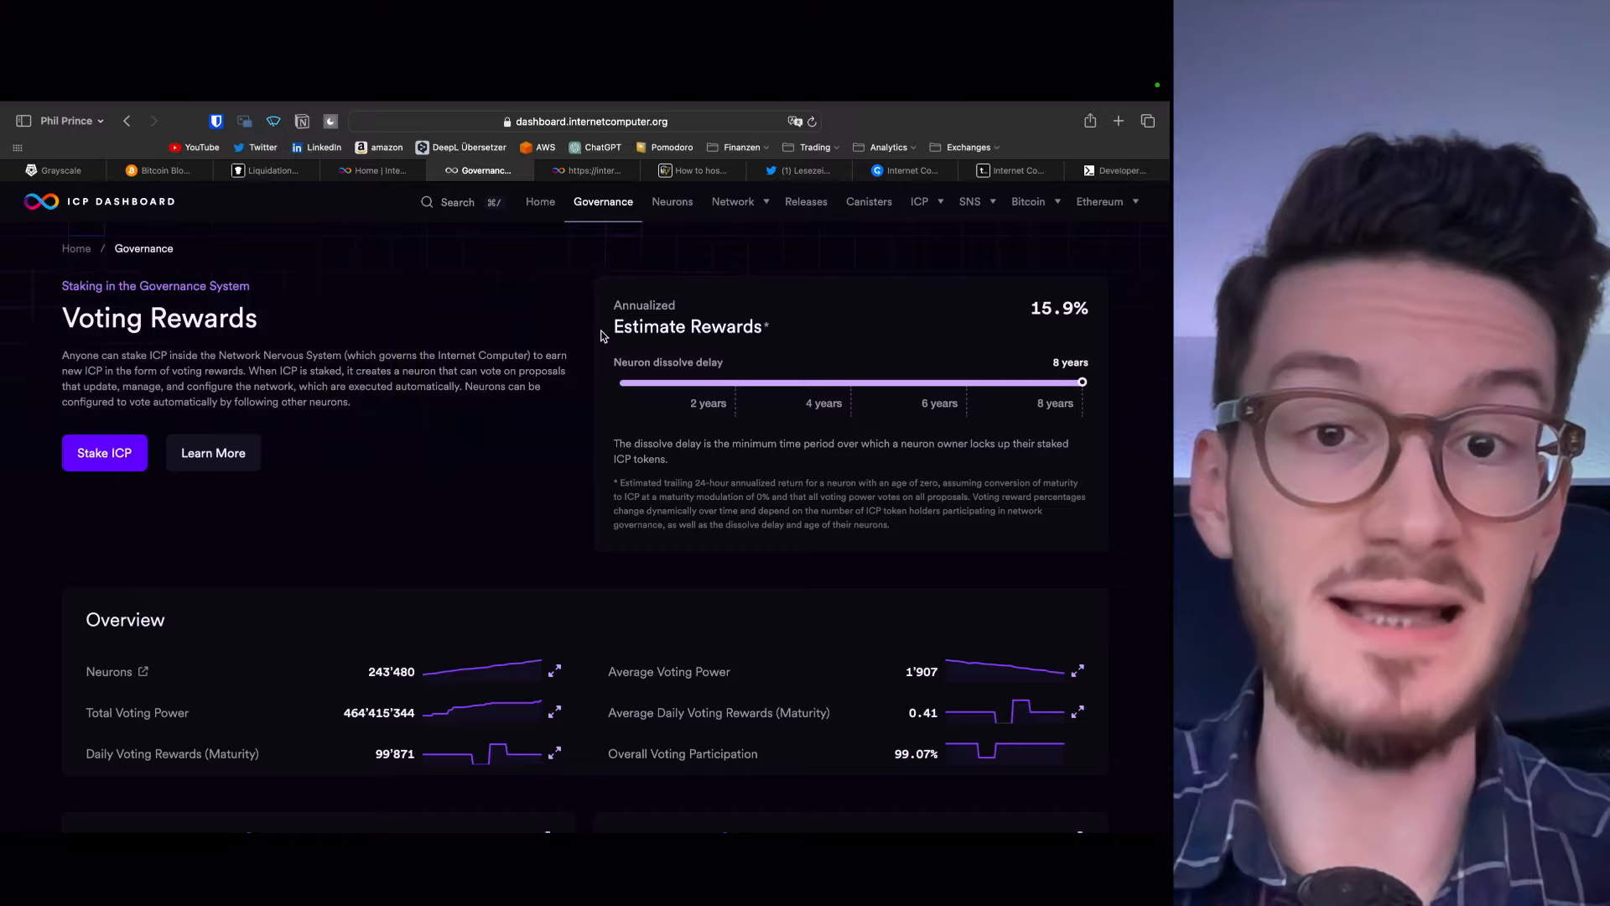
mouse_move(789, 321)
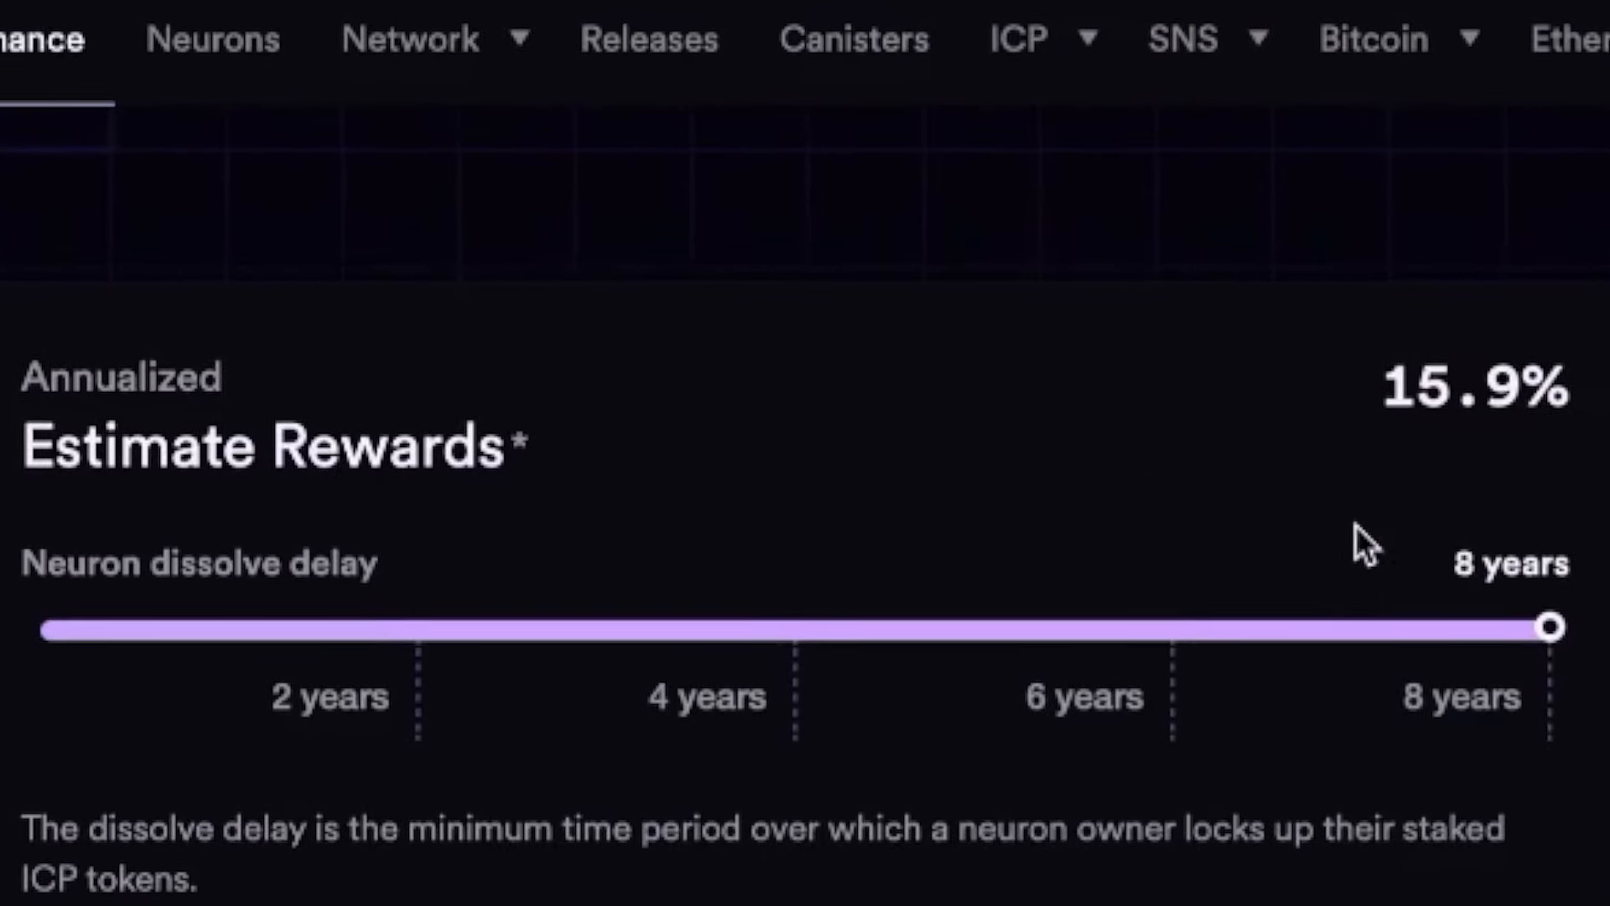
Highlight the 15.9% estimated annualized reward figure
double_click(1473, 388)
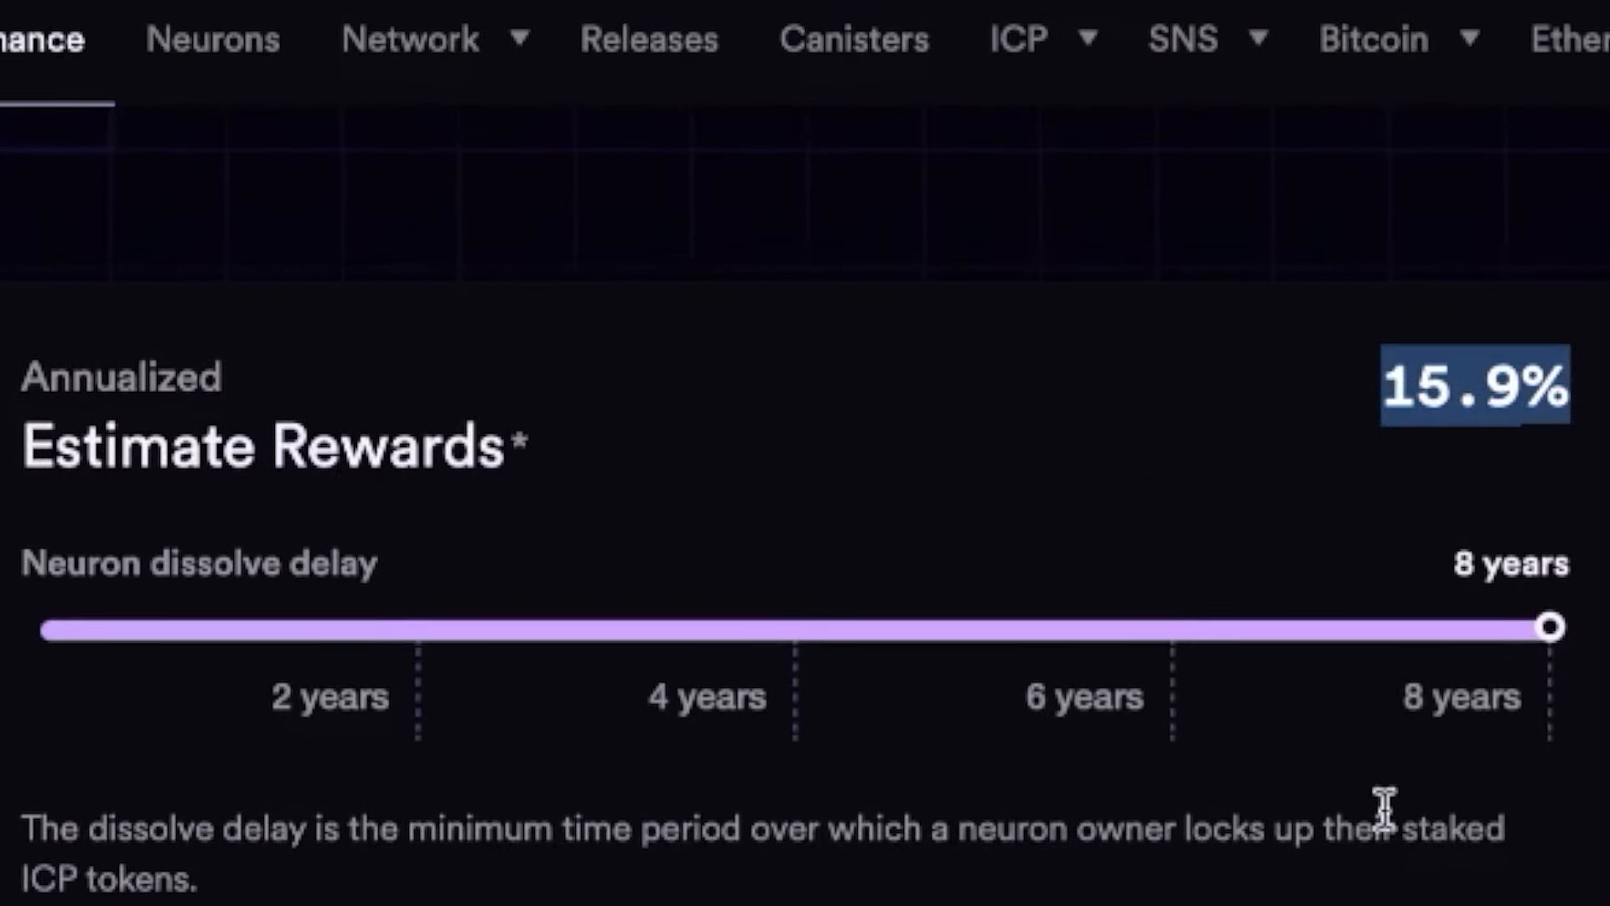
mouse_move(921, 832)
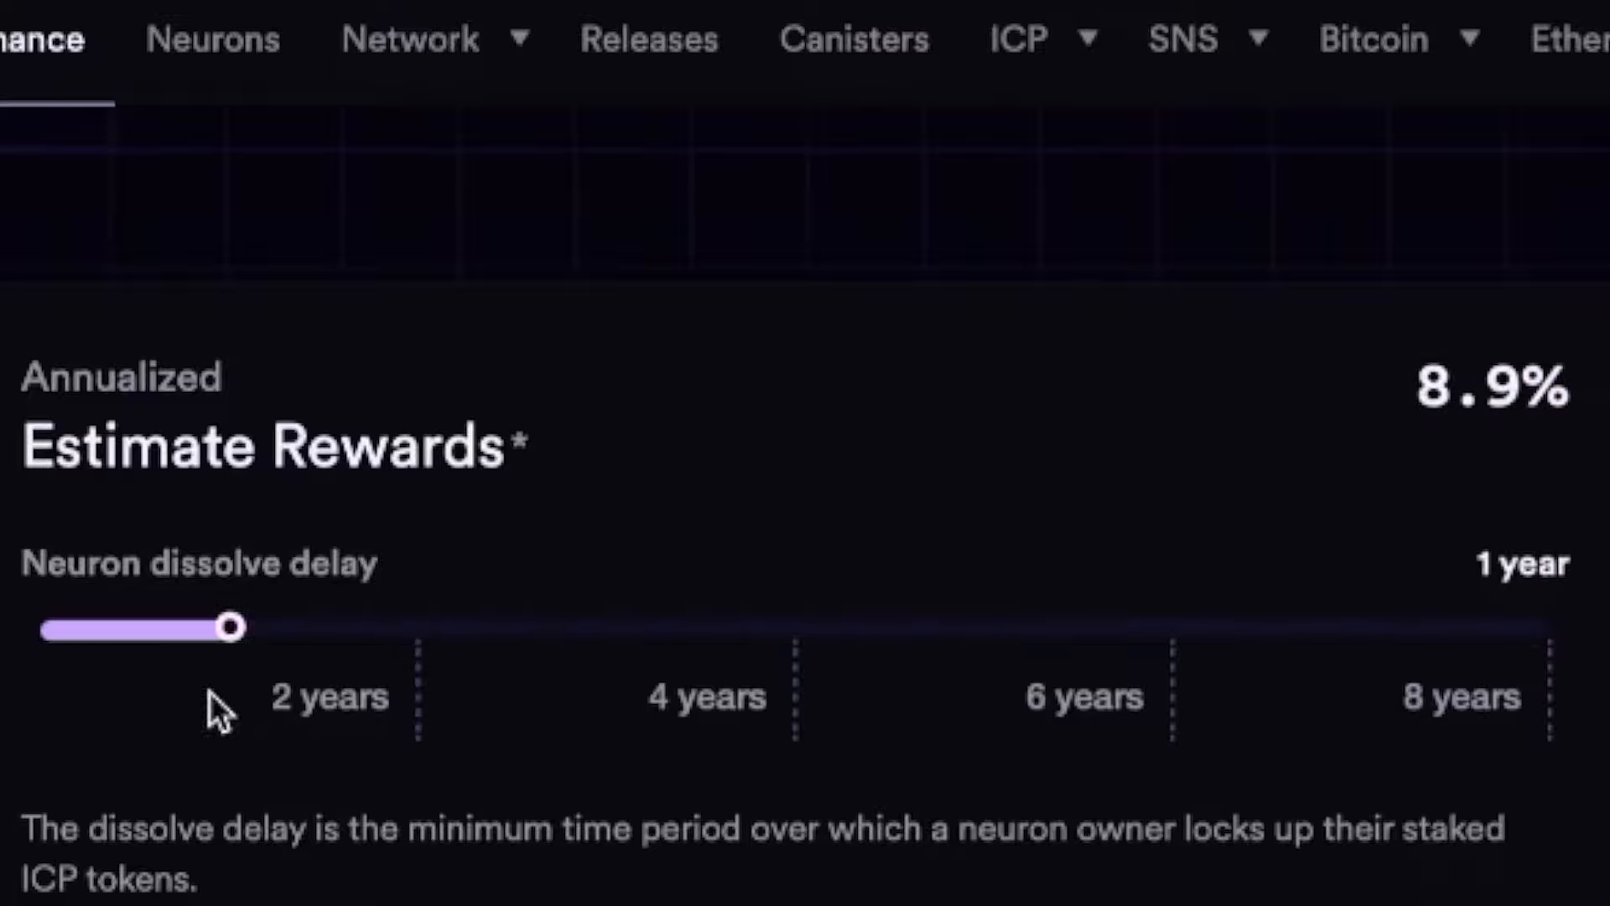
mouse_move(1408, 395)
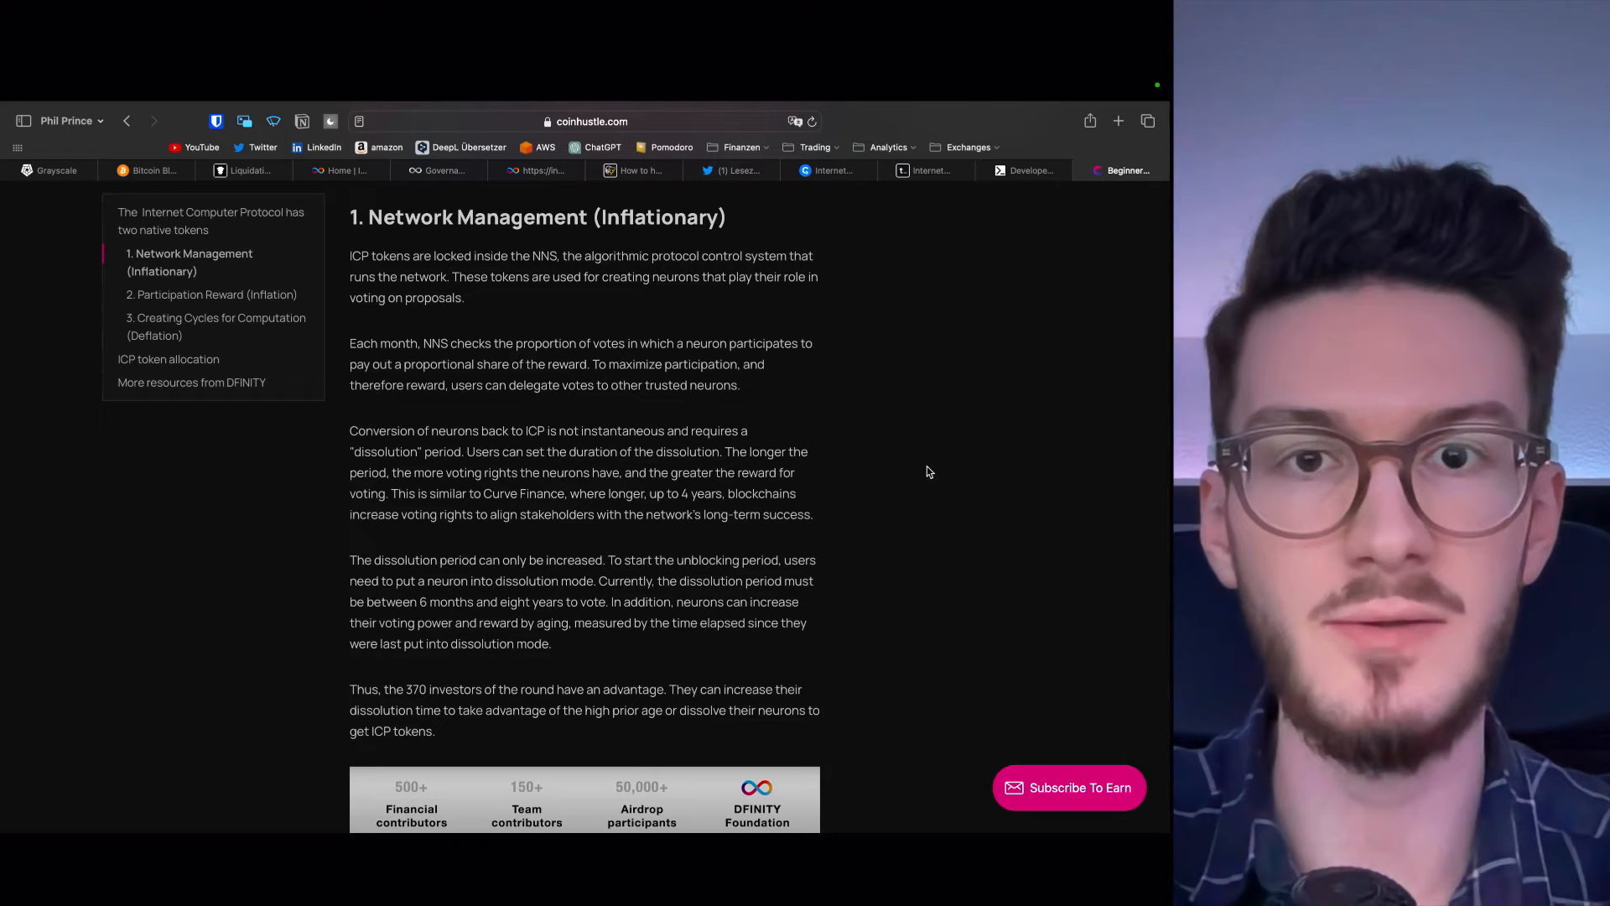
mouse_move(477, 246)
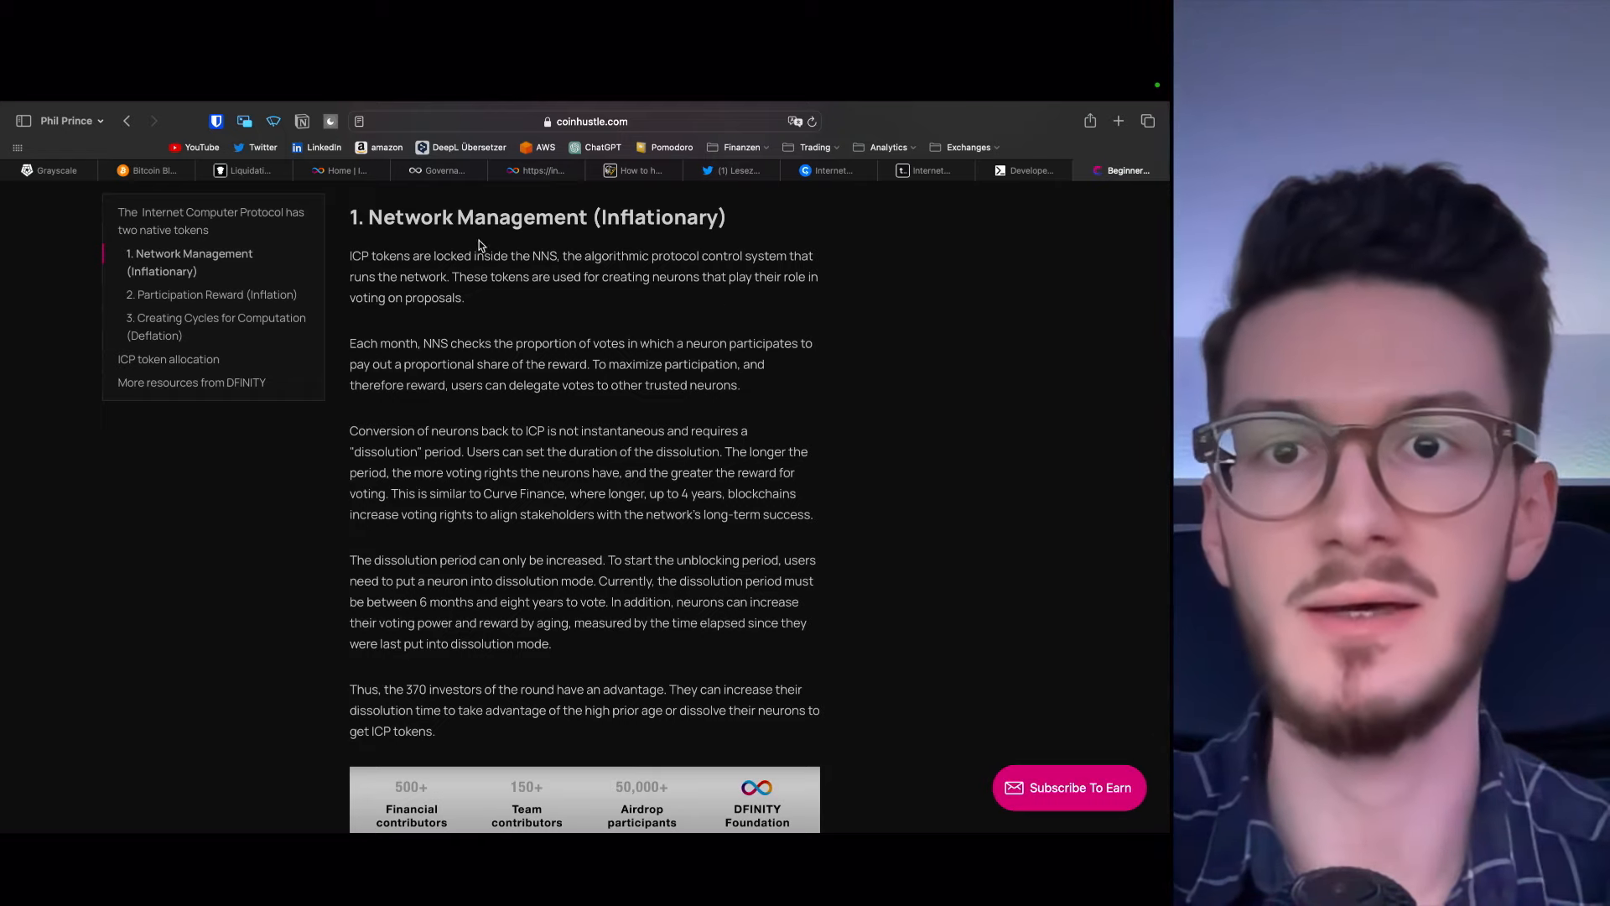
Highlight 'Network Management' in the section heading, then clear the highlight
double_click(476, 216)
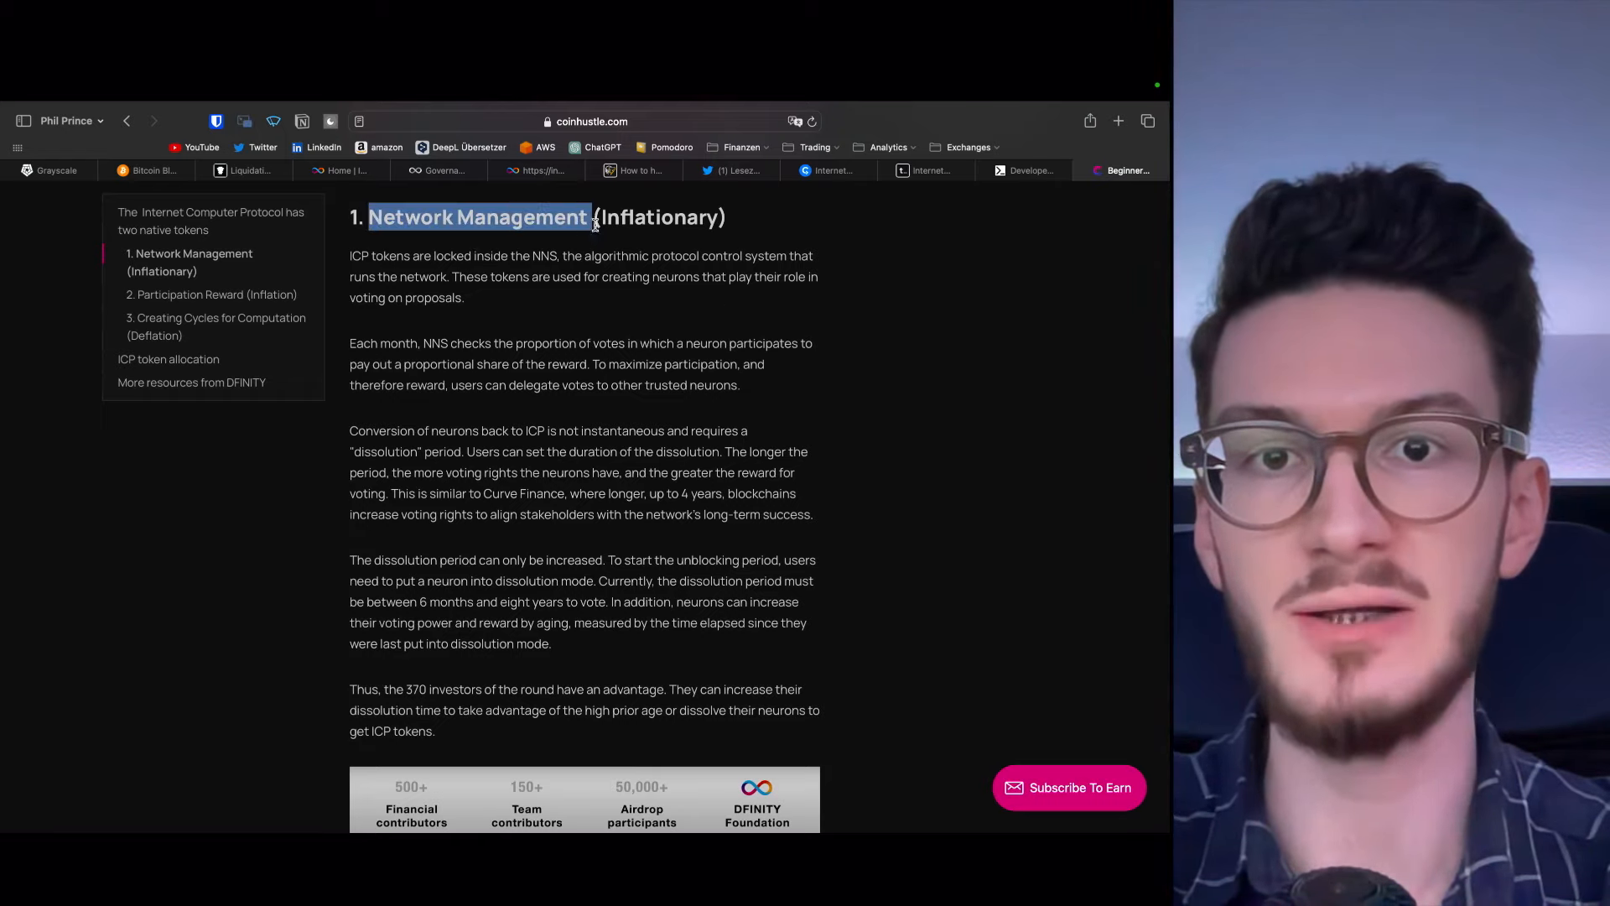
left_click(683, 217)
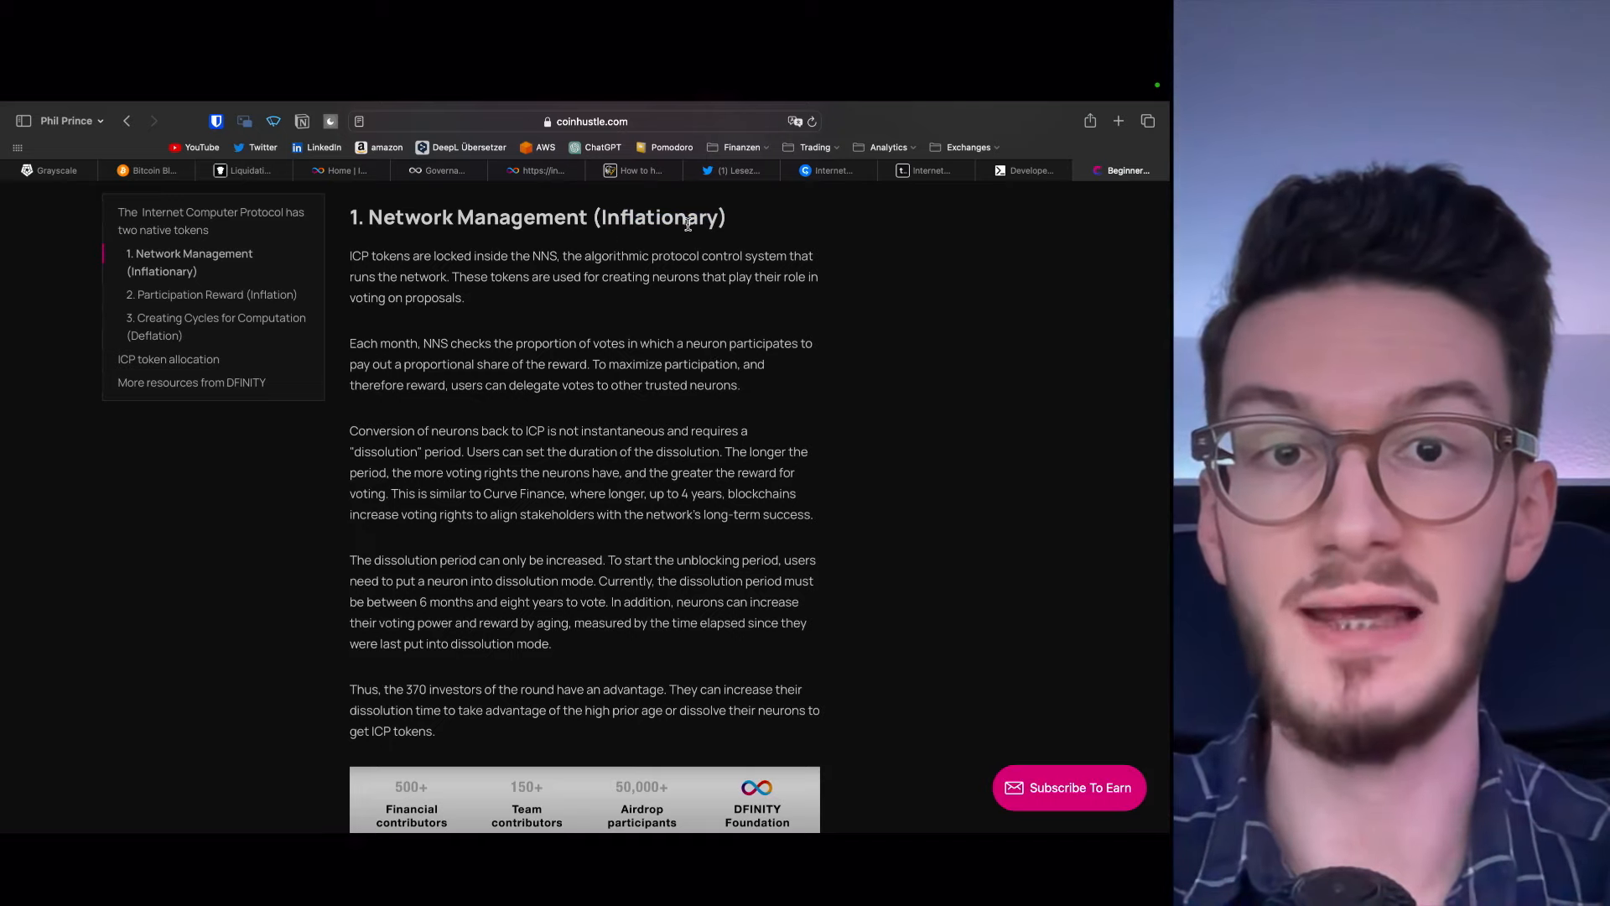
mouse_move(545, 317)
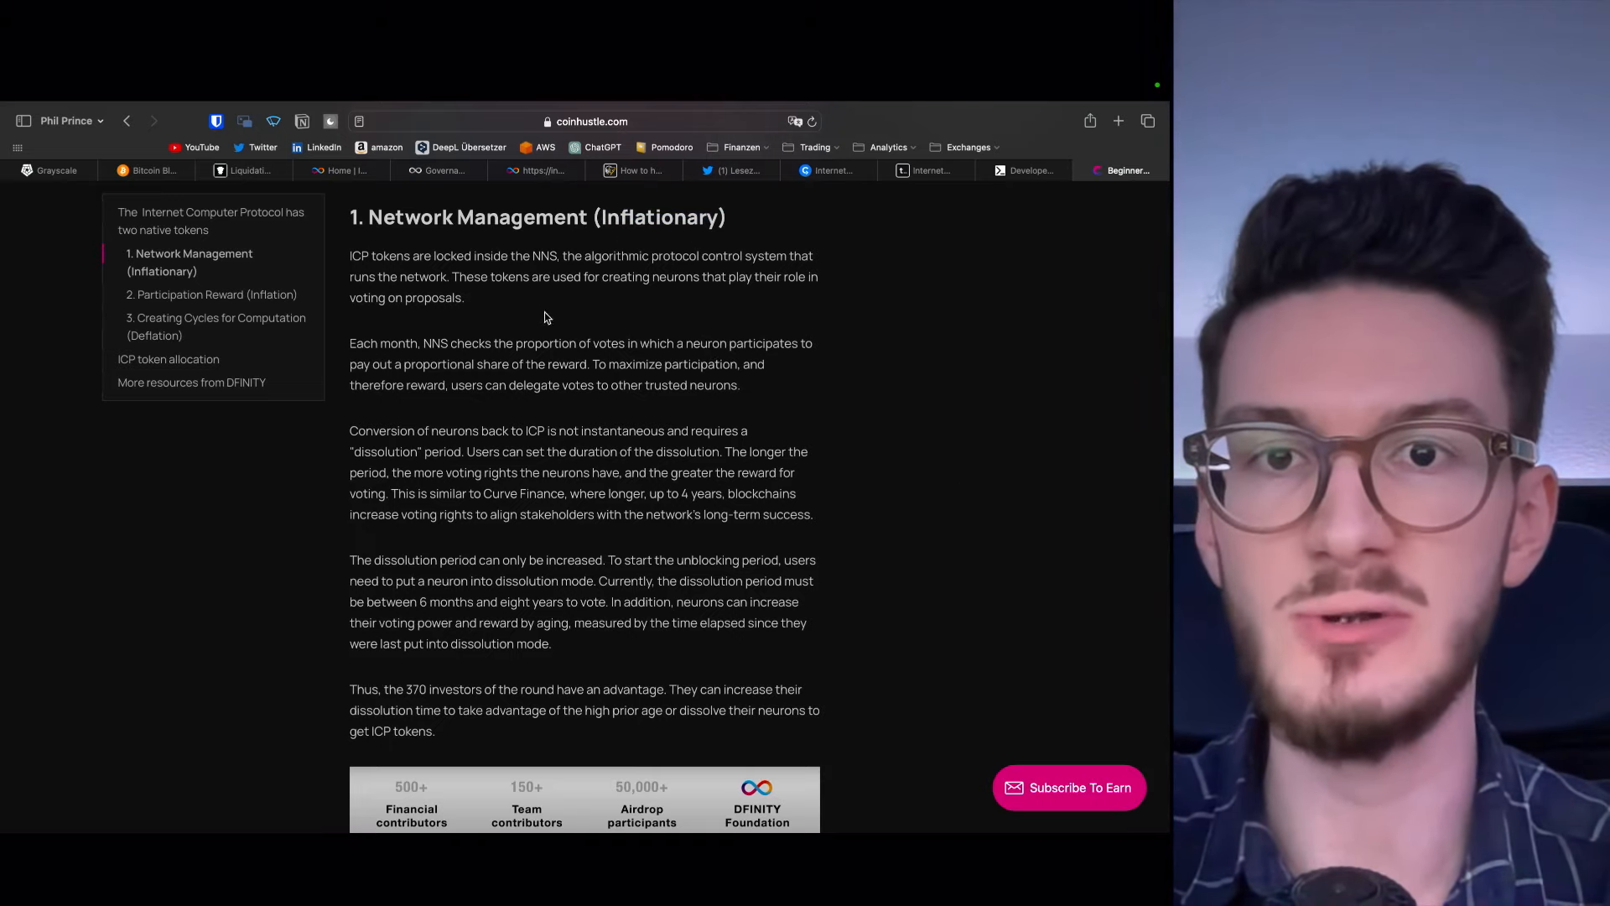
mouse_move(822, 396)
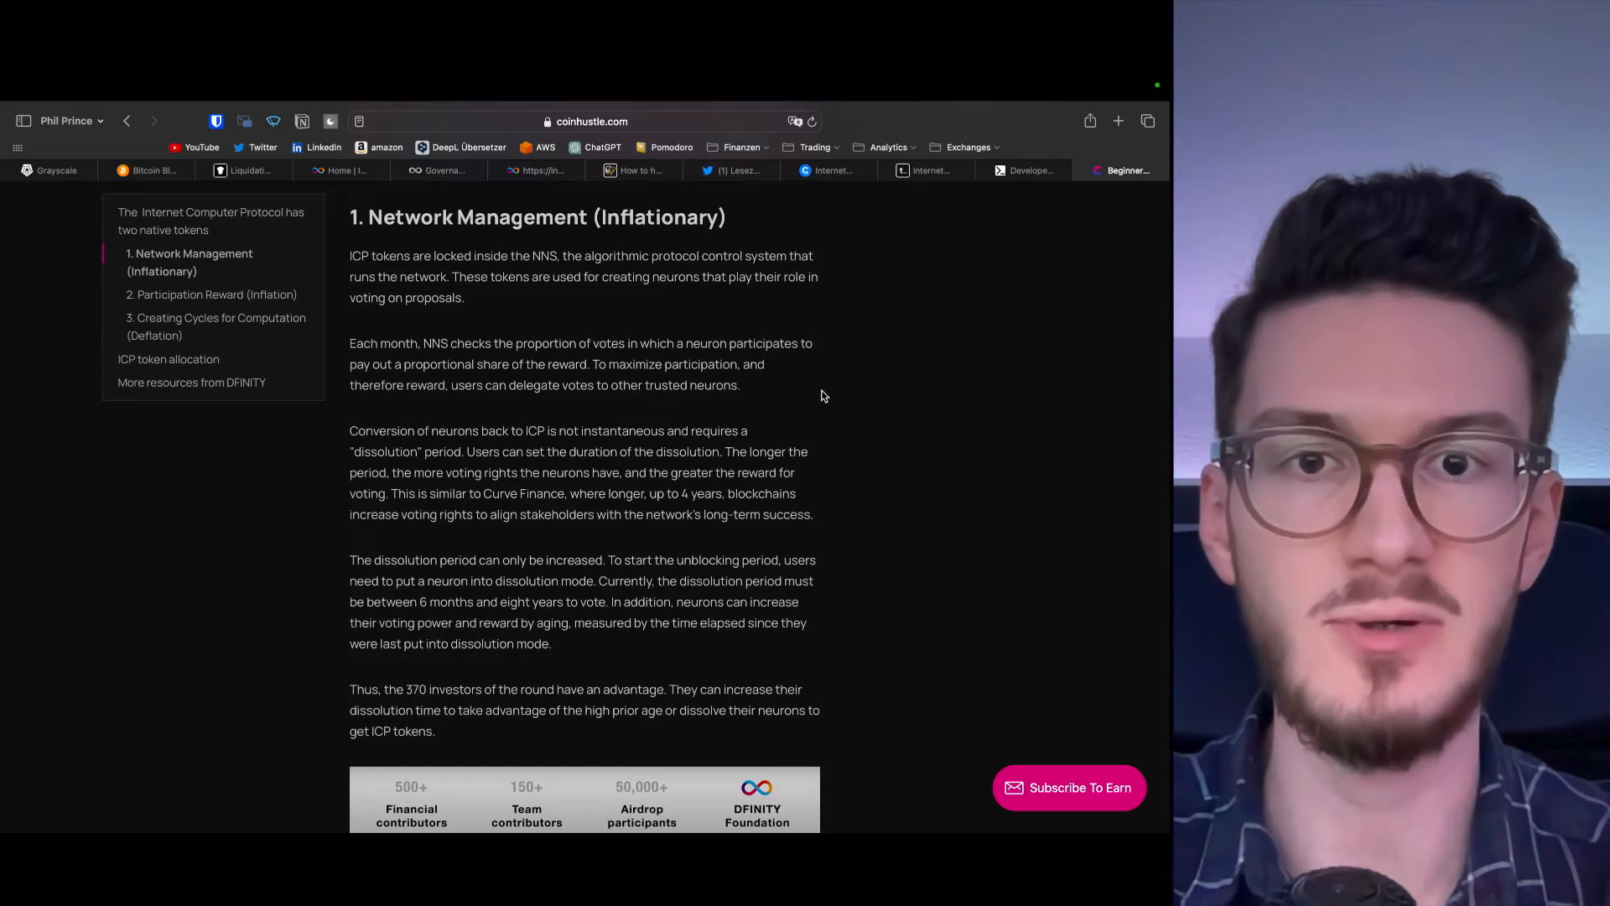
mouse_move(873, 468)
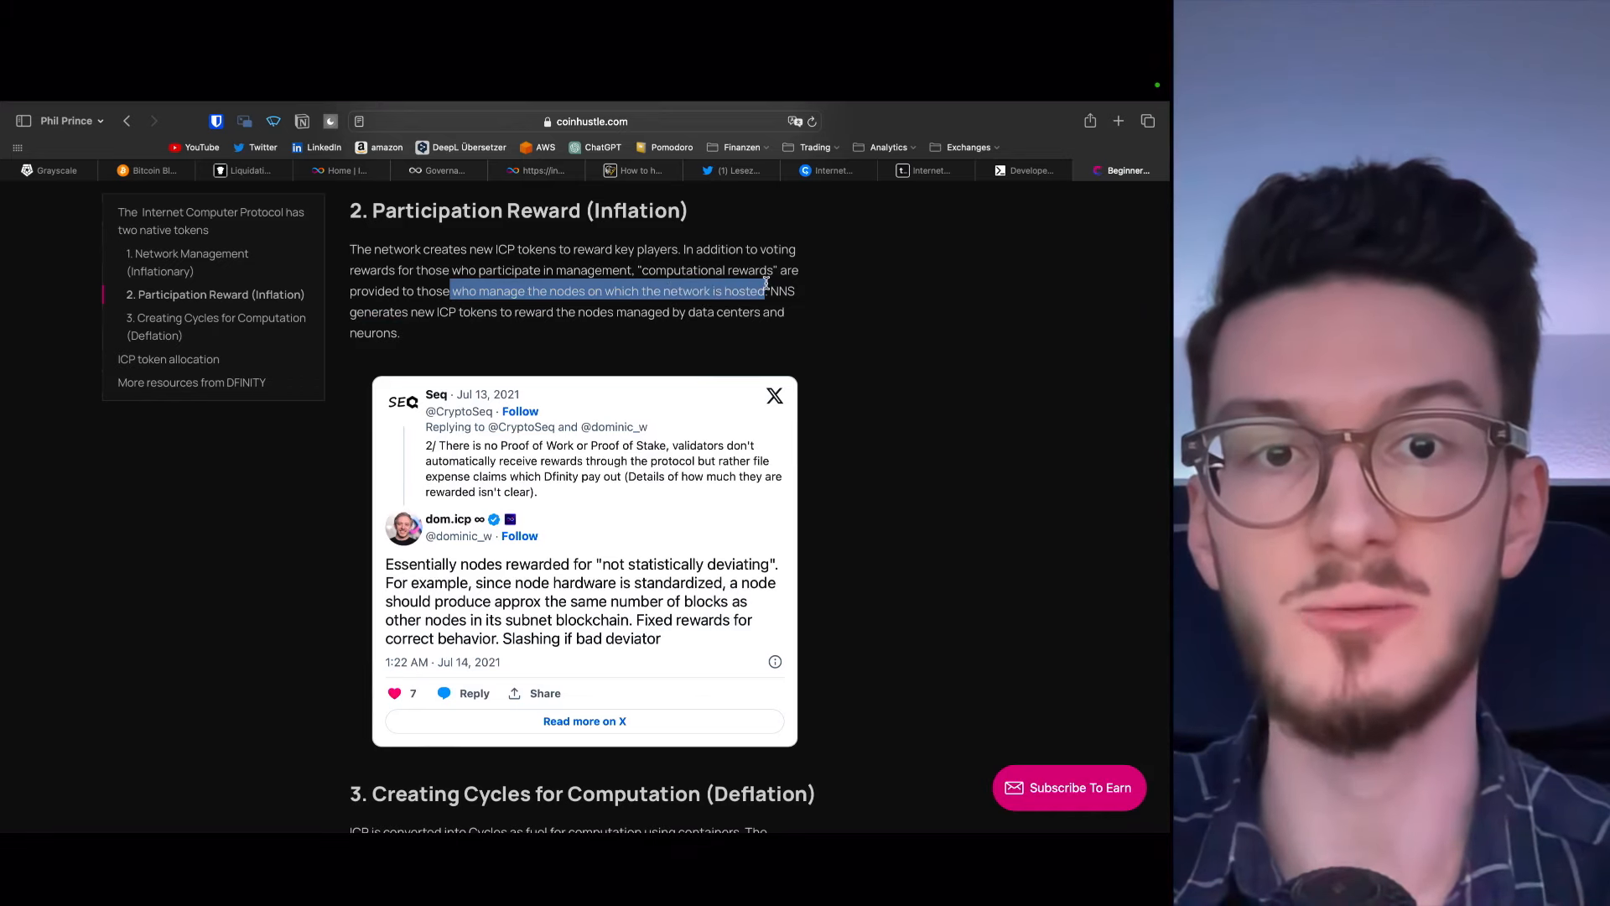
Read section 3 on Cycles, selecting heading words and the sentence on precharging containers
scroll("down", 3)
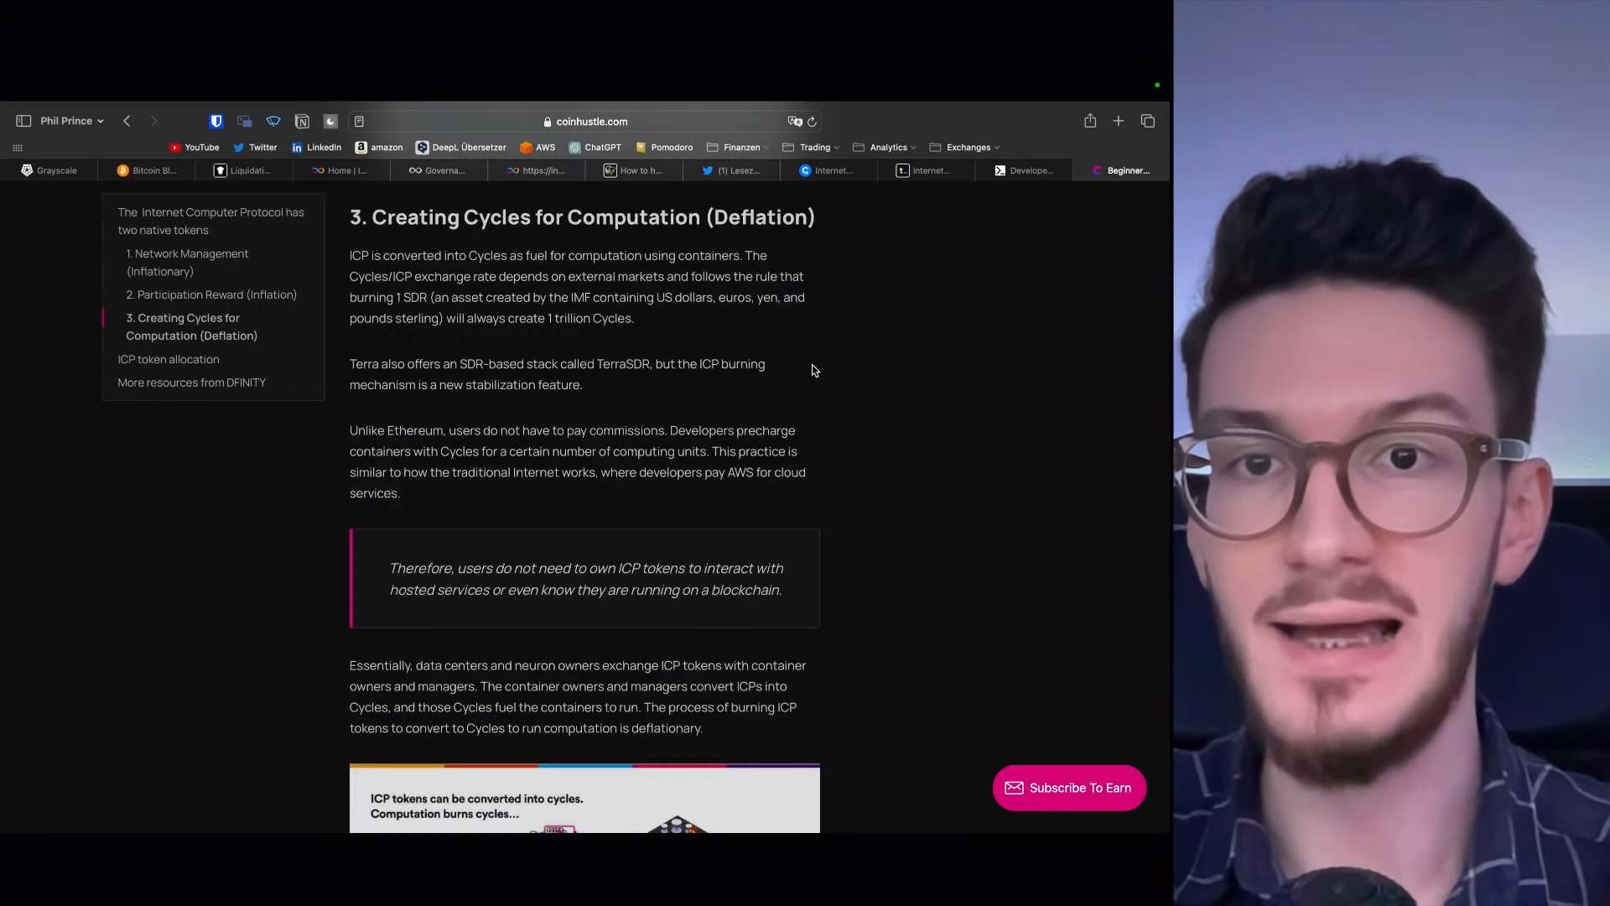
double_click(760, 216)
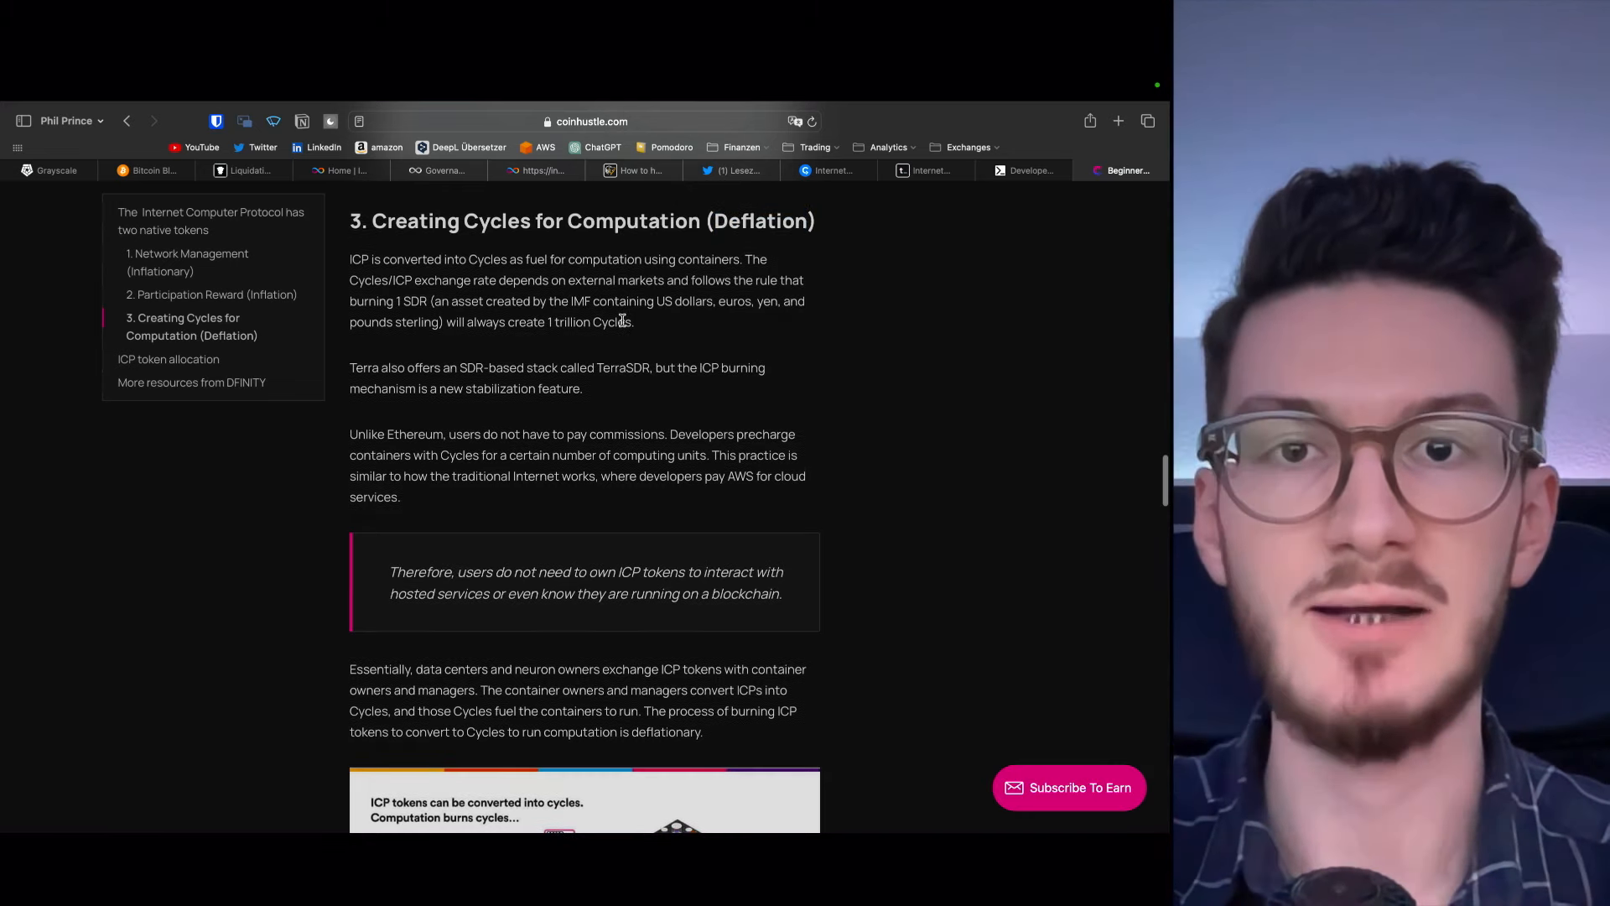
left_click_drag(372, 221, 669, 221)
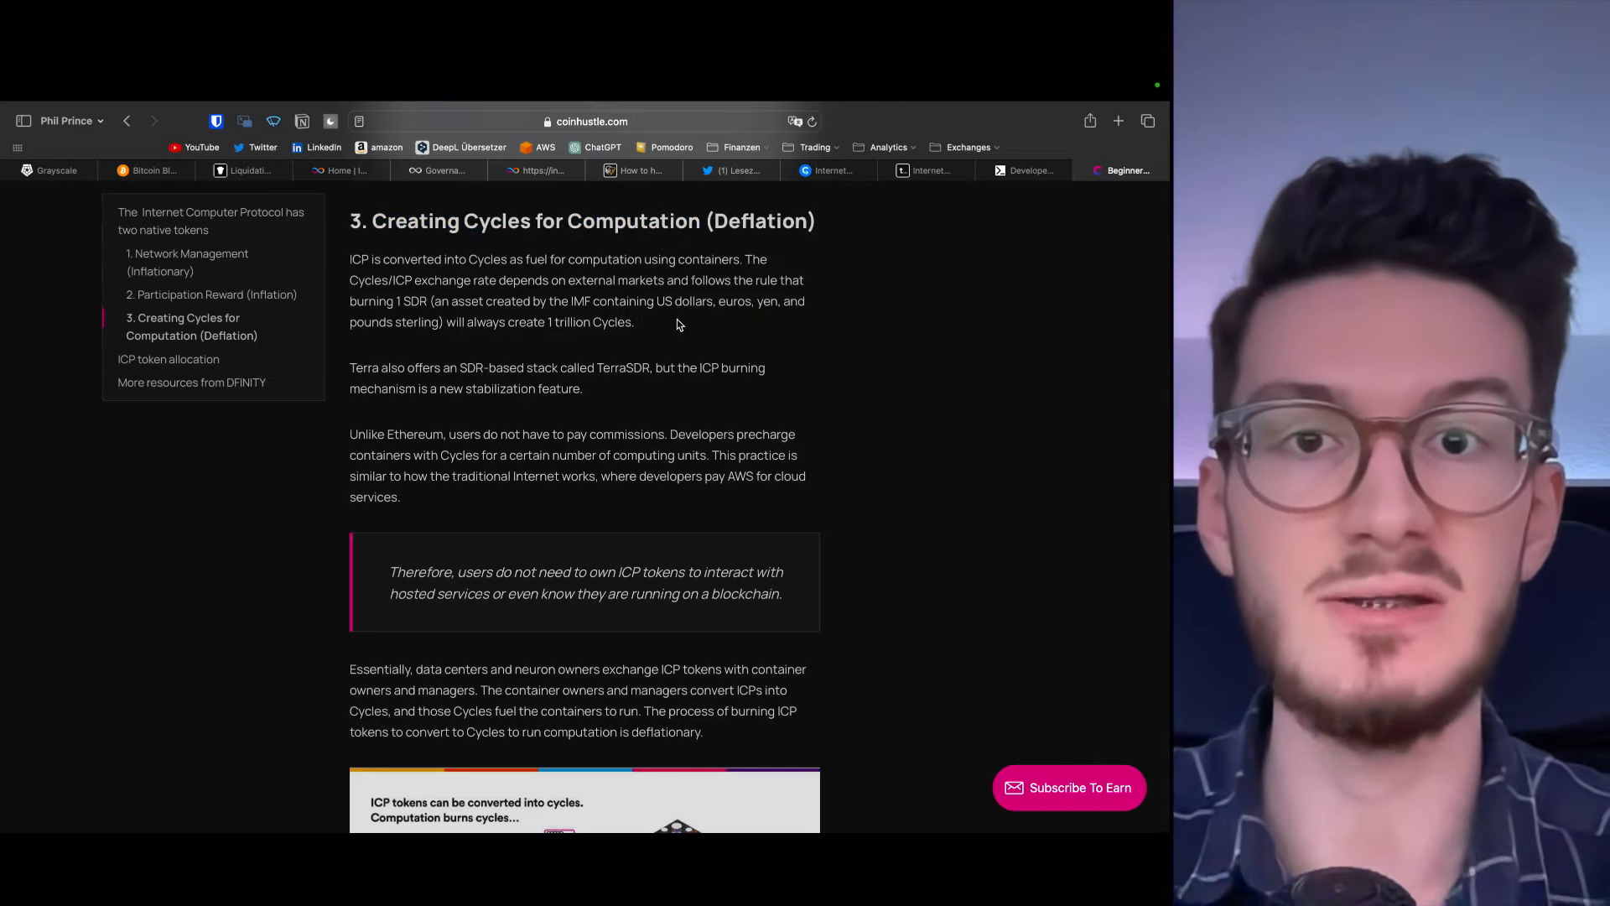
double_click(498, 220)
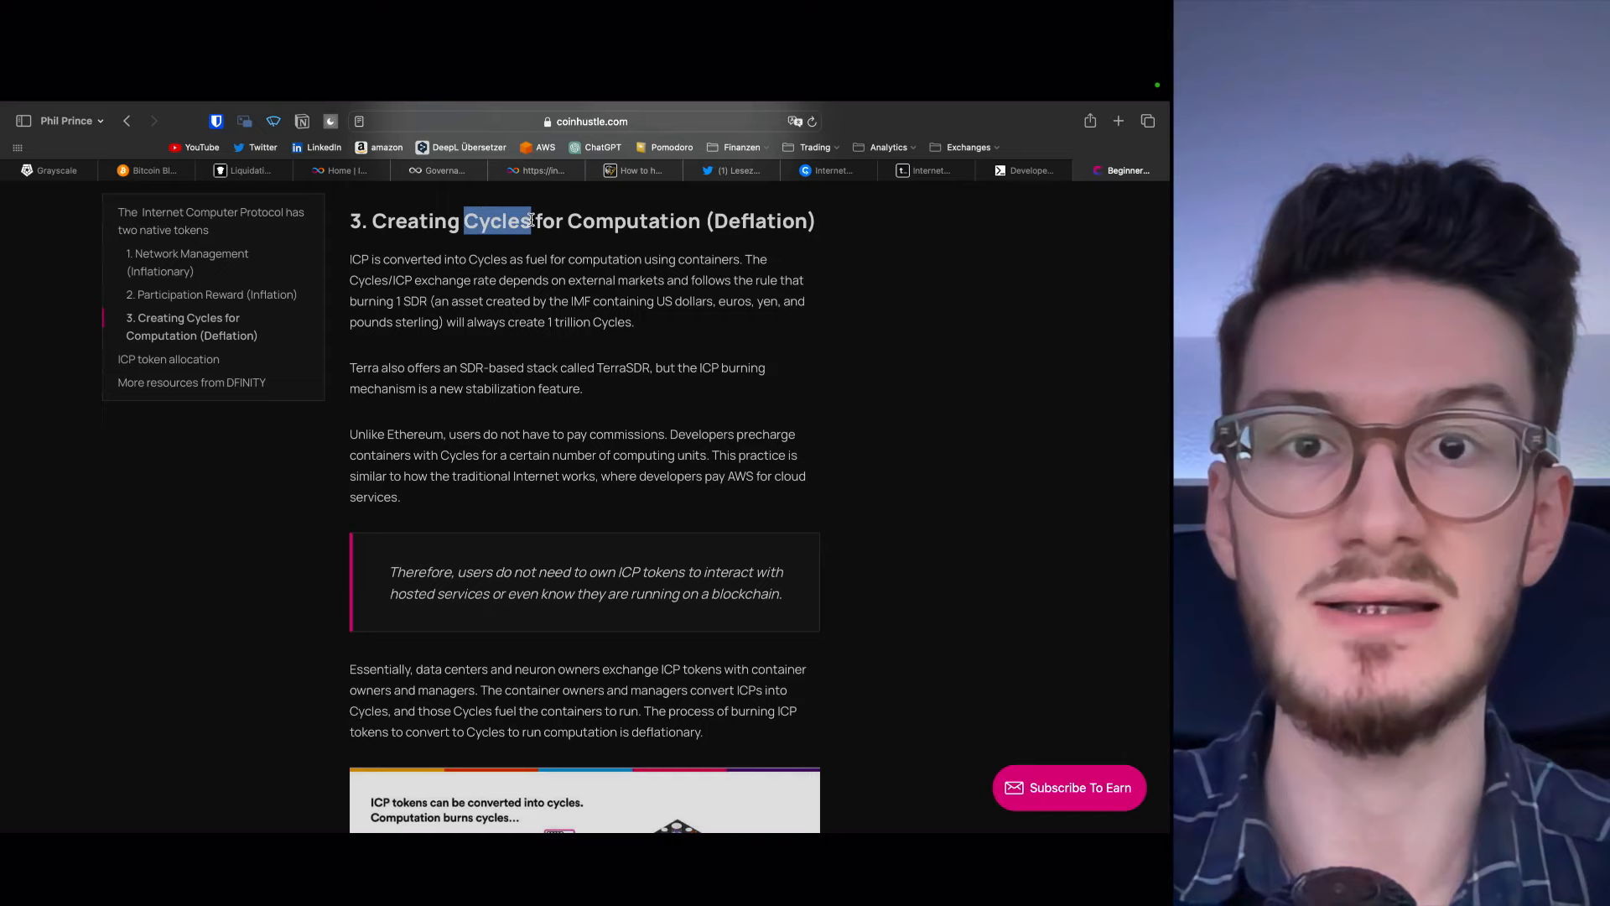
scroll("down", 3)
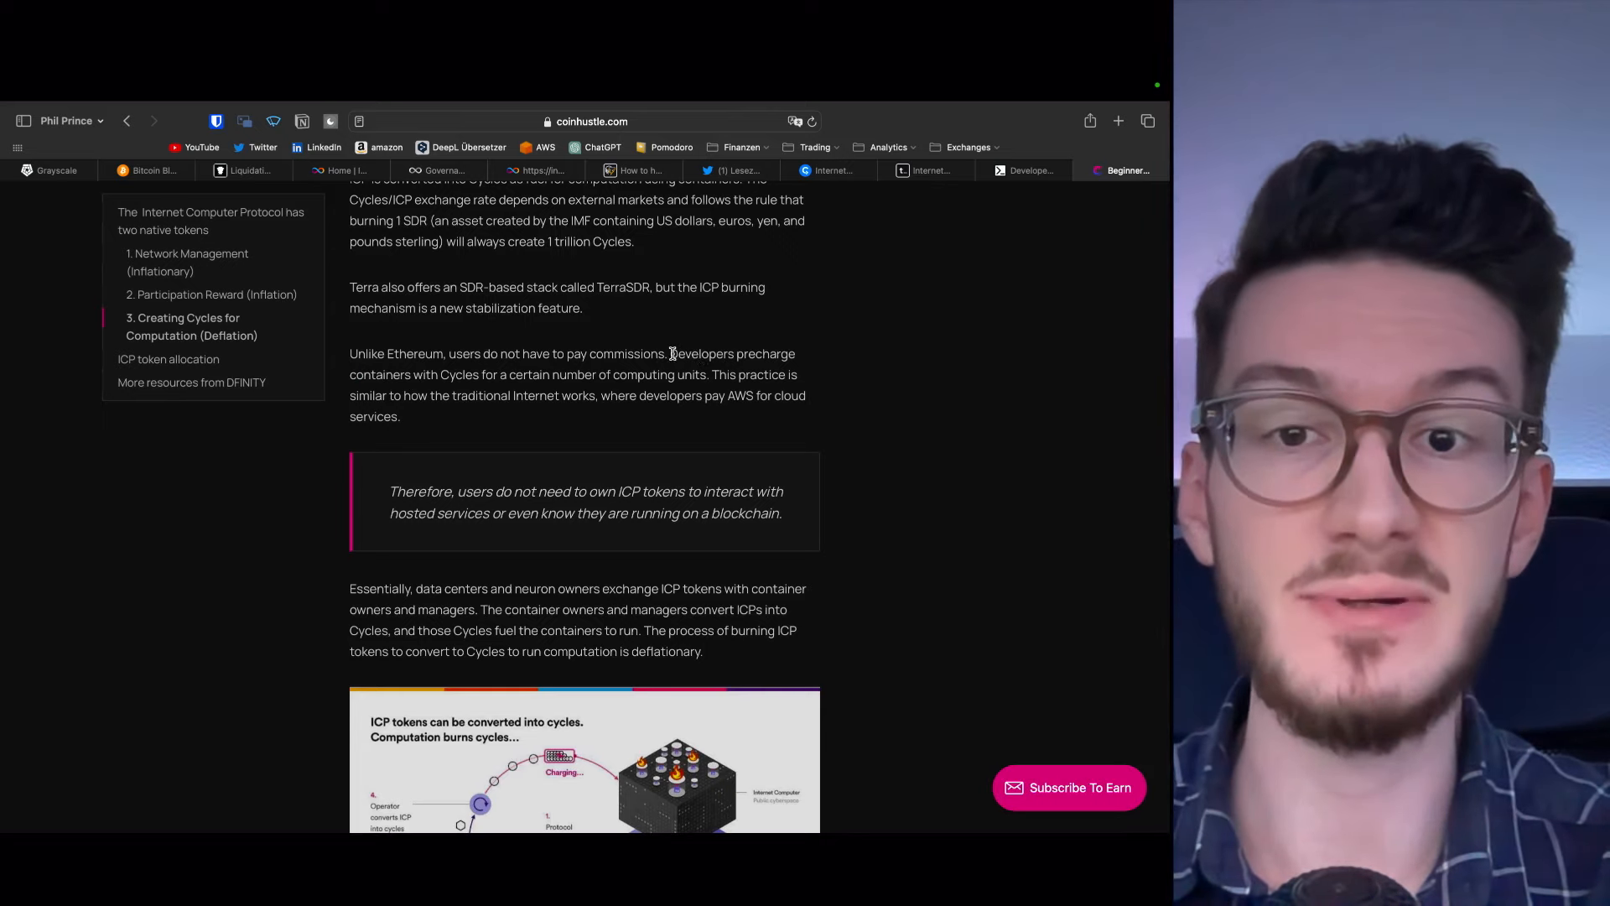
left_click_drag(671, 353, 424, 374)
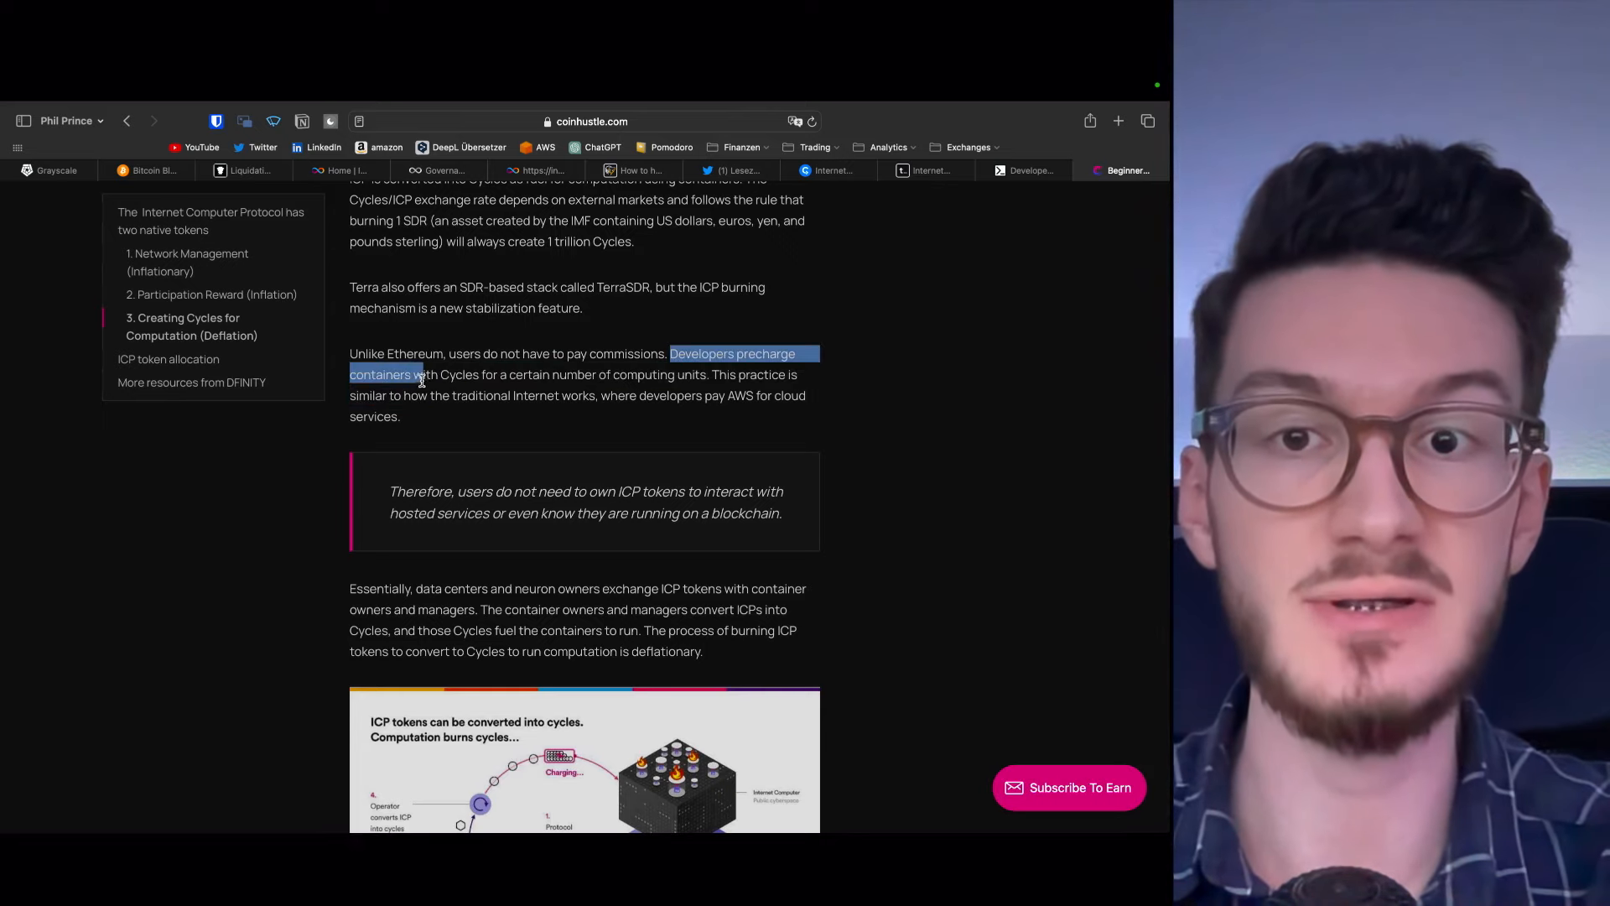
double_click(459, 374)
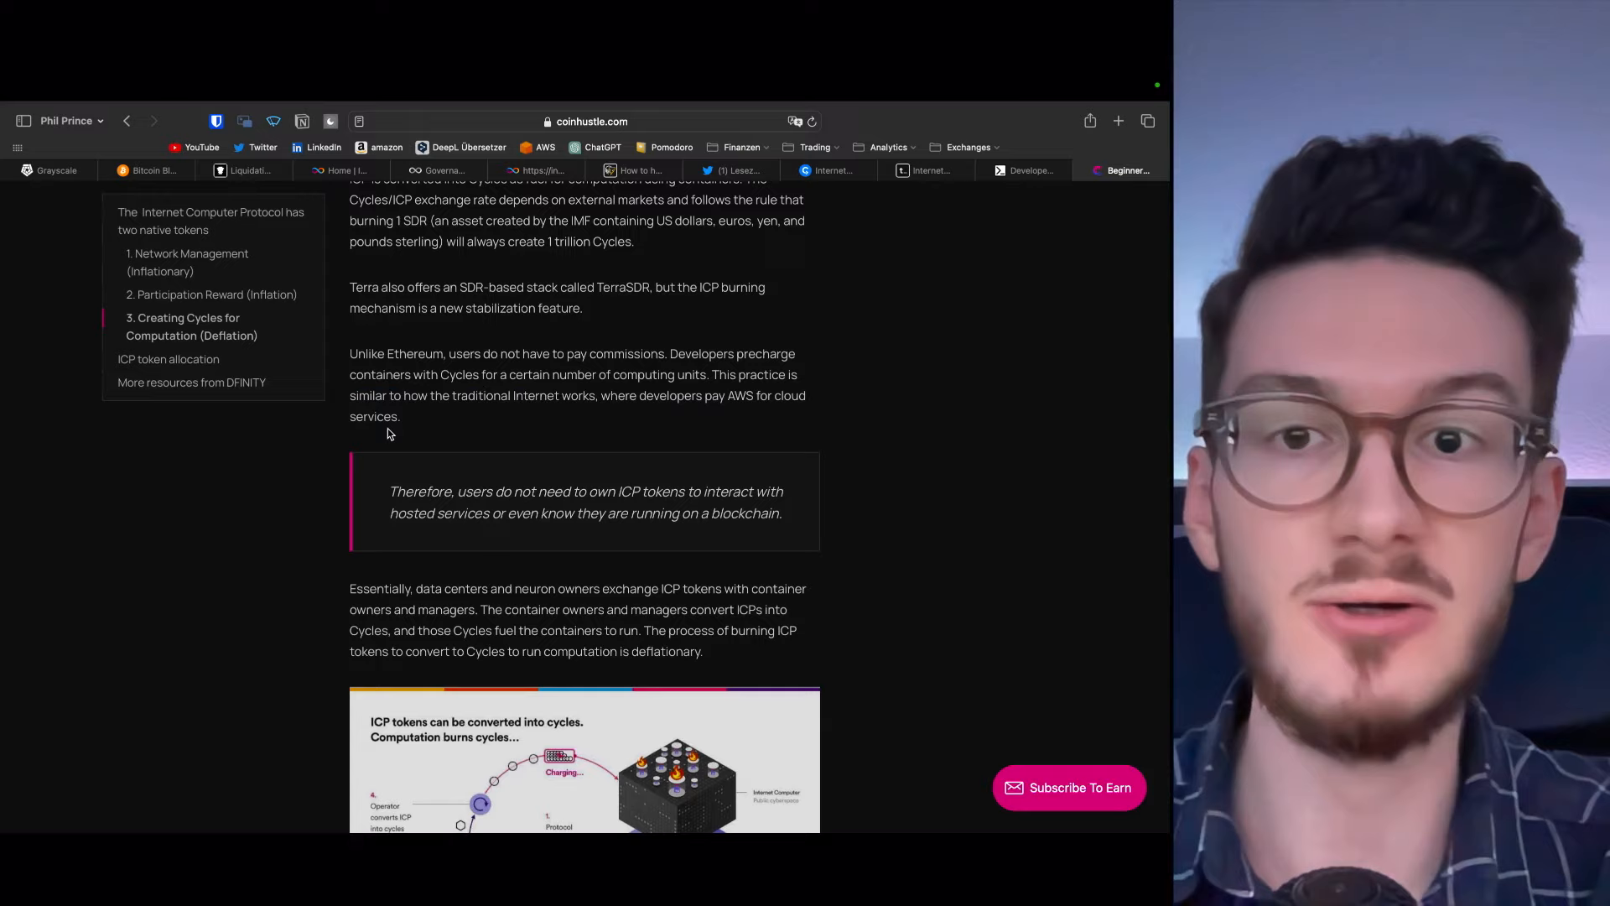
mouse_move(710, 475)
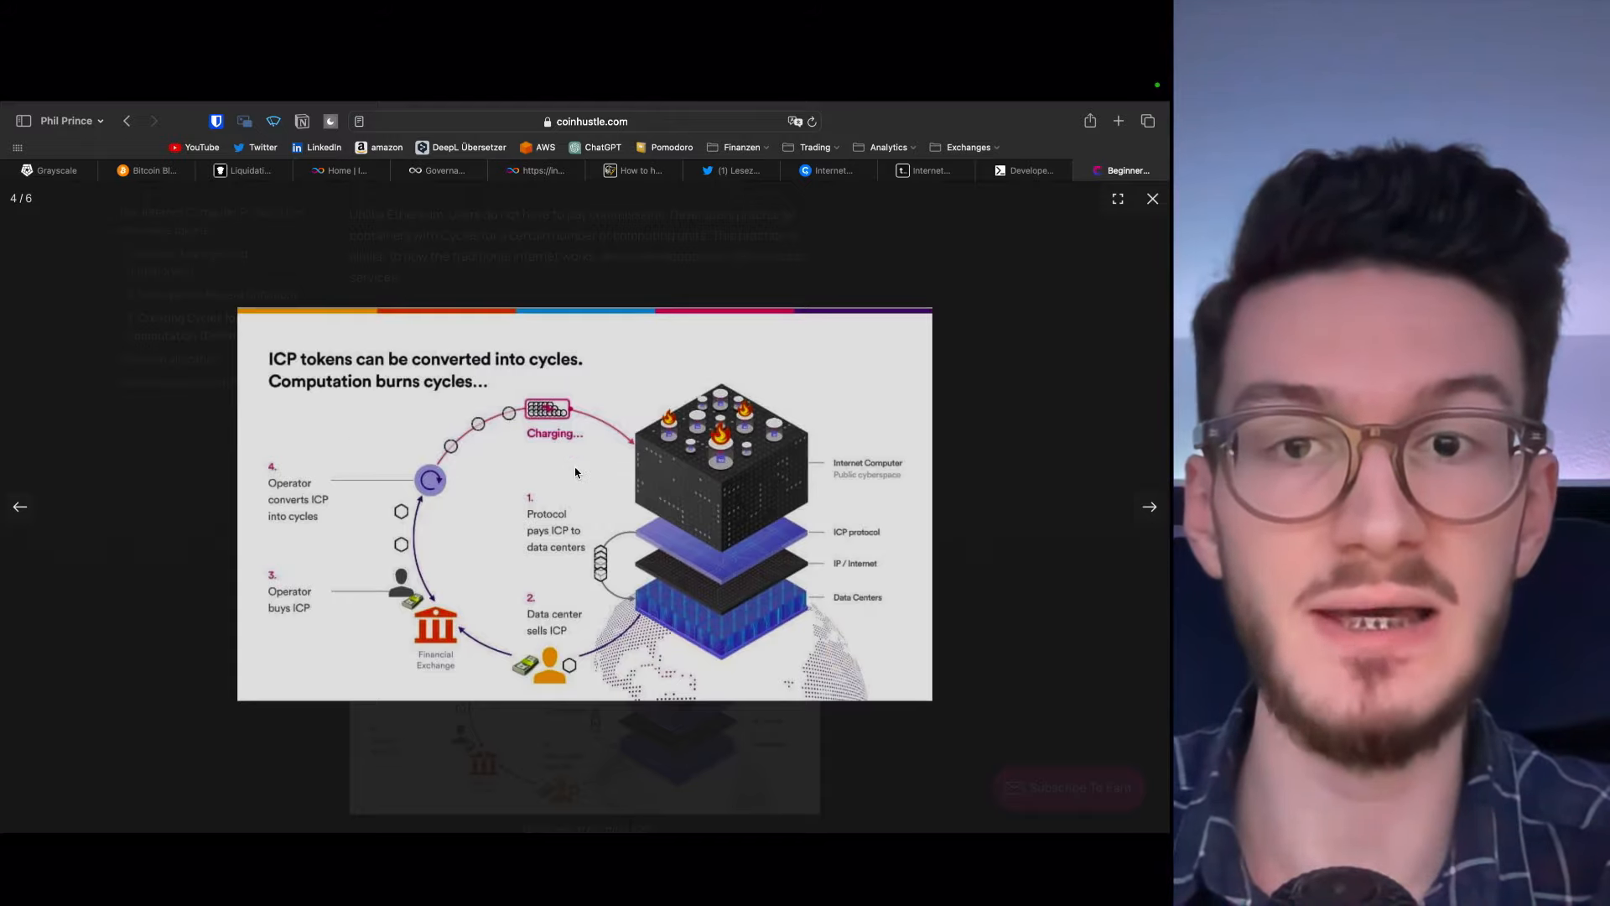
mouse_move(274, 360)
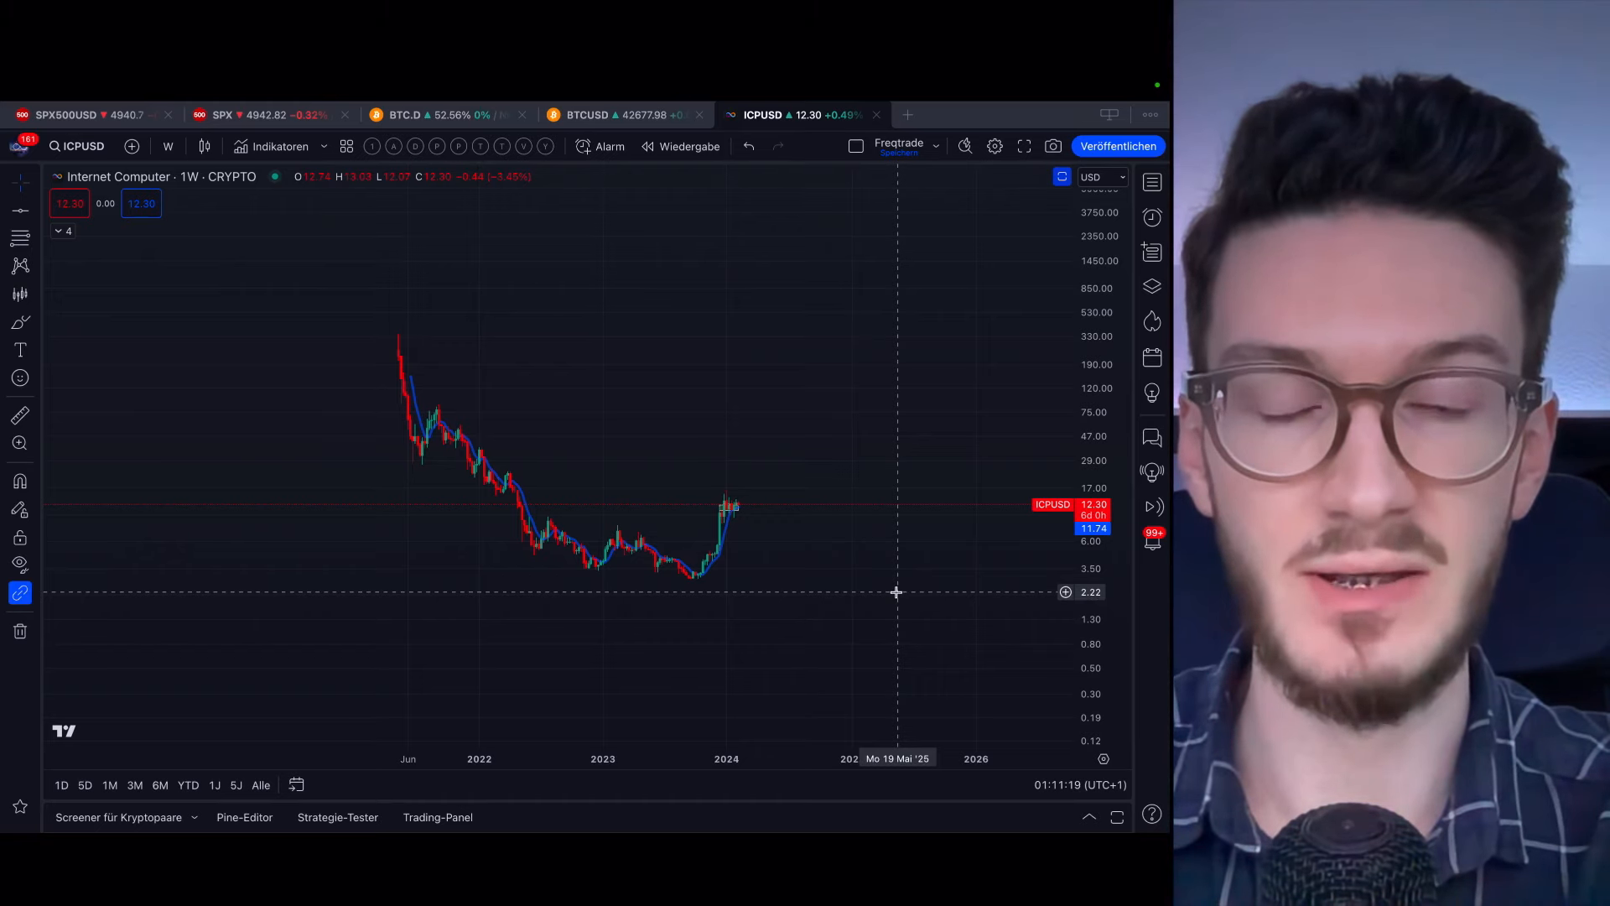
mouse_move(186, 392)
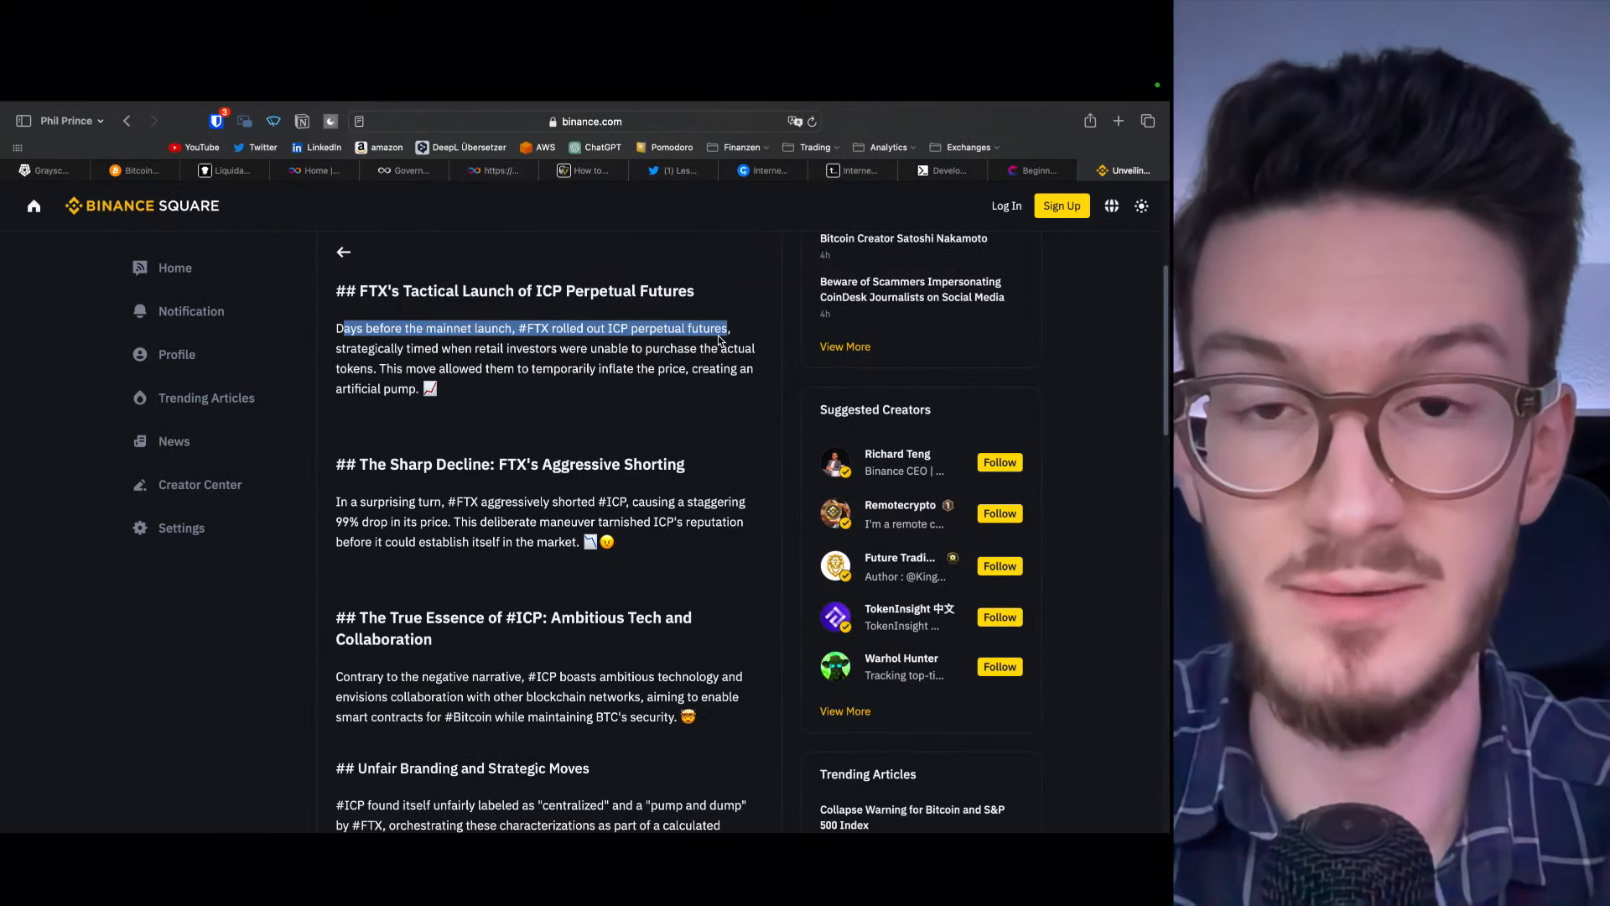
mouse_move(572, 402)
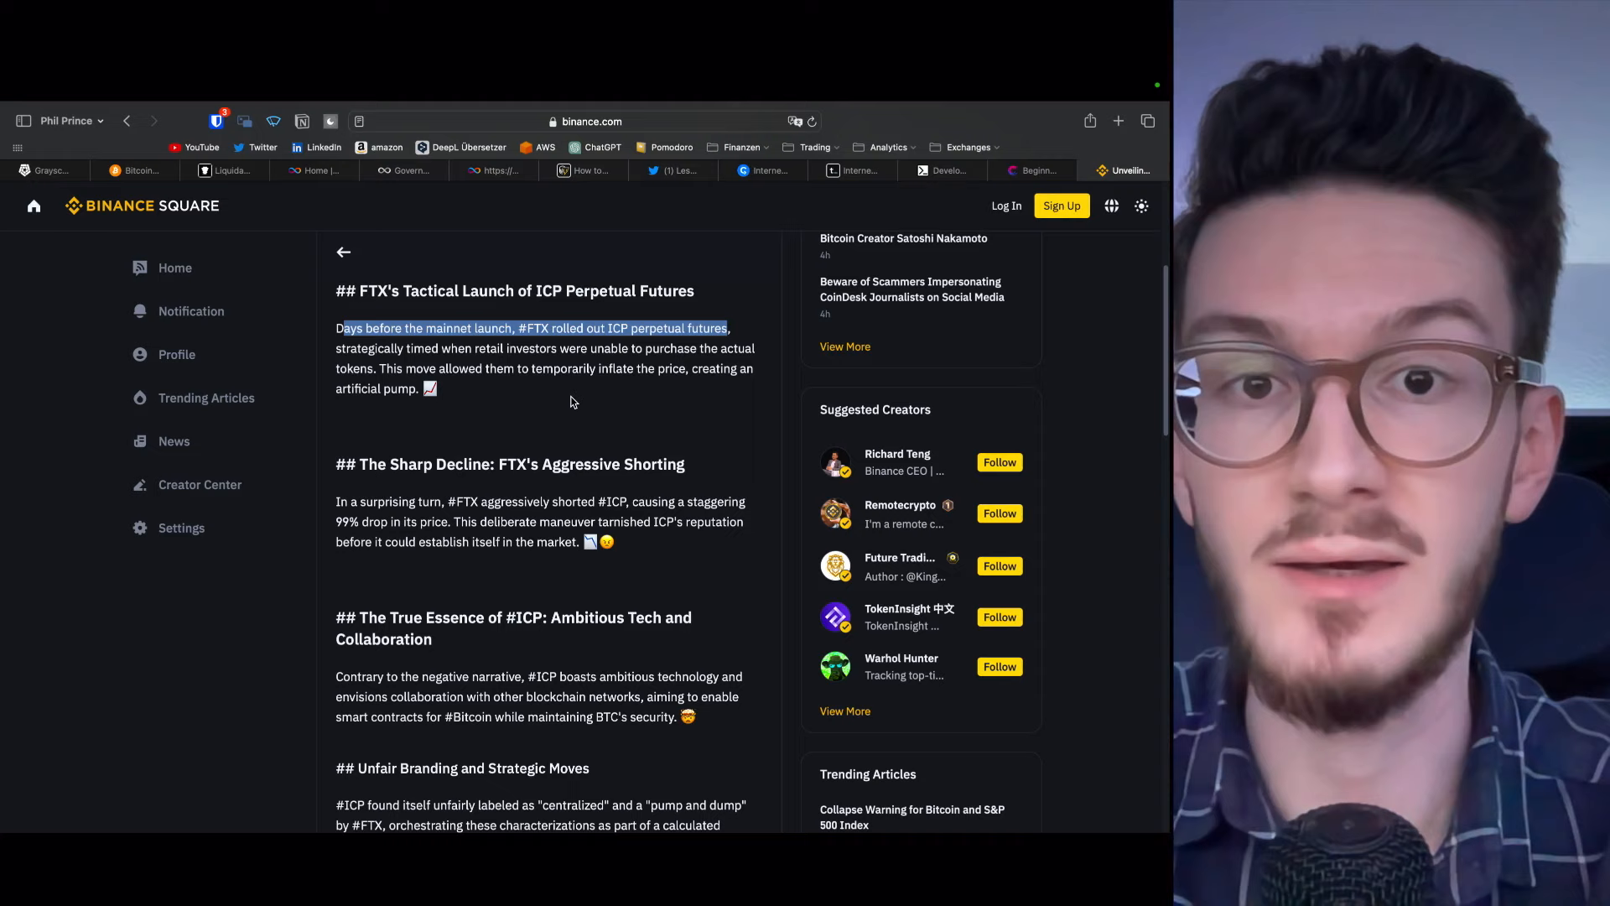
Clear the opening-sentence highlight and scroll down the Binance Square ICP futures article
left_click(571, 398)
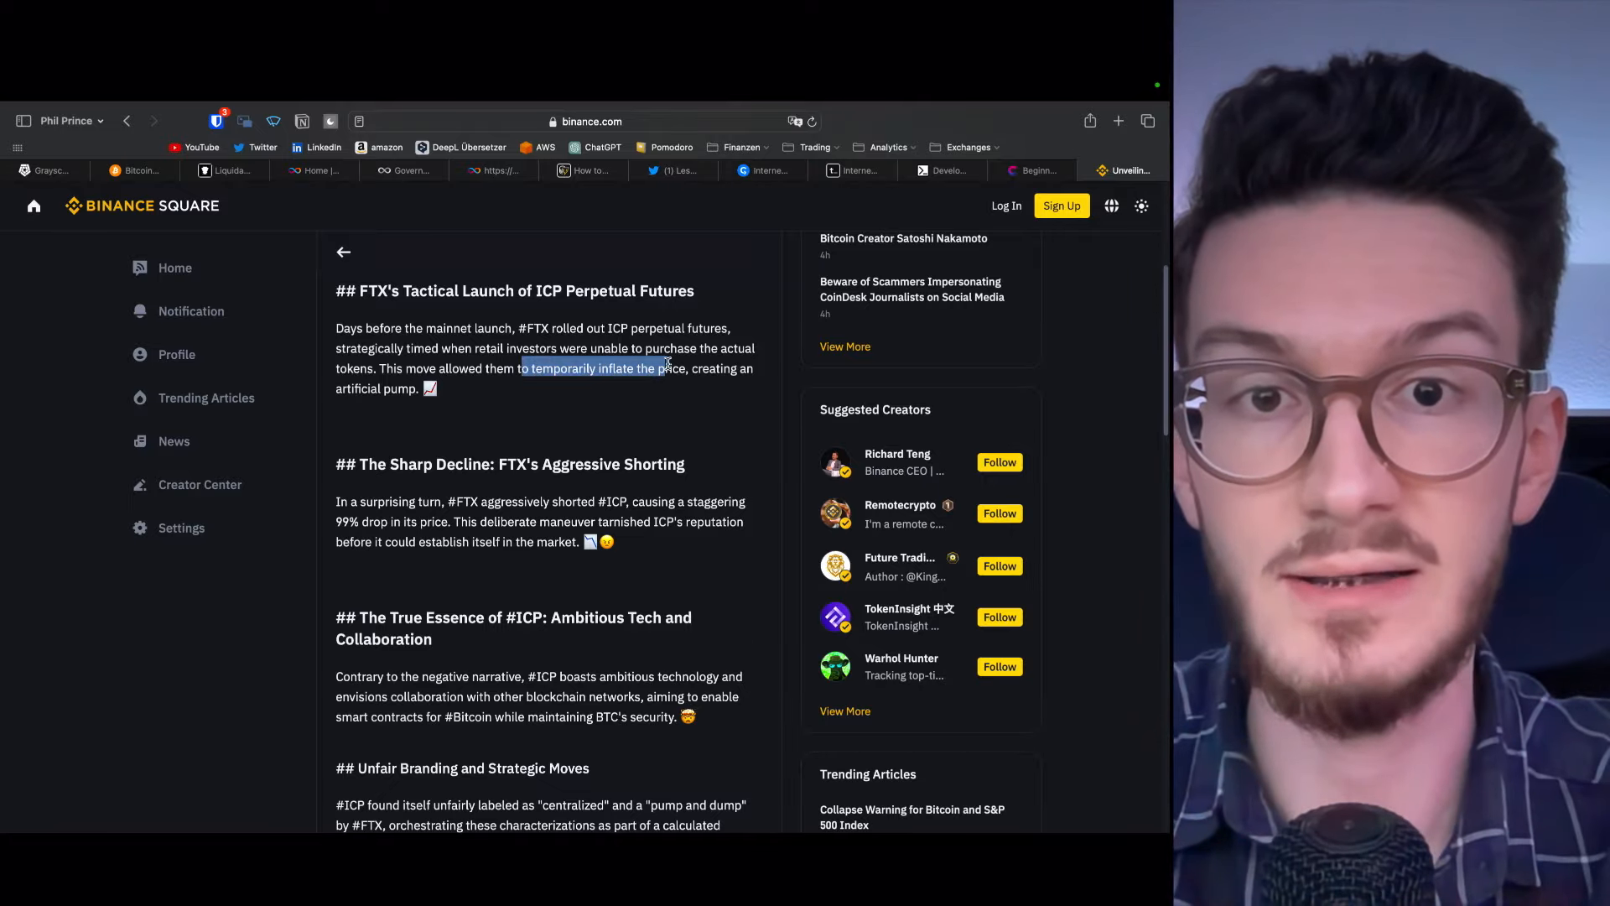
scroll("down", 3)
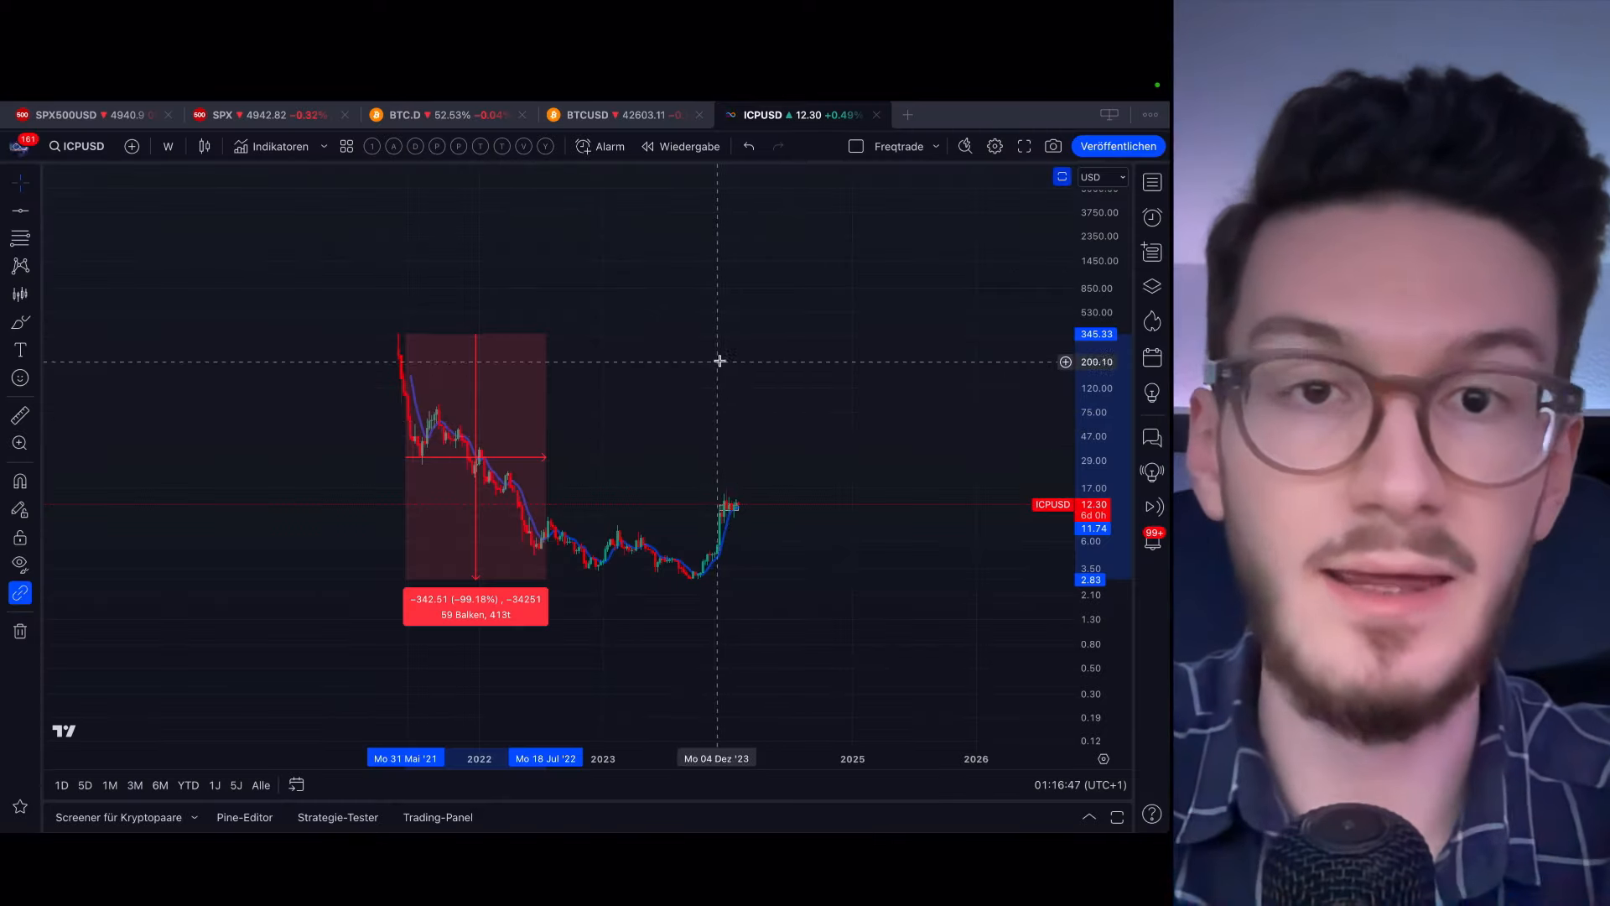
mouse_move(605, 411)
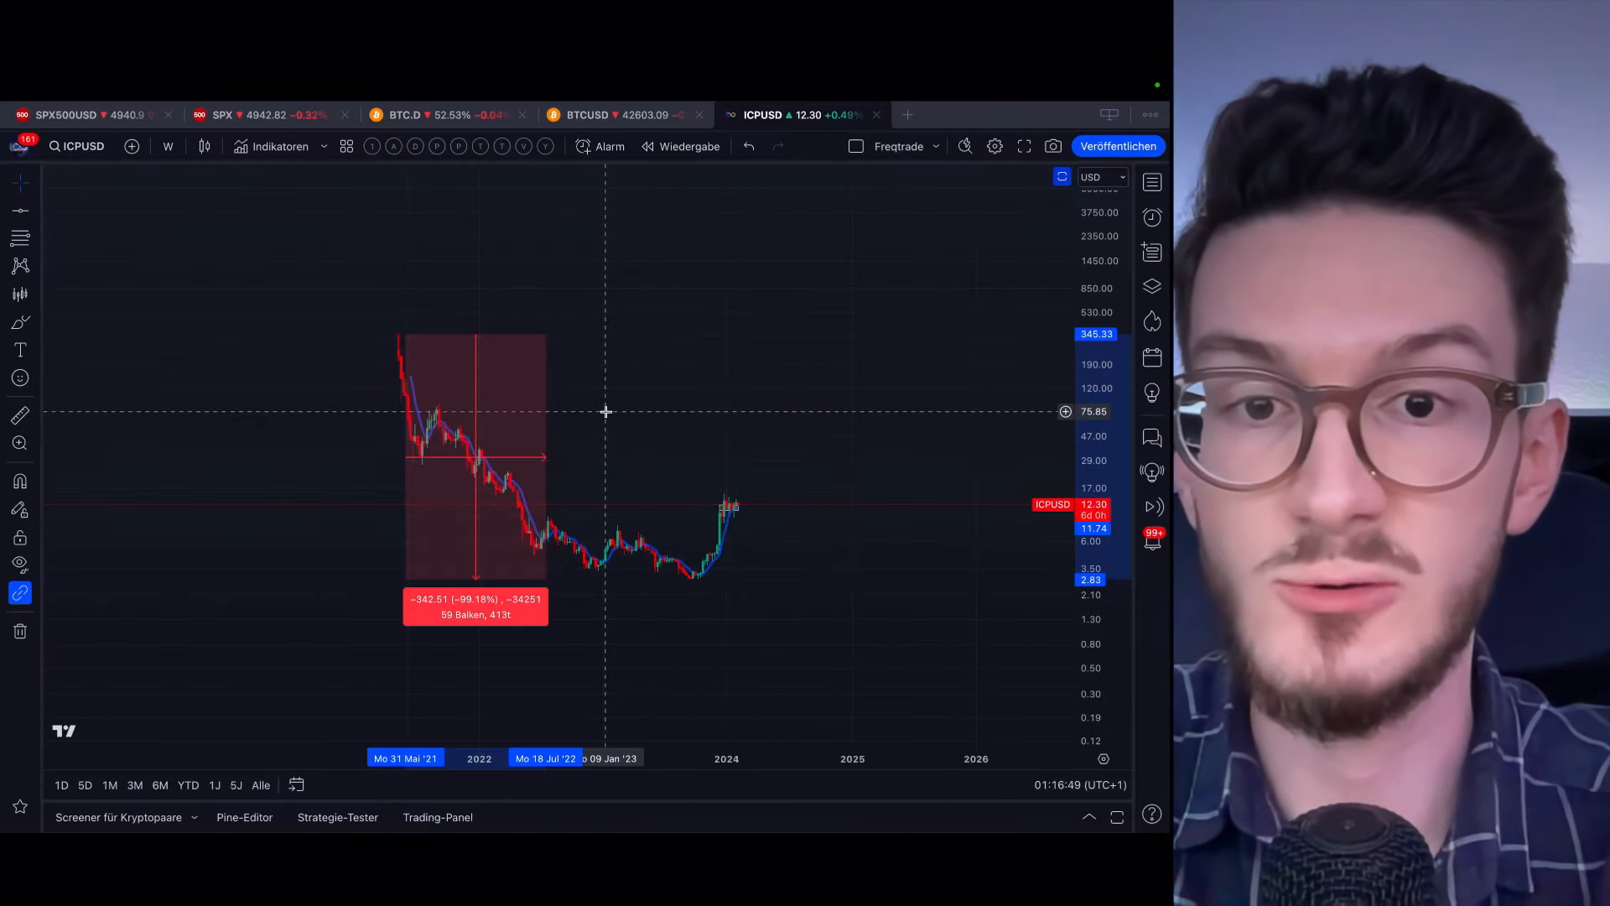
mouse_move(796, 568)
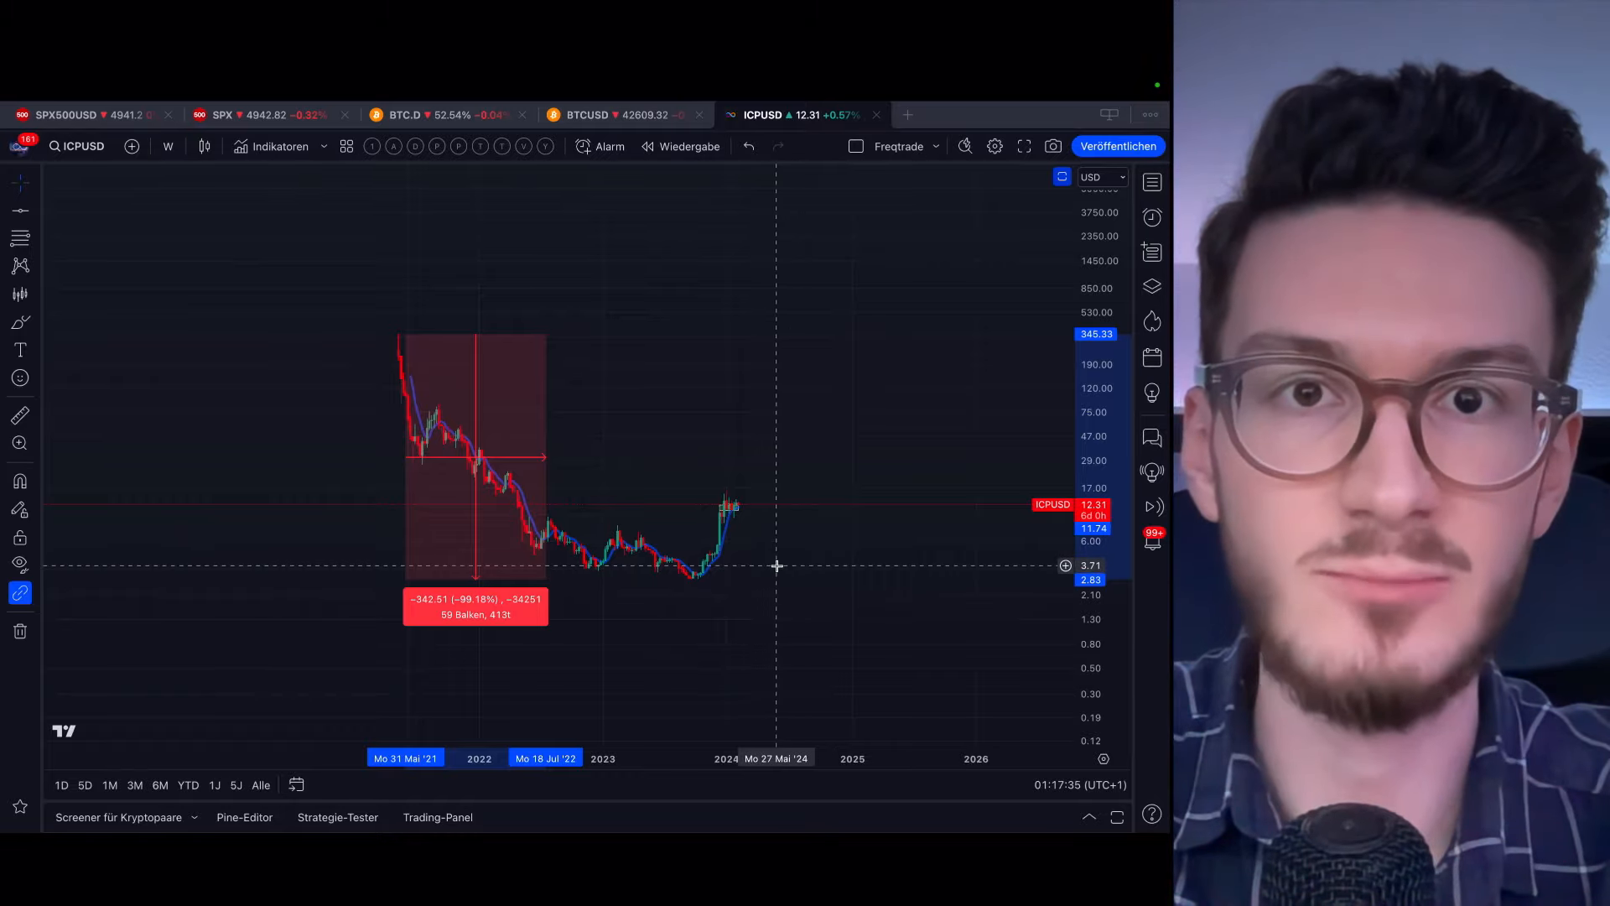
mouse_move(721, 468)
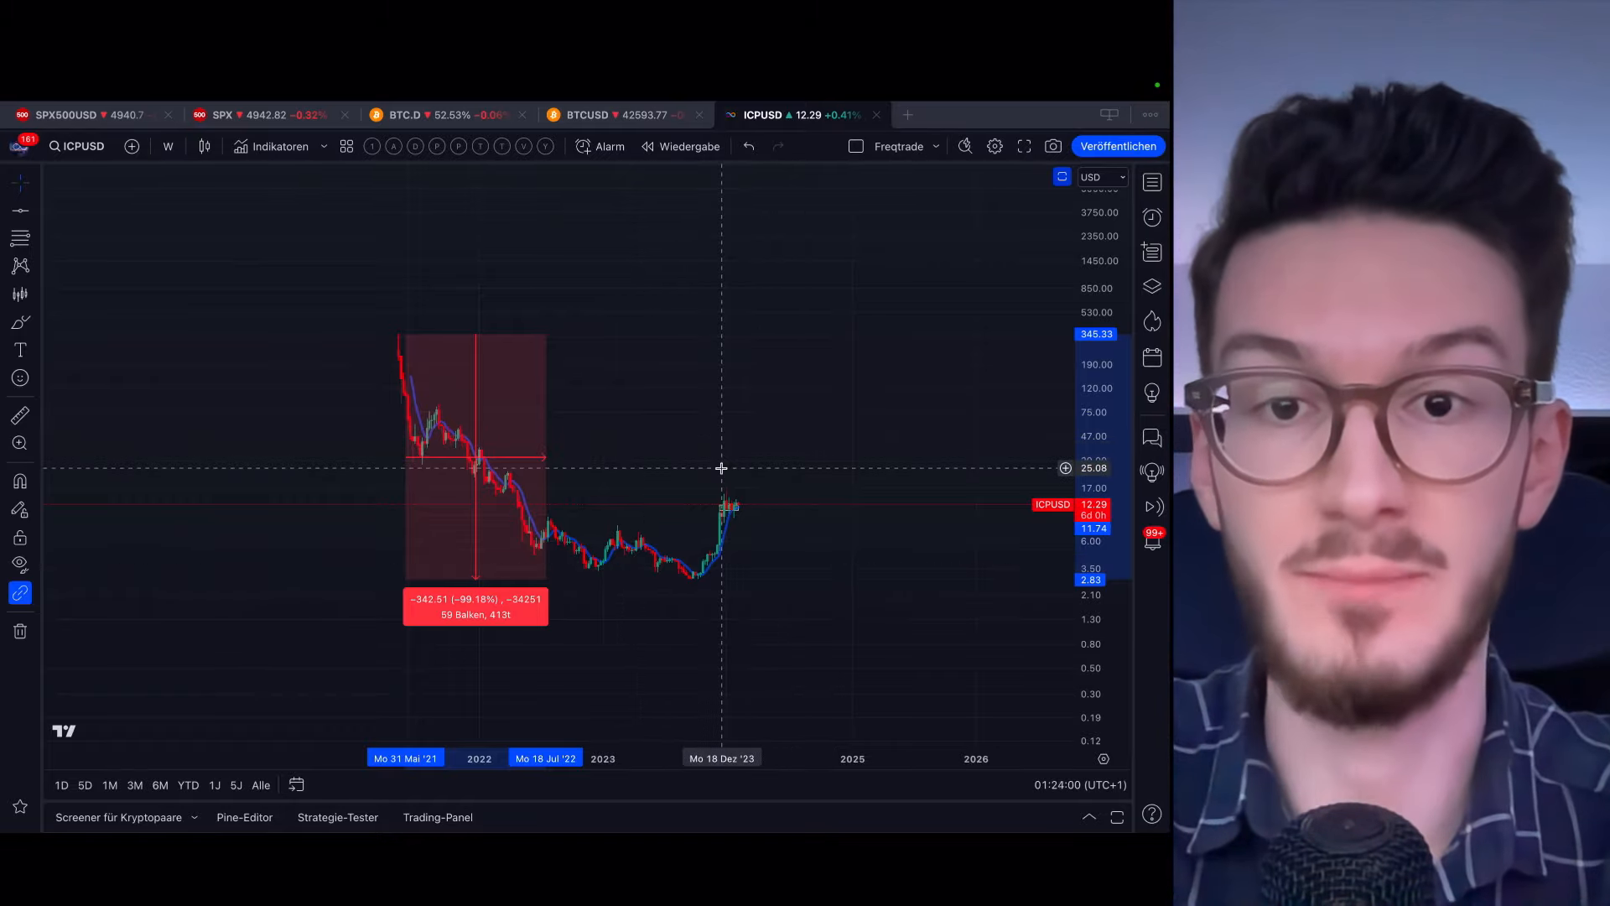
Bring up the ICPUSD chart on the 4-hour timeframe
left_click(168, 146)
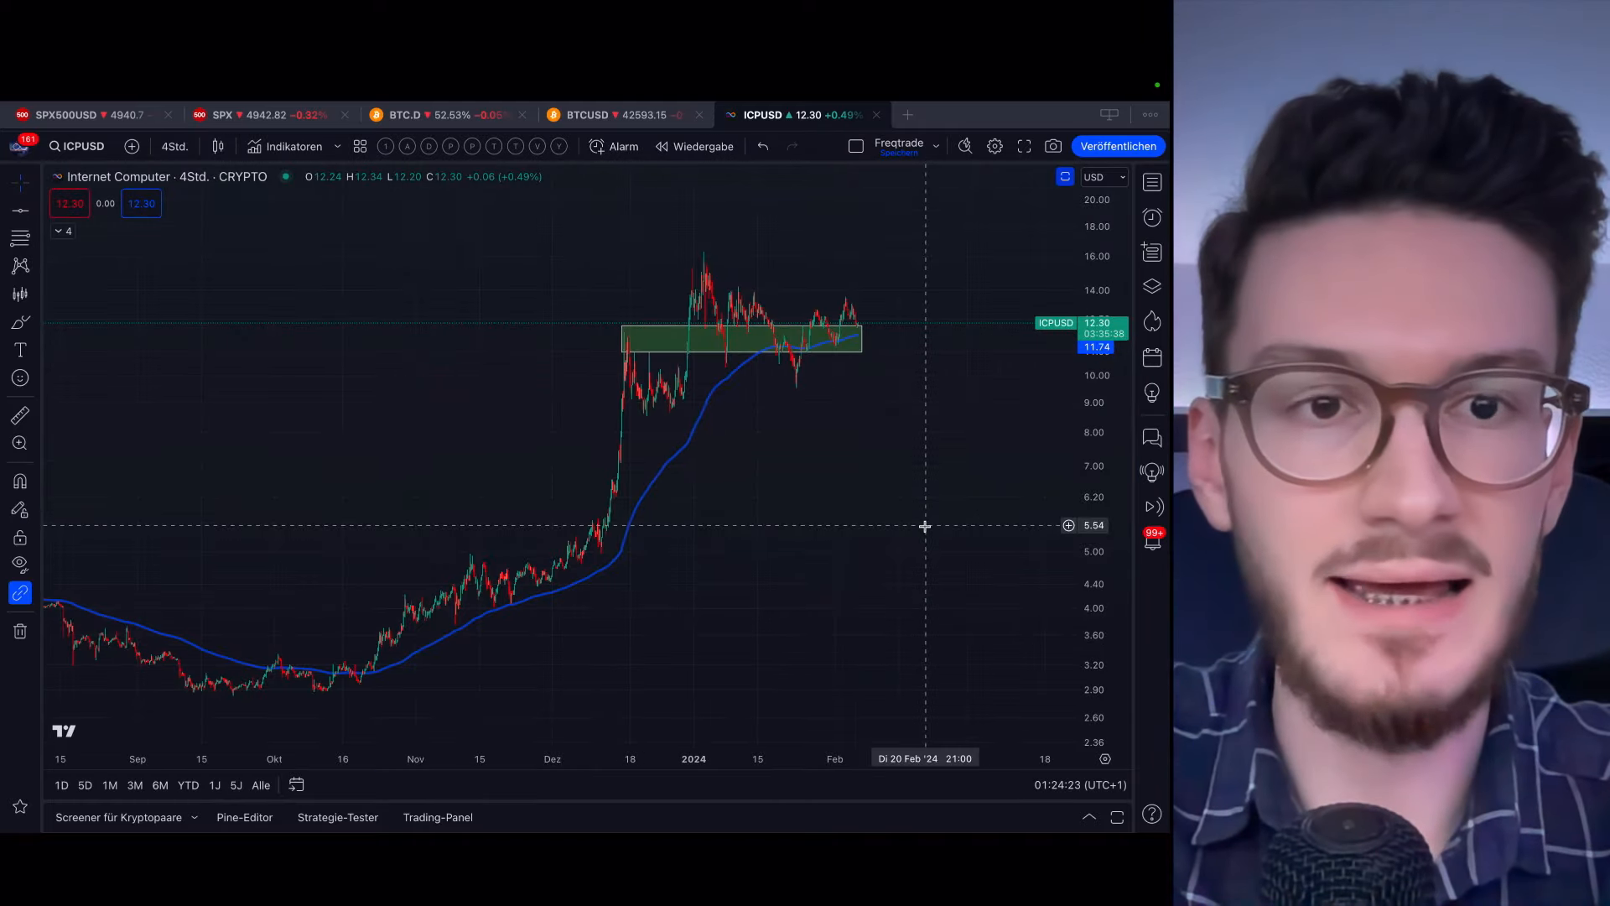
mouse_move(942, 438)
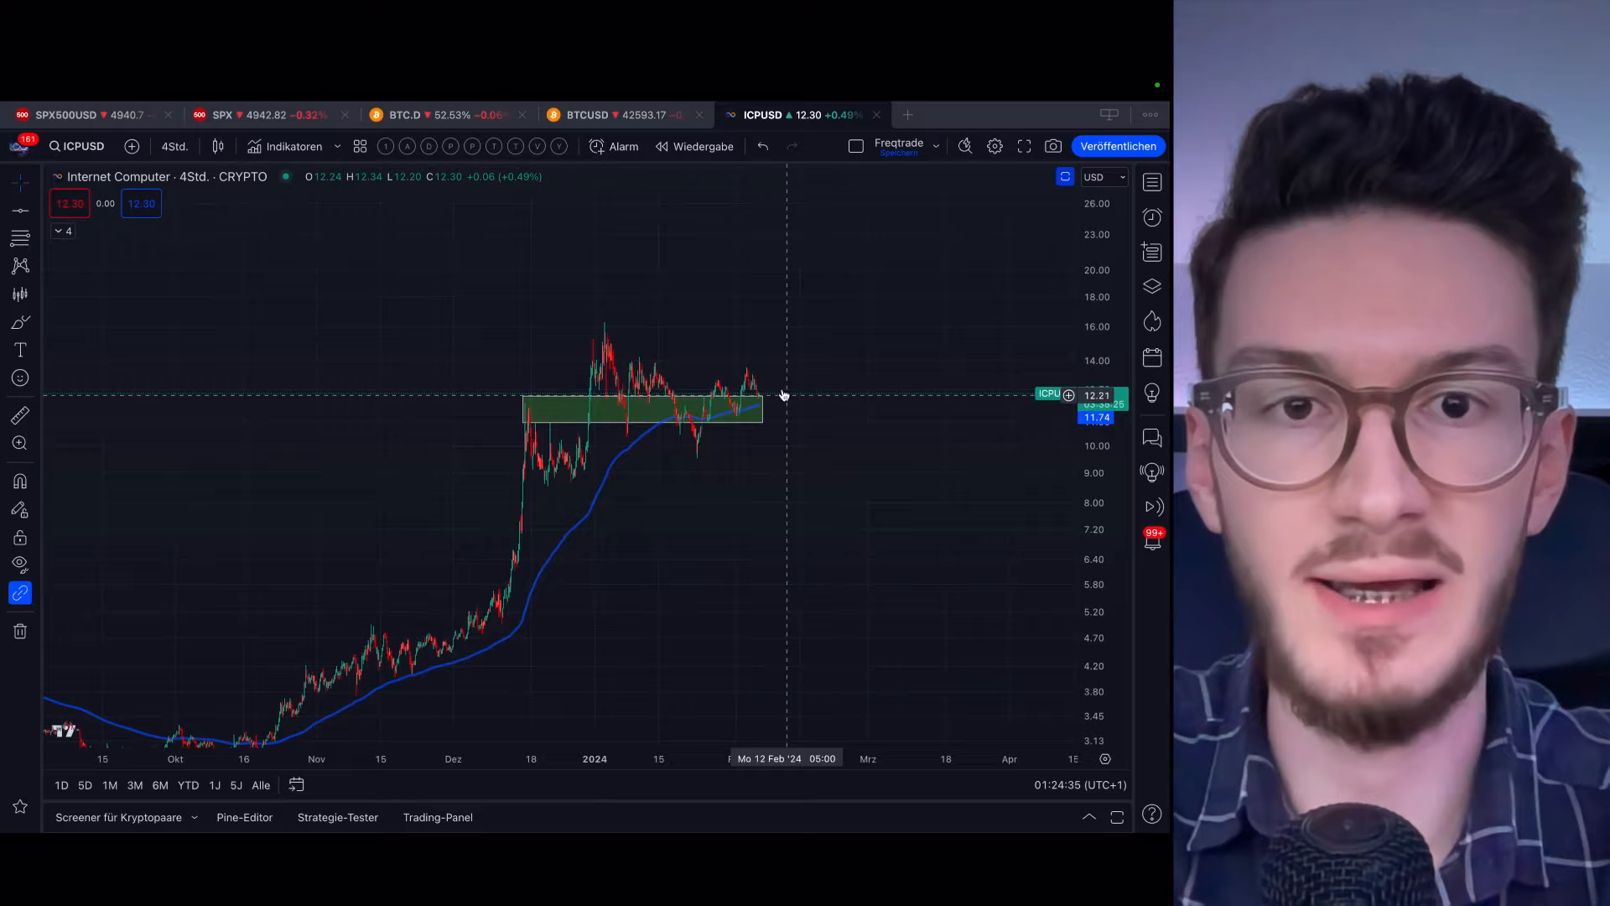
mouse_move(760, 493)
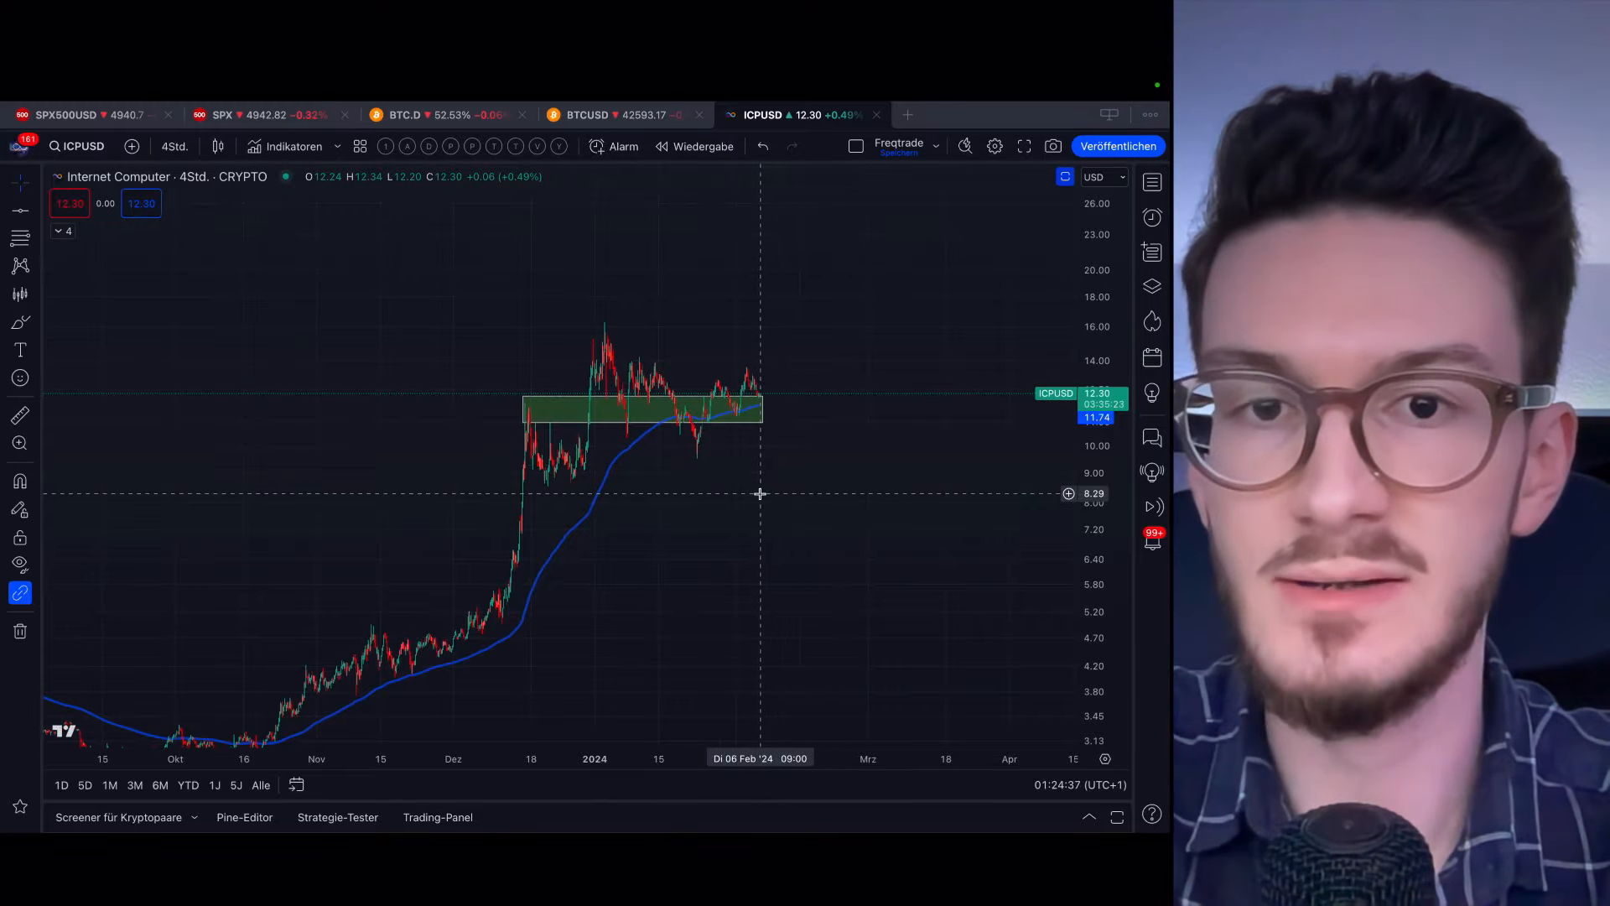
mouse_move(743, 462)
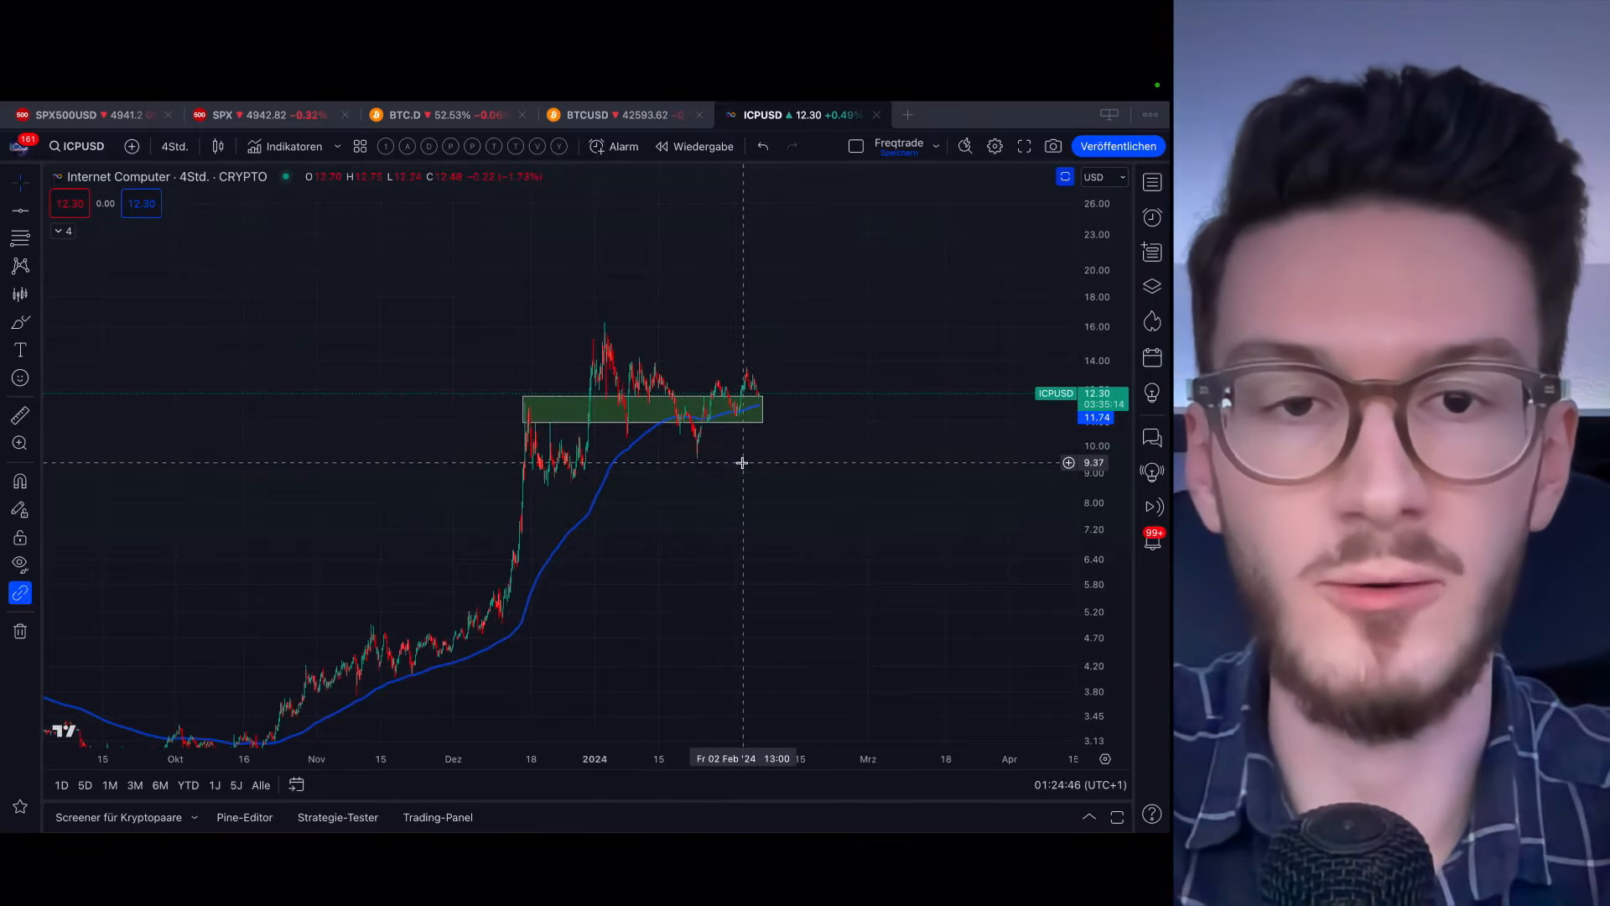
mouse_move(811, 467)
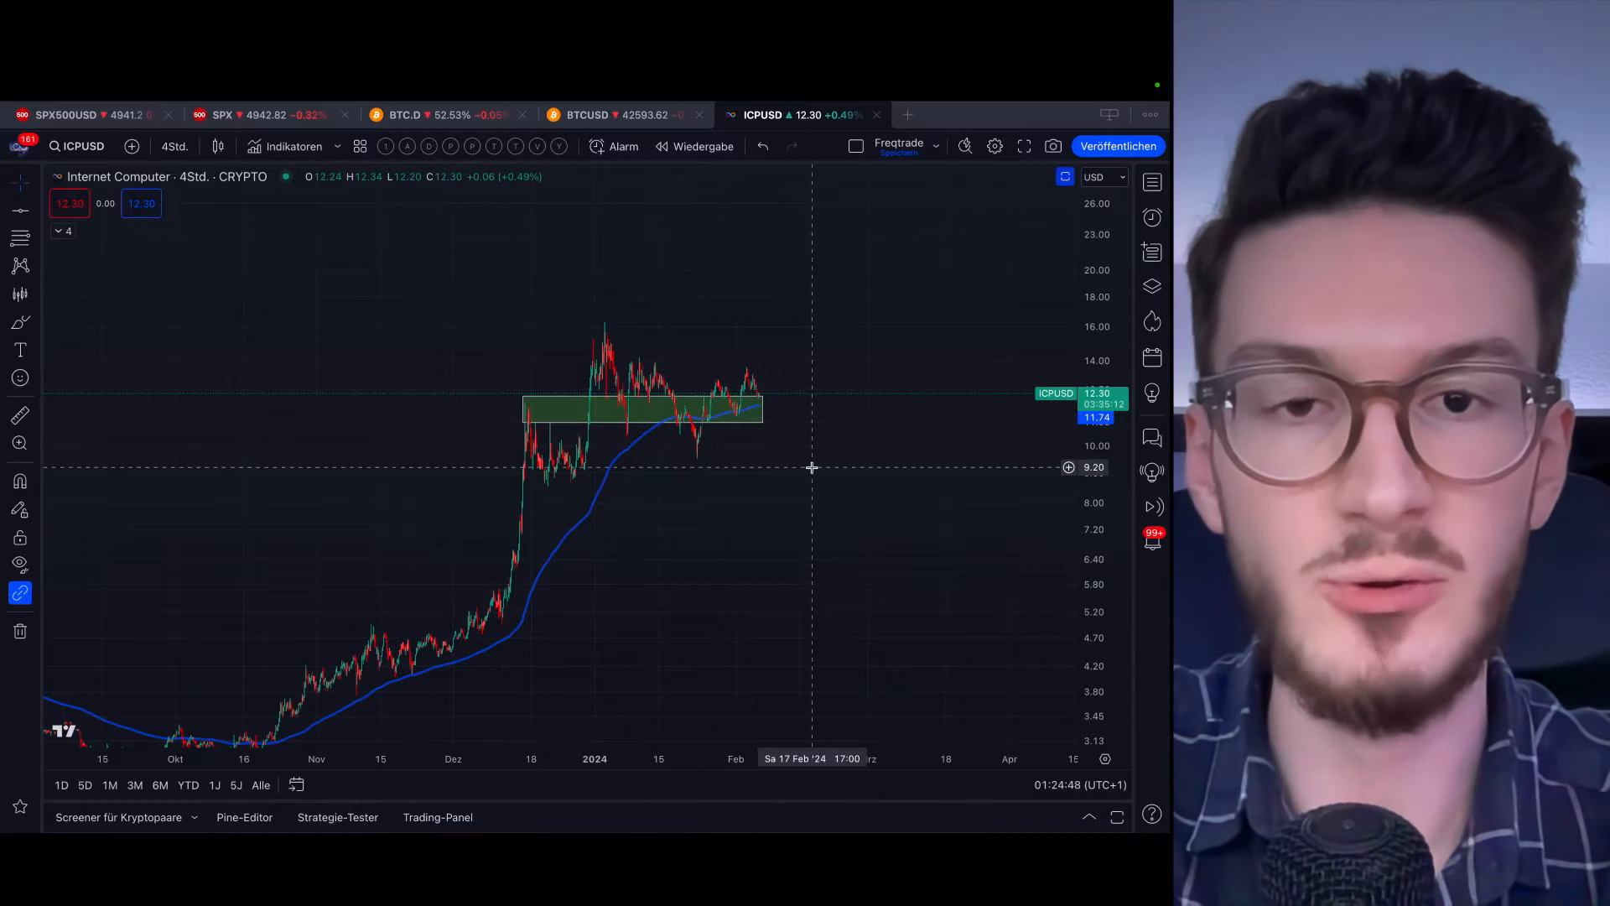
mouse_move(787, 541)
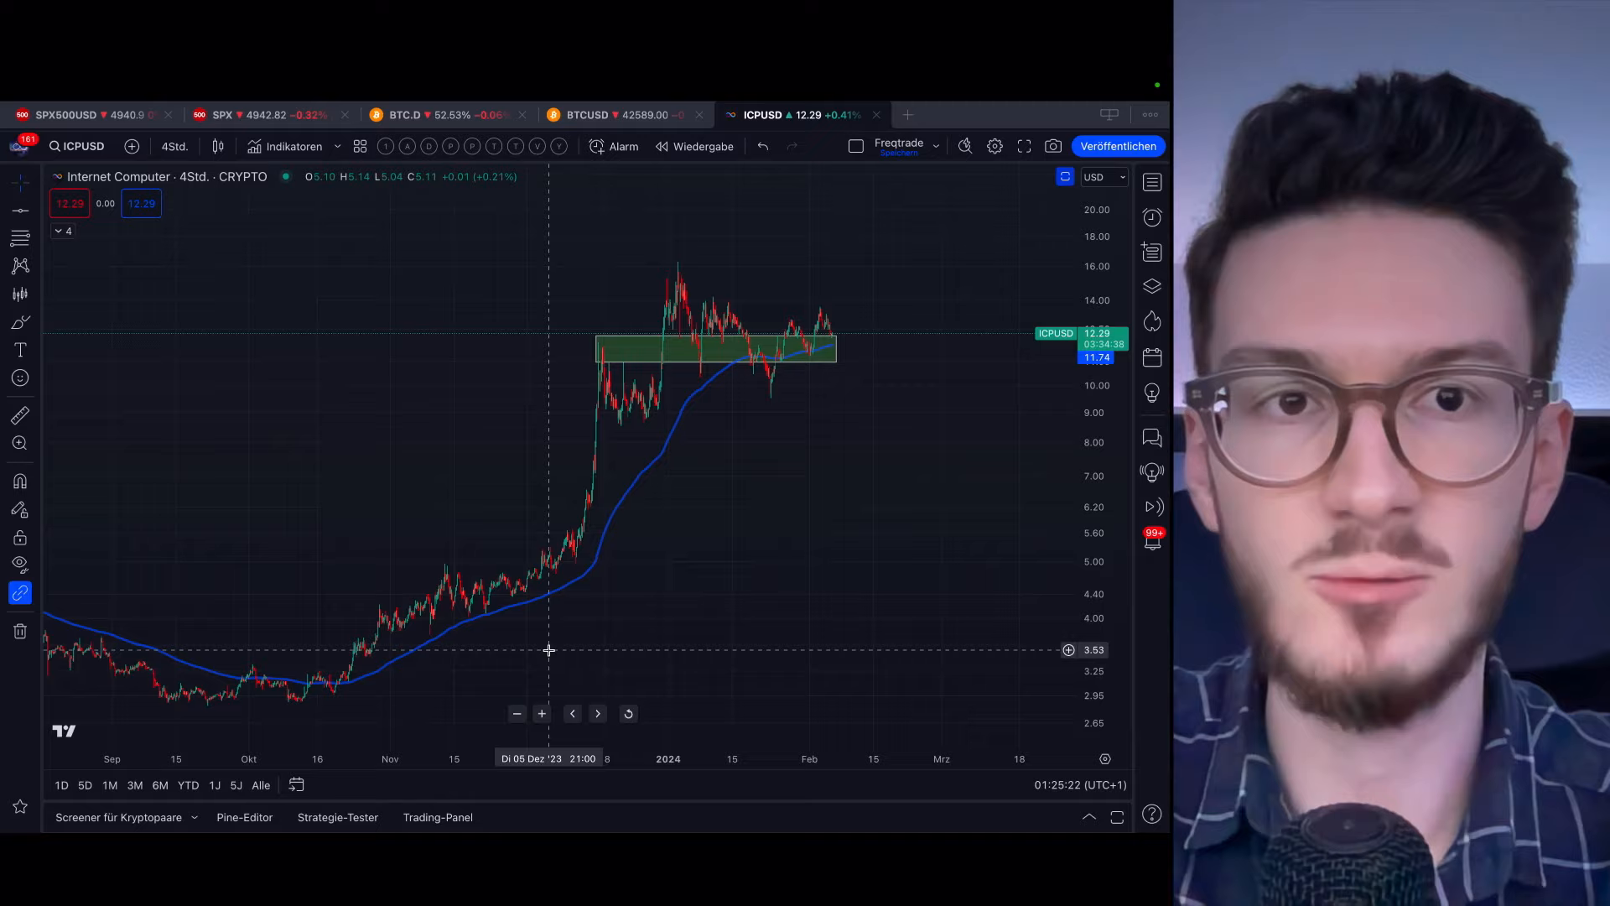
mouse_move(339, 686)
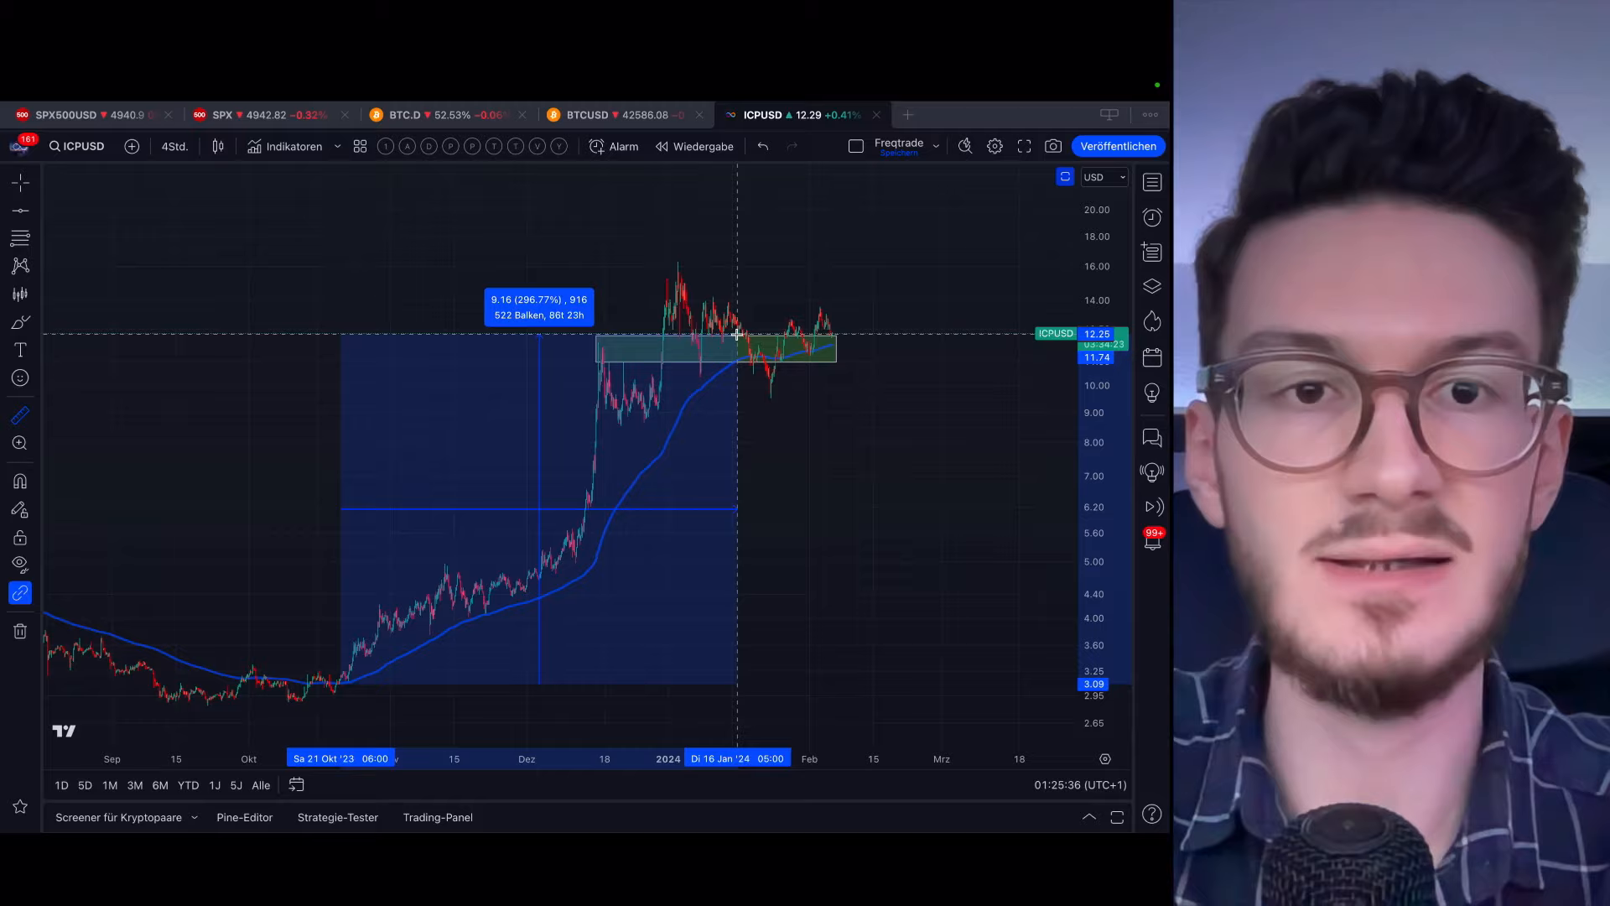
mouse_move(733, 267)
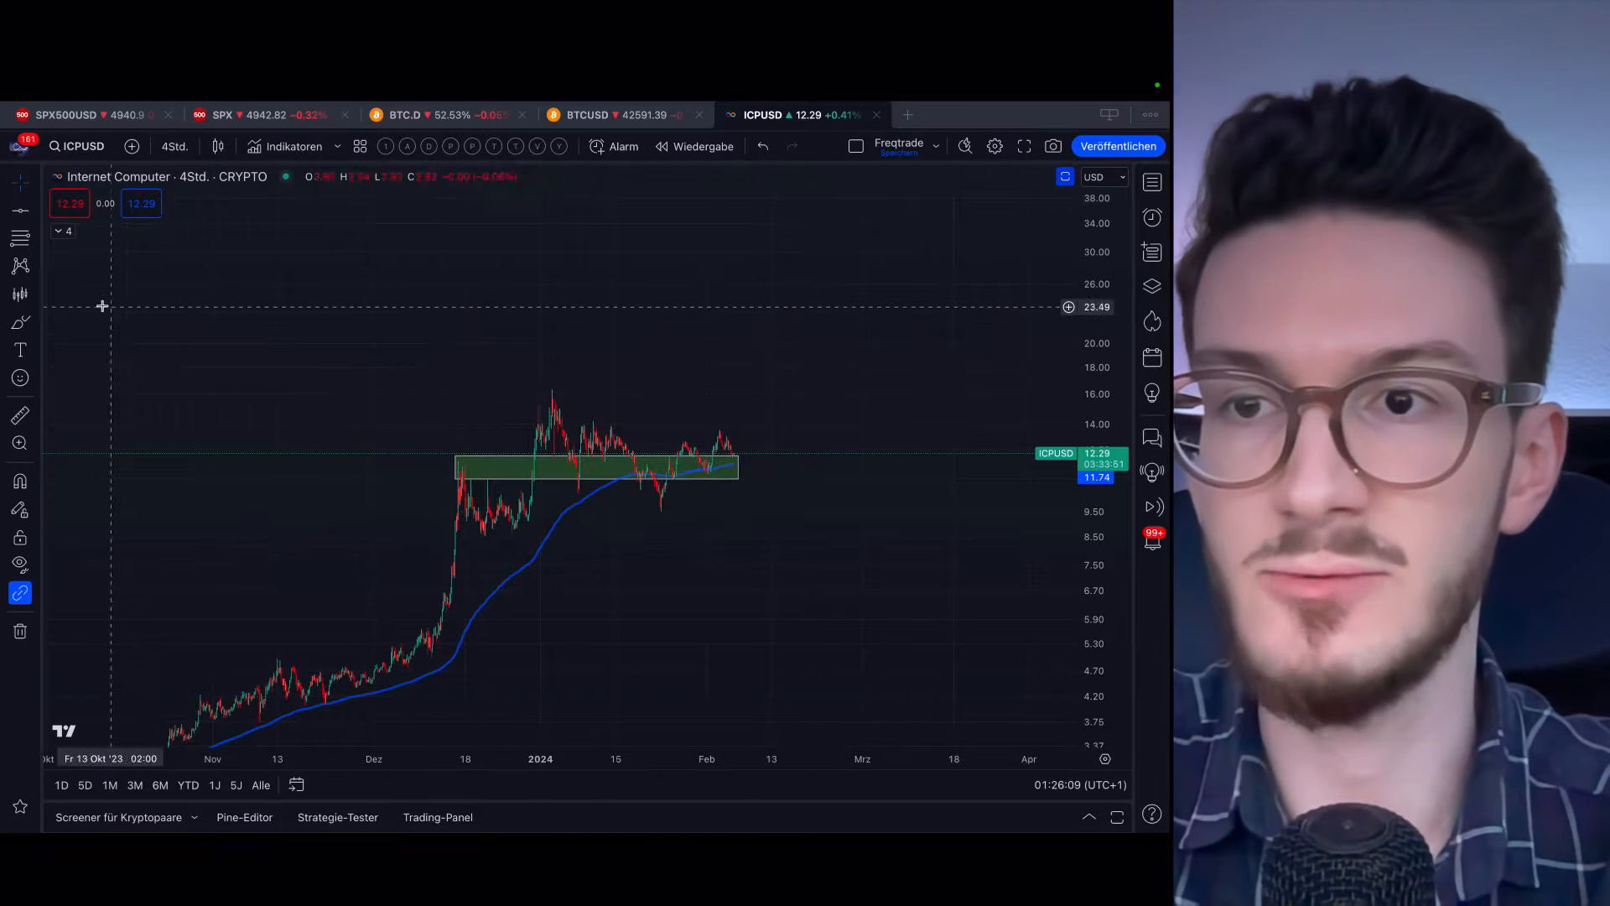
mouse_move(283, 352)
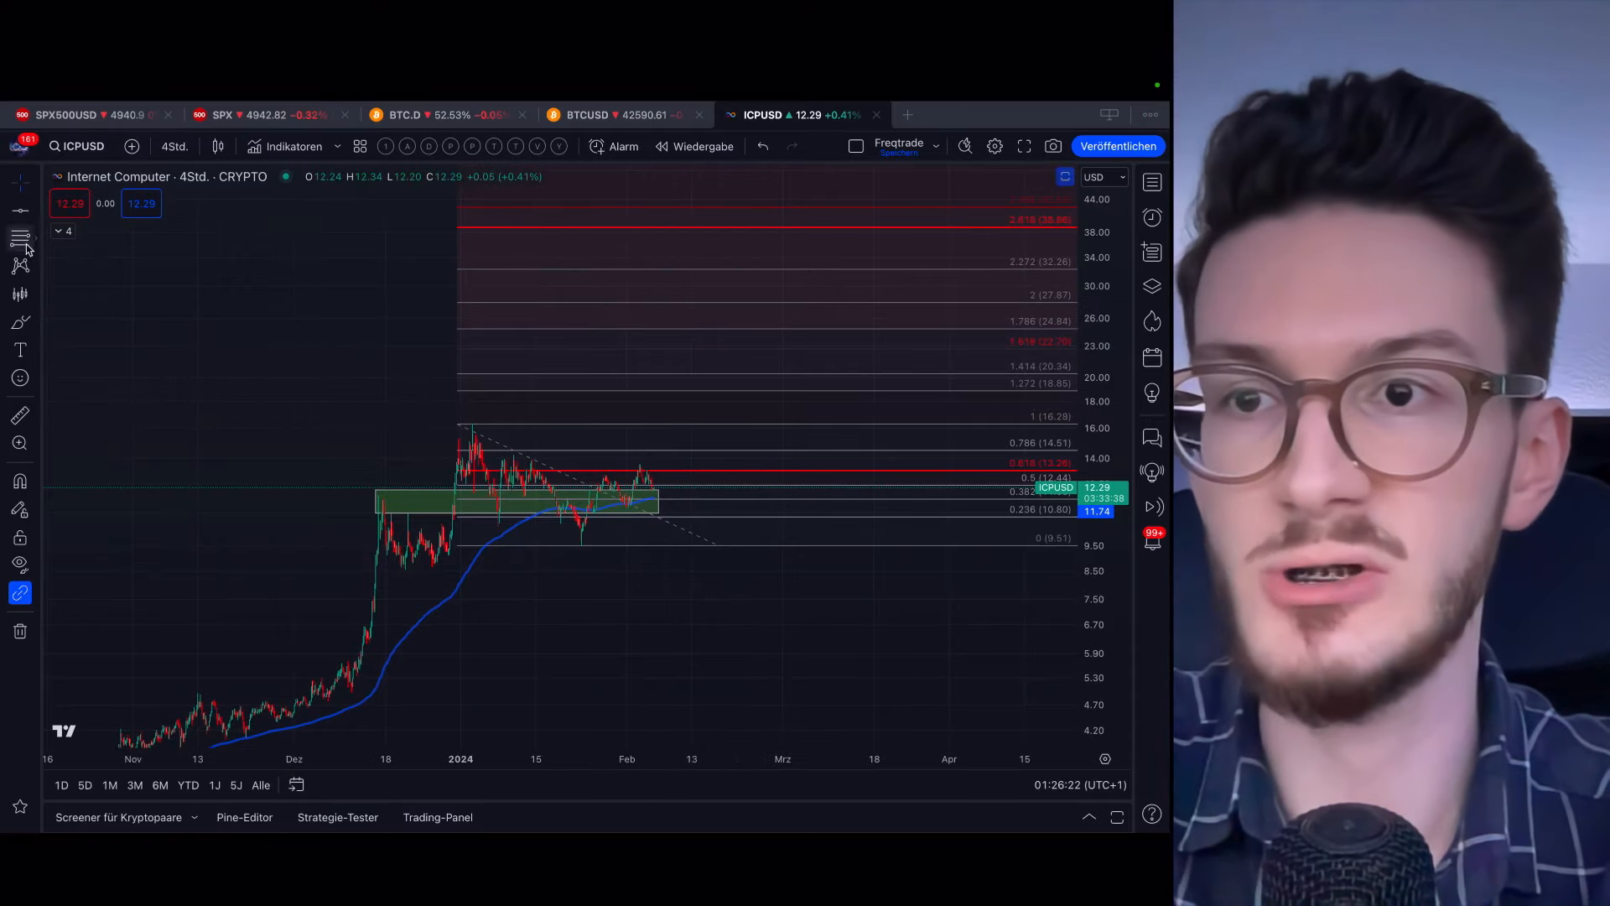
mouse_move(614, 348)
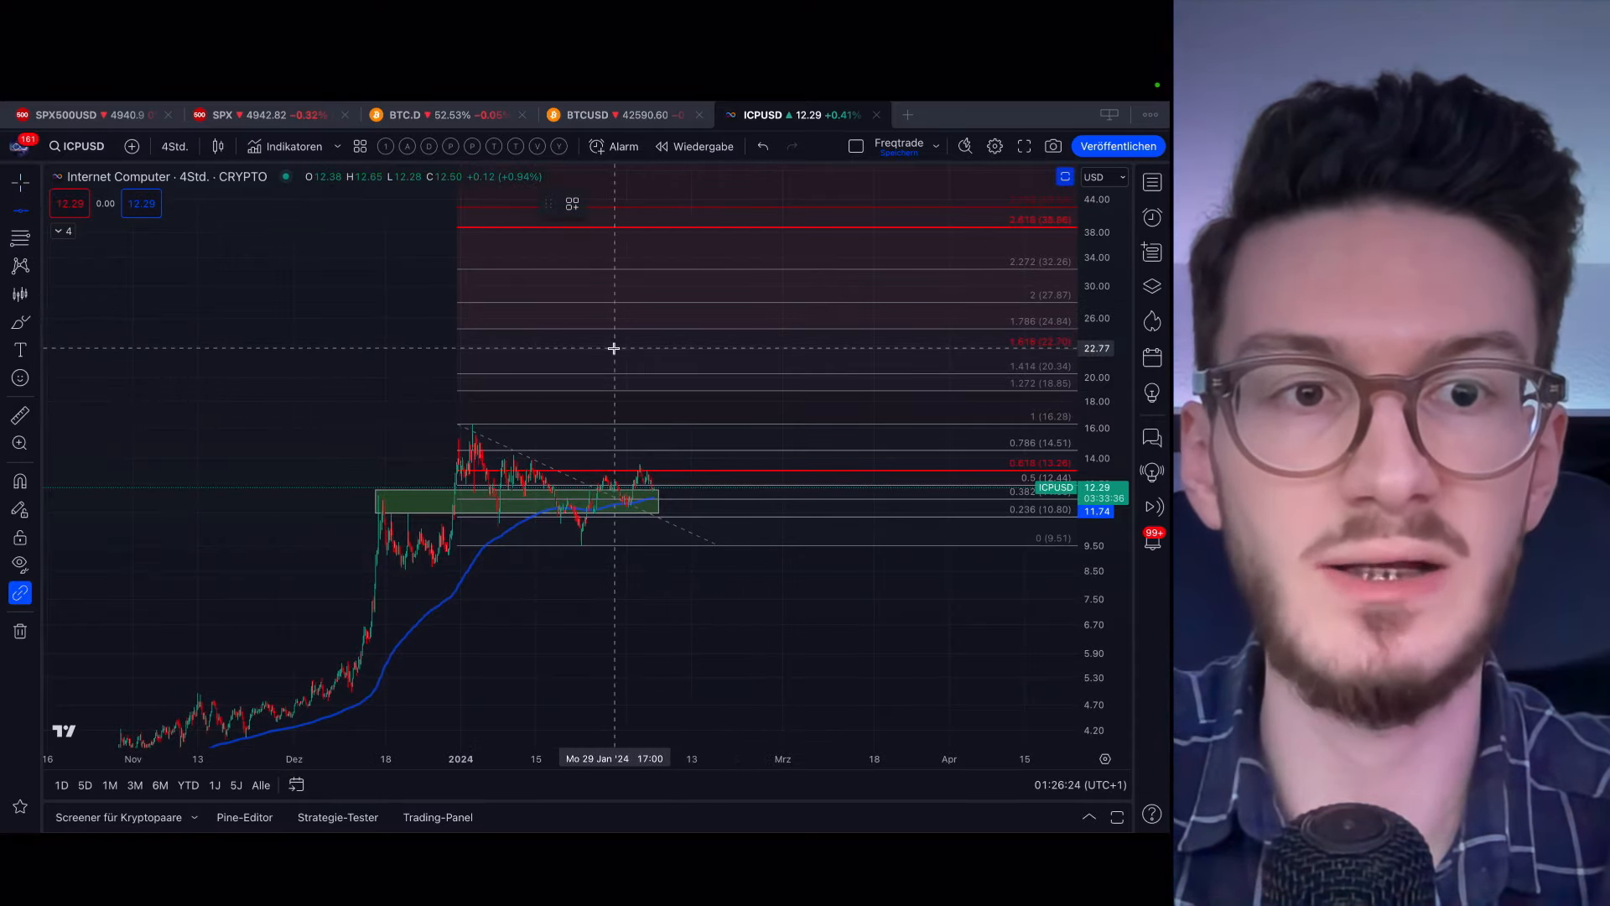
Place a horizontal line at the 22.70 level and move the chart to the daily timeframe
left_click(561, 349)
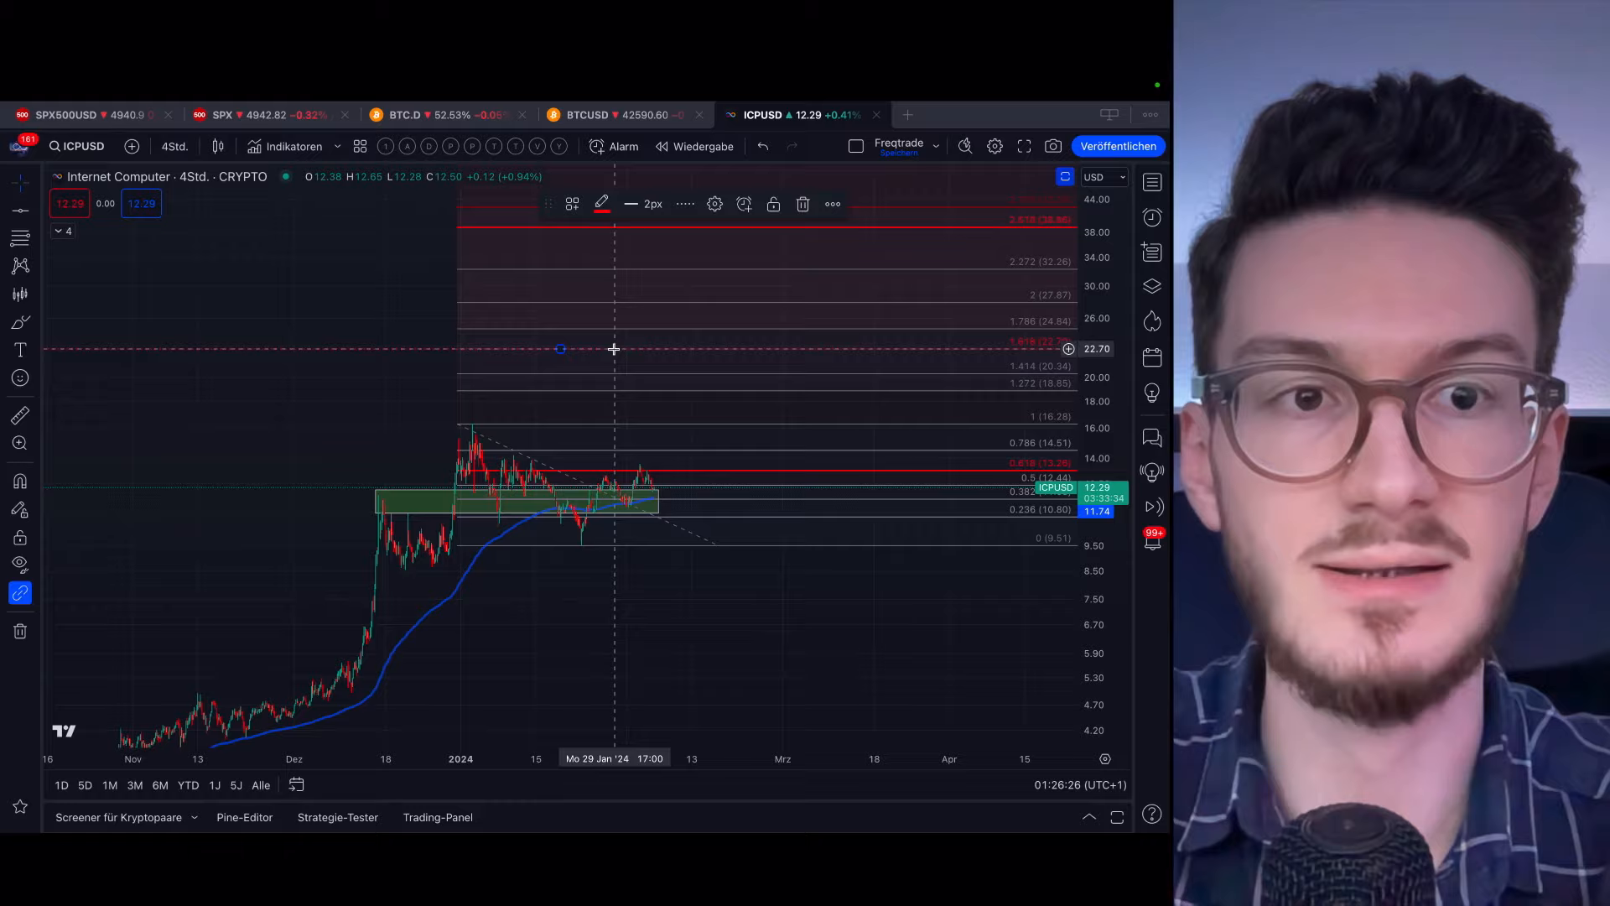
left_click(174, 146)
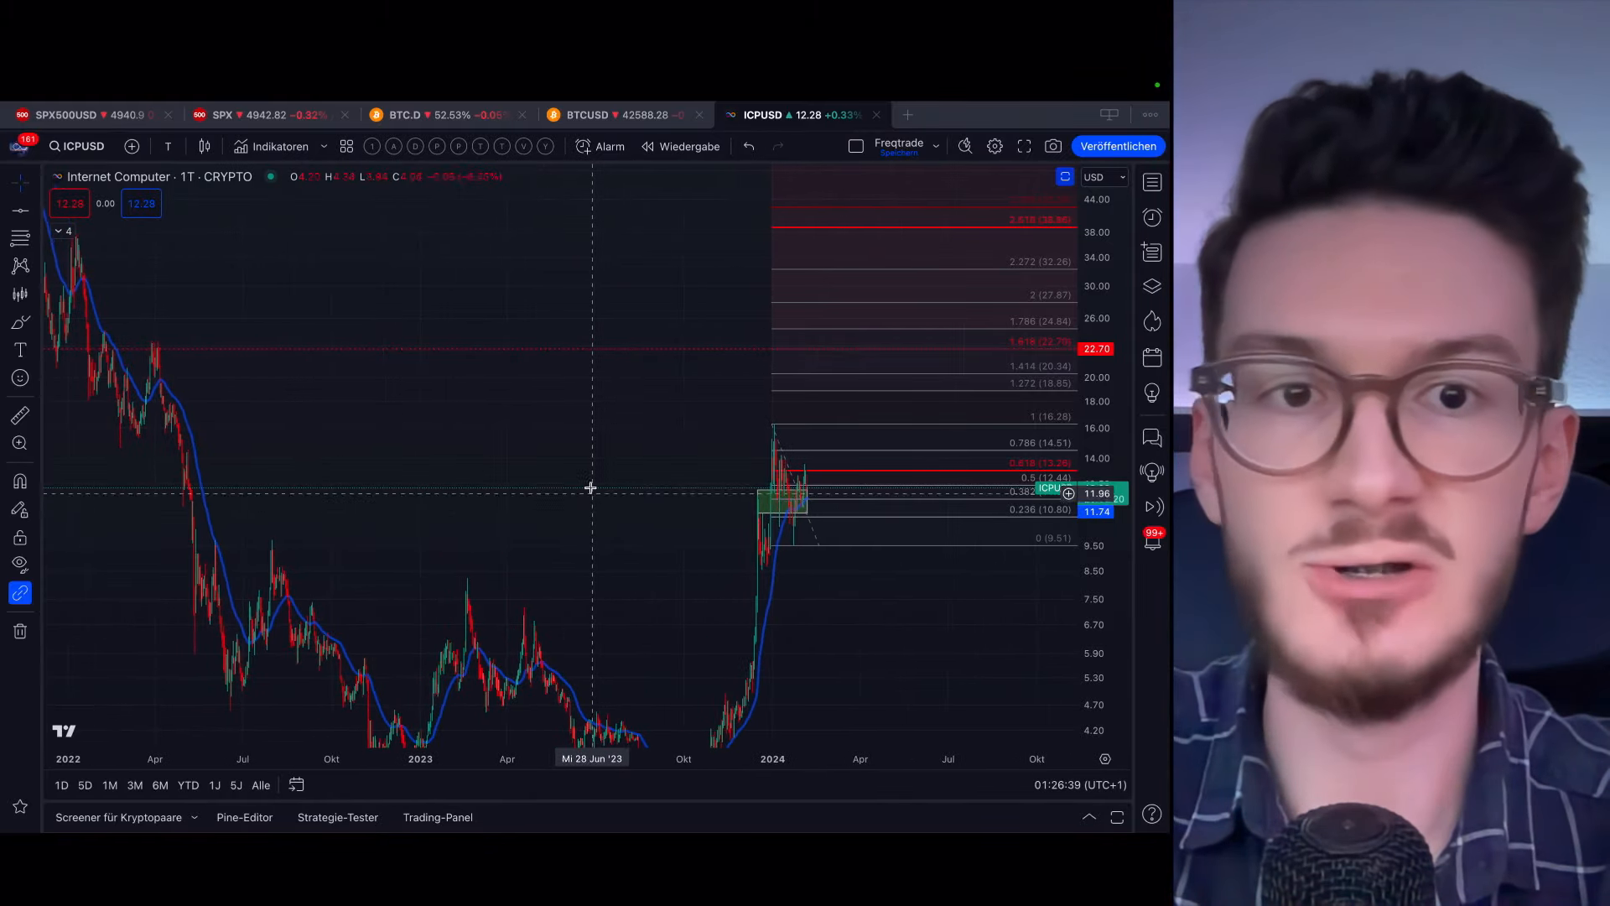
mouse_move(180, 354)
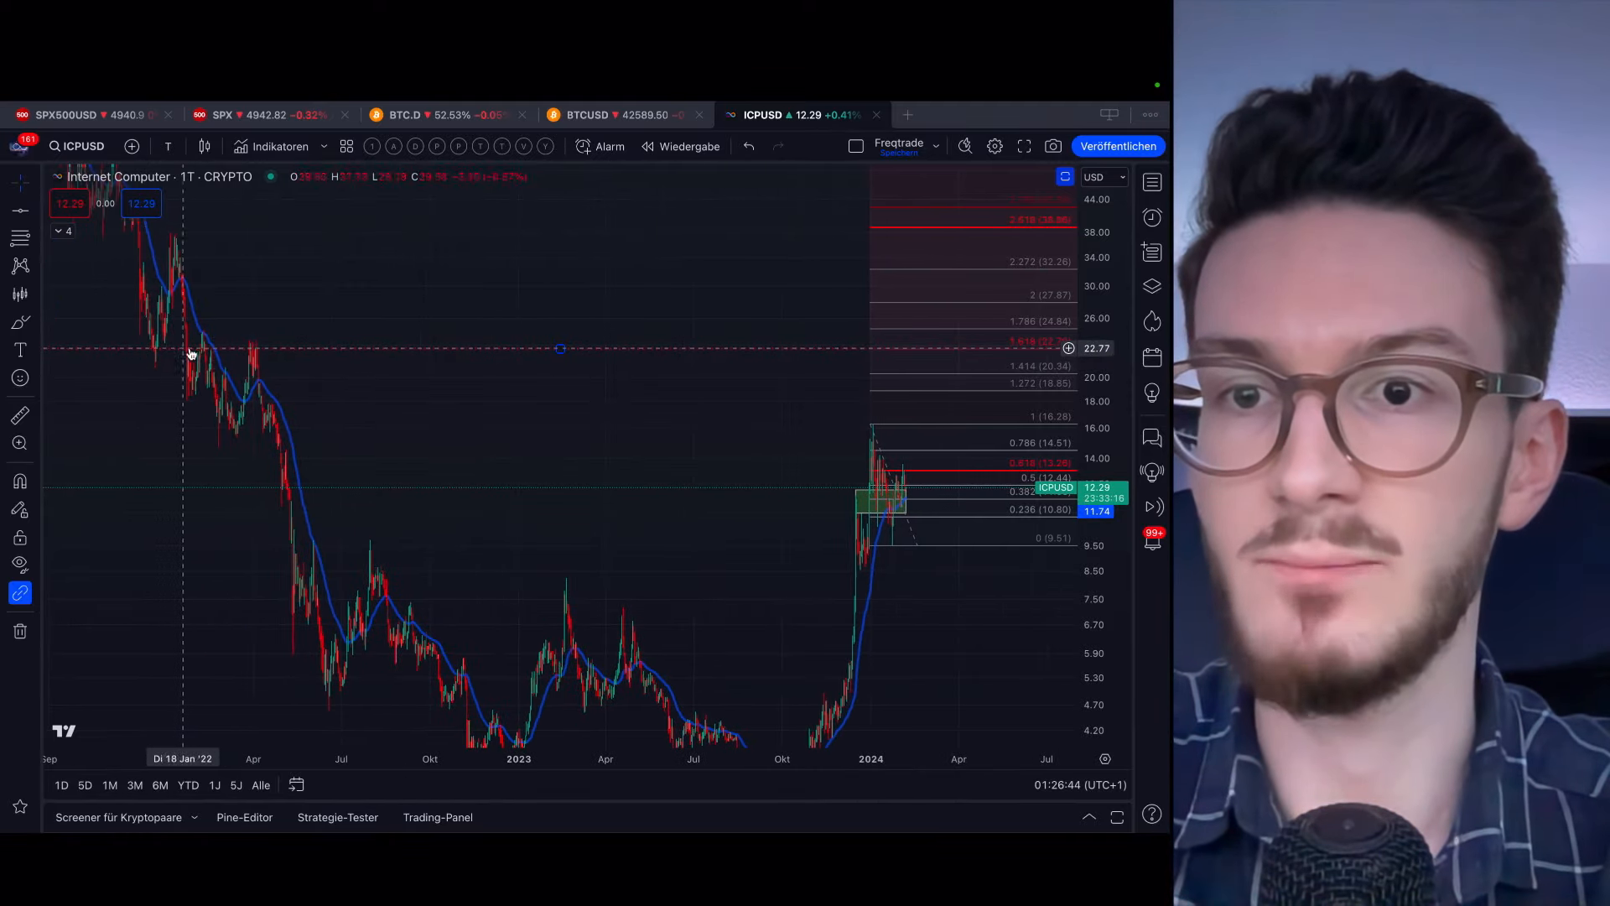
mouse_move(804, 450)
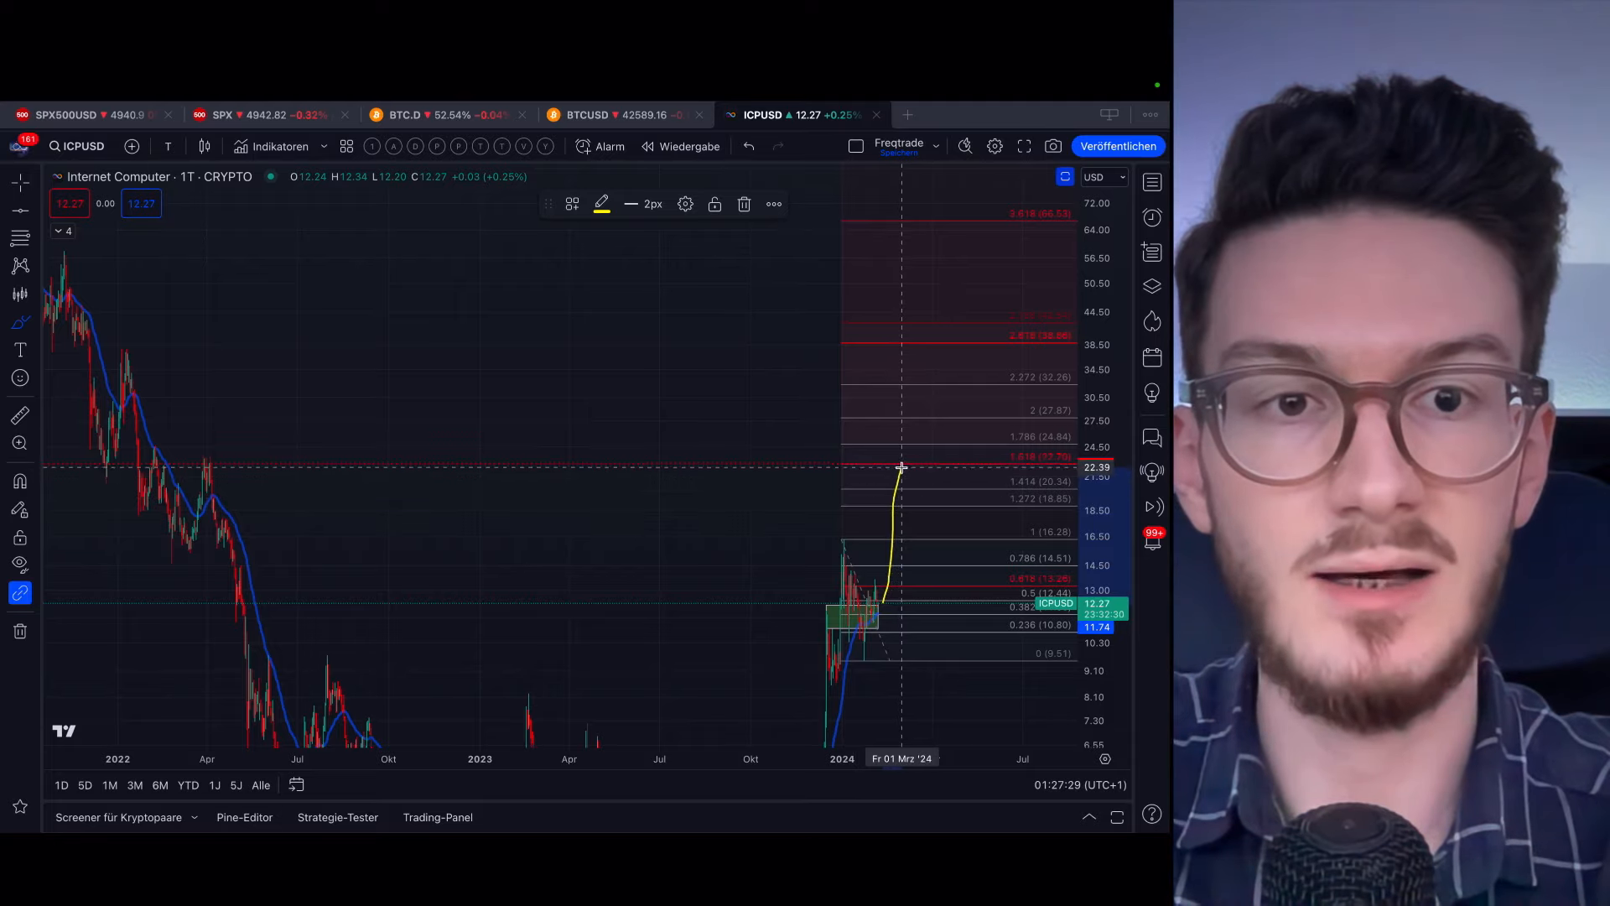
mouse_move(914, 472)
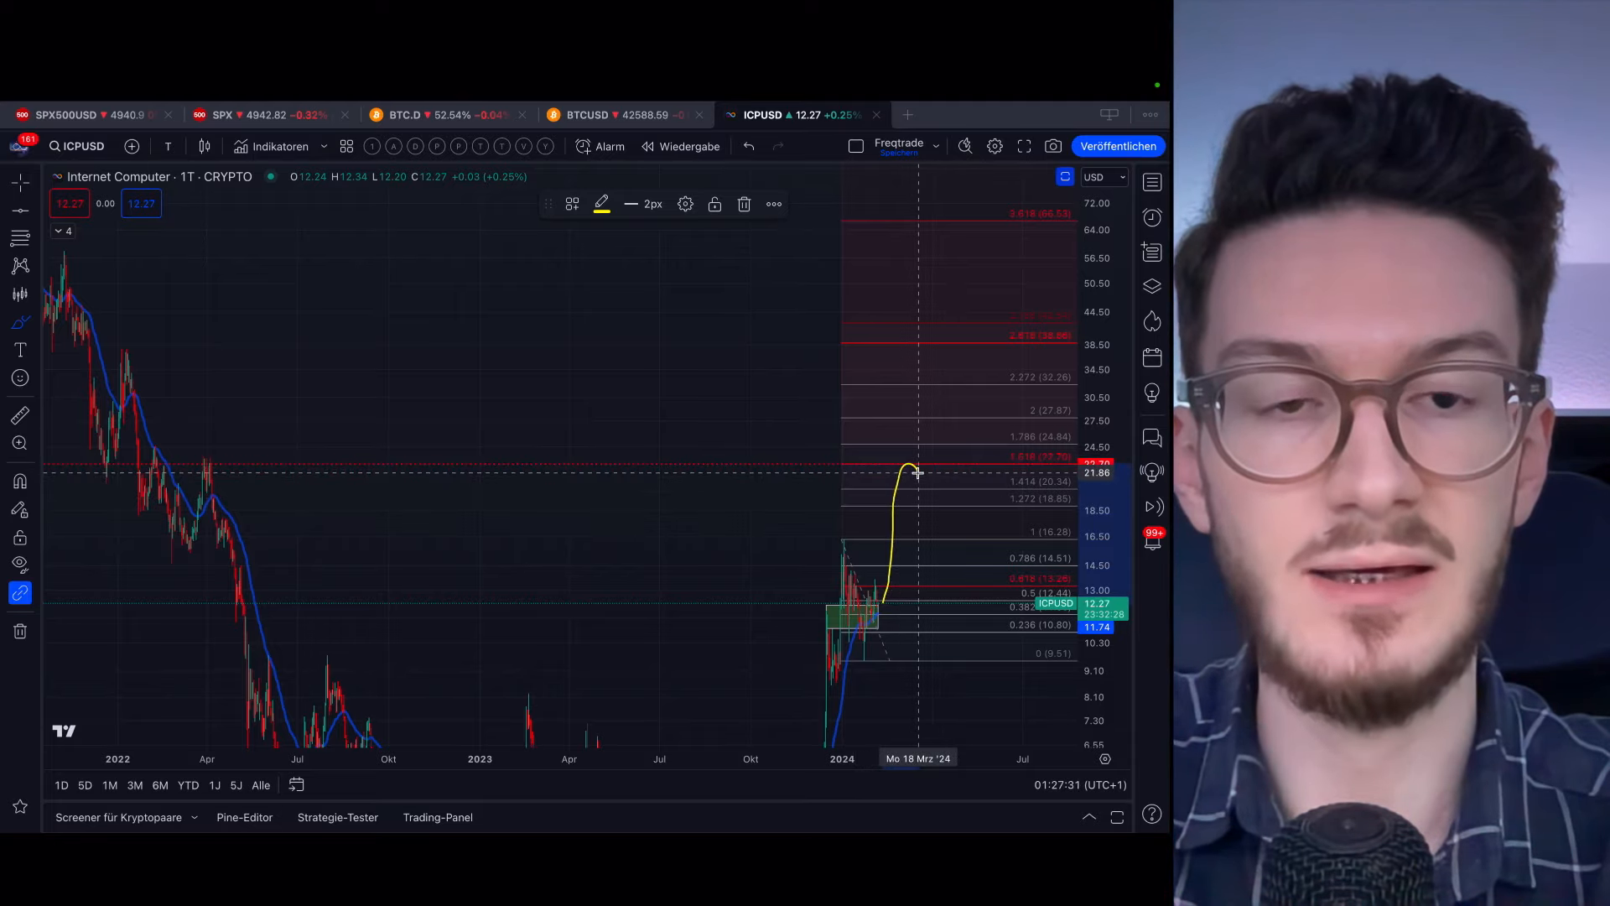
mouse_move(938, 475)
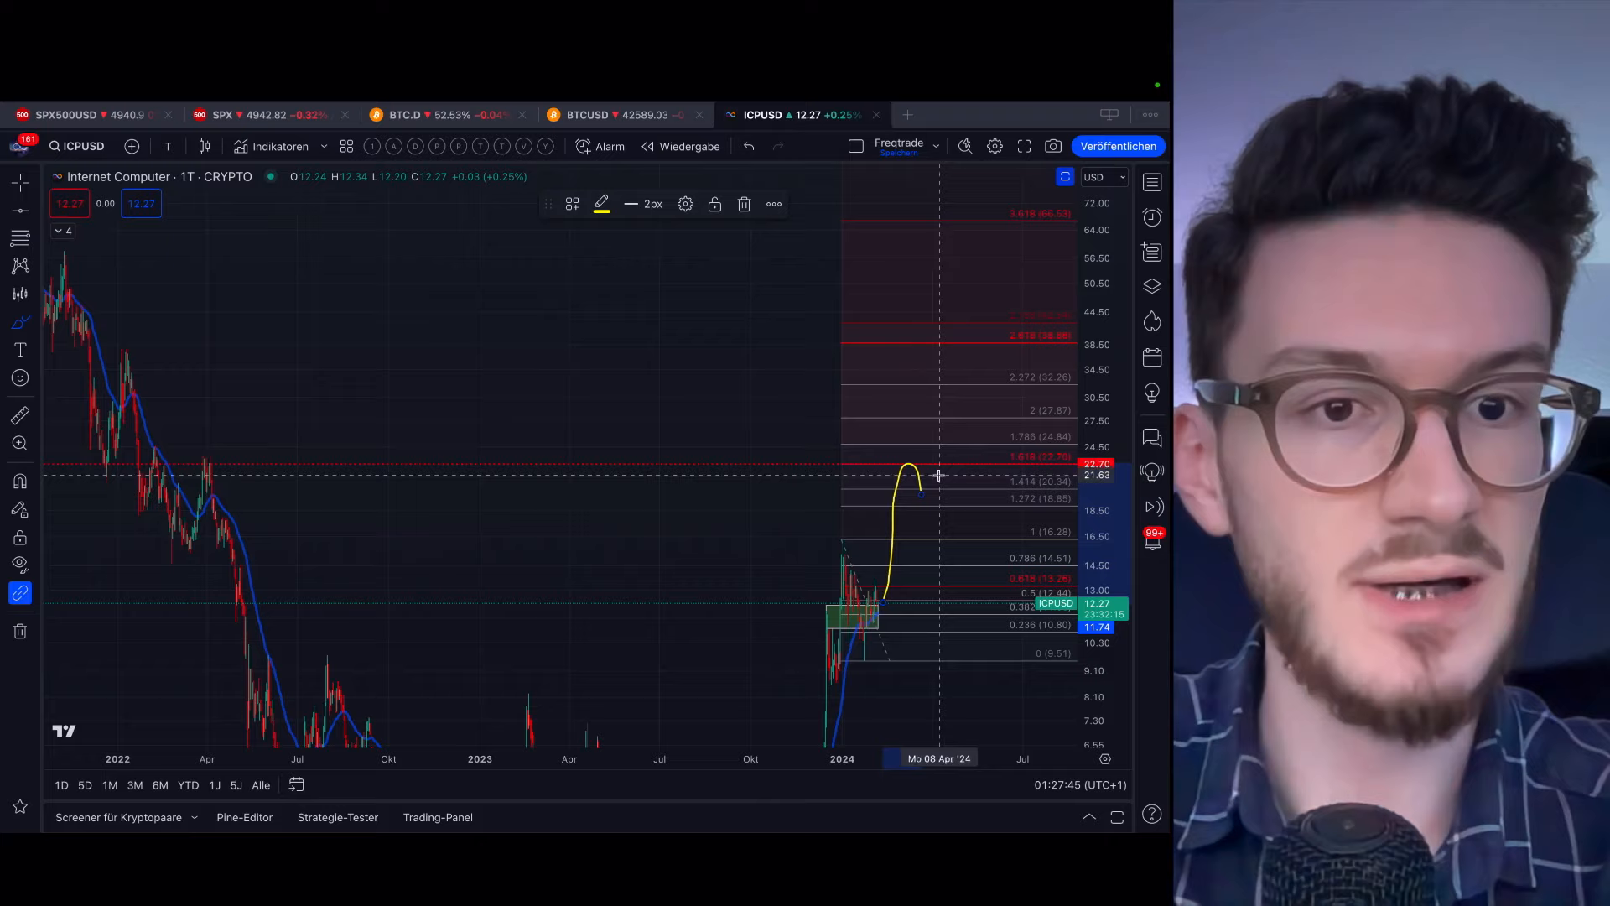
mouse_move(919, 492)
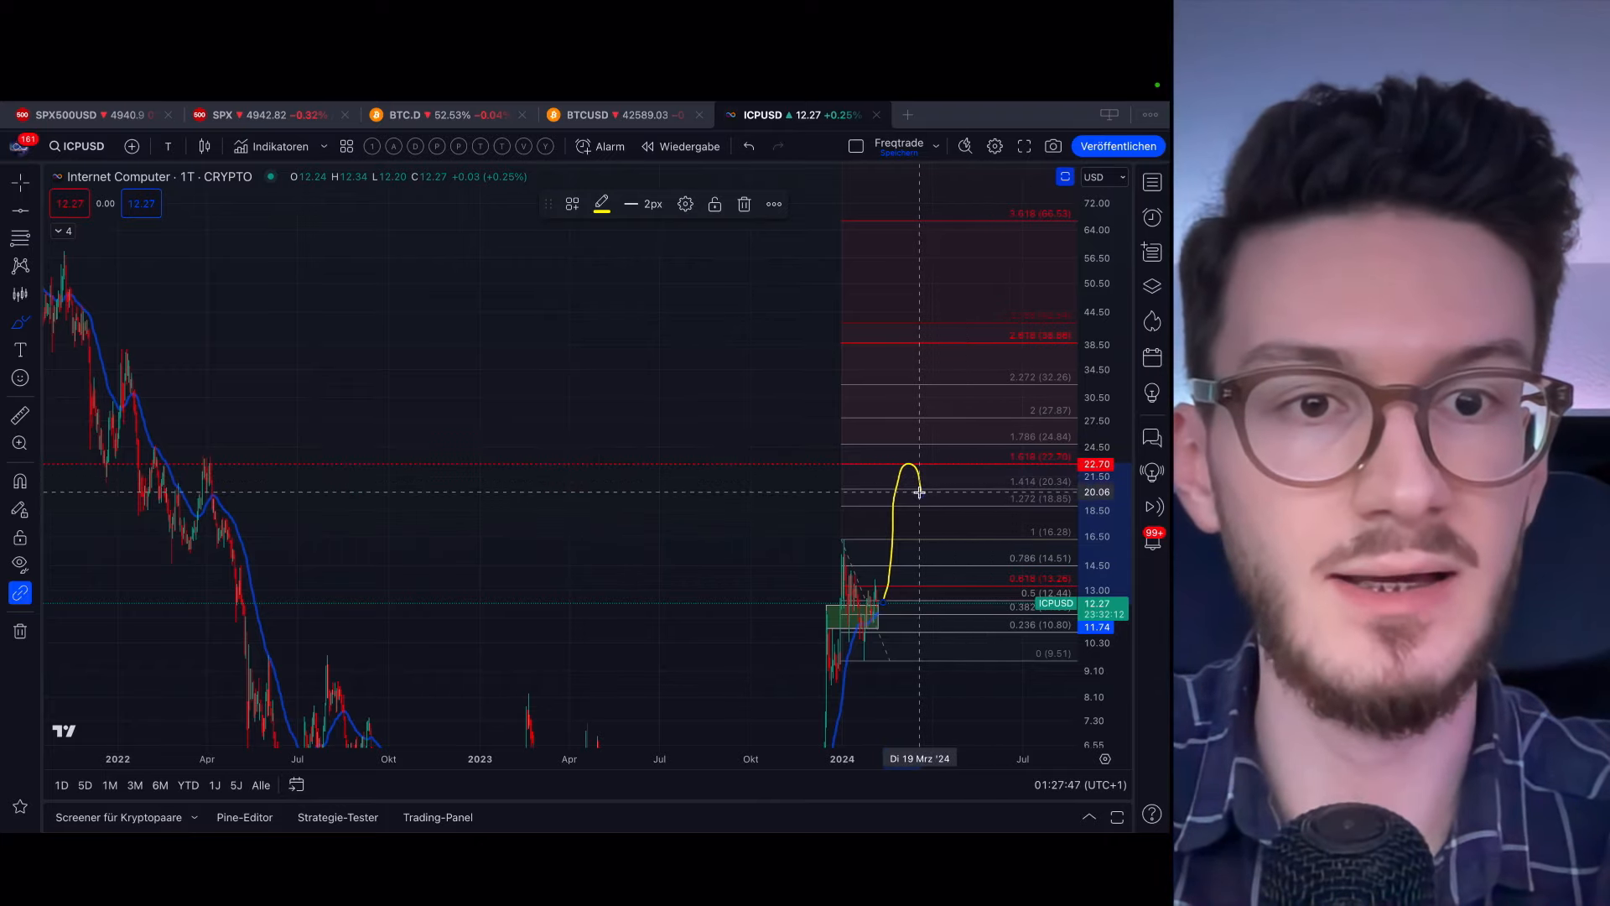
mouse_move(923, 496)
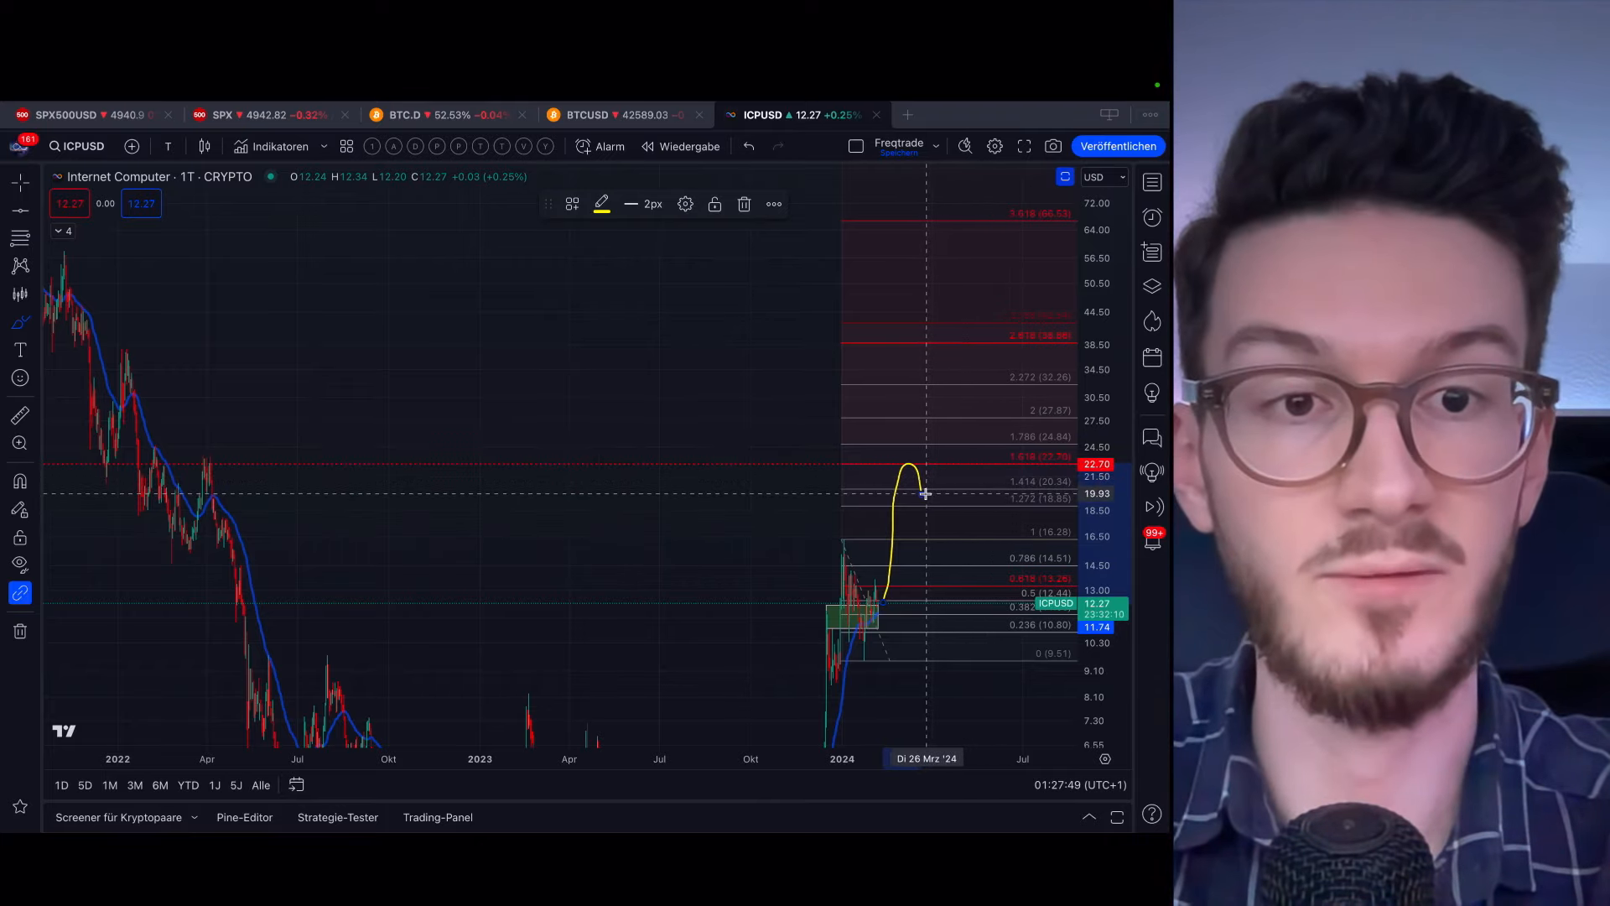
mouse_move(924, 516)
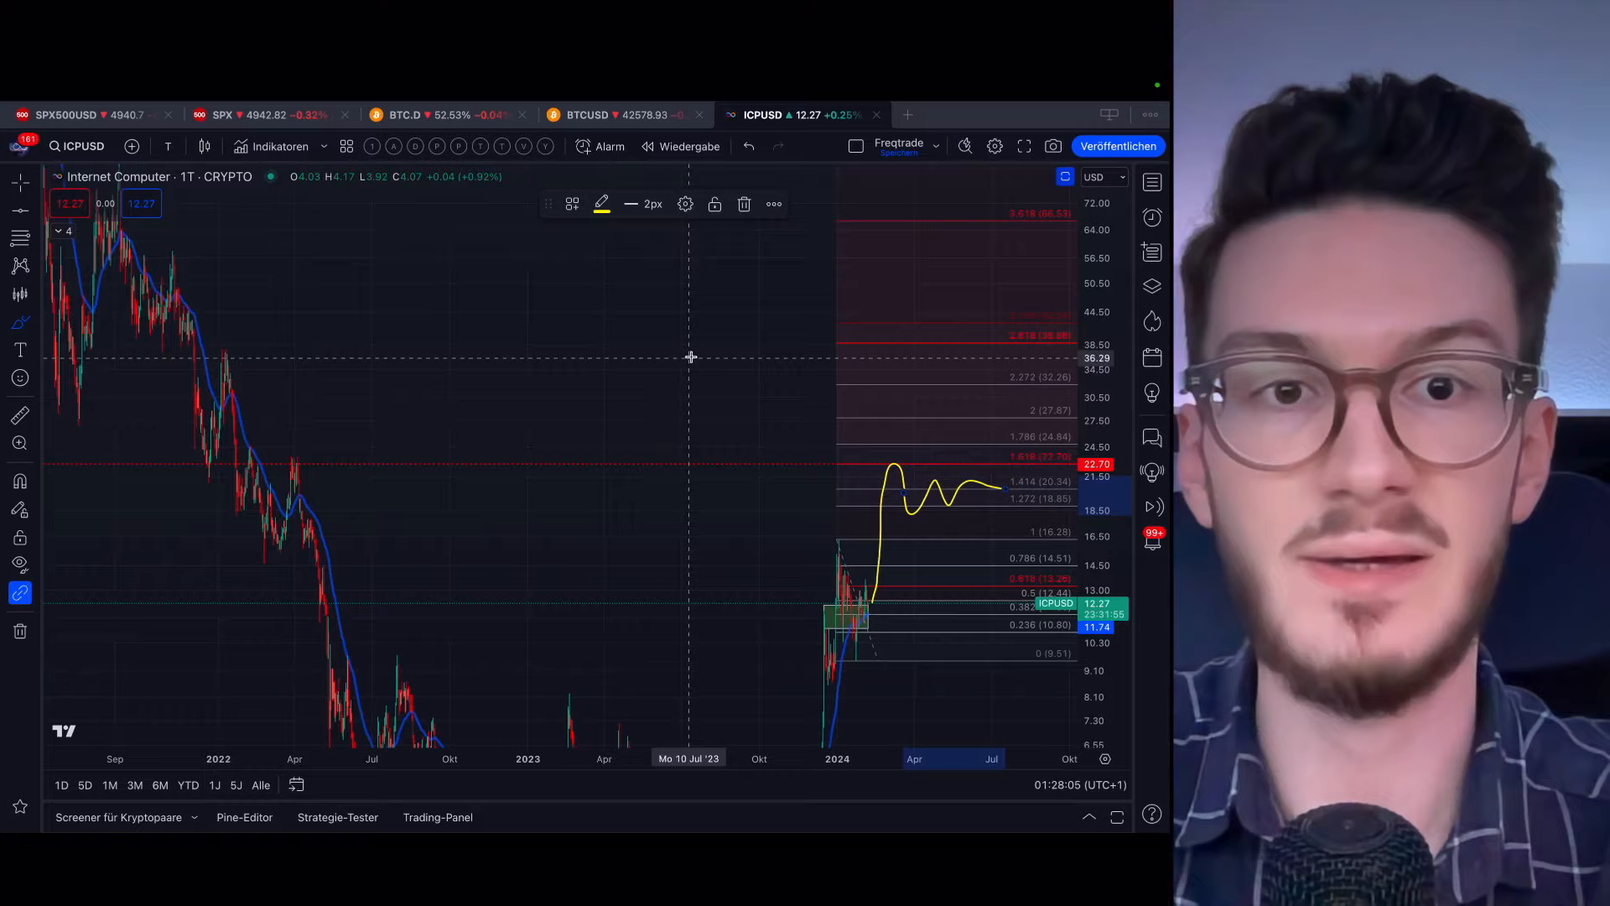
mouse_move(640, 340)
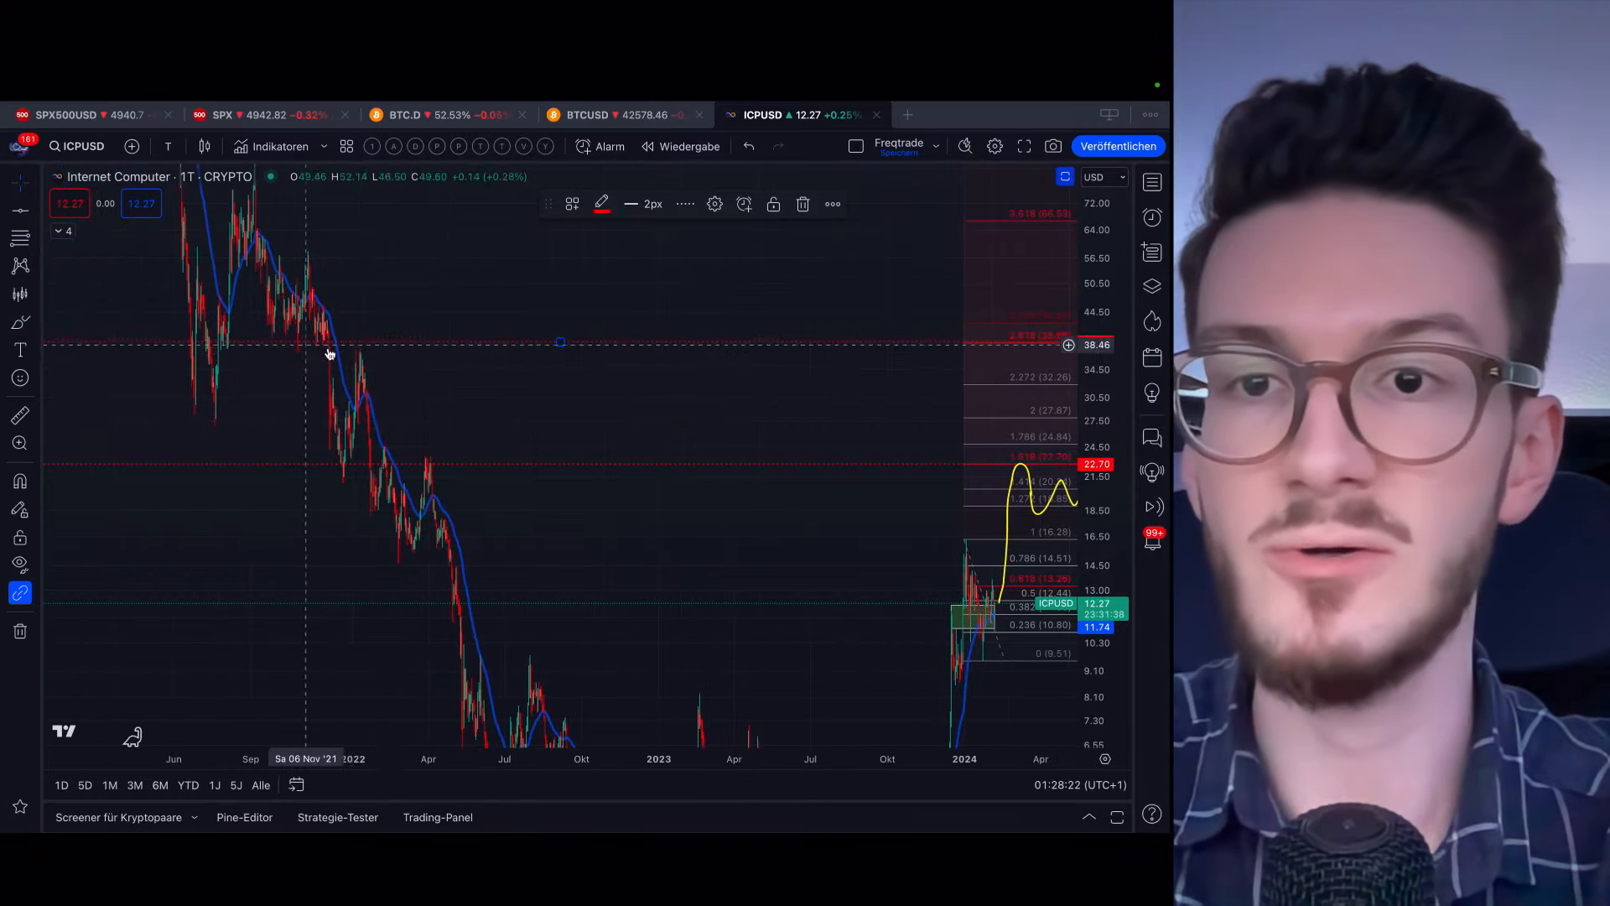
mouse_move(416, 345)
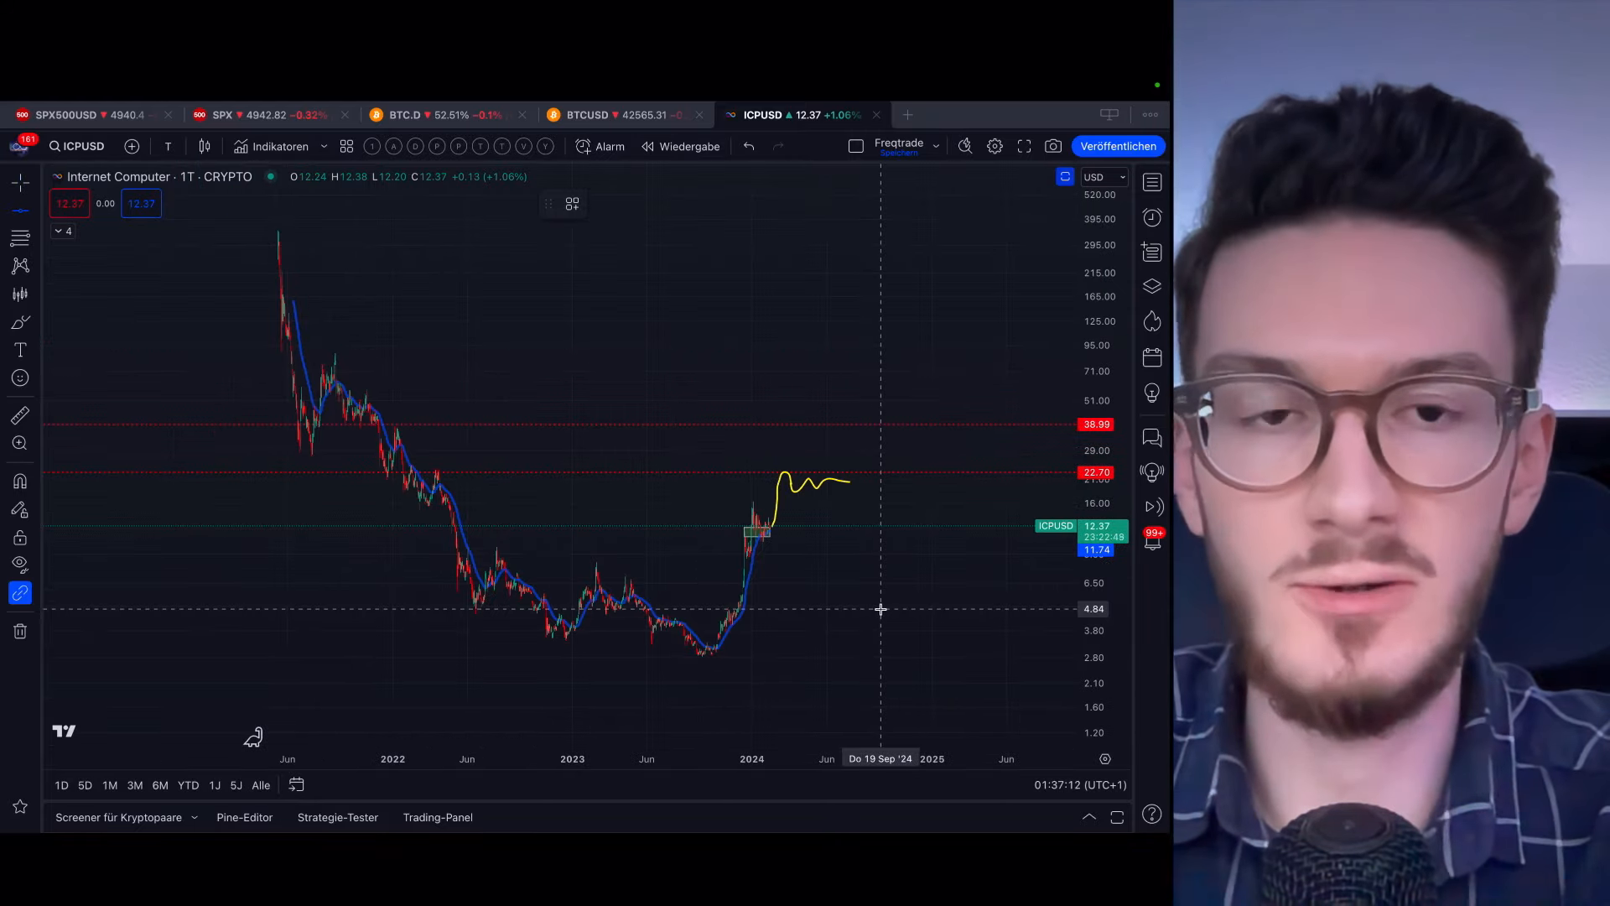
mouse_move(814, 612)
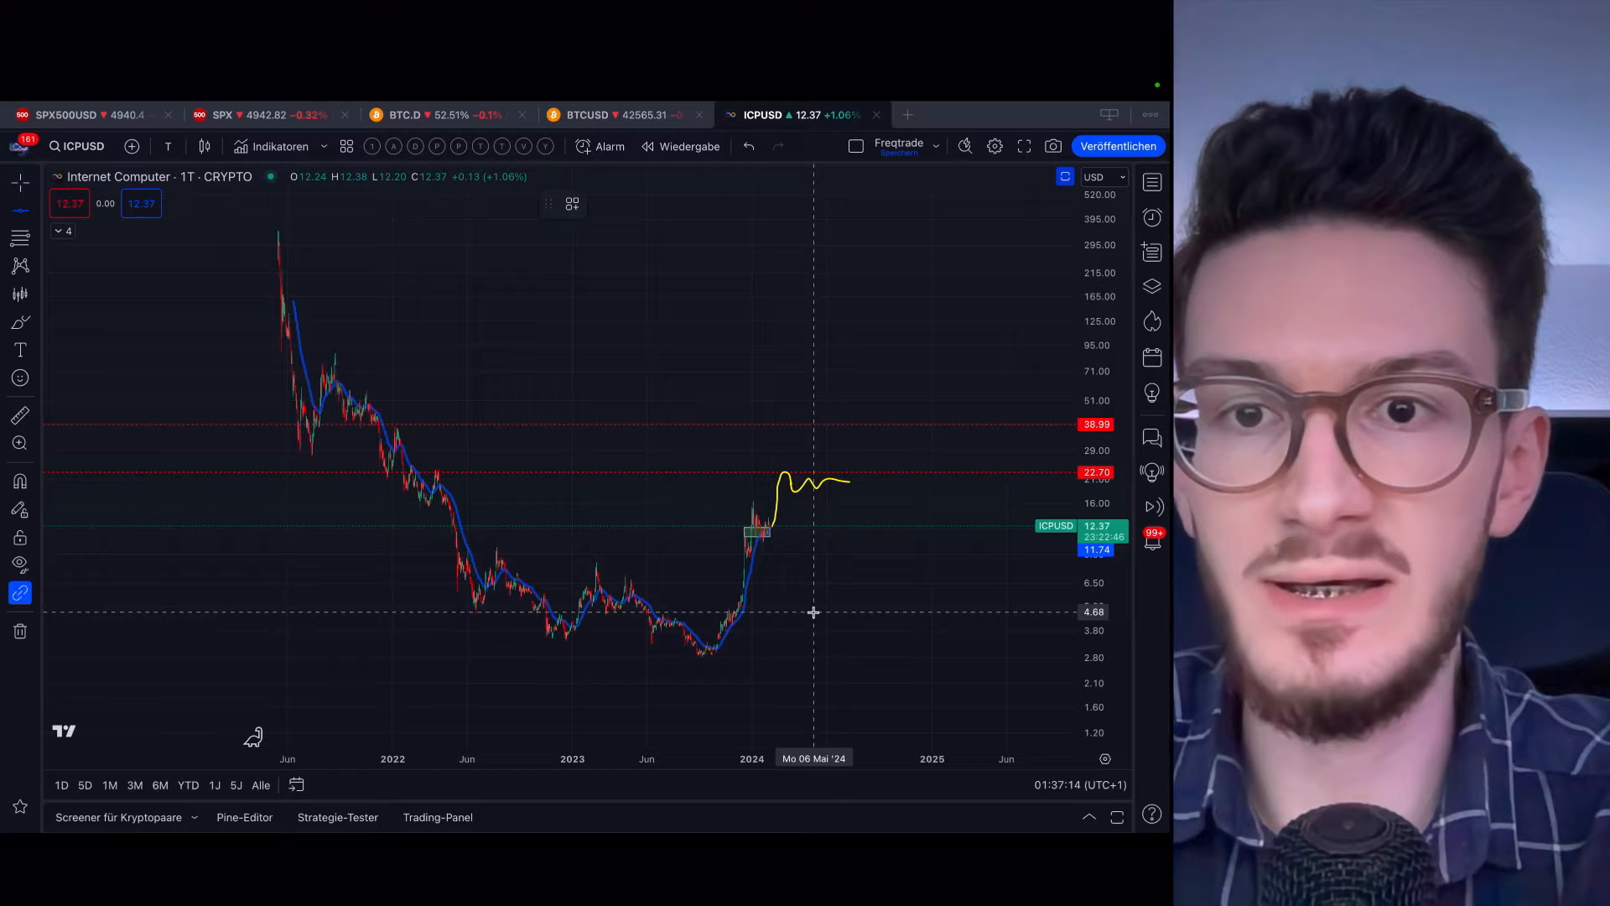
mouse_move(800, 563)
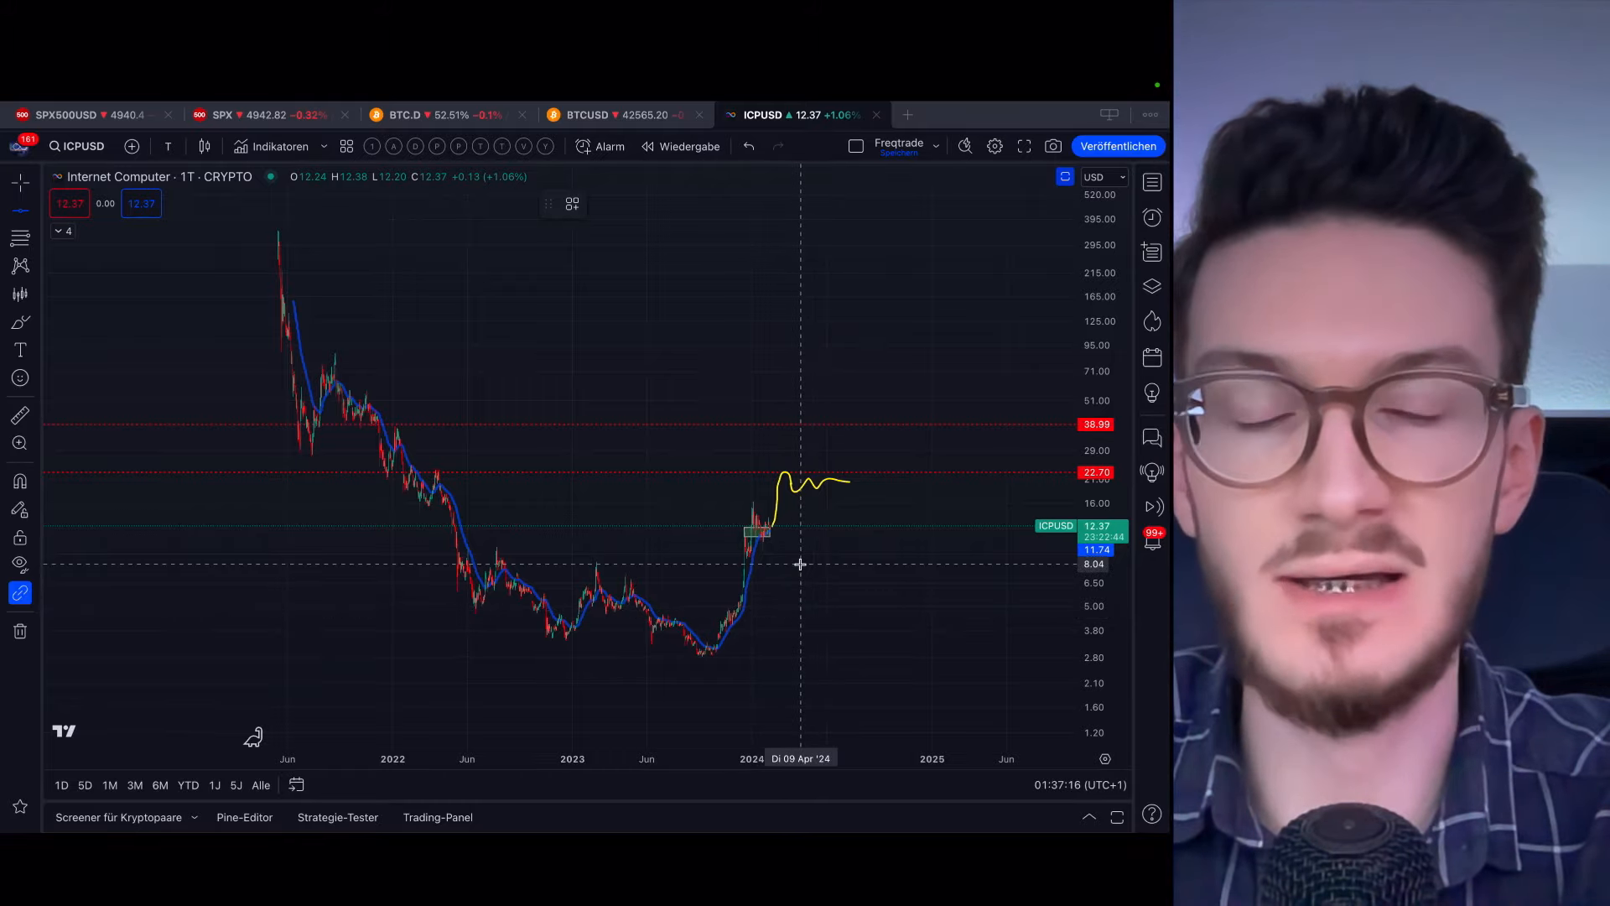
mouse_move(803, 582)
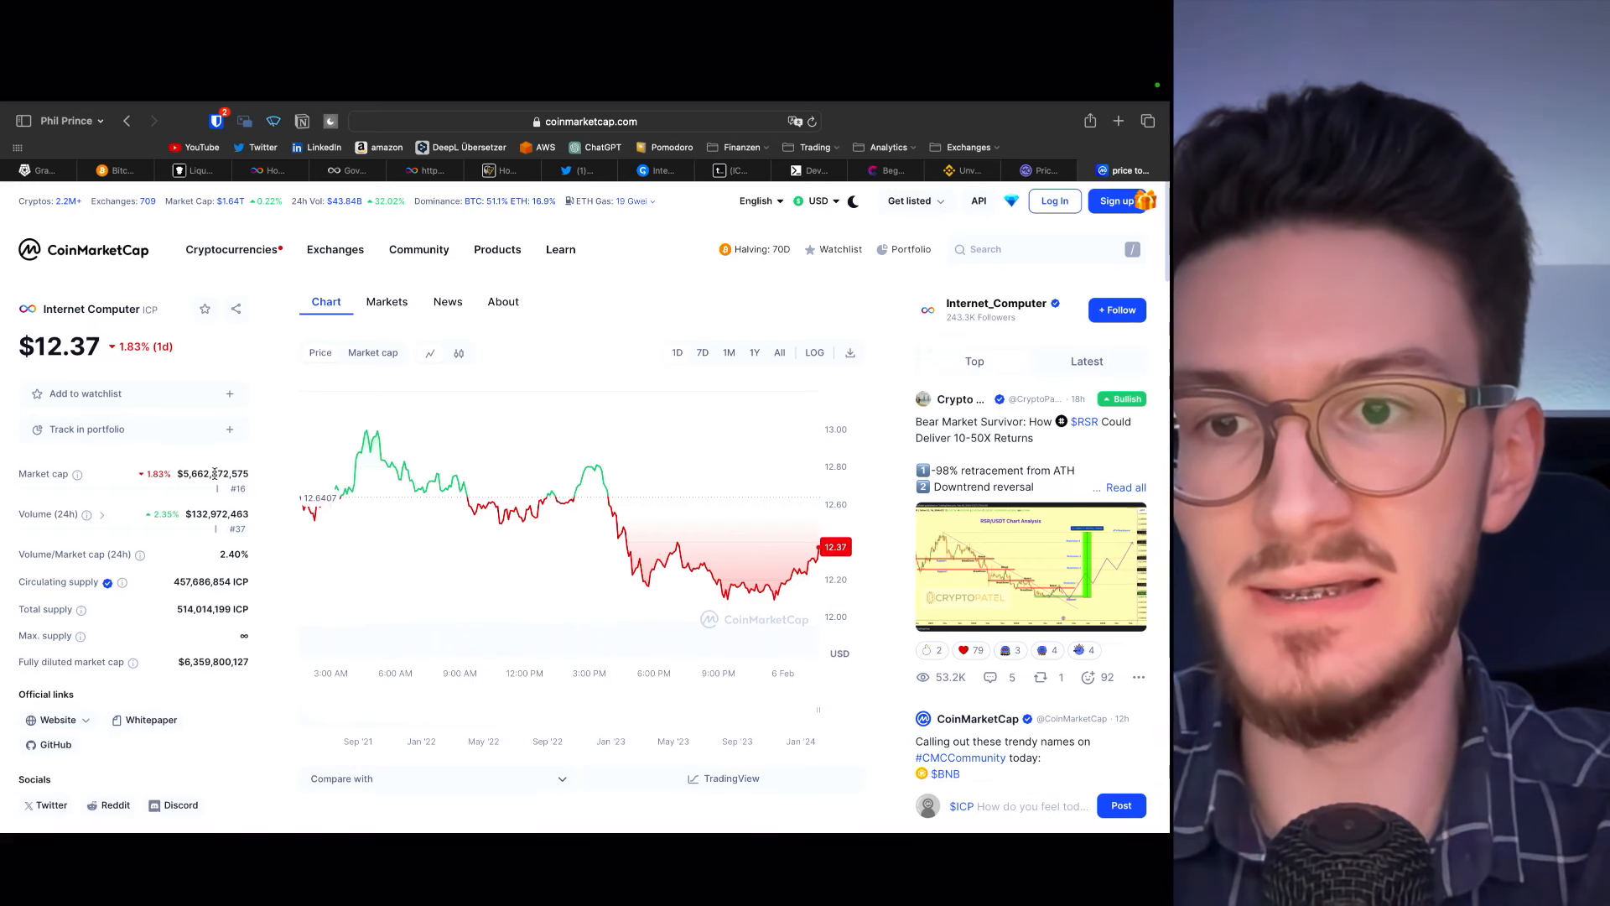
mouse_move(878, 402)
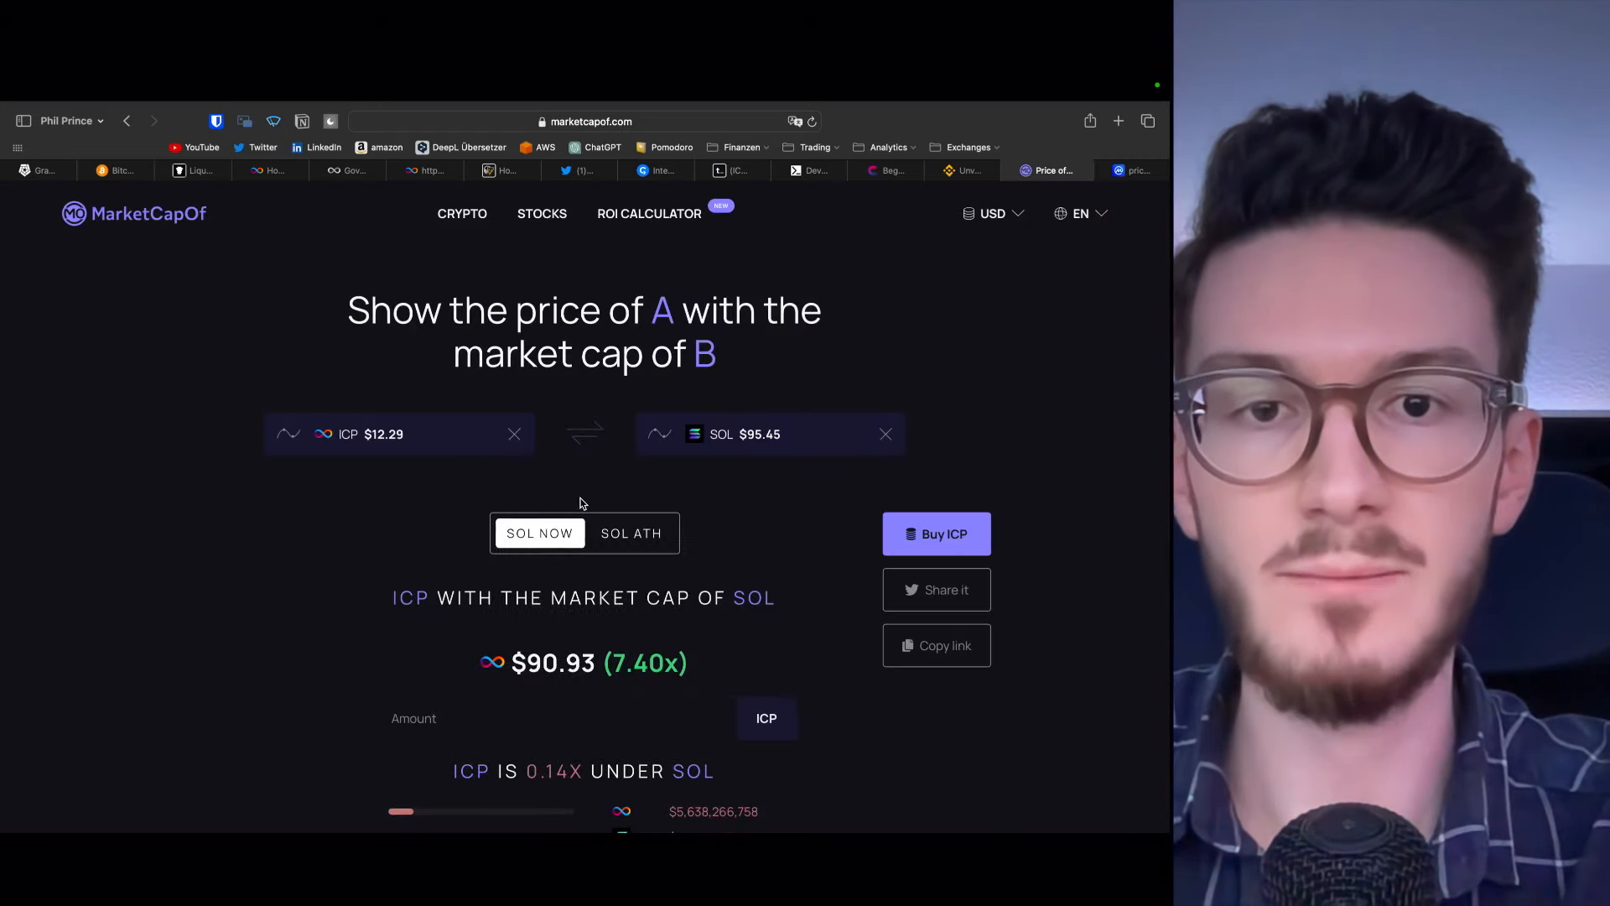
mouse_move(734, 475)
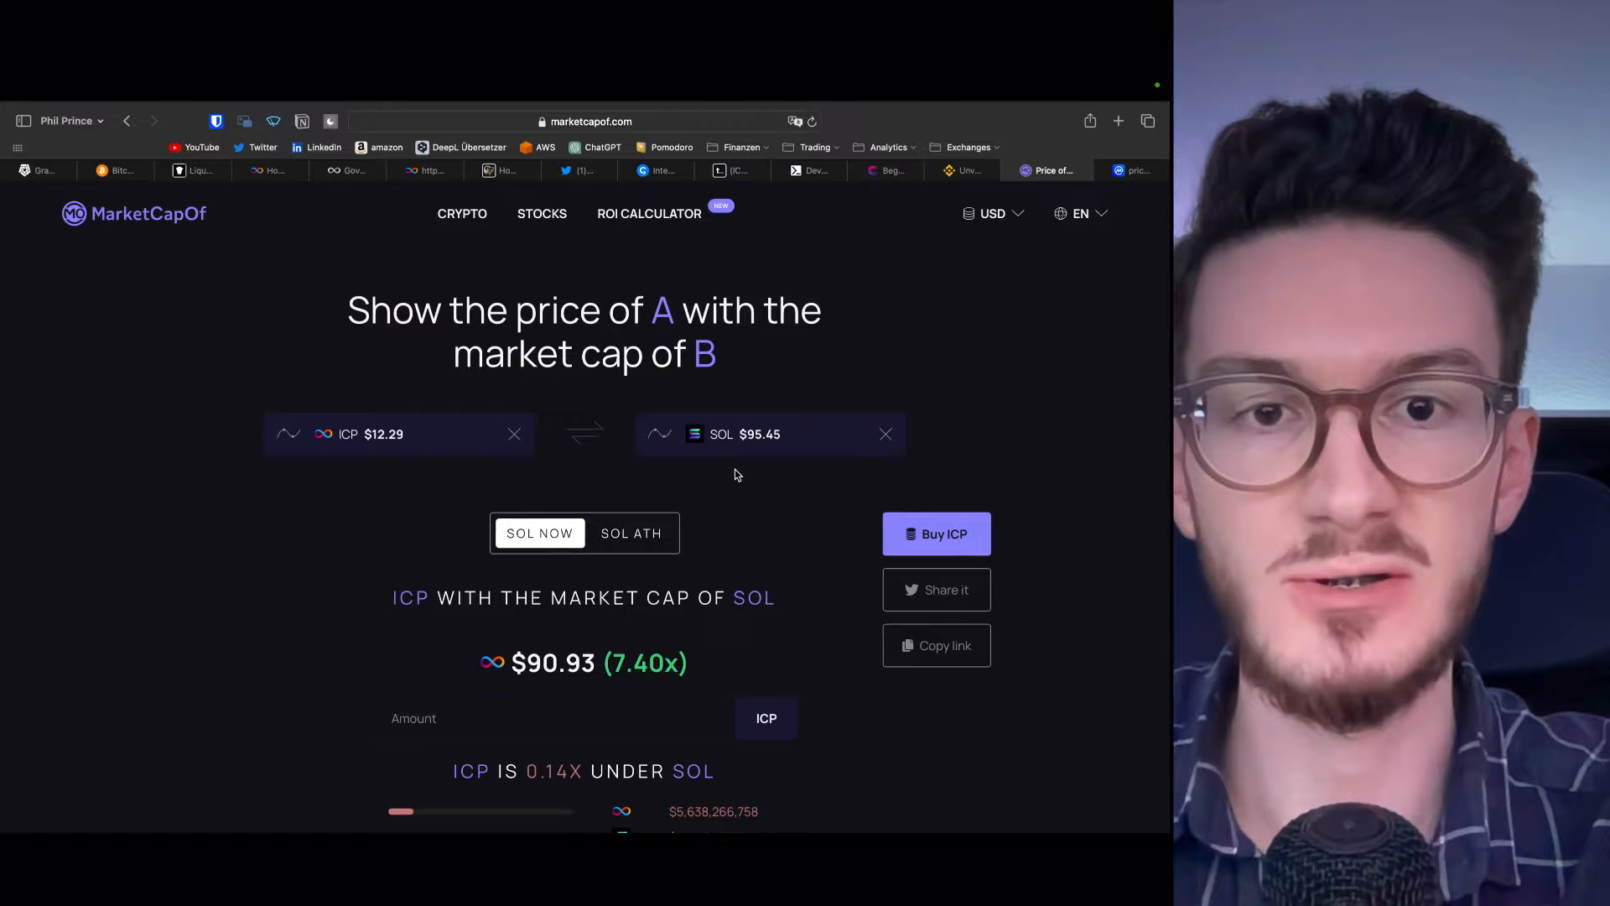
mouse_move(590, 686)
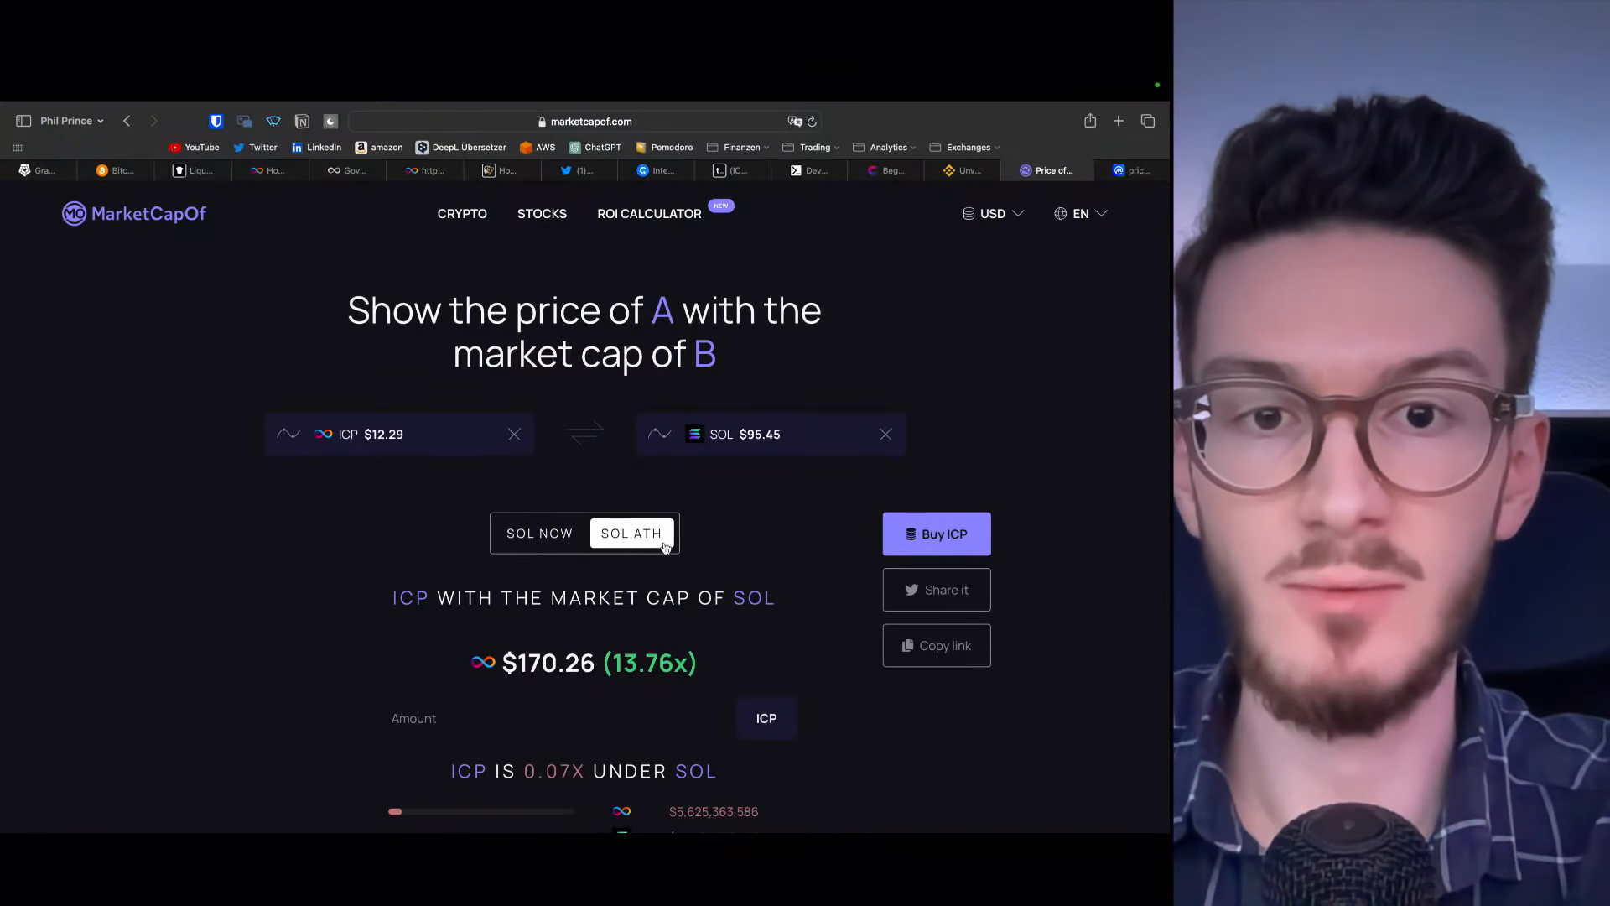
mouse_move(822, 626)
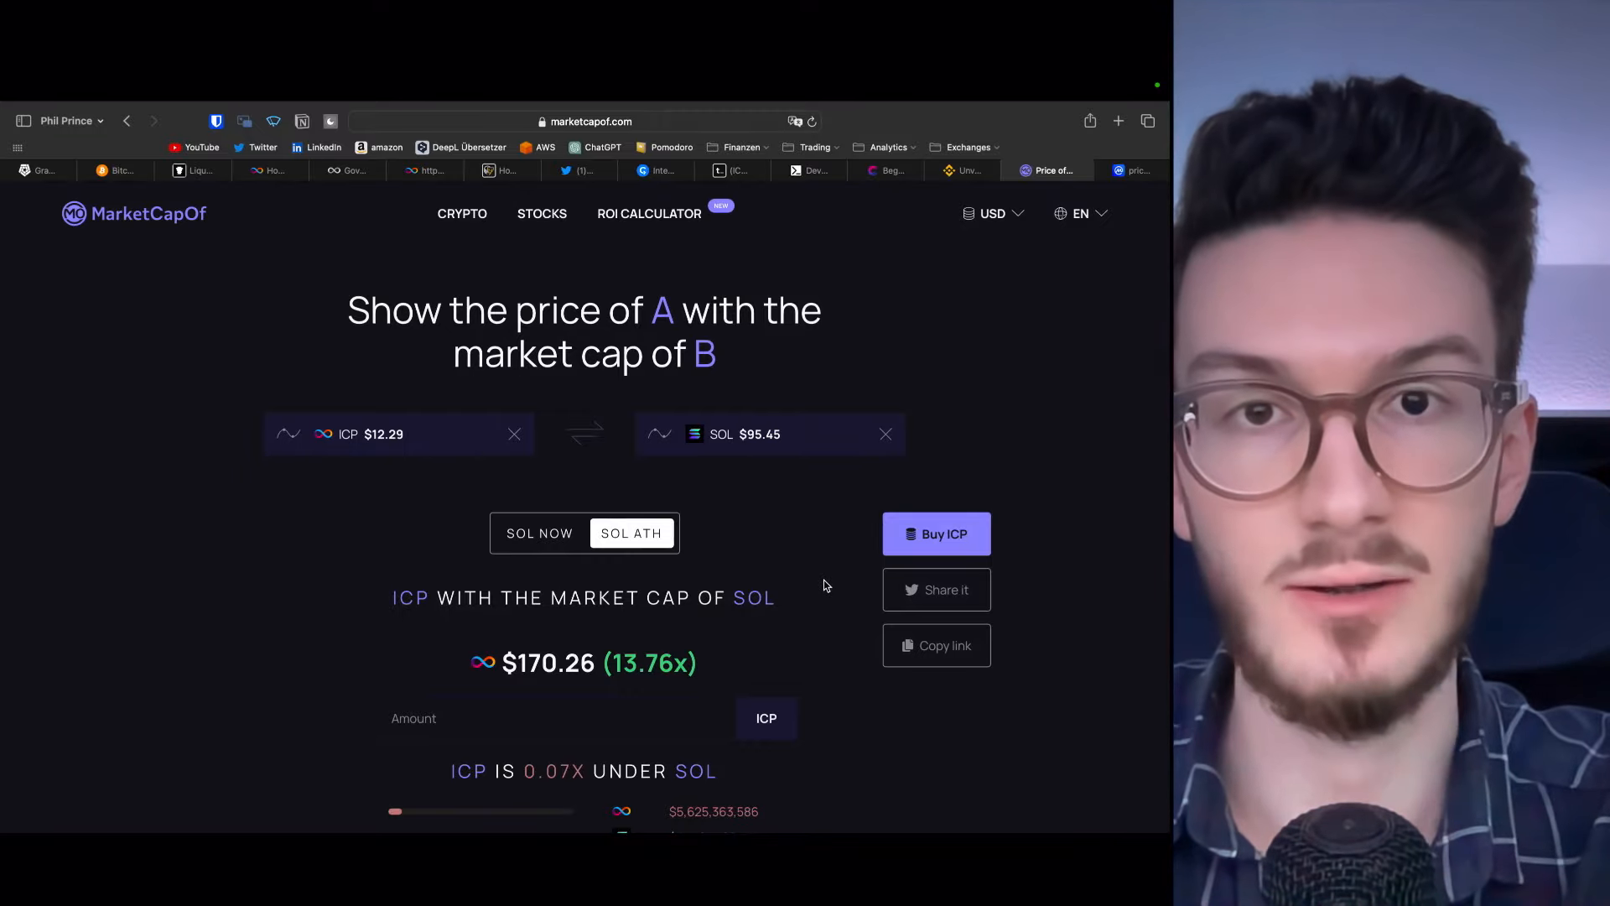
Return to the TradingView ICPUSD chart
left_click(796, 114)
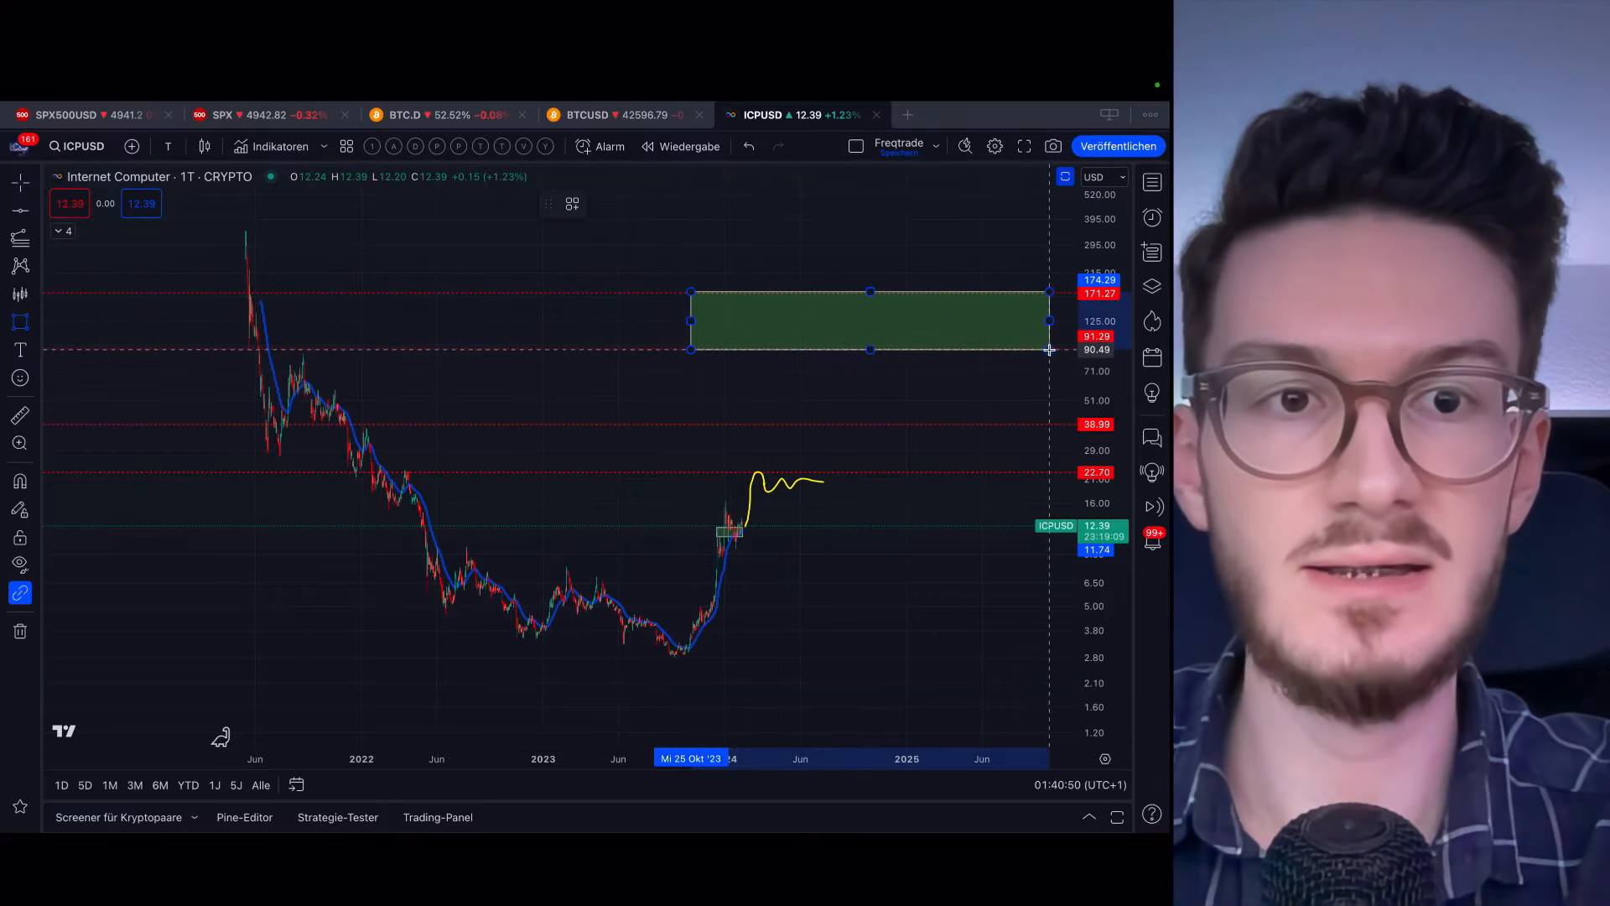
Mark a point on the ICPUSD chart near the 91.29–171.27 green target zone
left_click(868, 322)
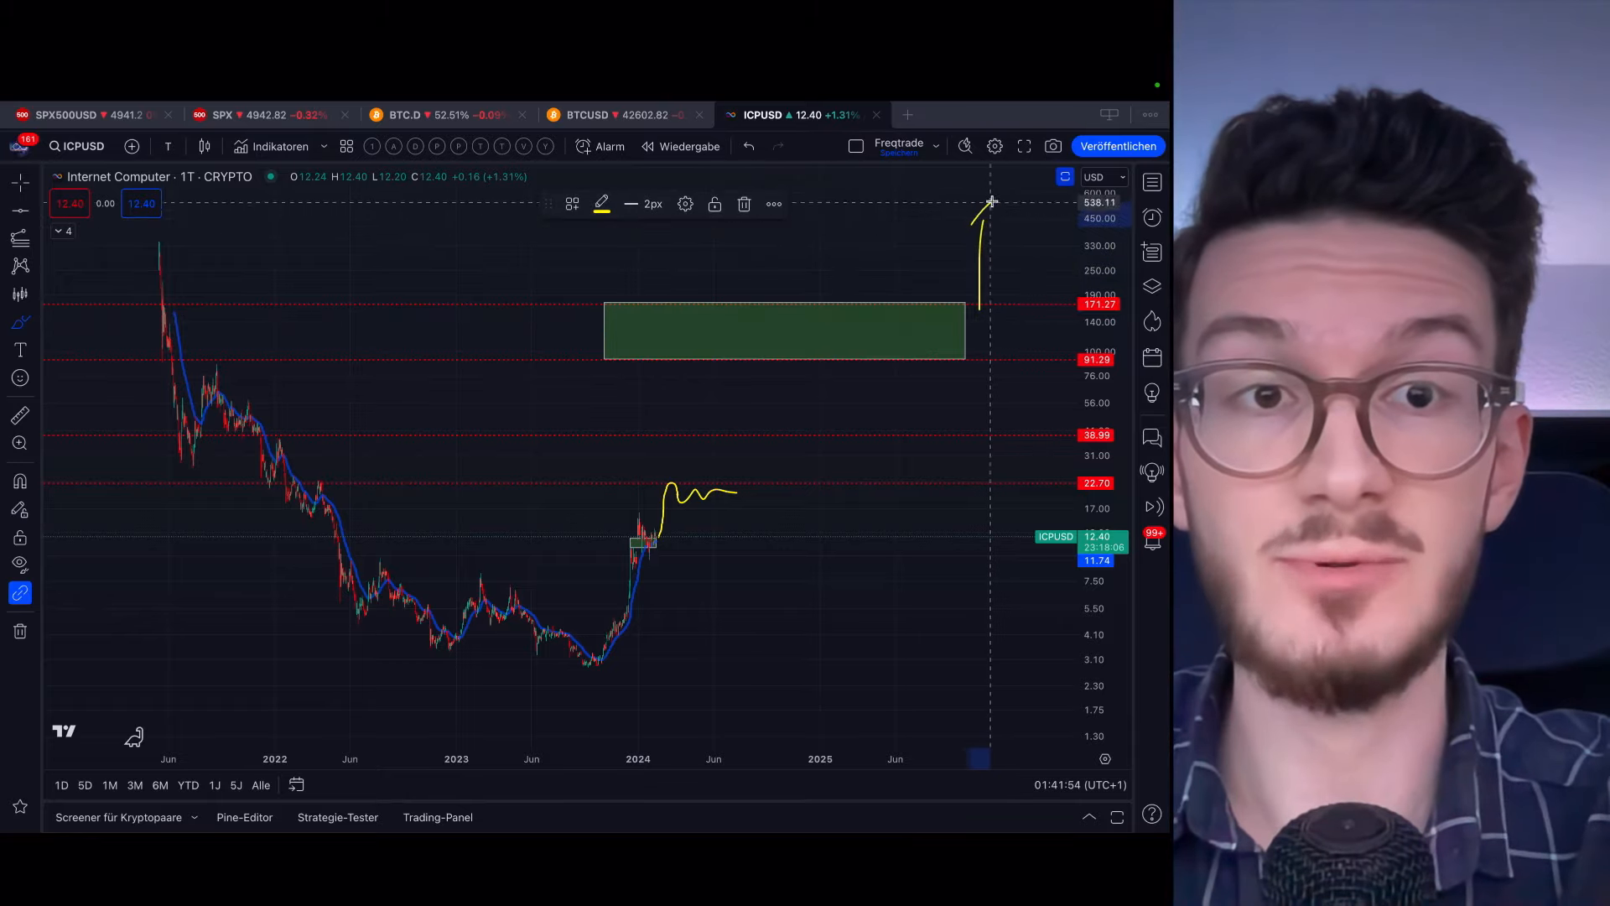
mouse_move(989, 529)
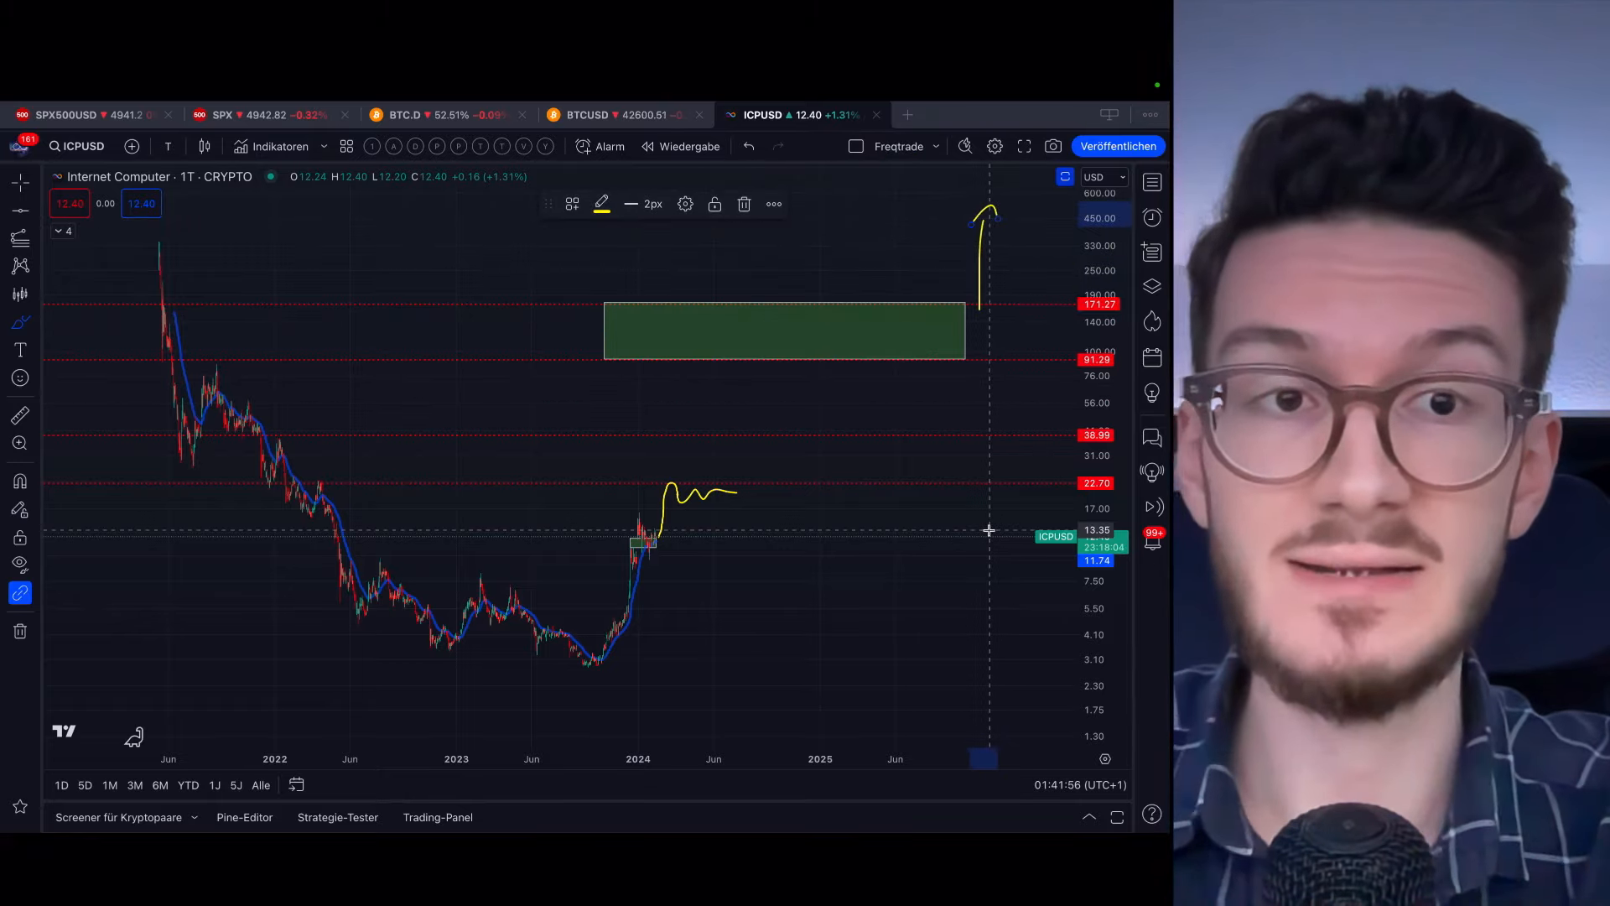
mouse_move(973, 640)
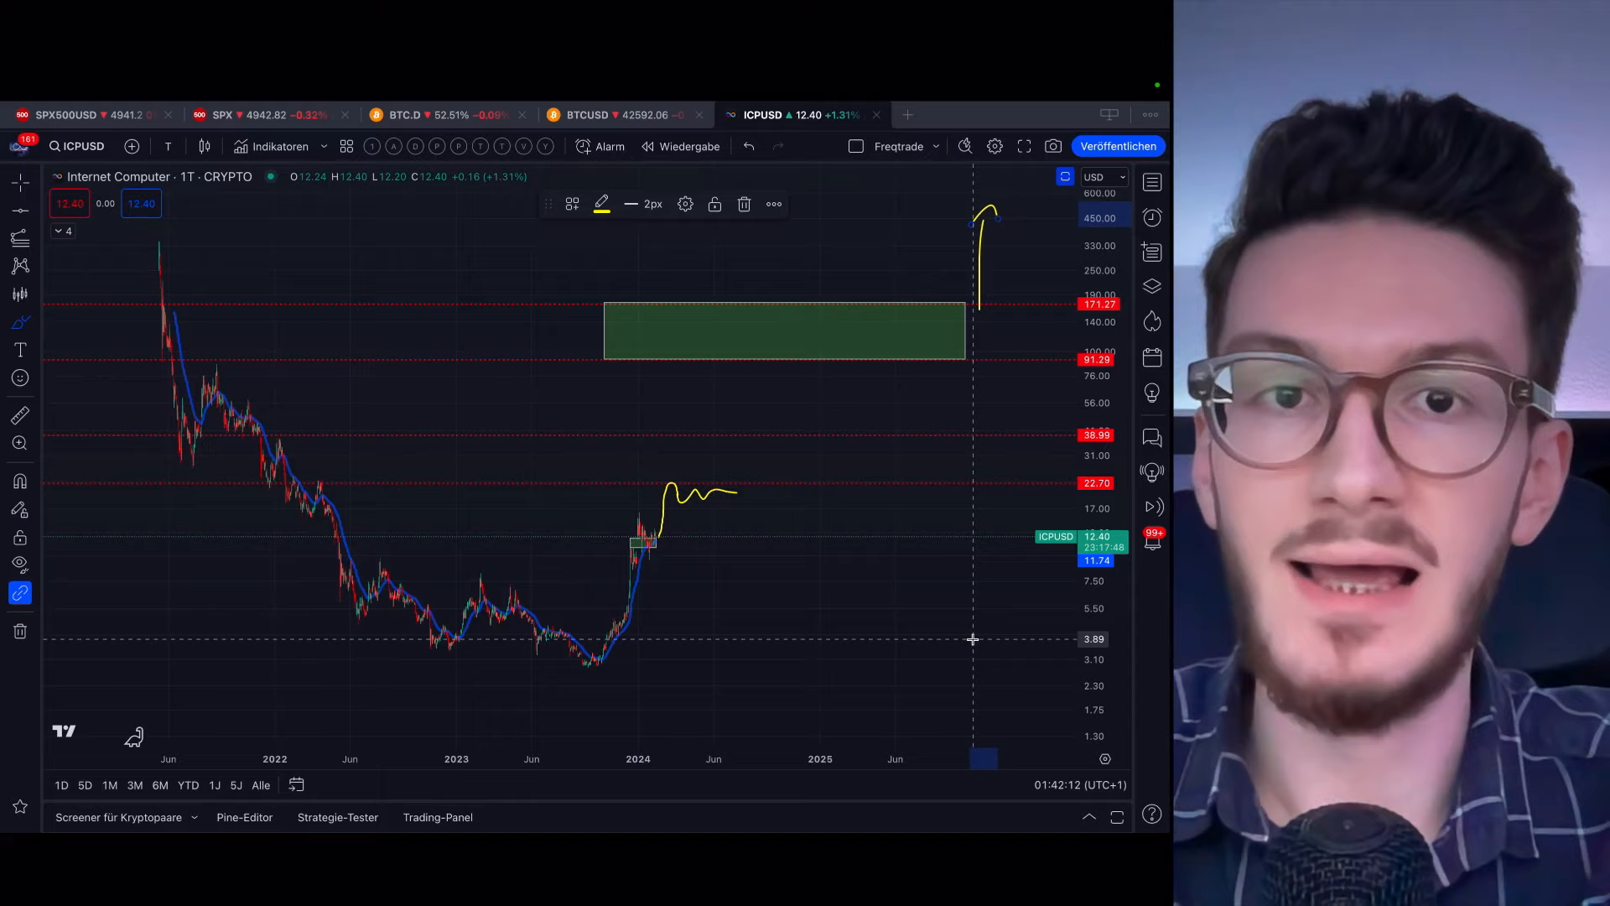